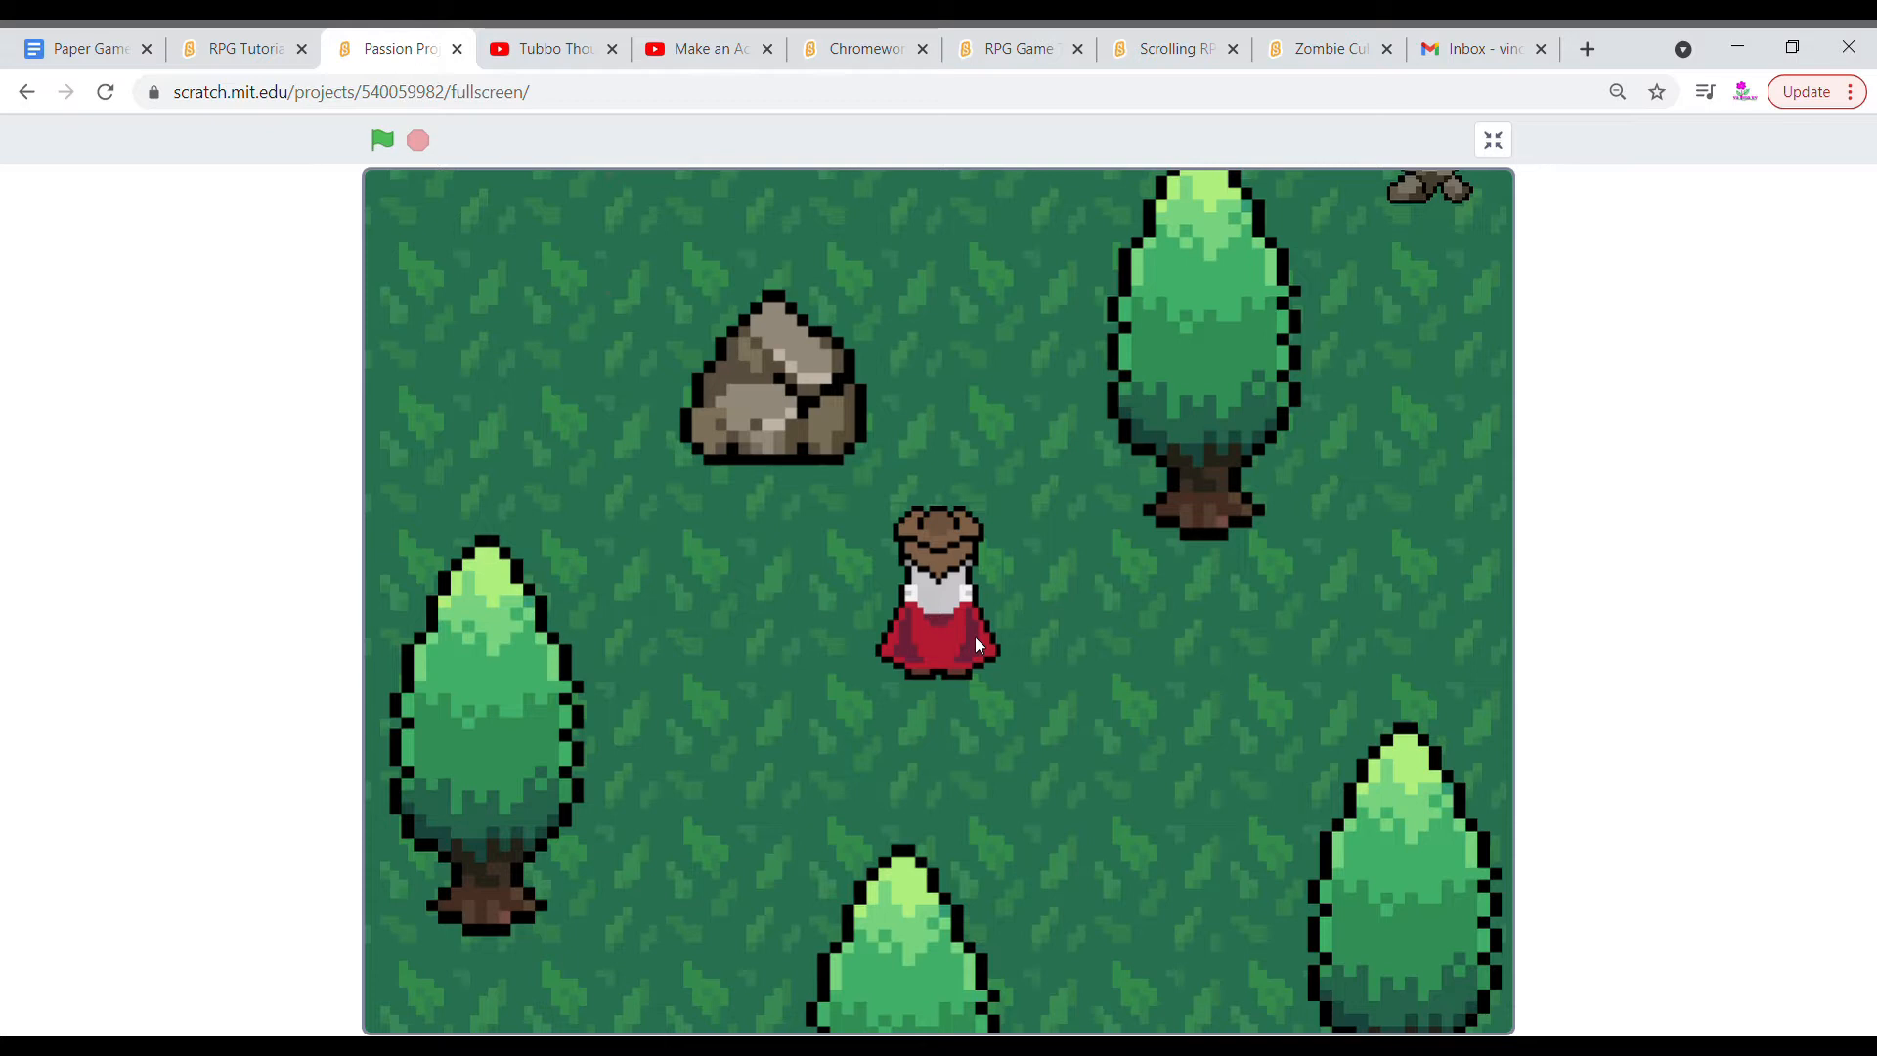
mouse_move(982, 630)
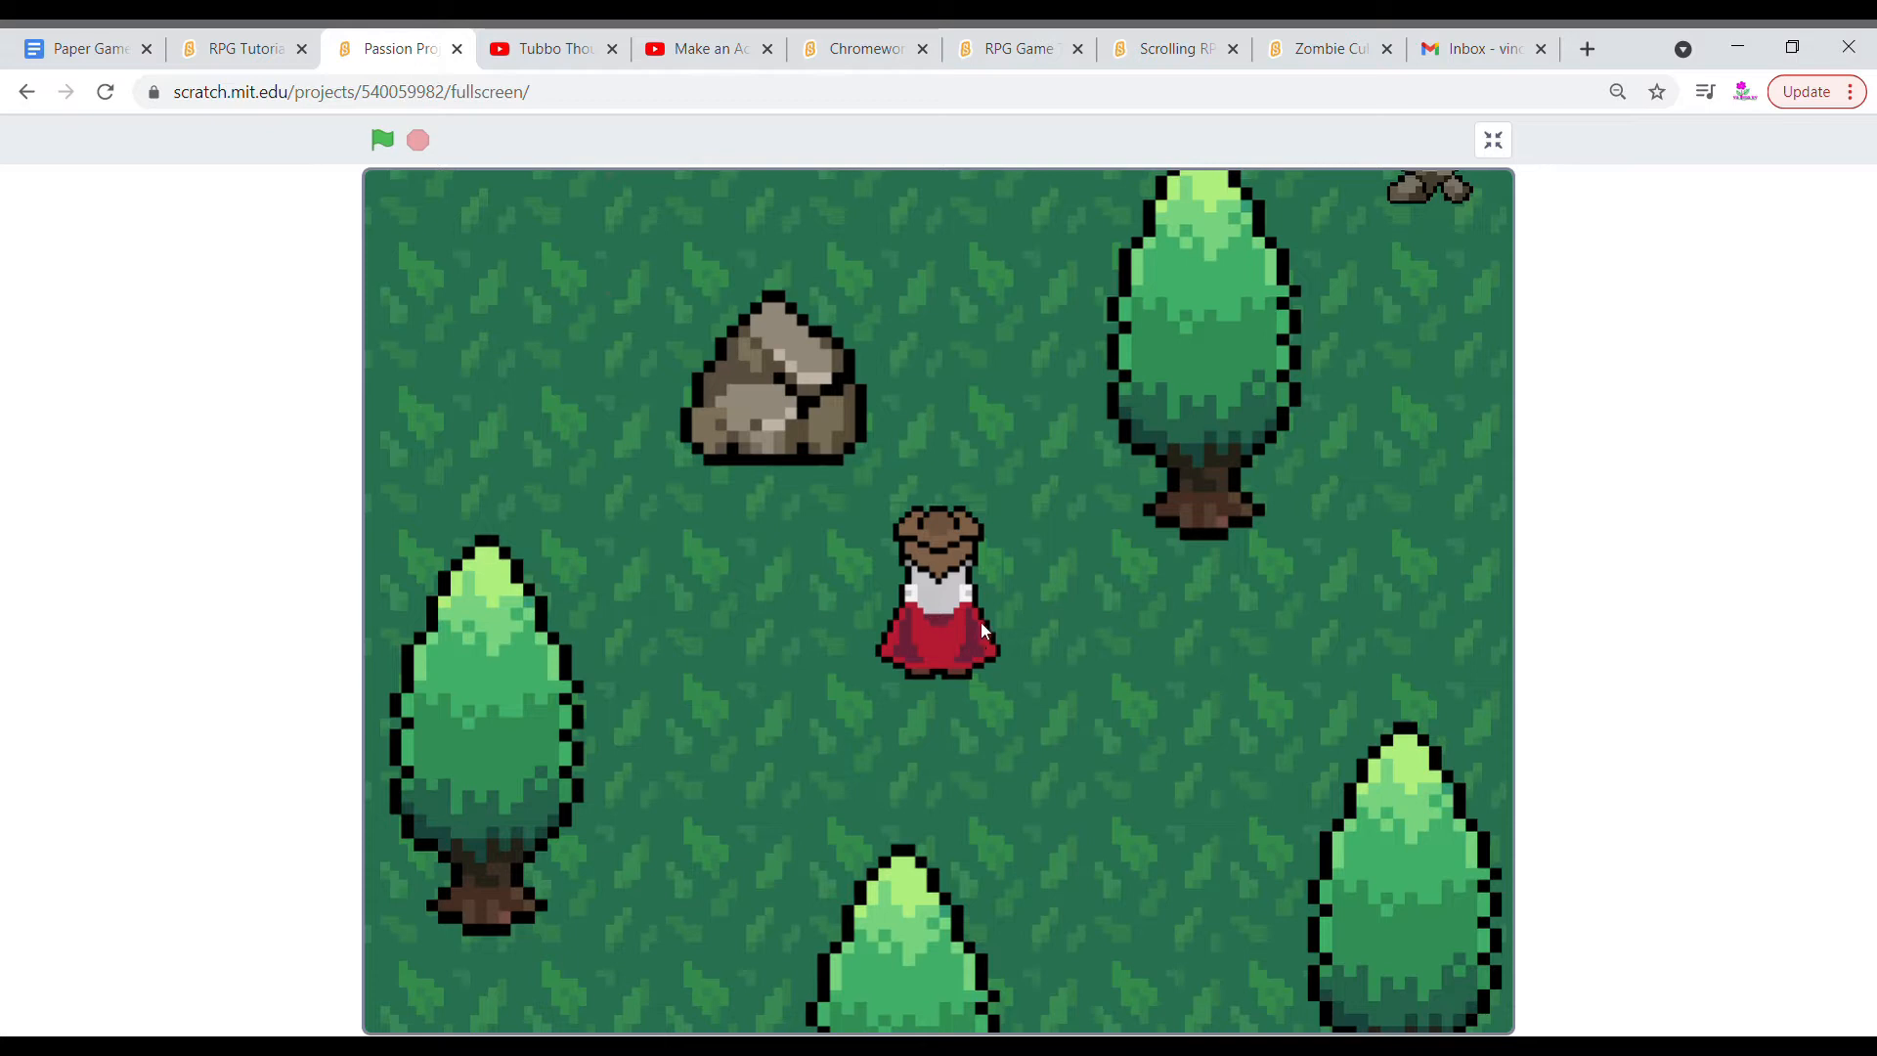
mouse_move(1032, 640)
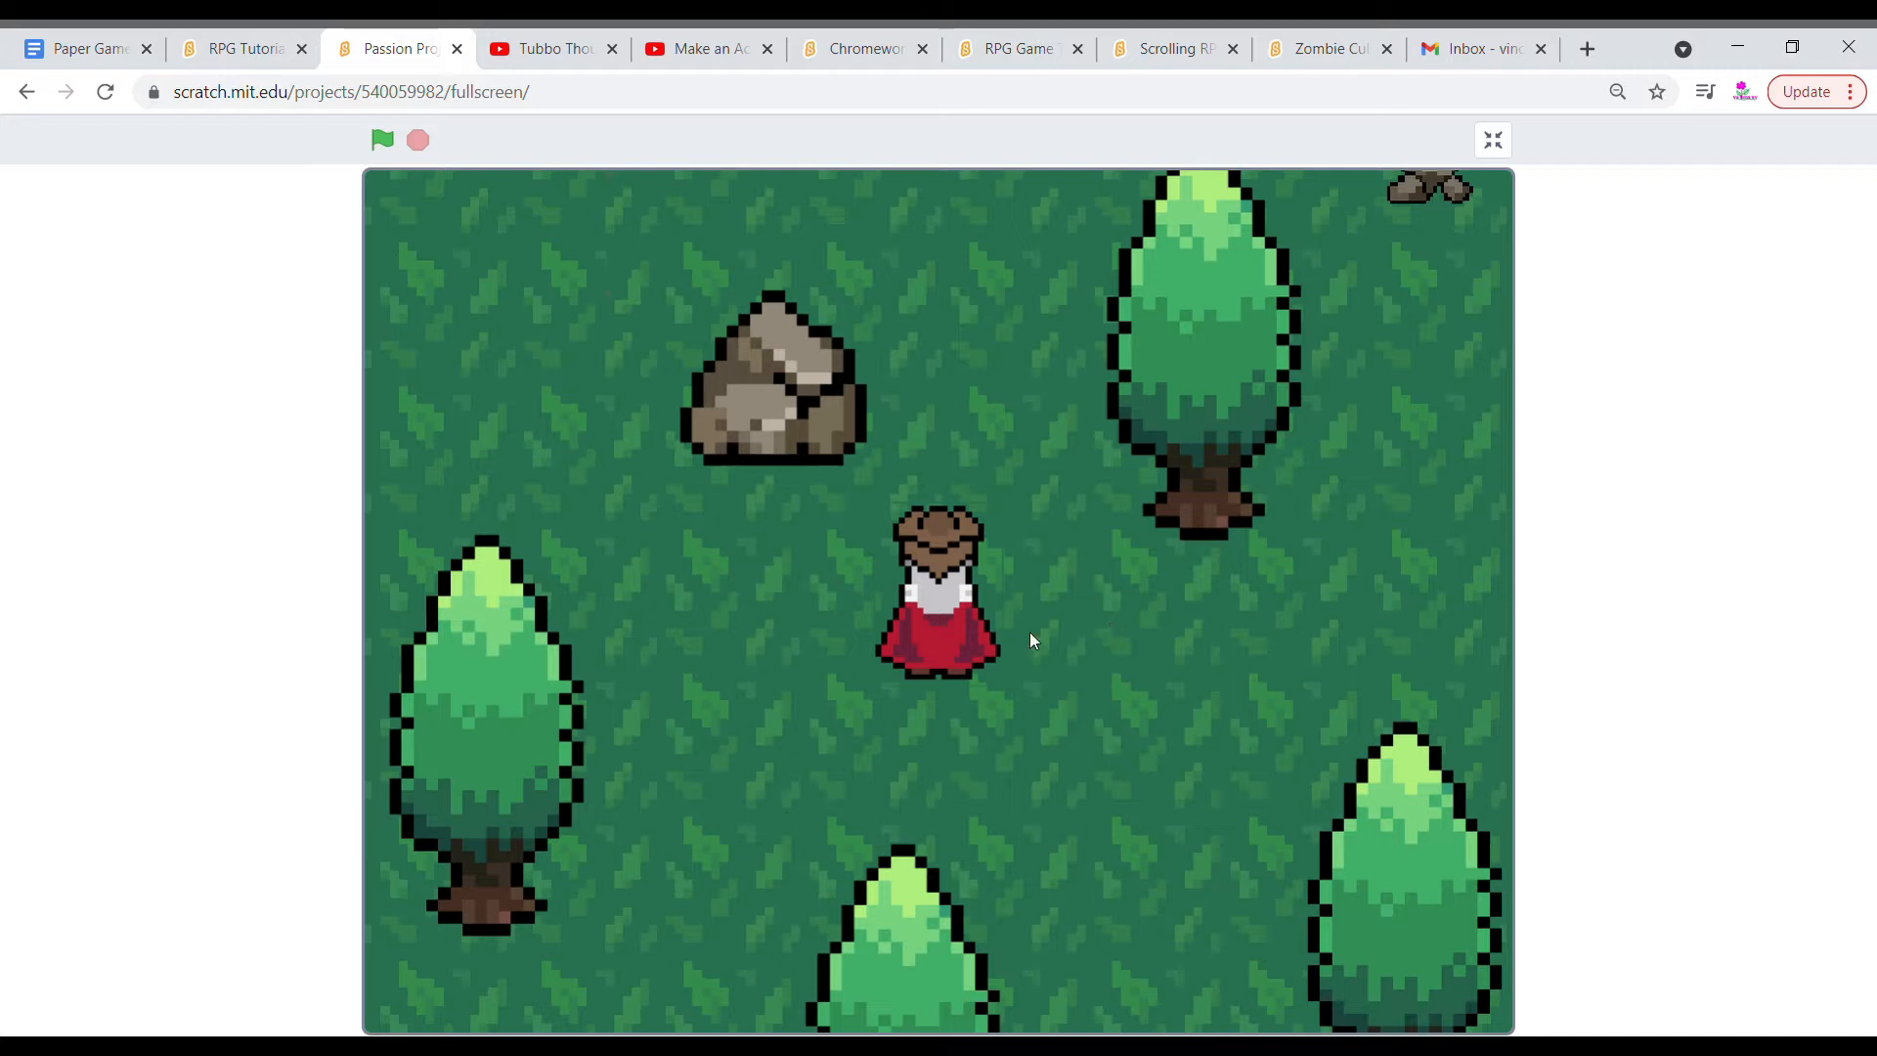
Play the finished RPG demo with the arrow keys, then switch to the RPG Tutorial Series project.
left_click(383, 138)
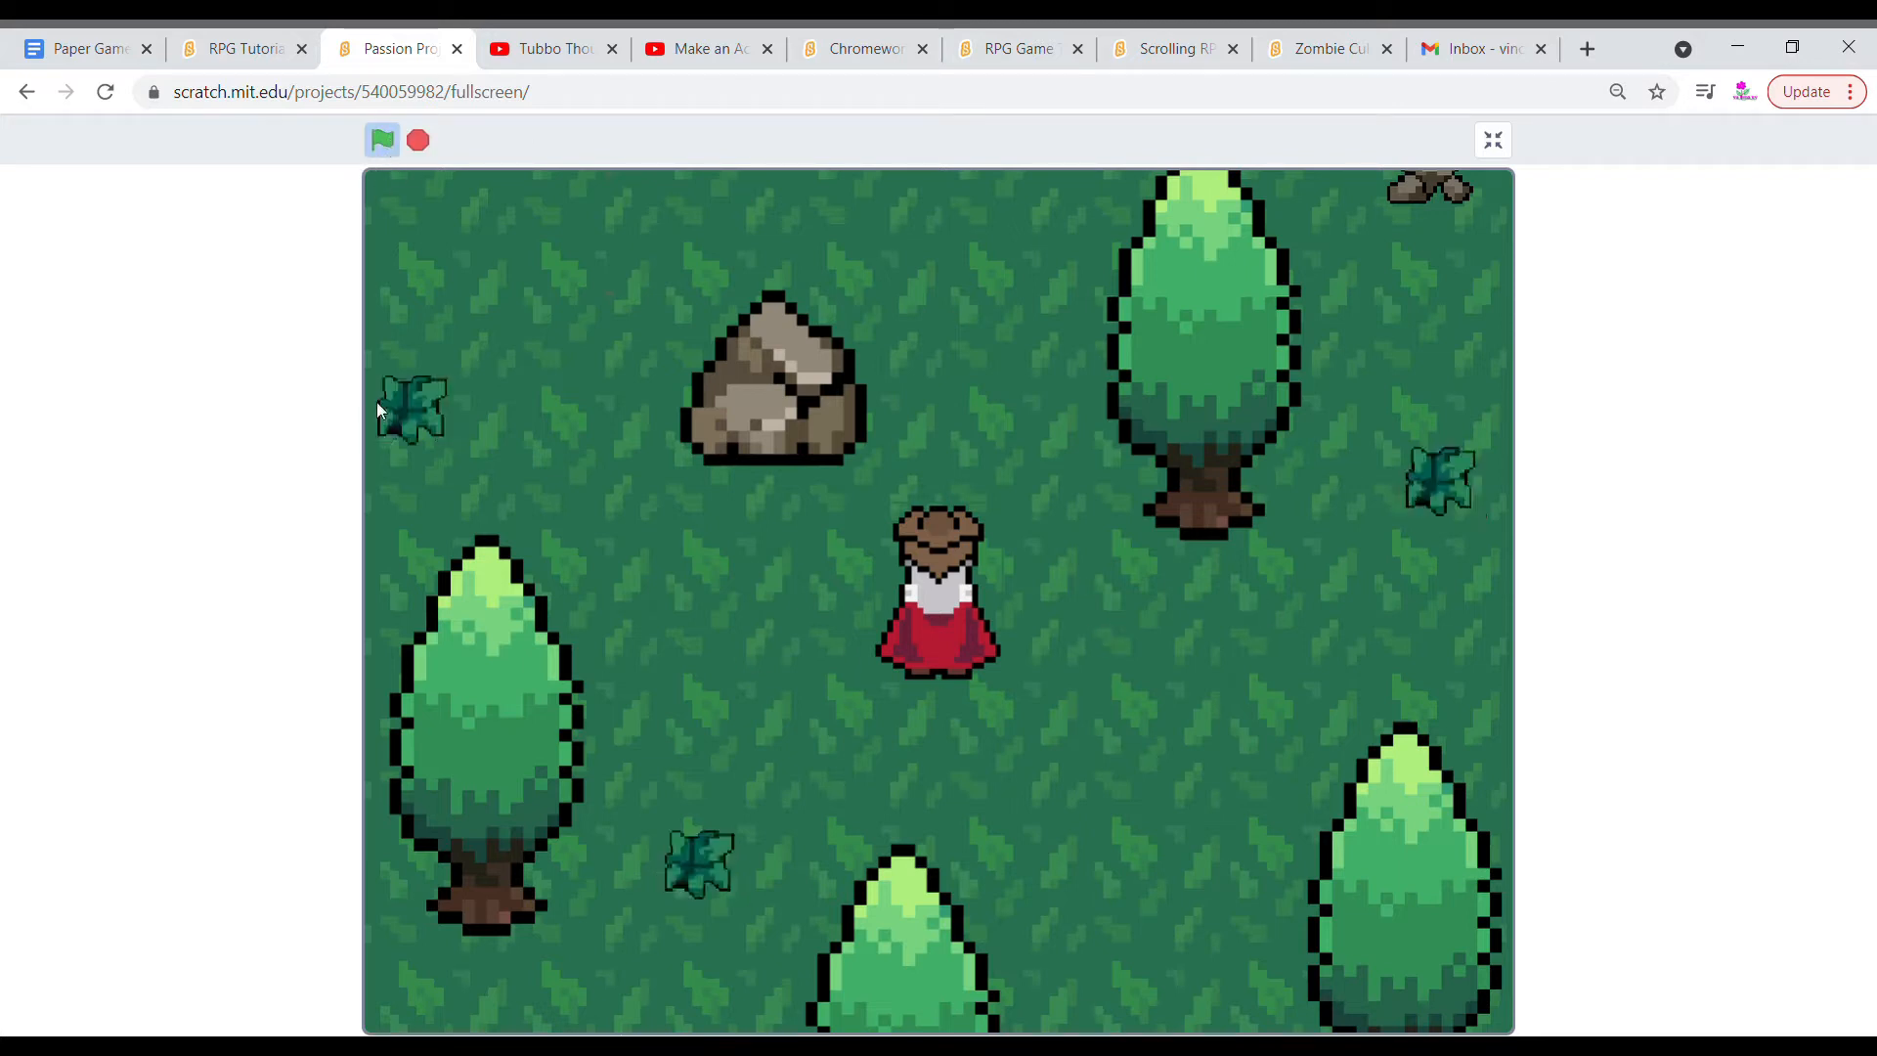
mouse_move(836, 449)
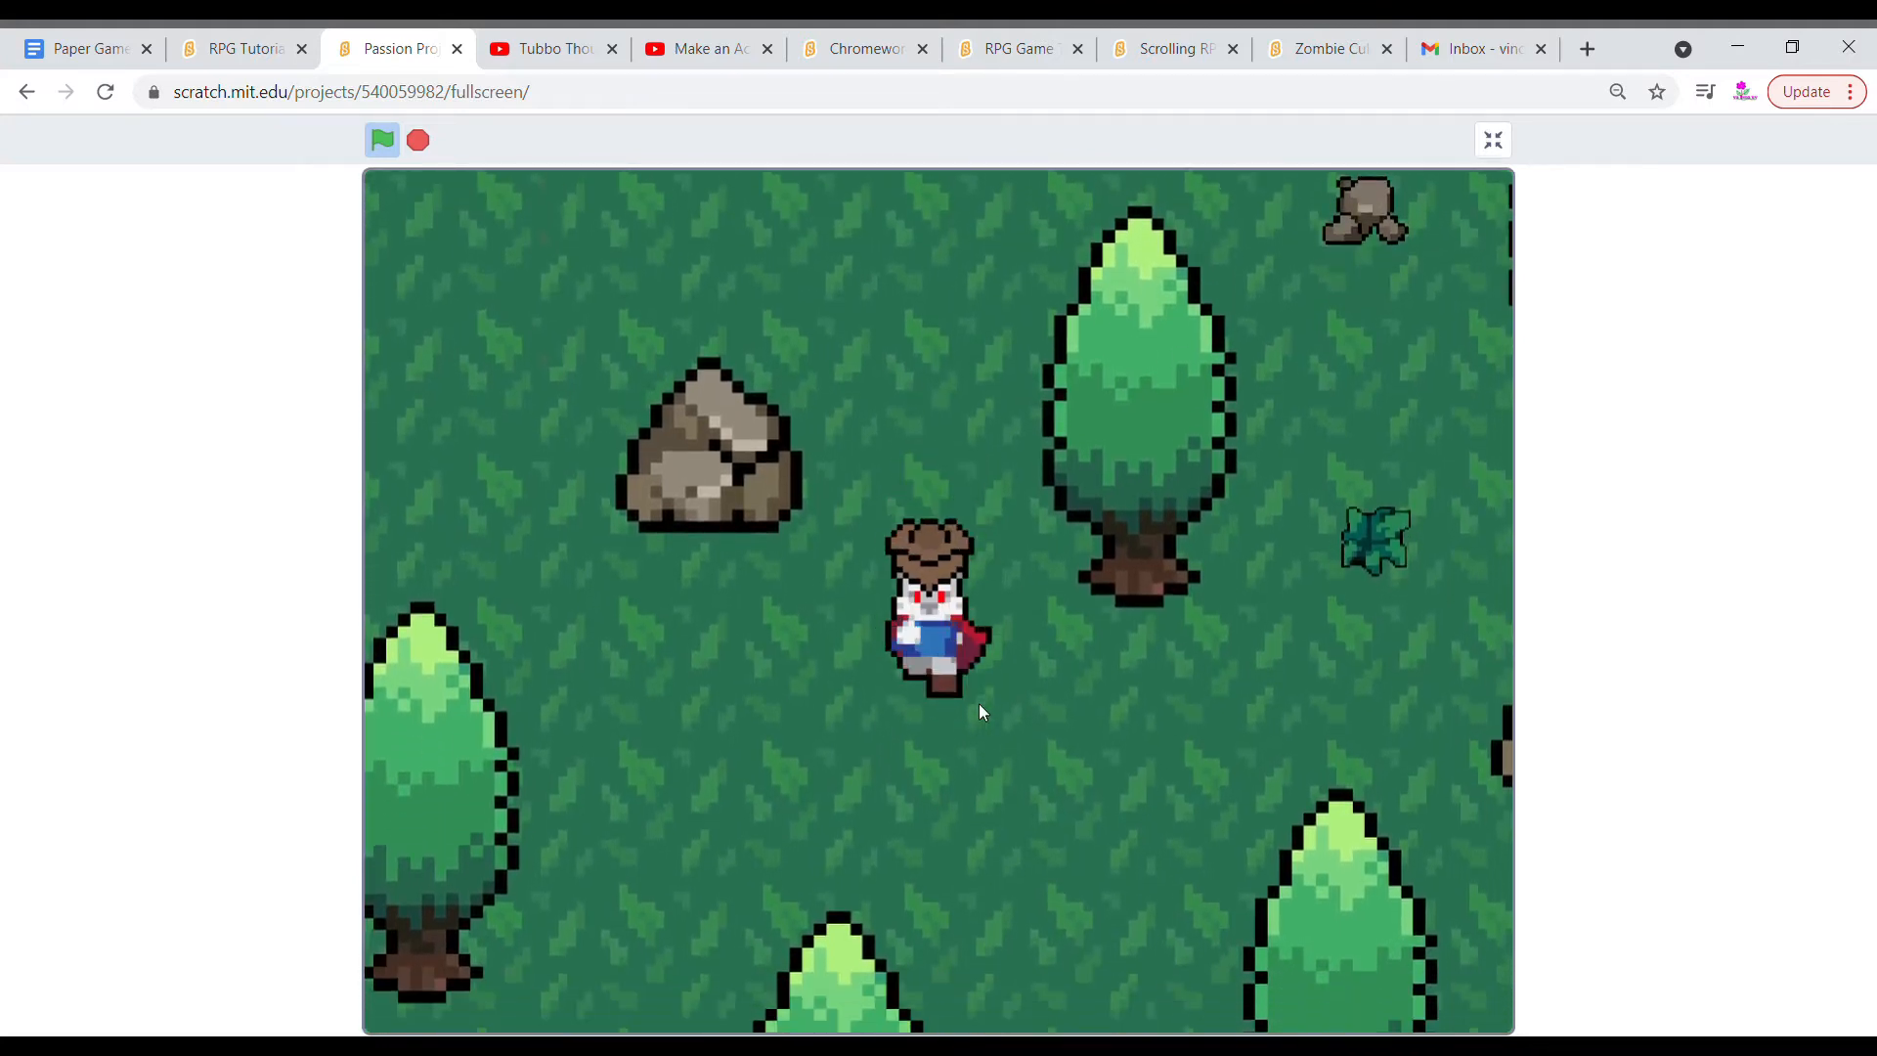
key("up")
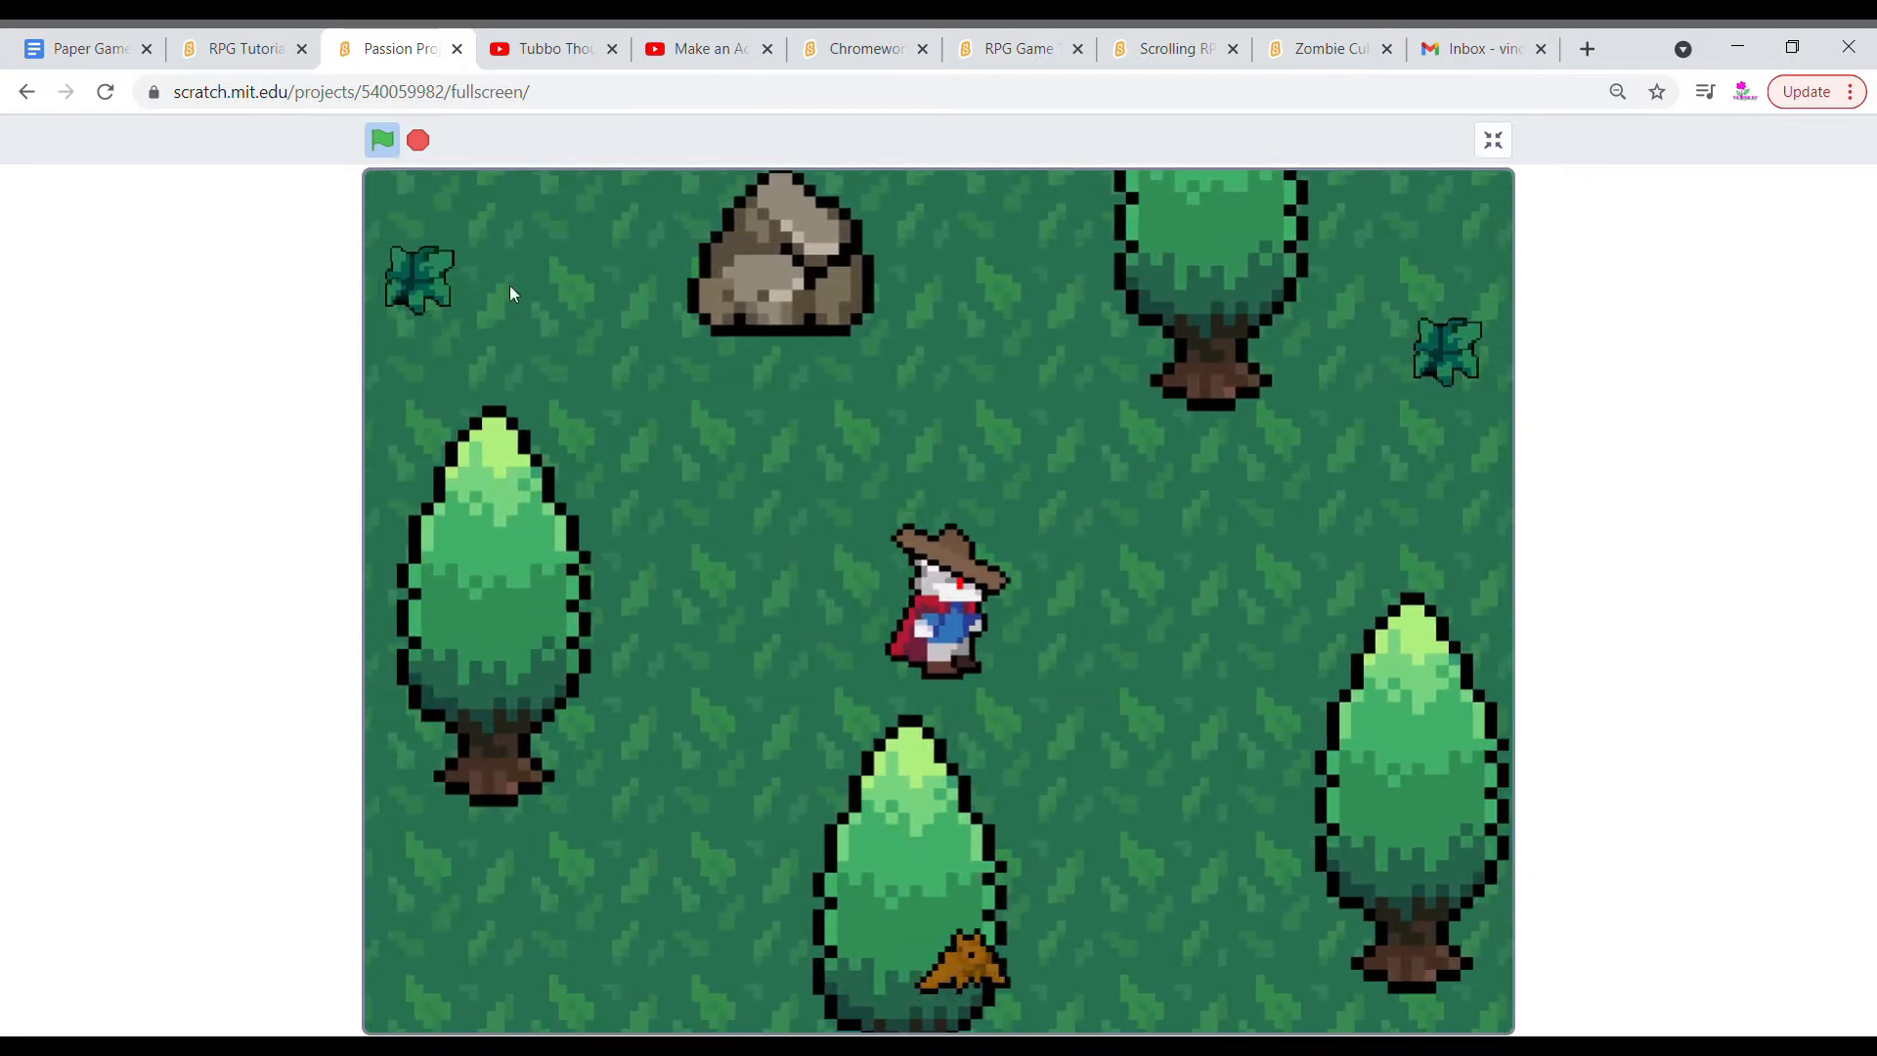
left_click(240, 48)
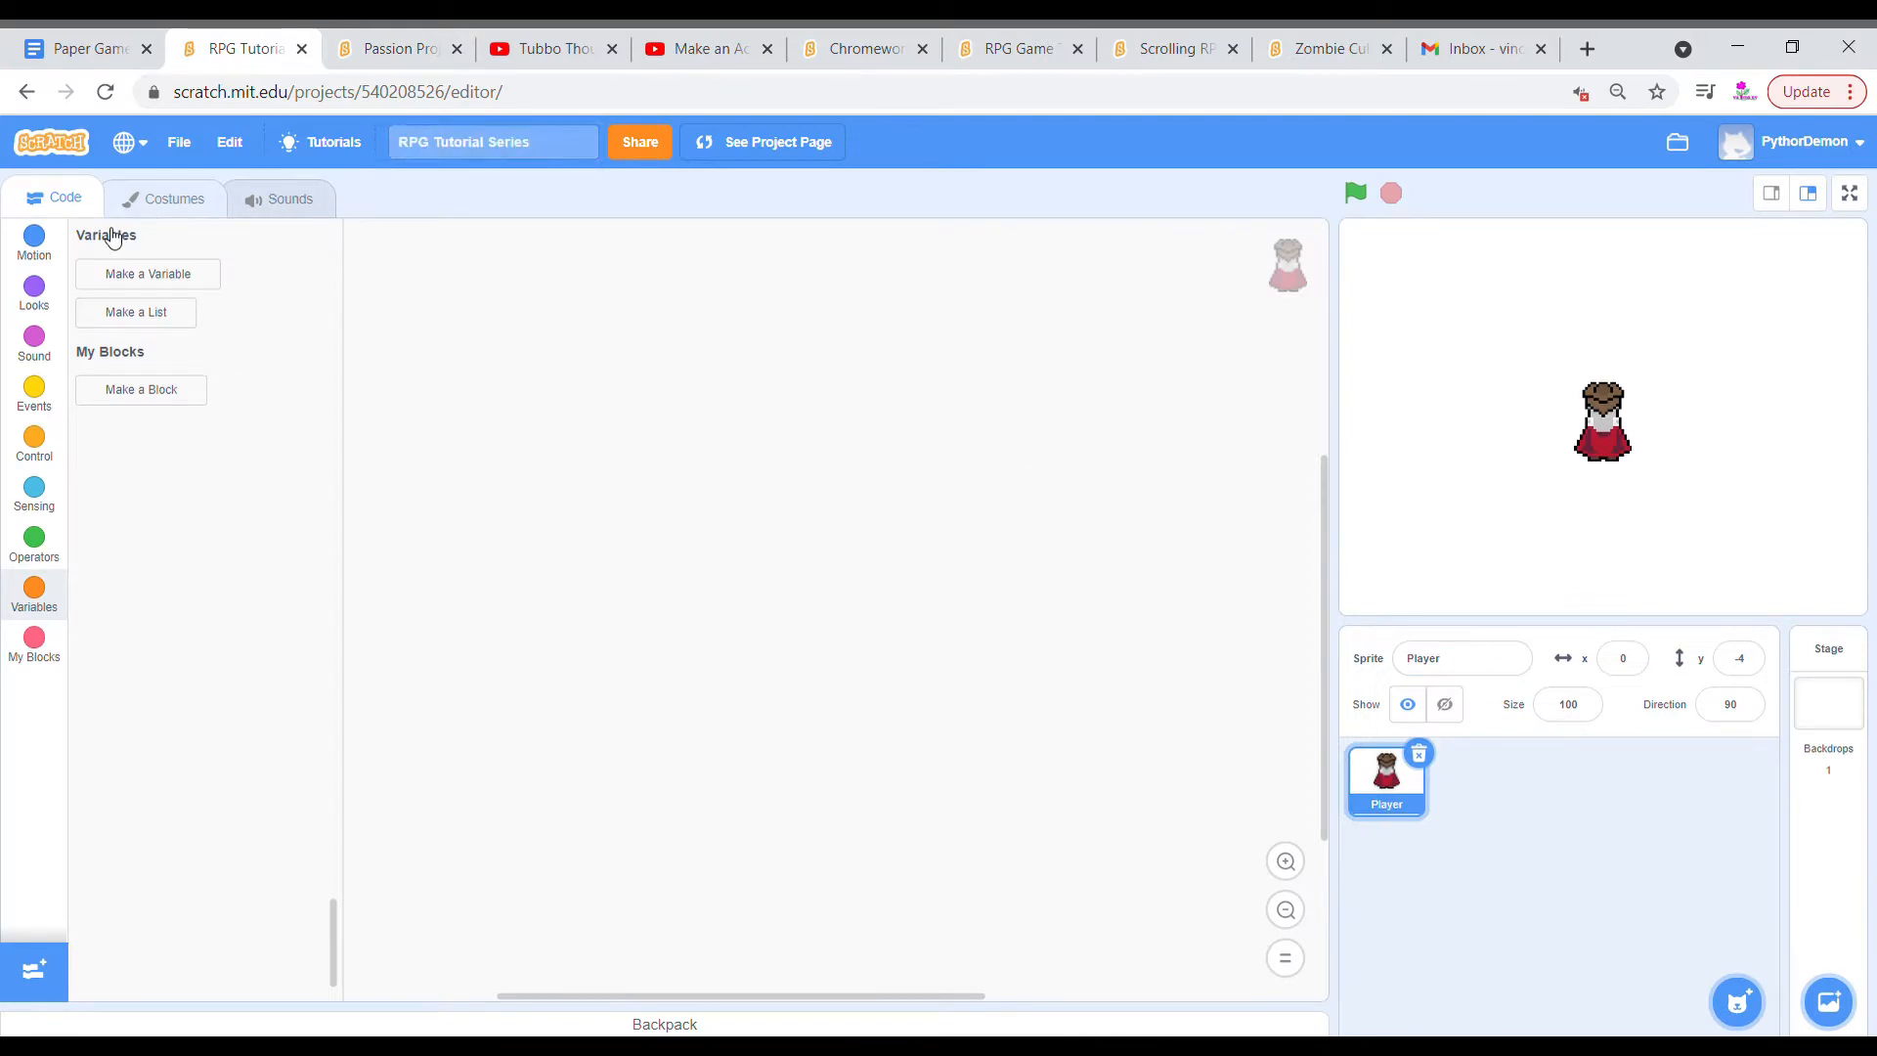
Browse the Player's D1–D5 walking and S/D Idle costumes, leaving D Idle selected.
left_click(174, 199)
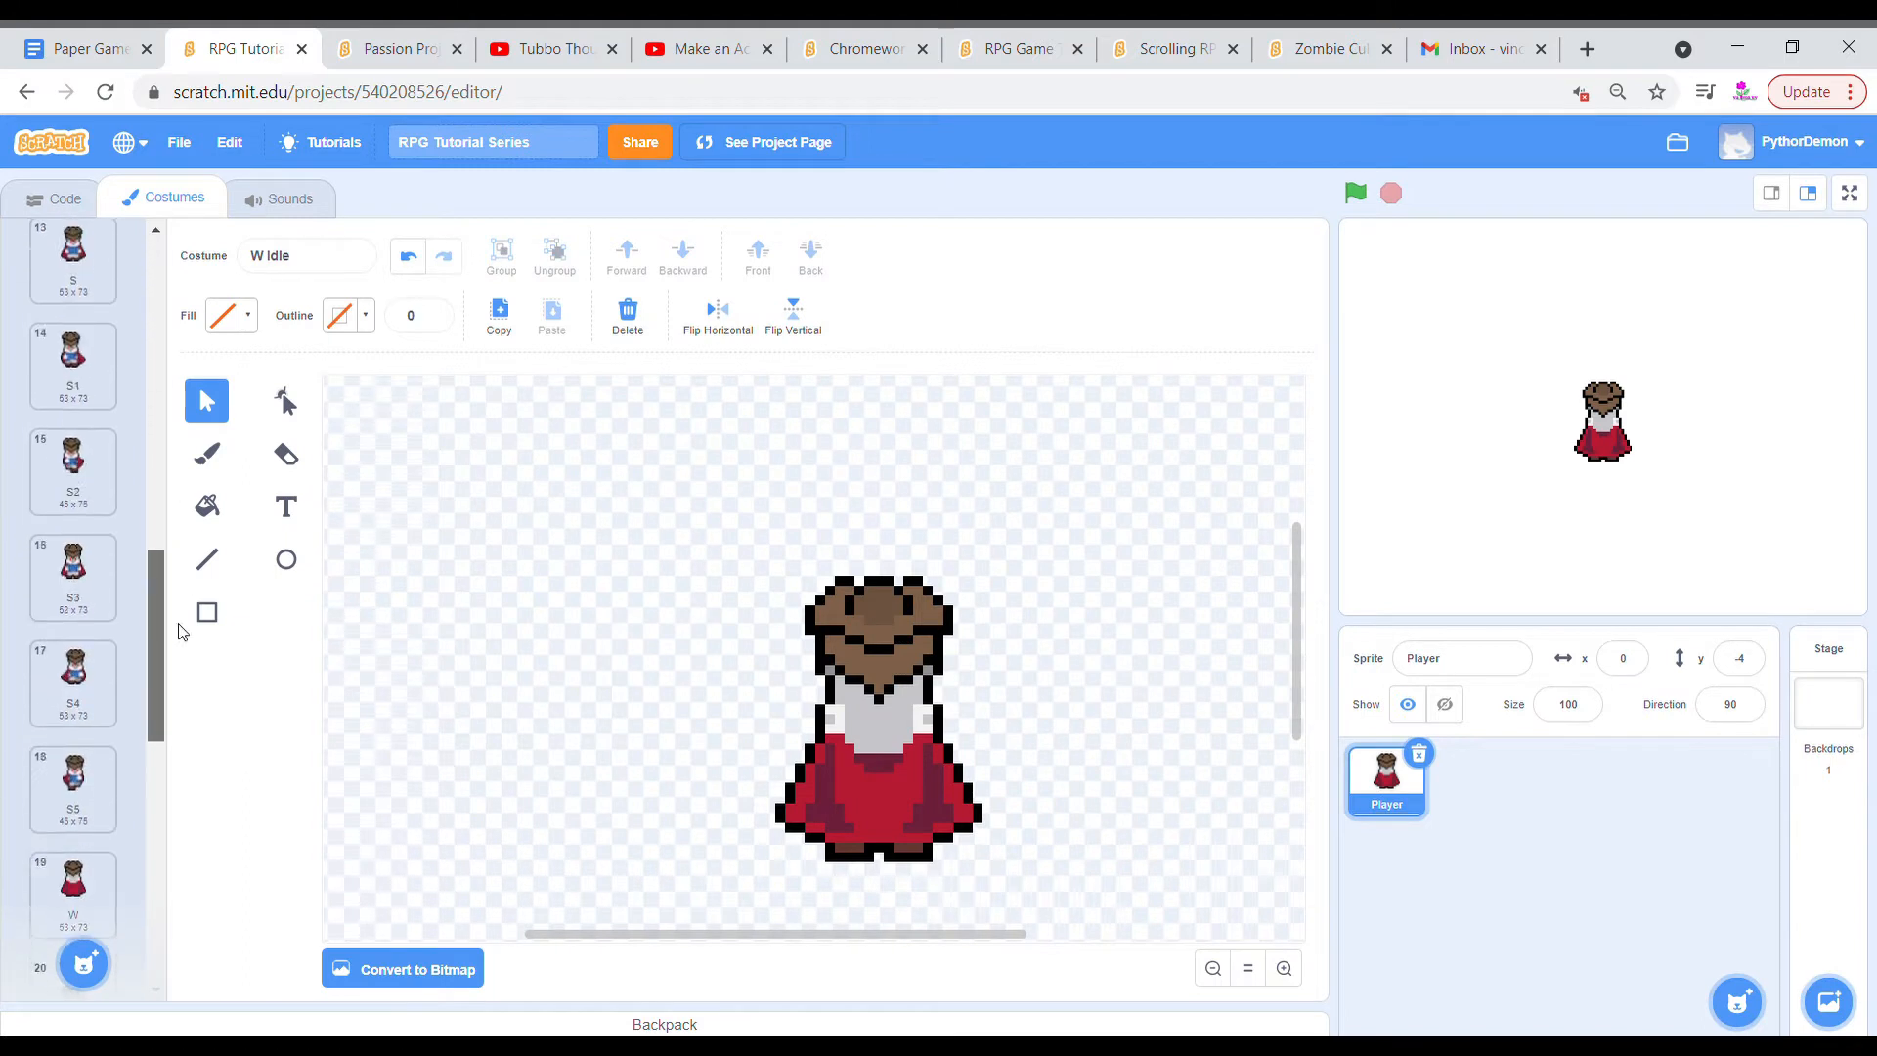
scroll("down", 3)
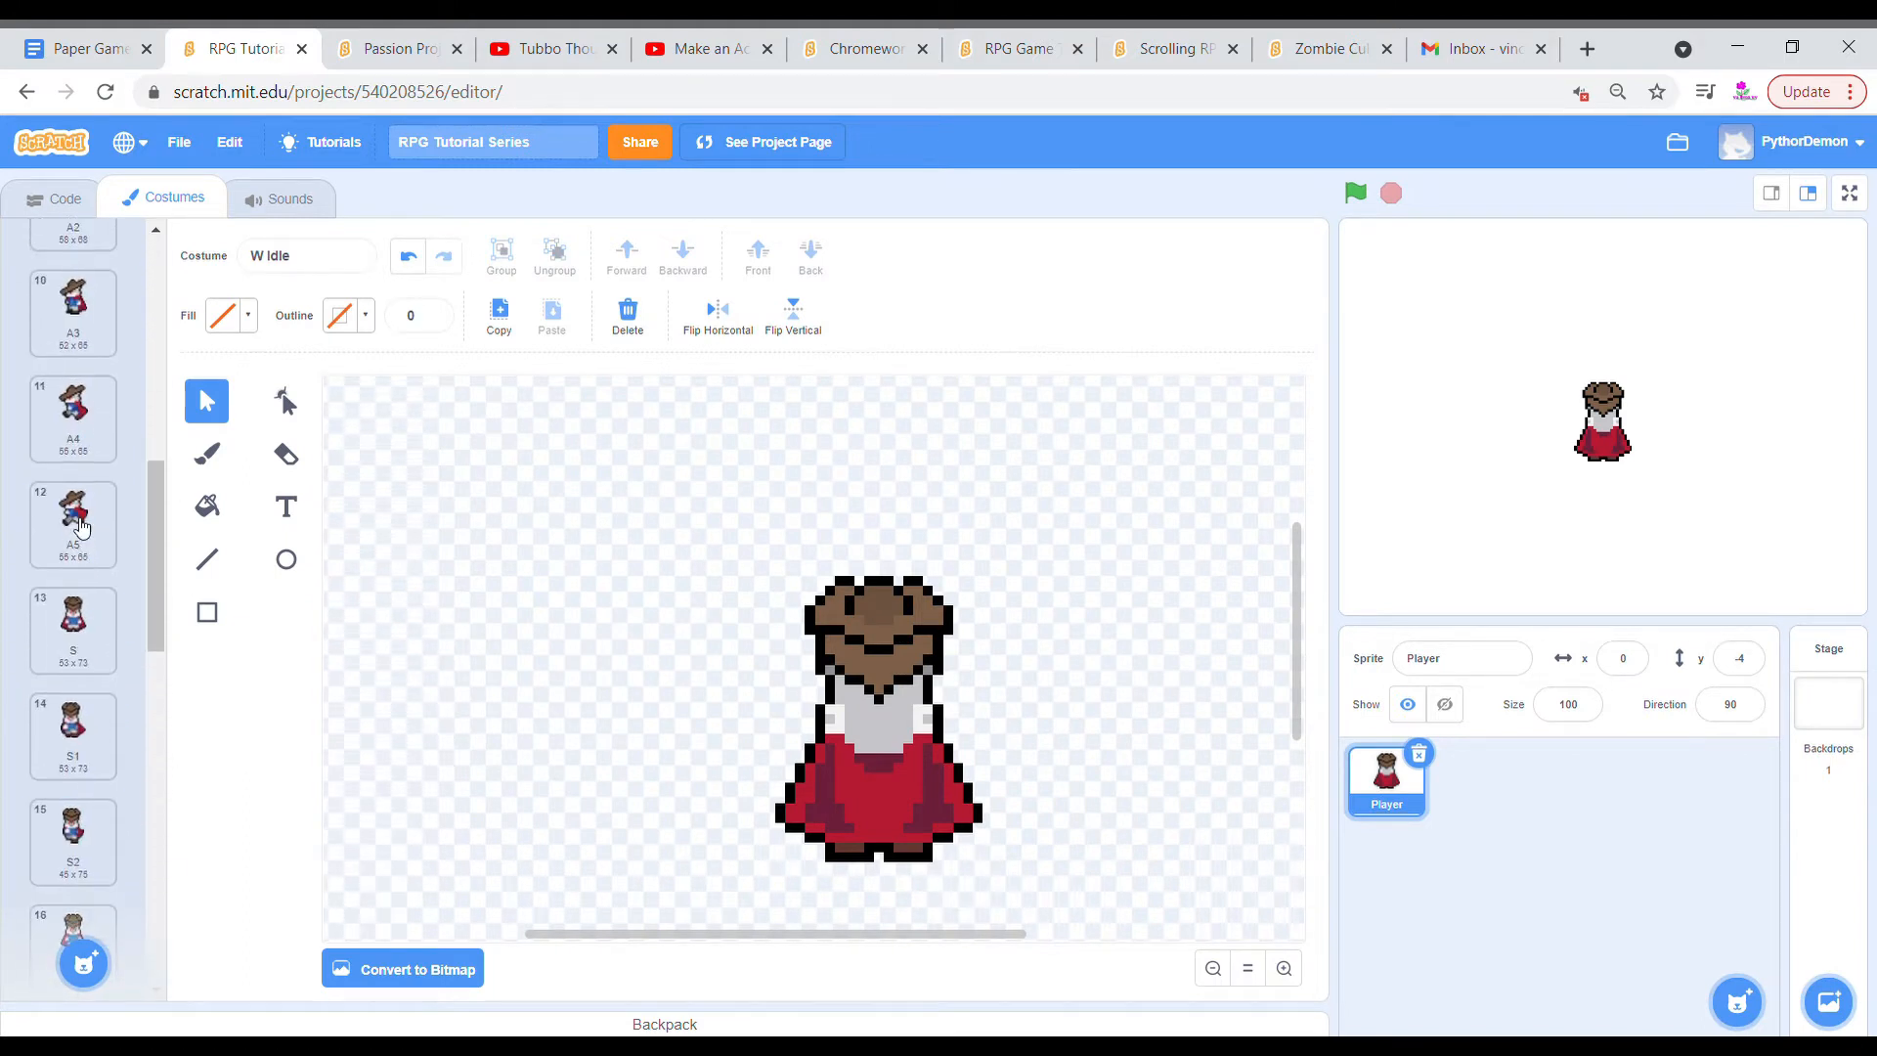
left_click(72, 373)
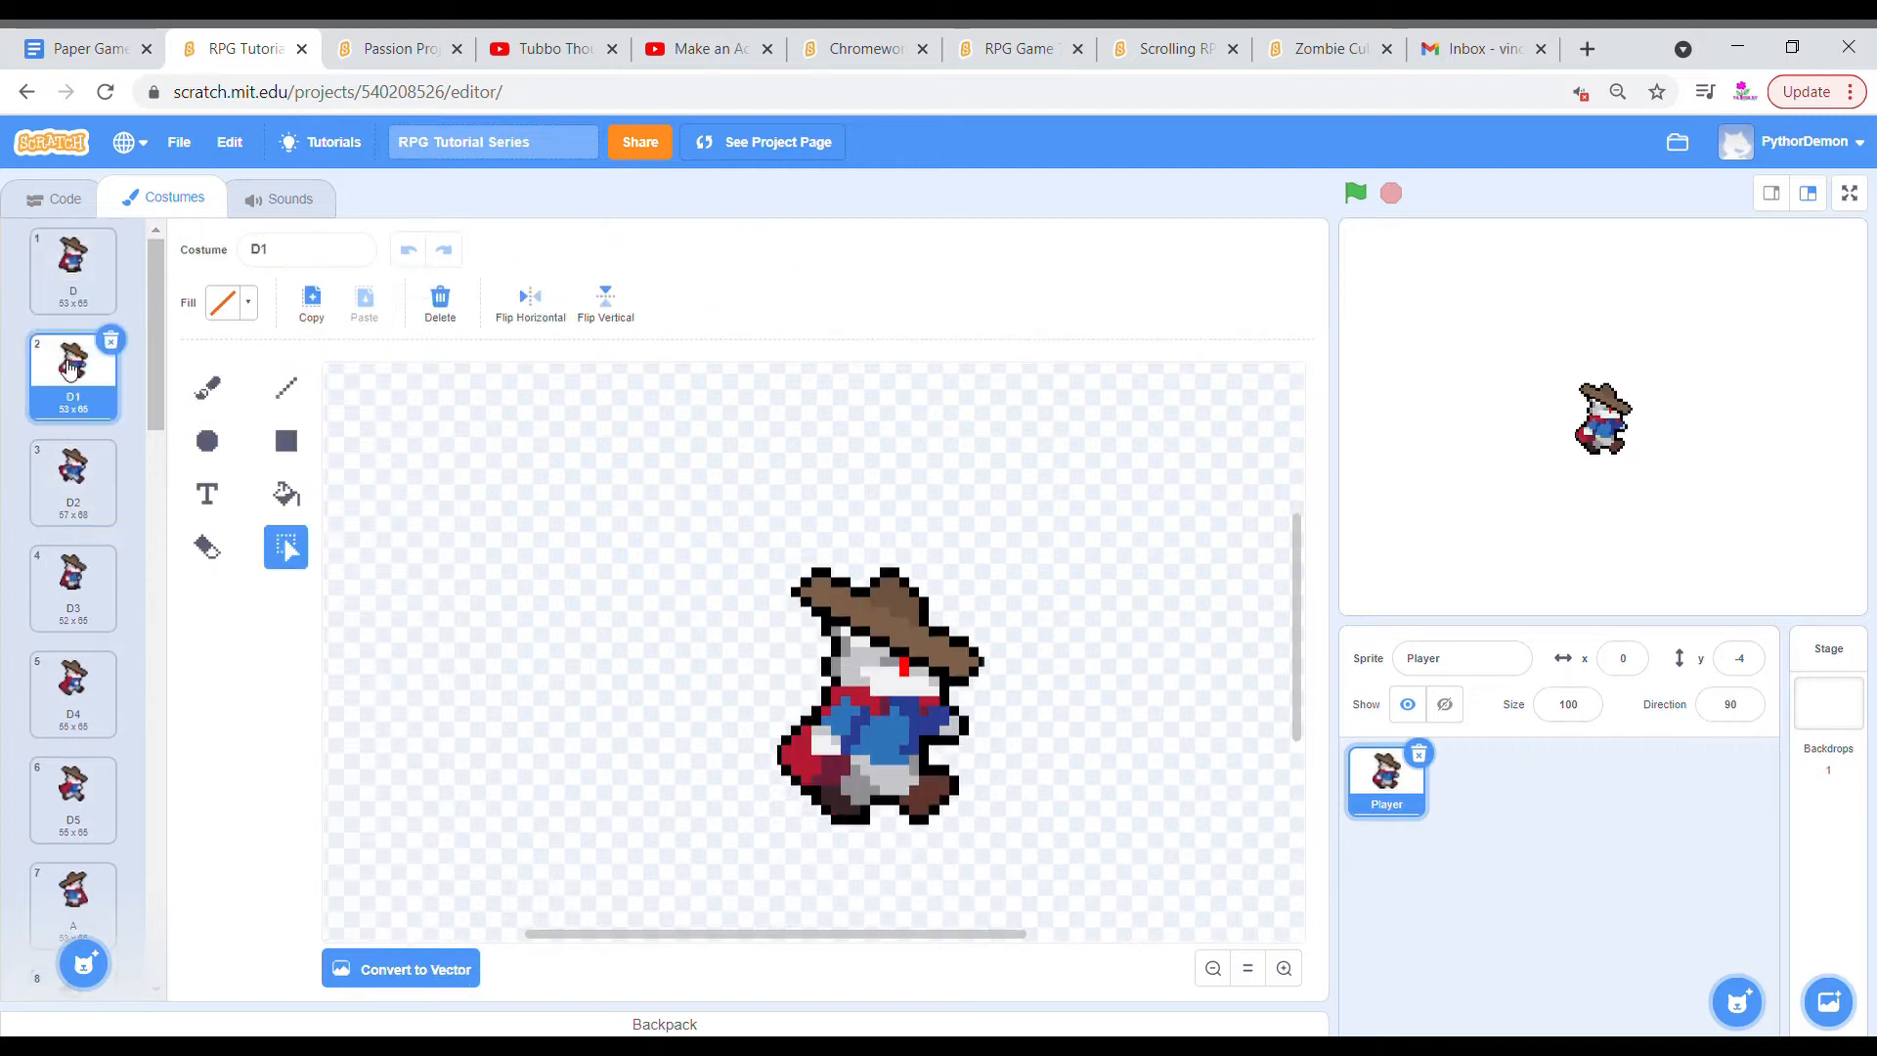
left_click(74, 796)
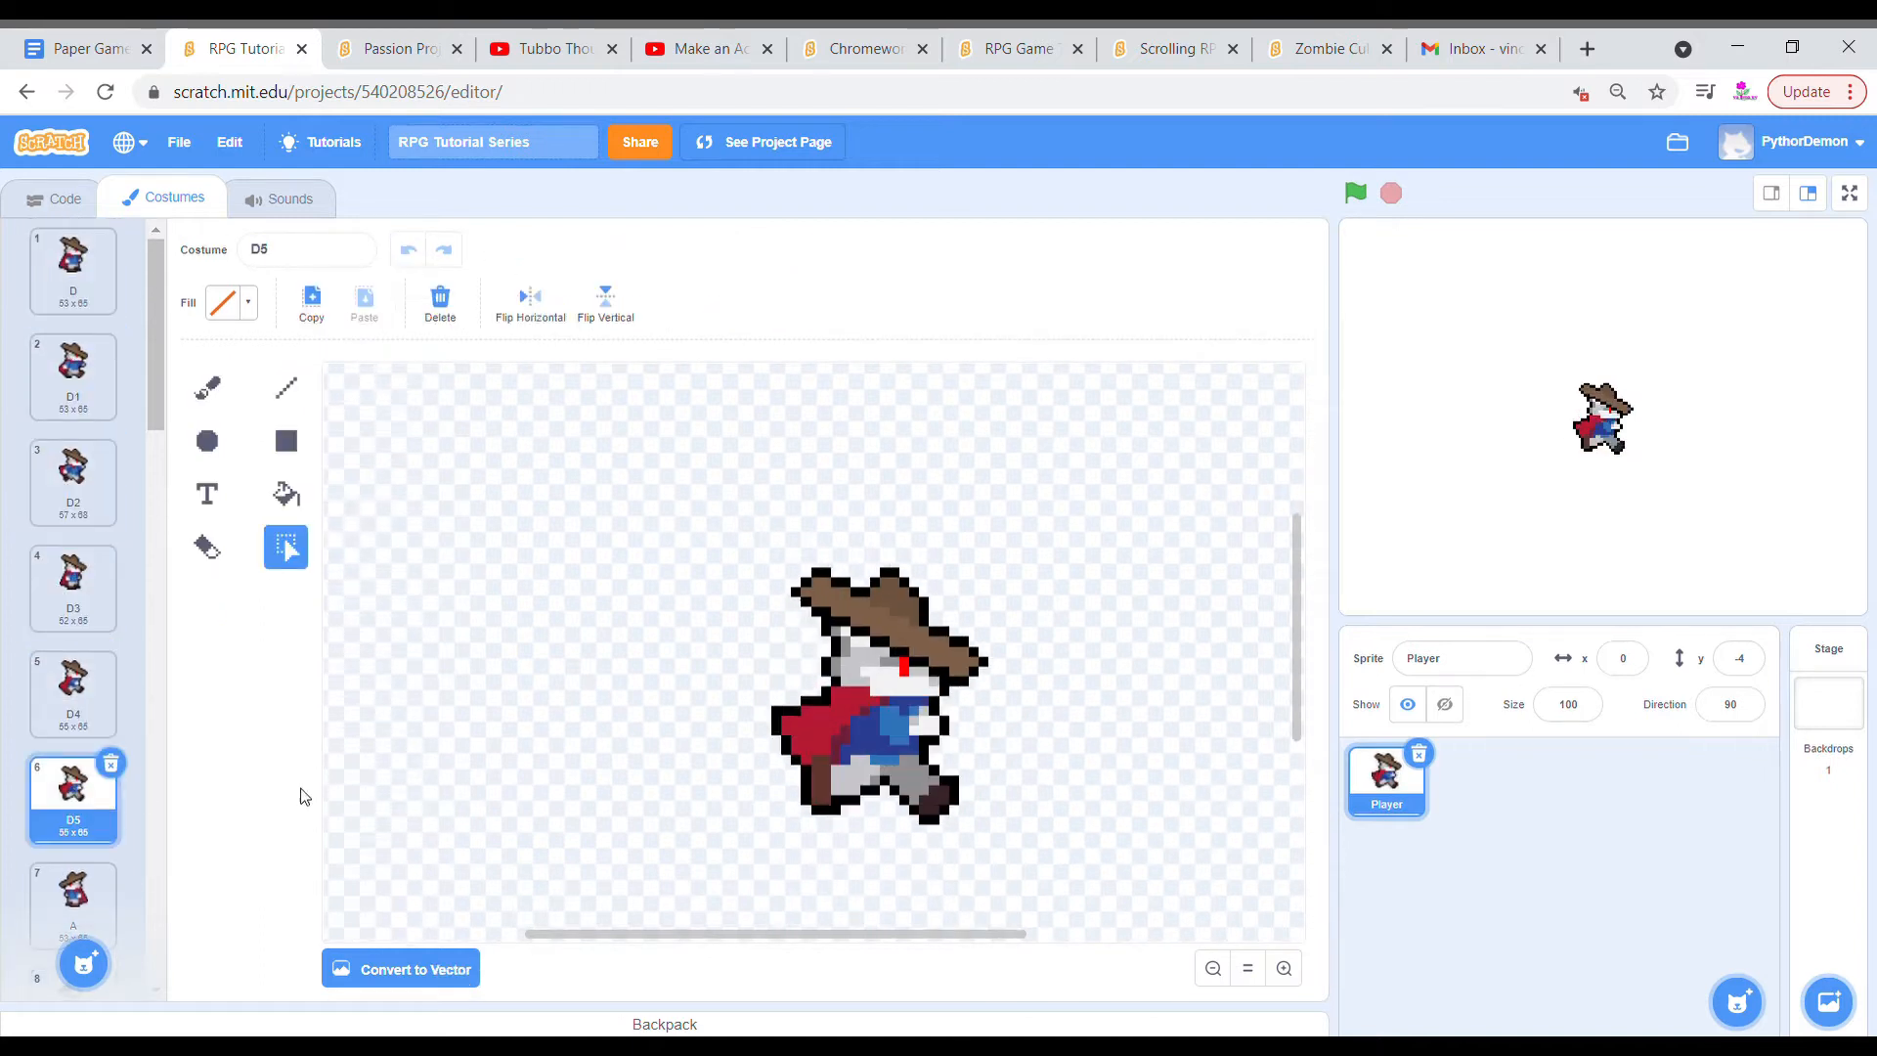
mouse_move(599, 633)
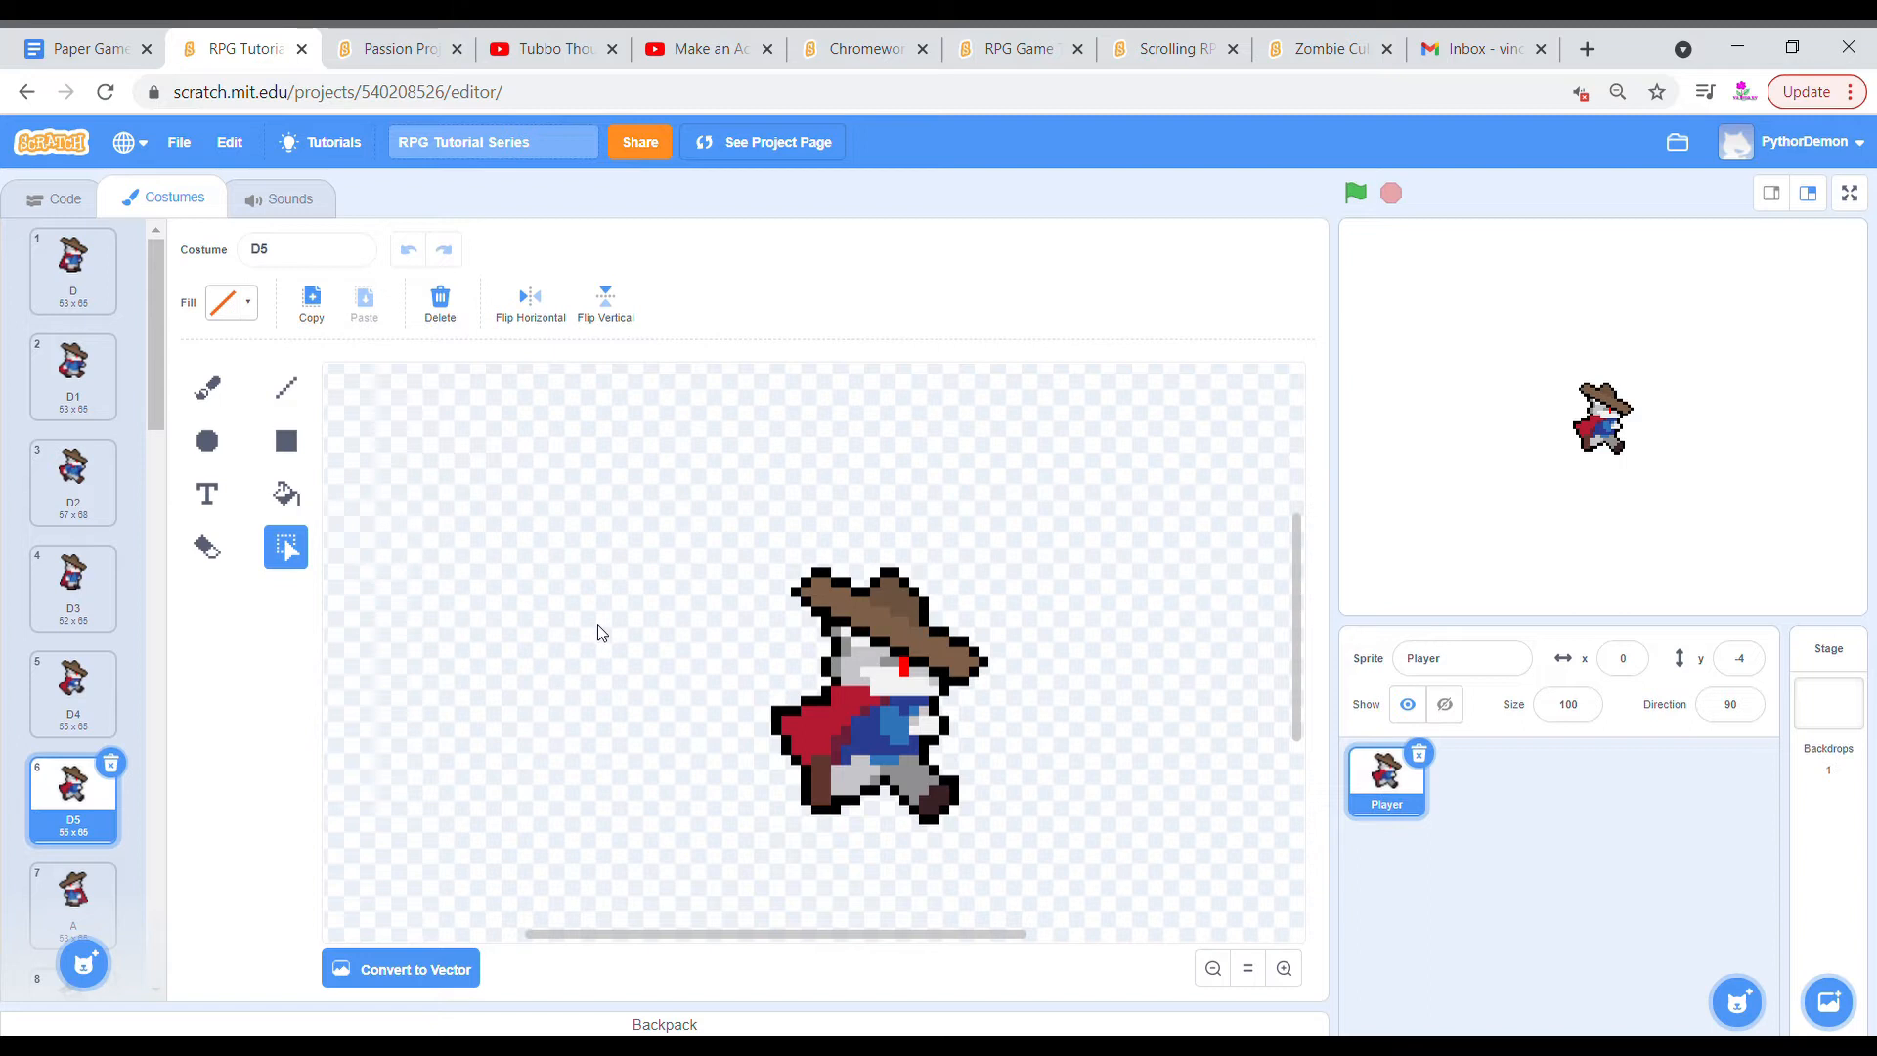
mouse_move(668, 661)
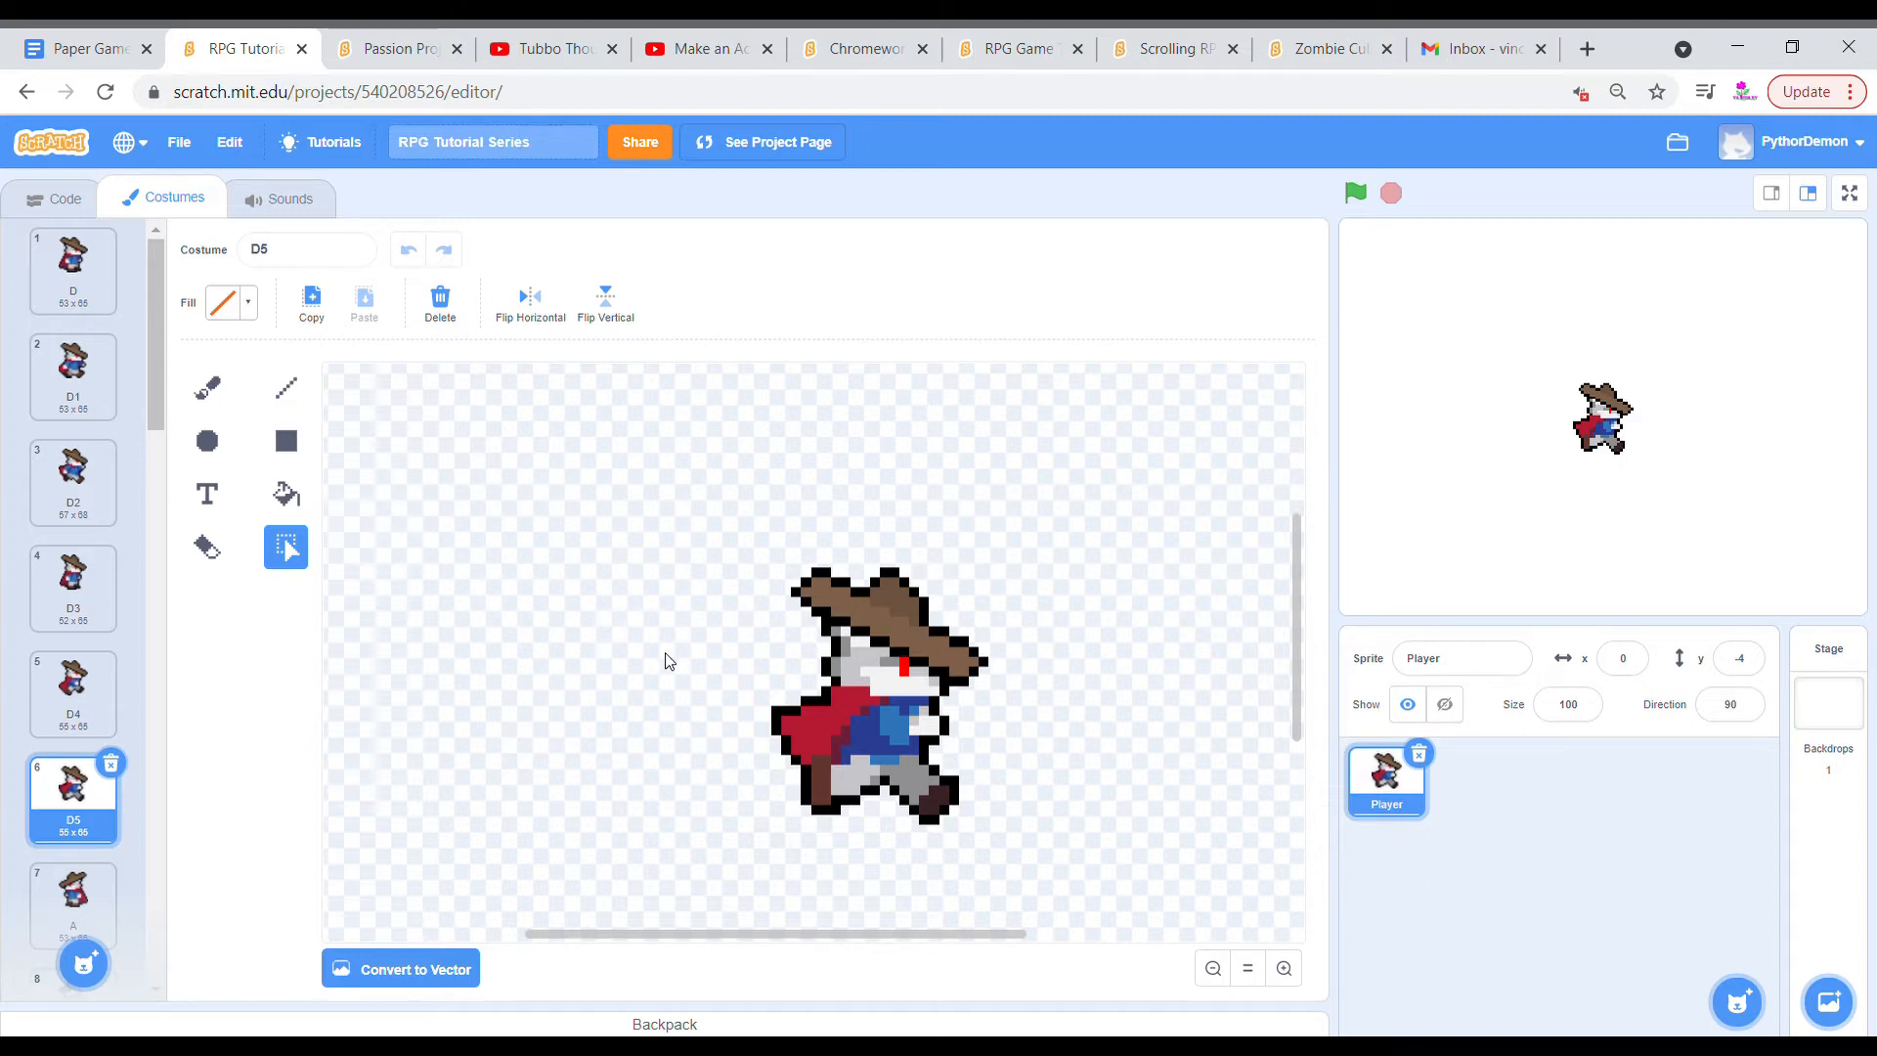
mouse_move(731, 706)
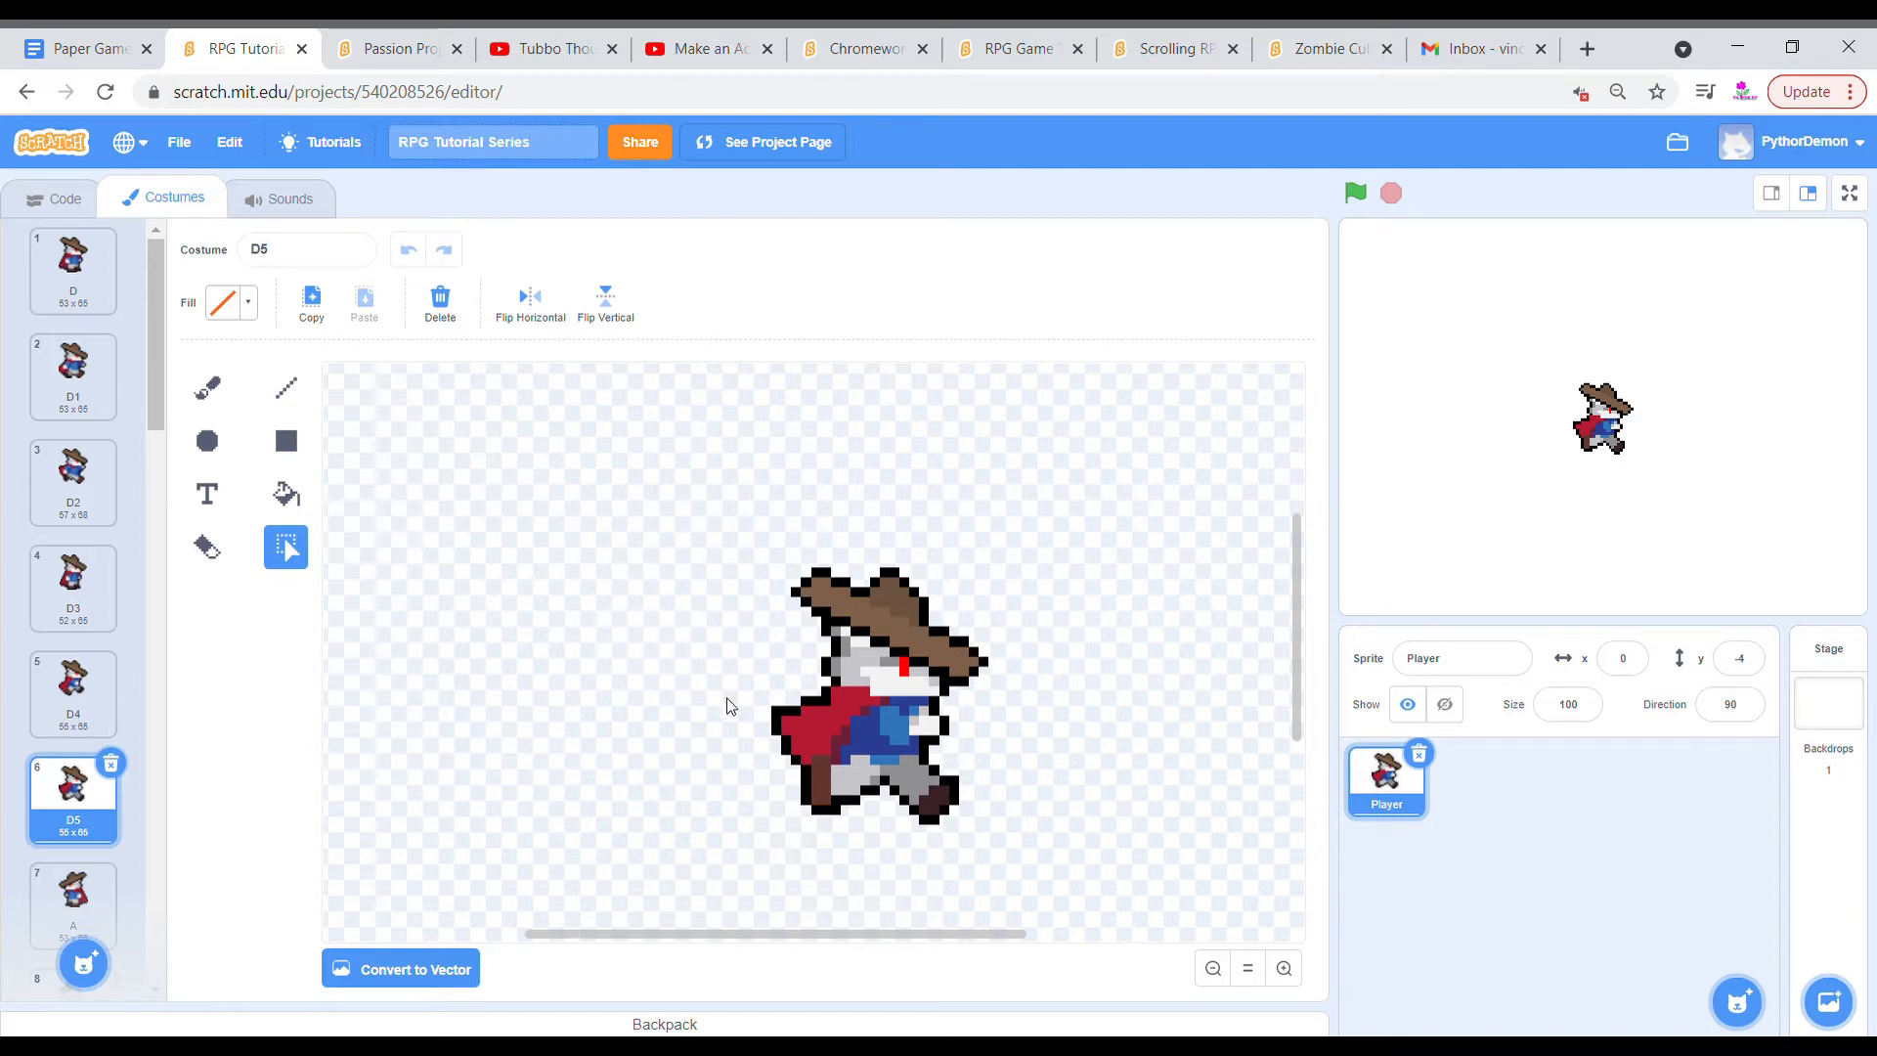
mouse_move(677, 523)
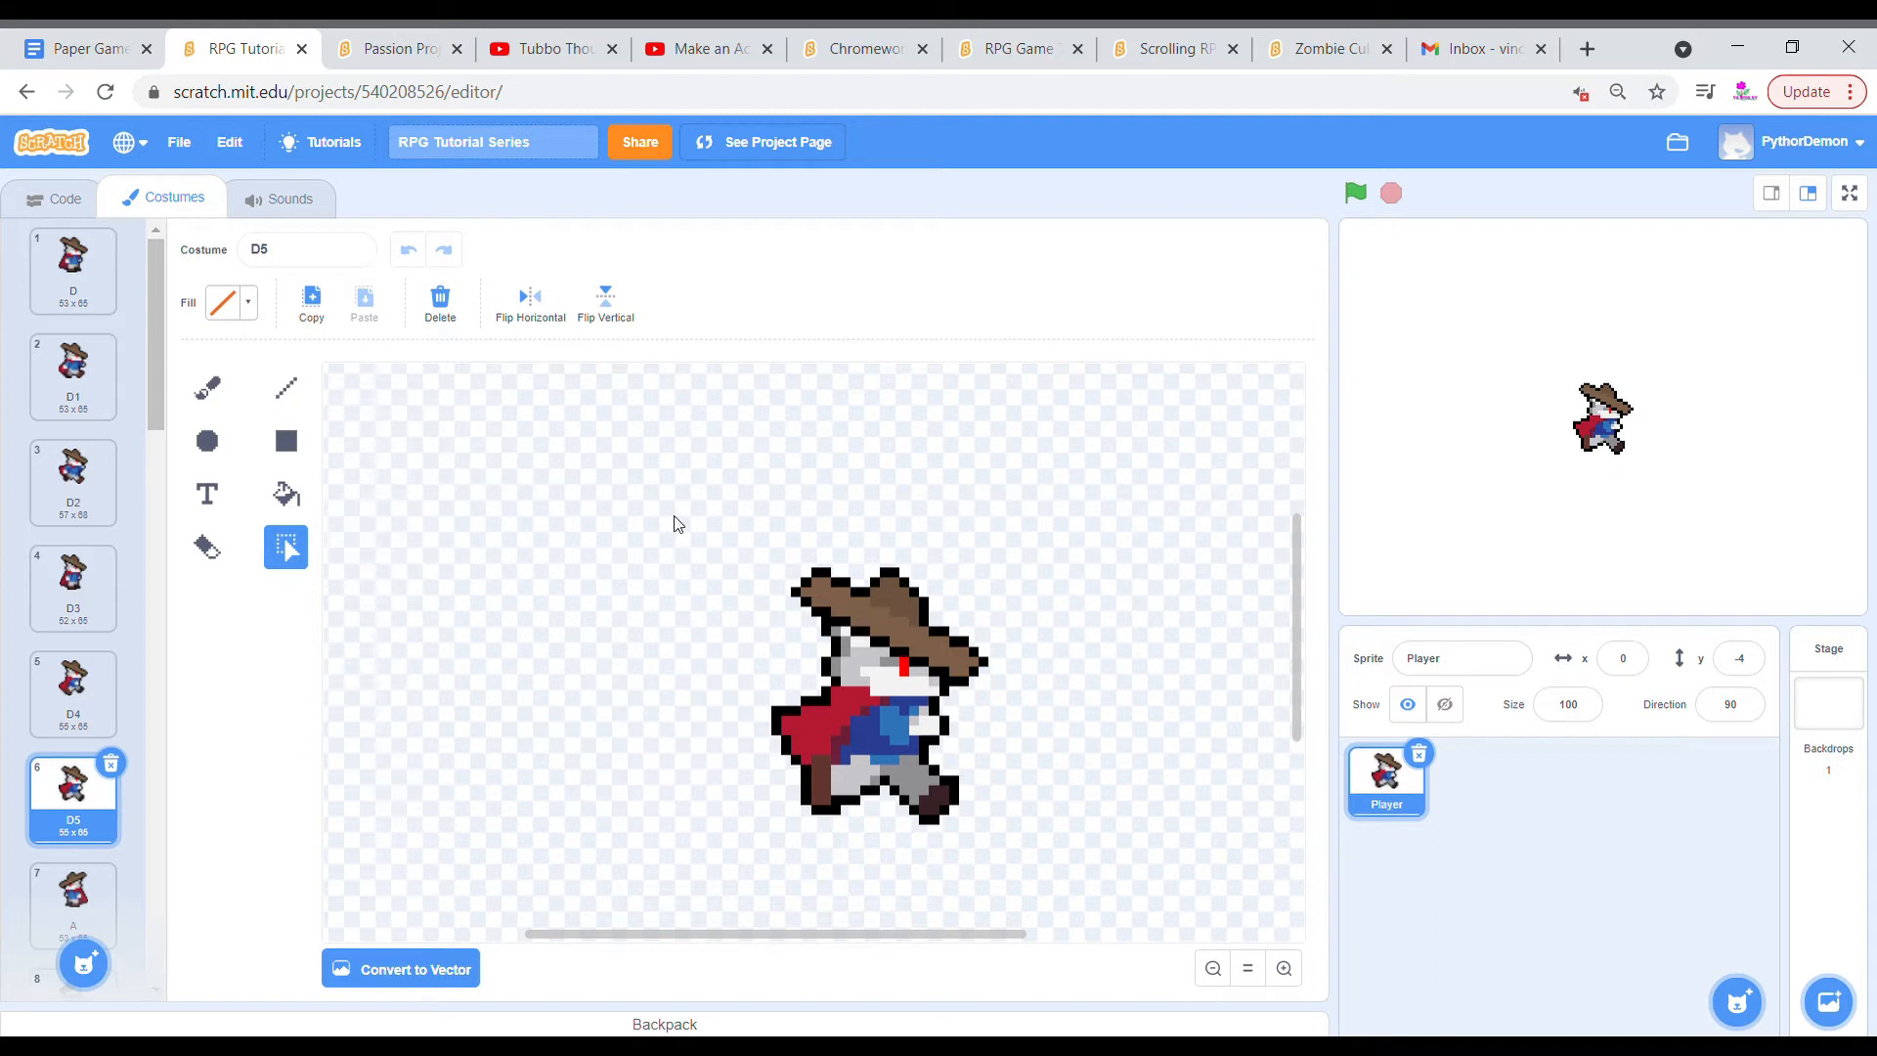
mouse_move(167, 438)
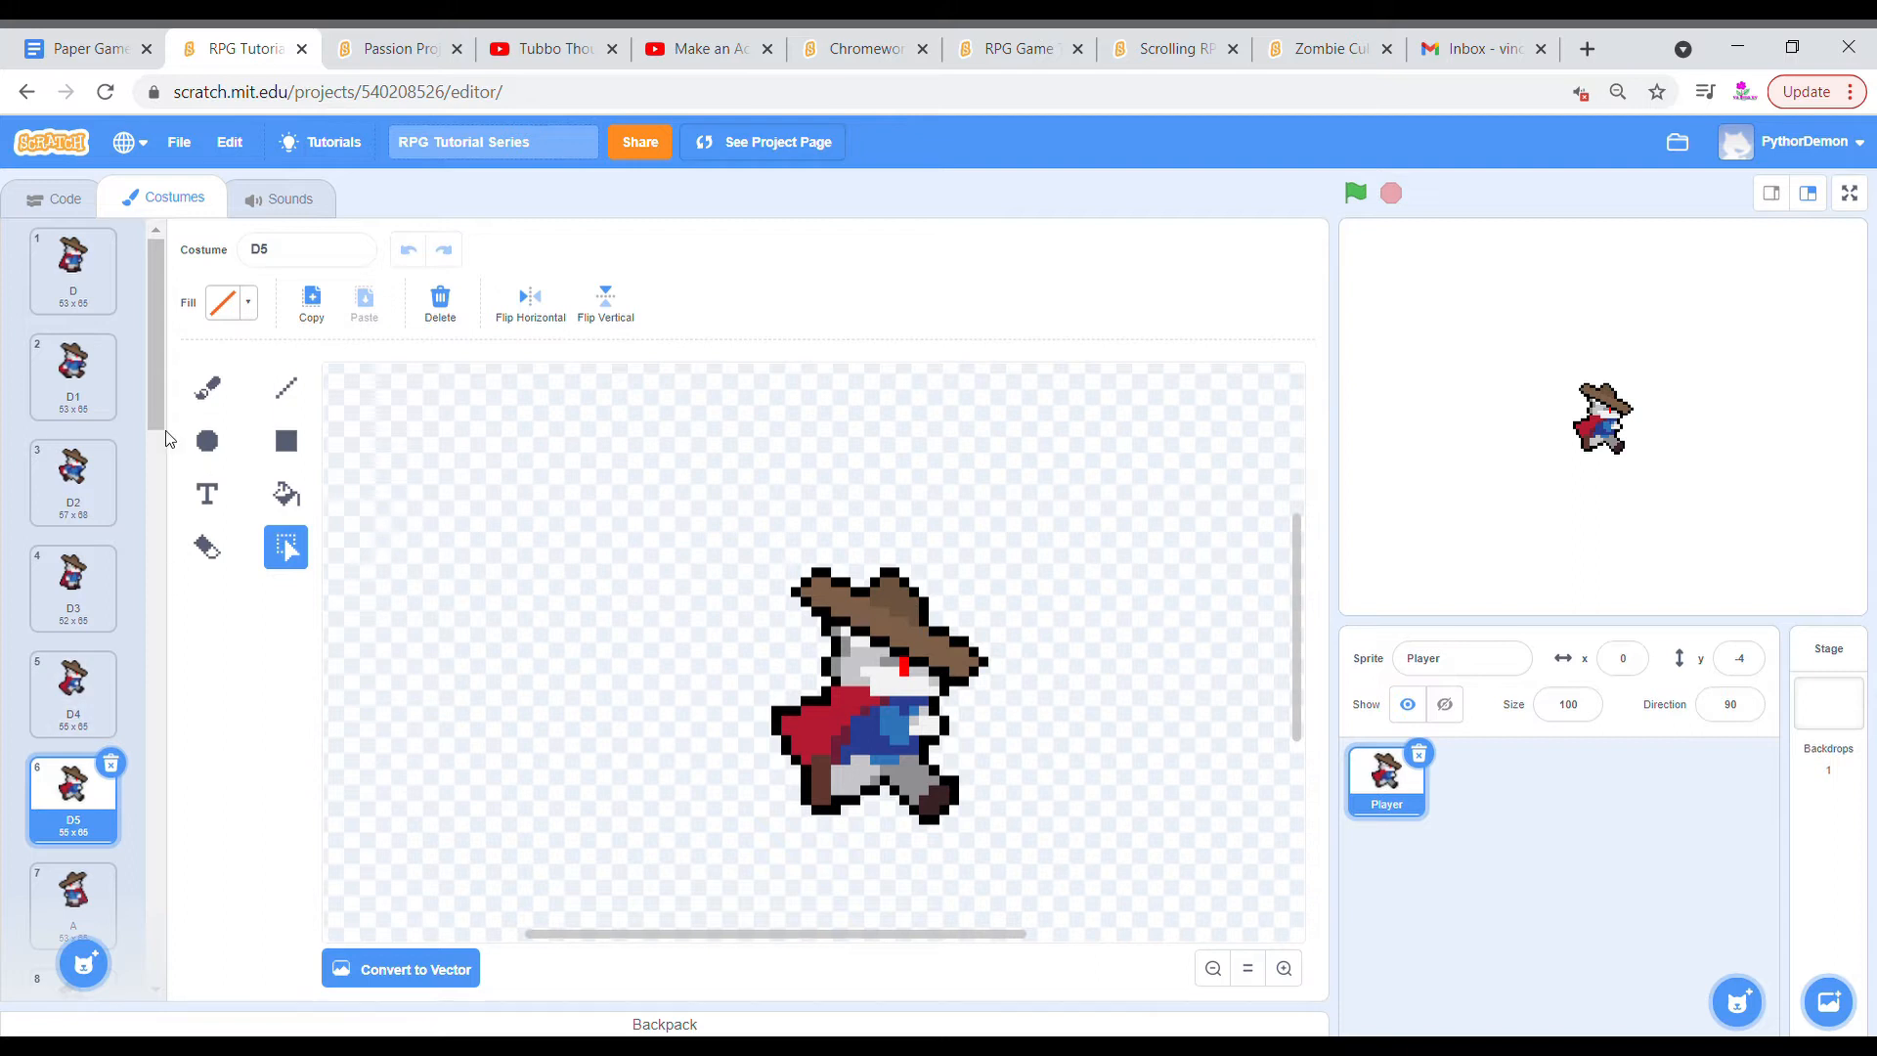
scroll("down", 3)
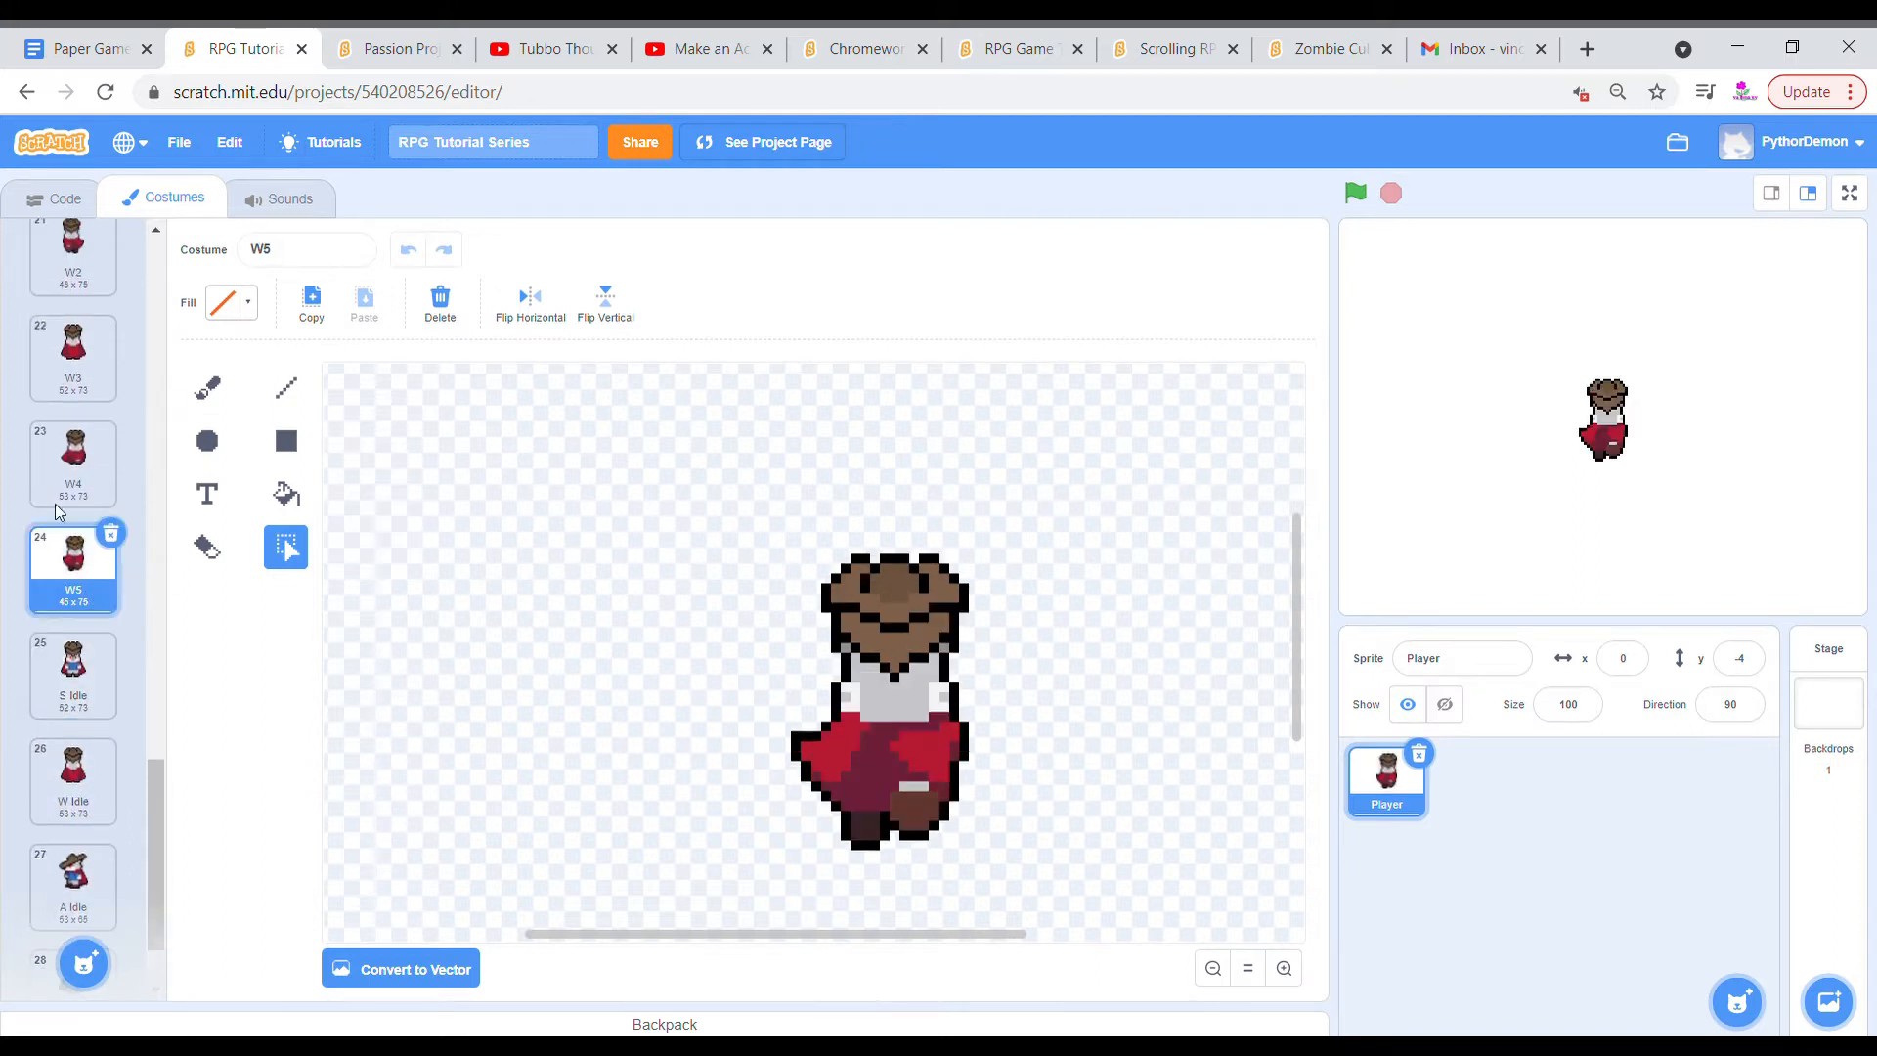
left_click(71, 674)
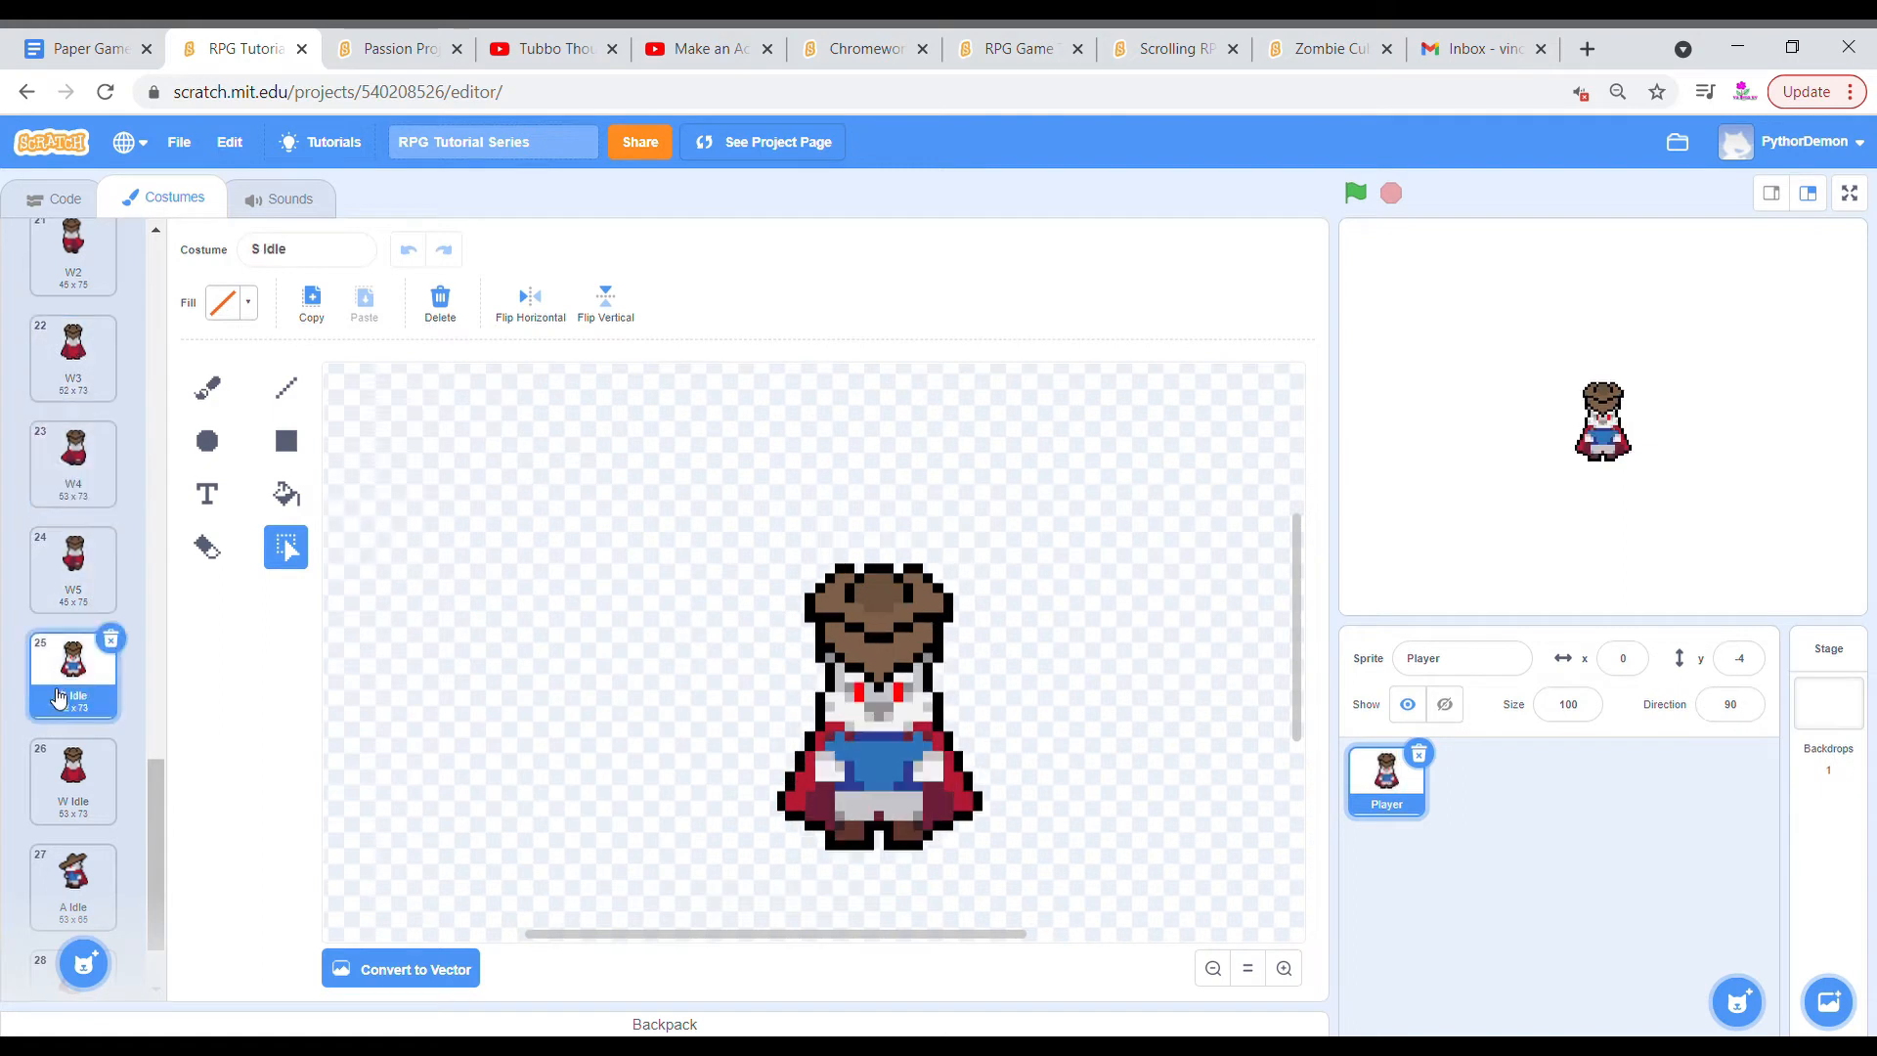
left_click(71, 868)
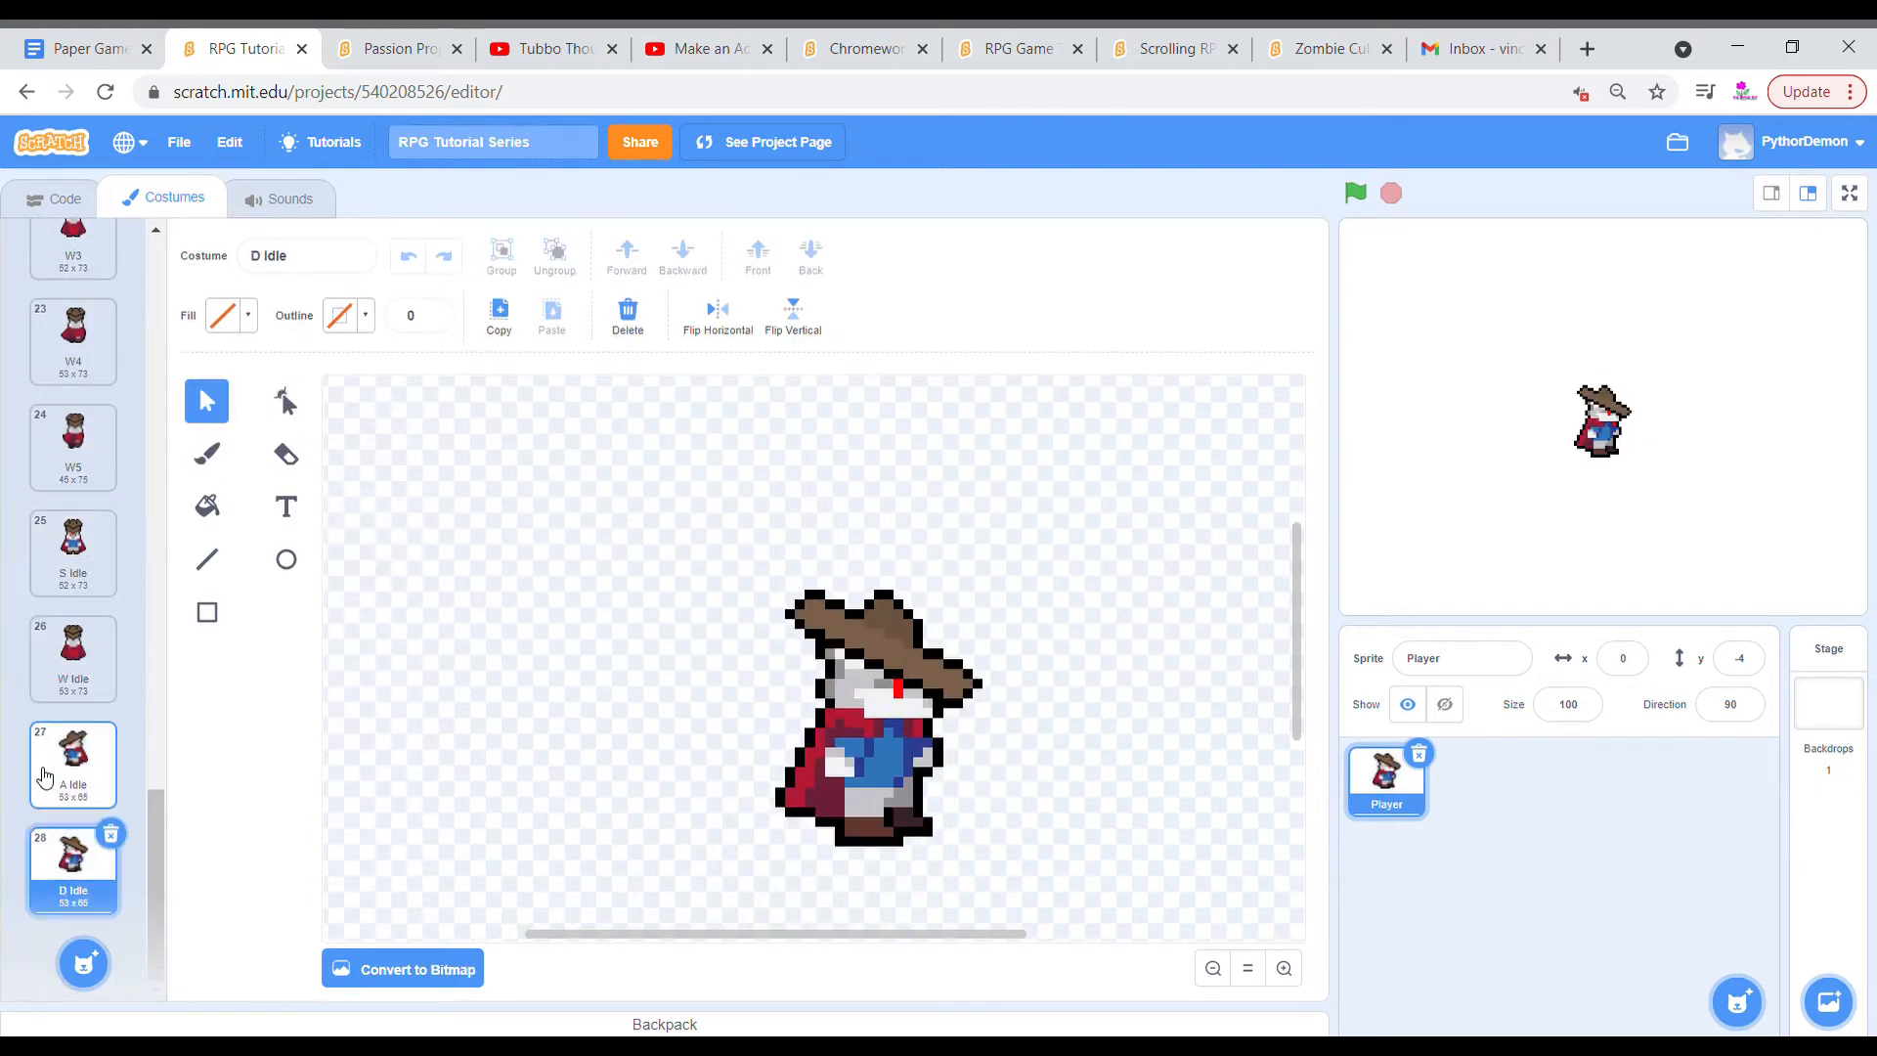
left_click(71, 551)
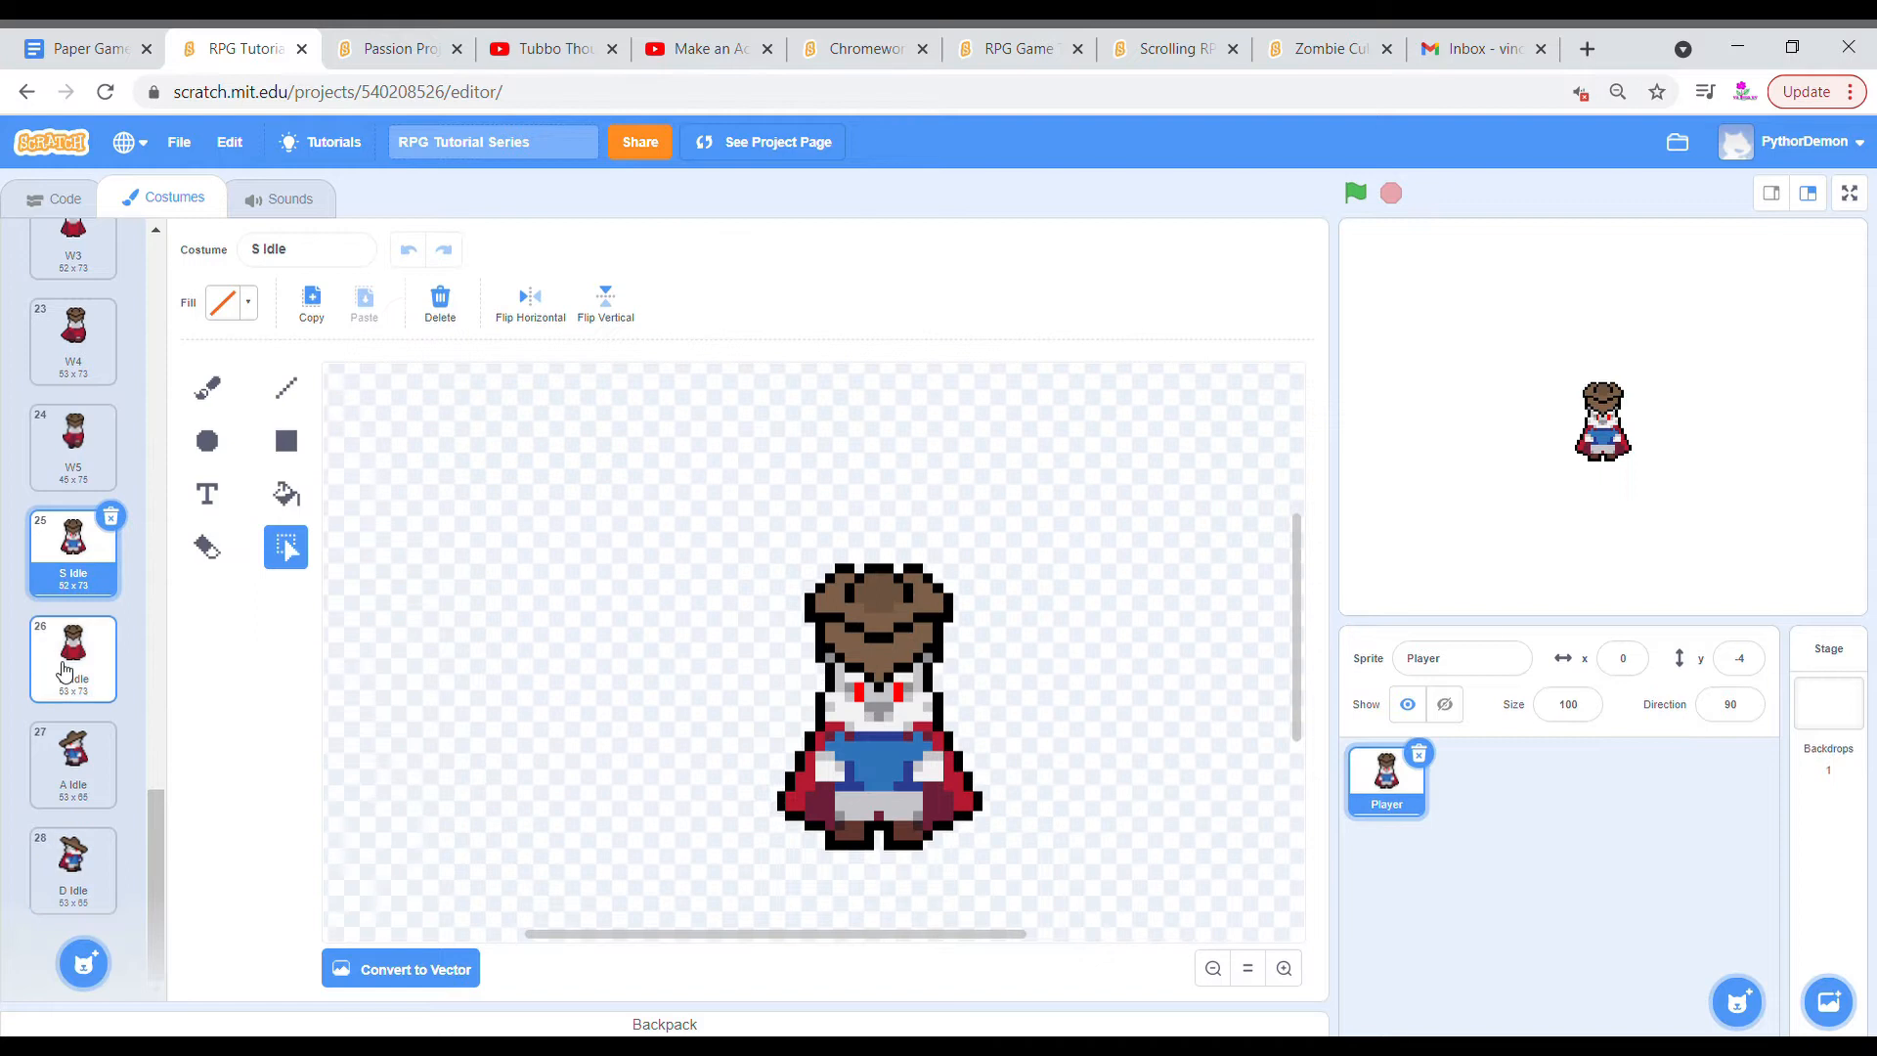
left_click(74, 869)
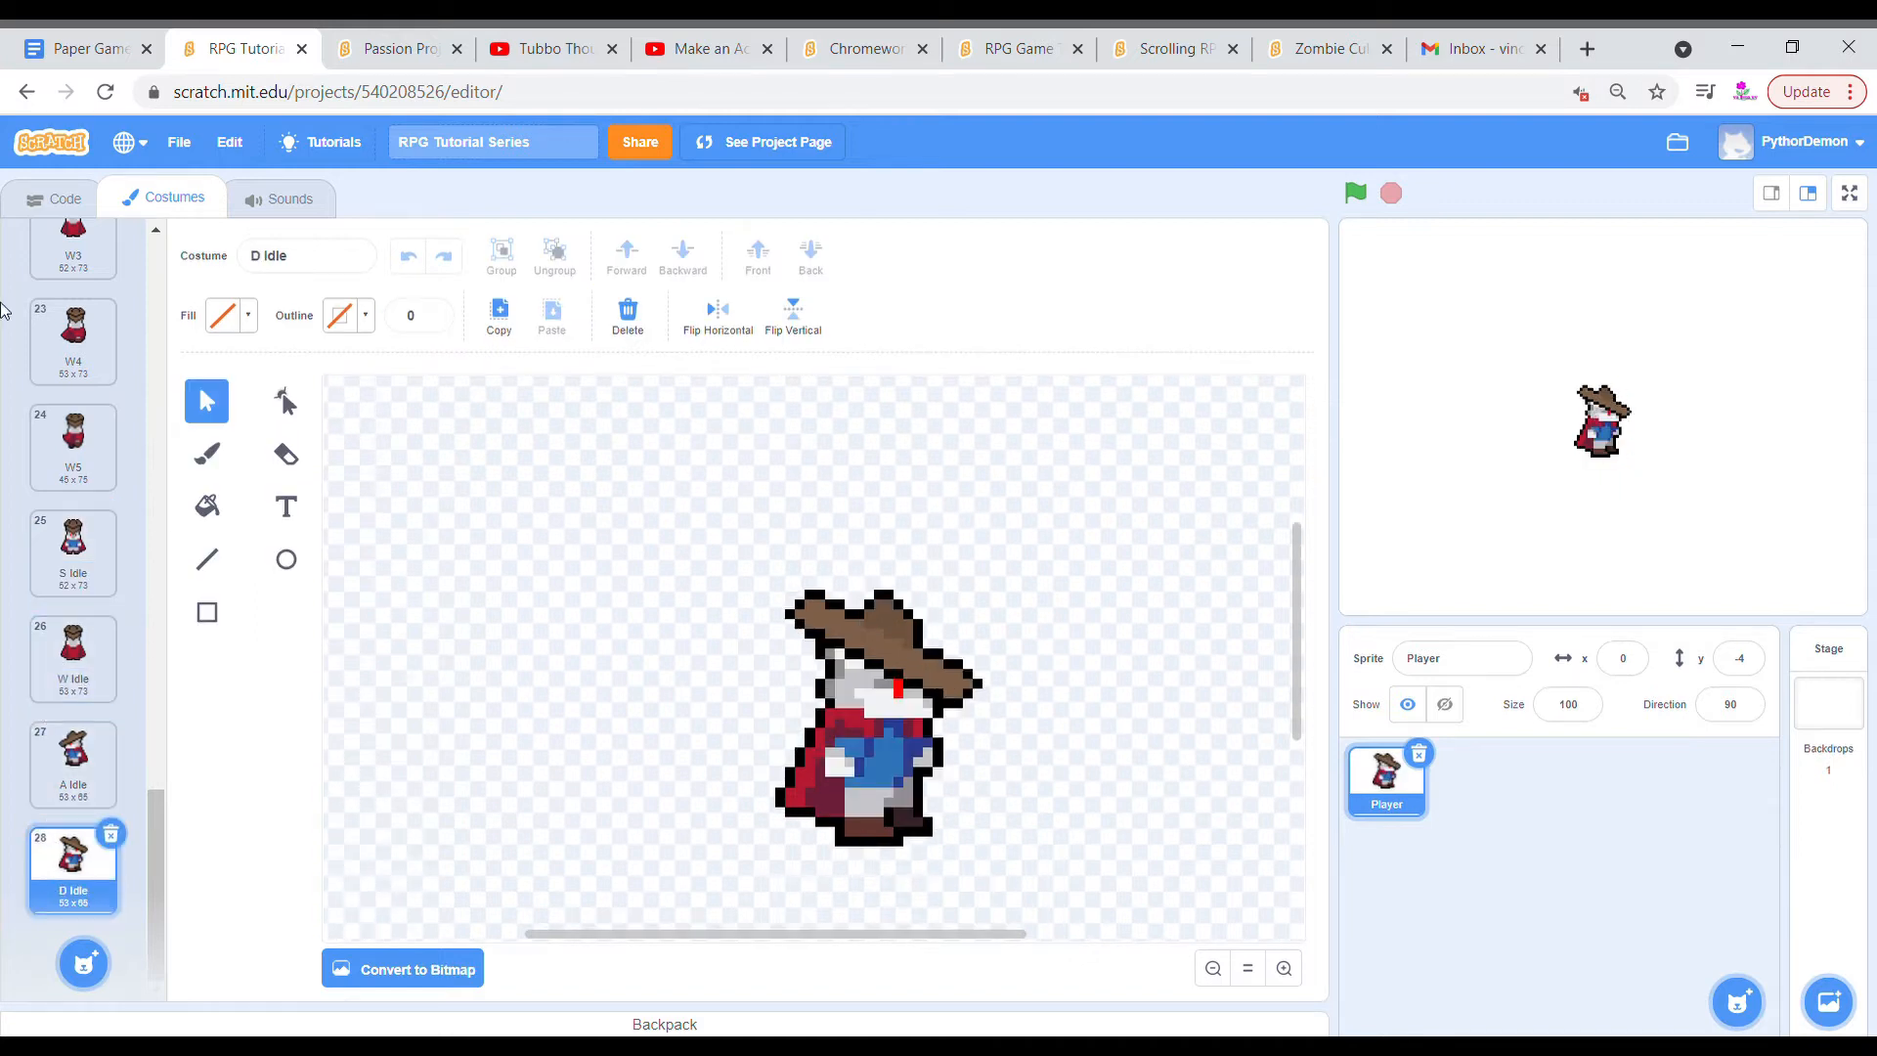
left_click(65, 197)
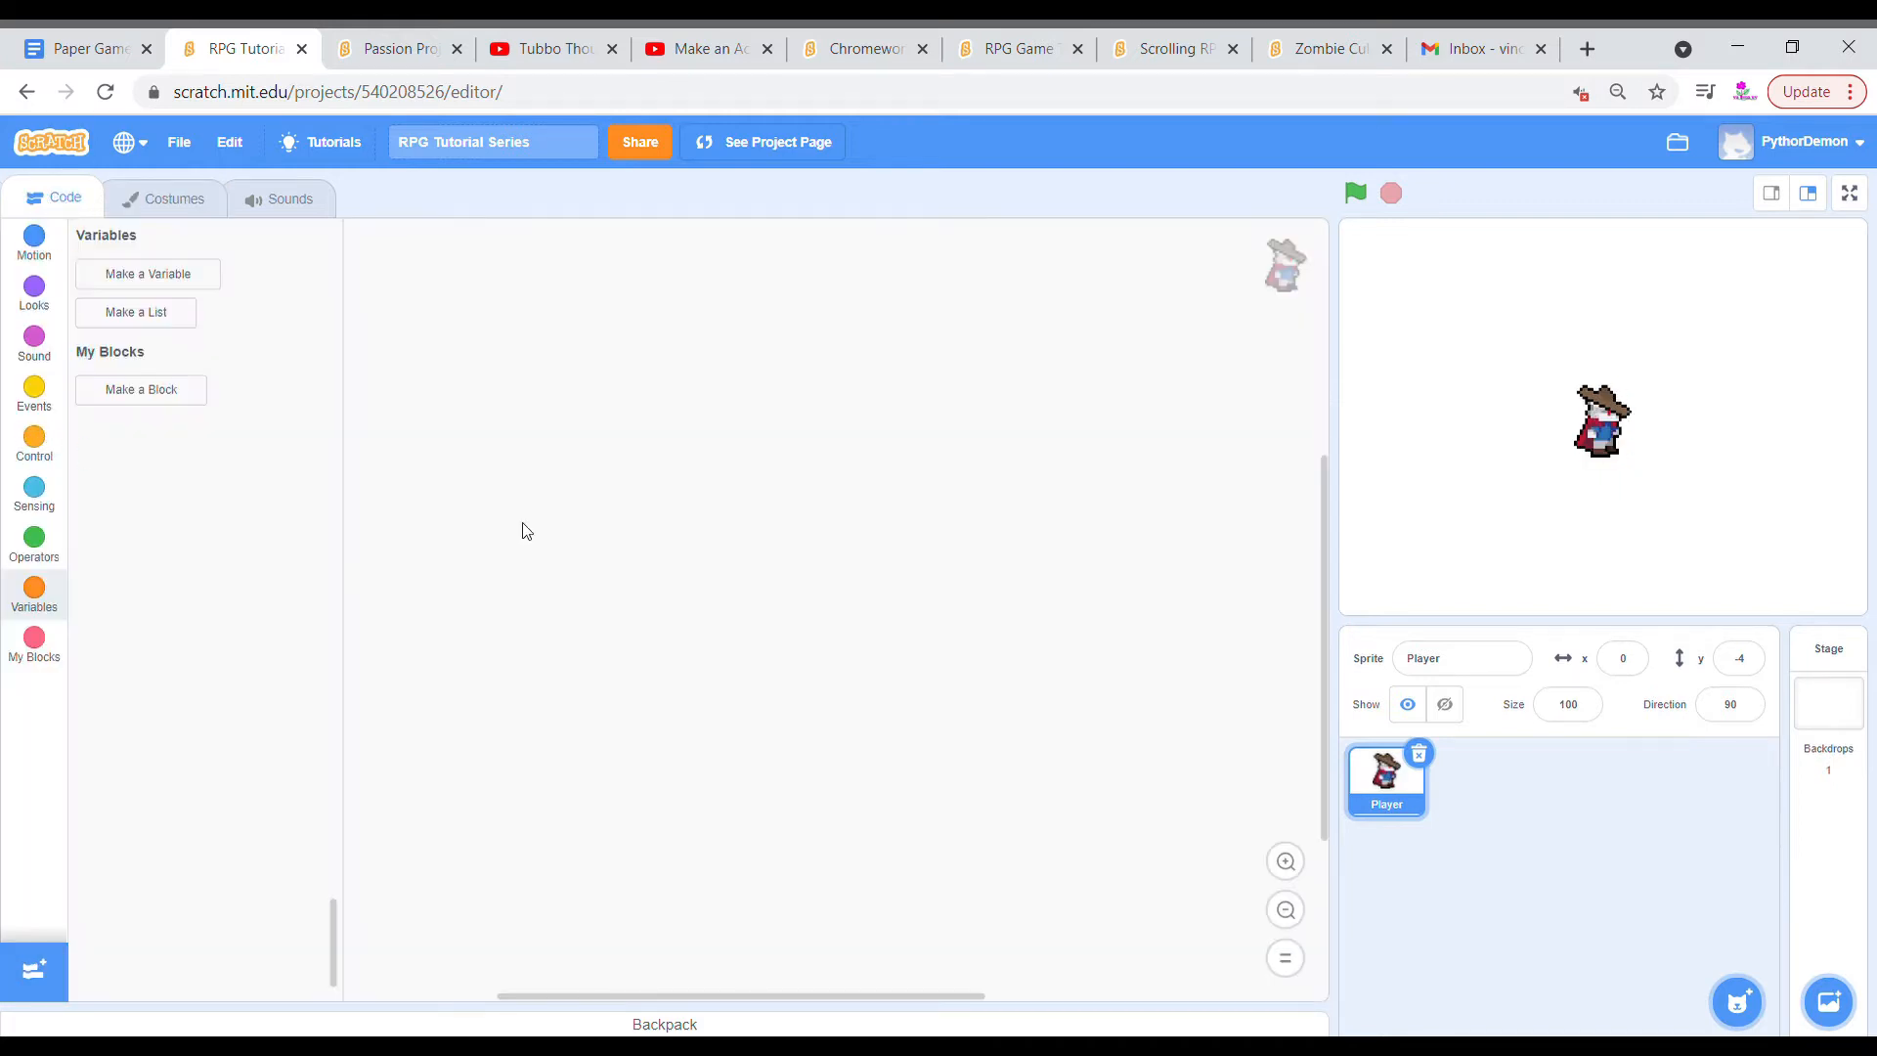
mouse_move(33, 405)
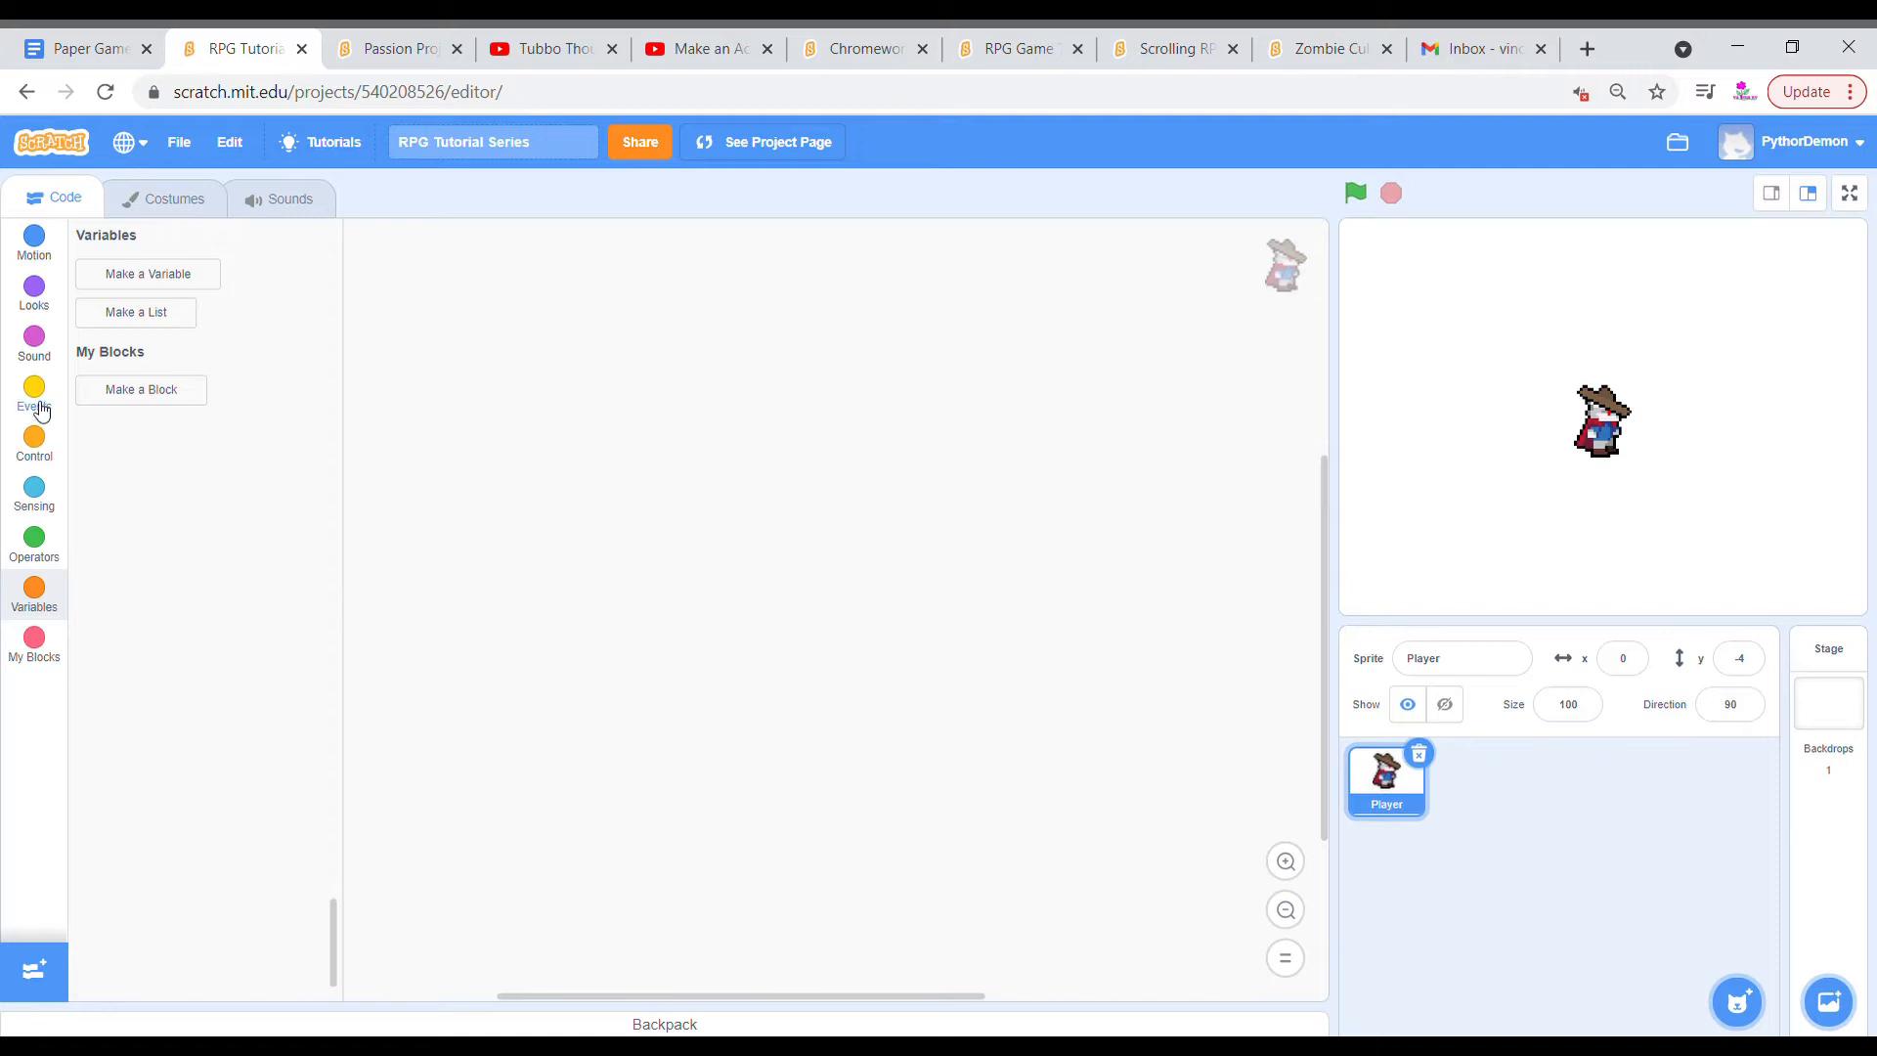
Build a green-flag script that goes to the front layer and switches costume to S Idle.
left_click(33, 395)
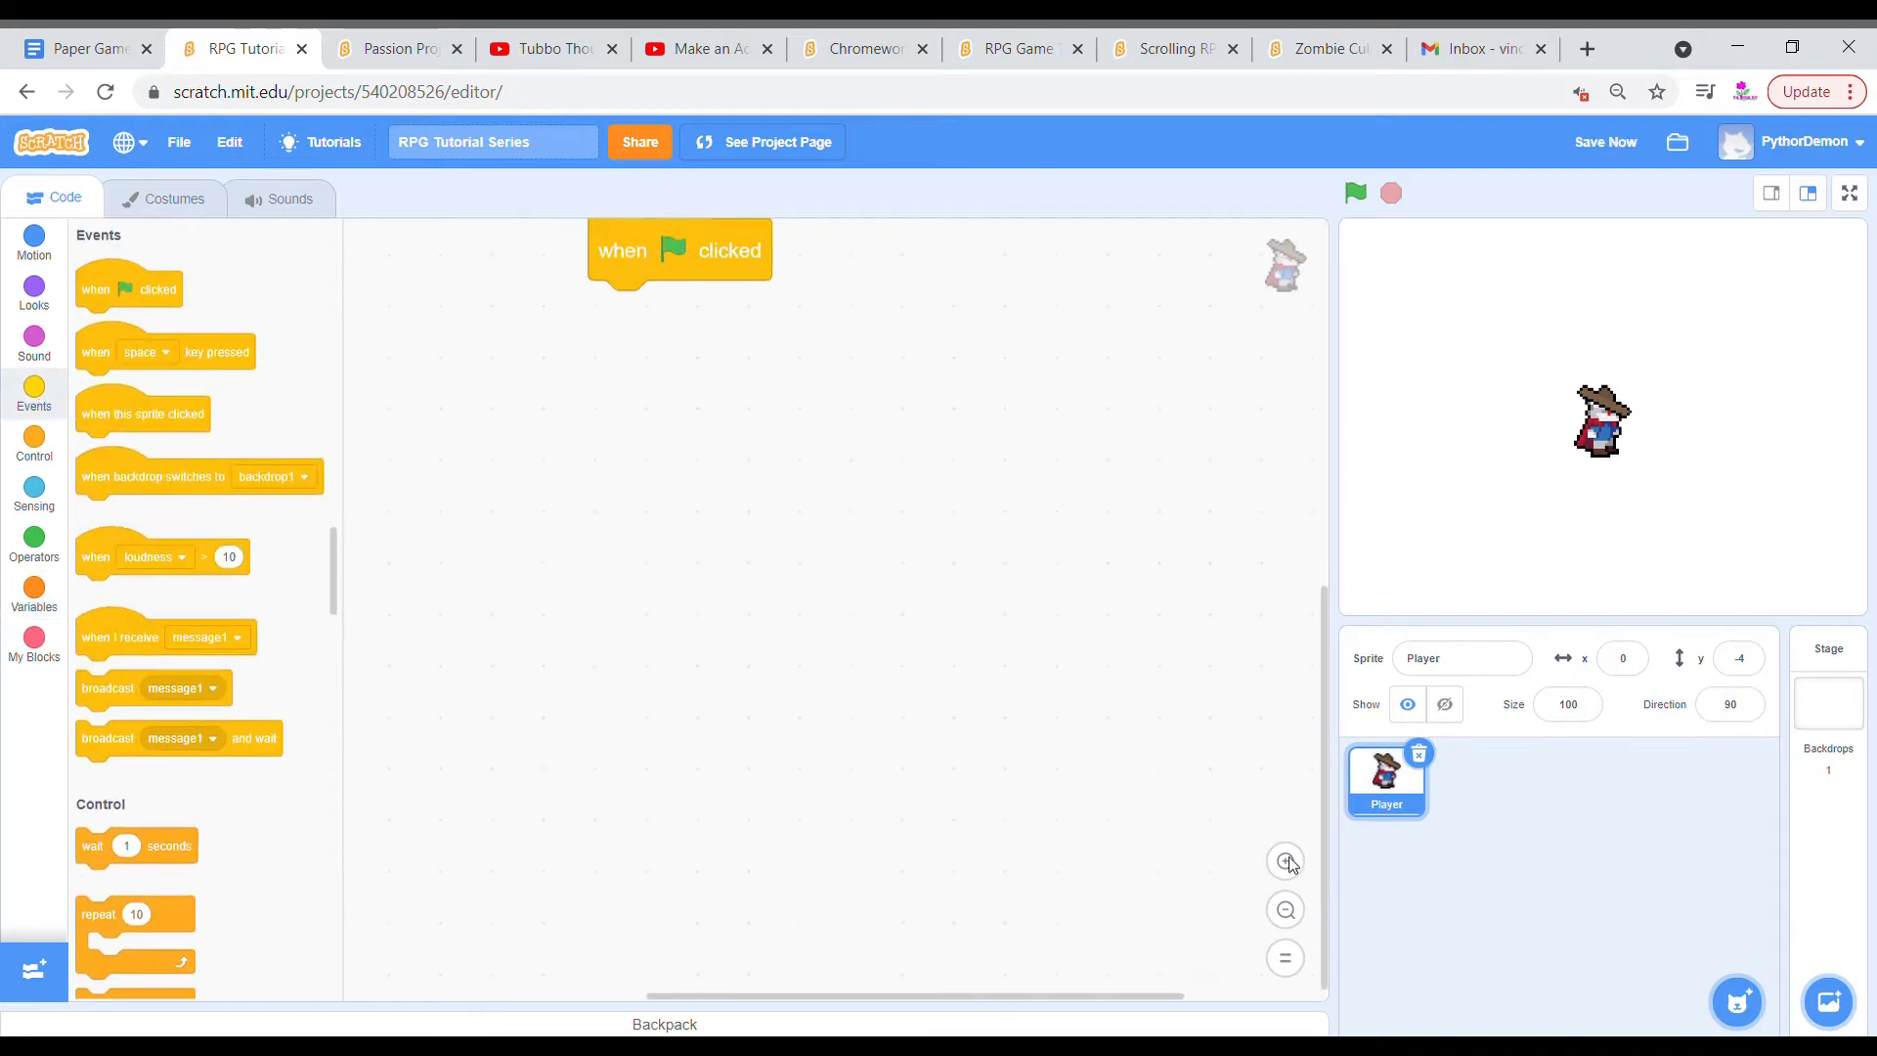
left_click(33, 293)
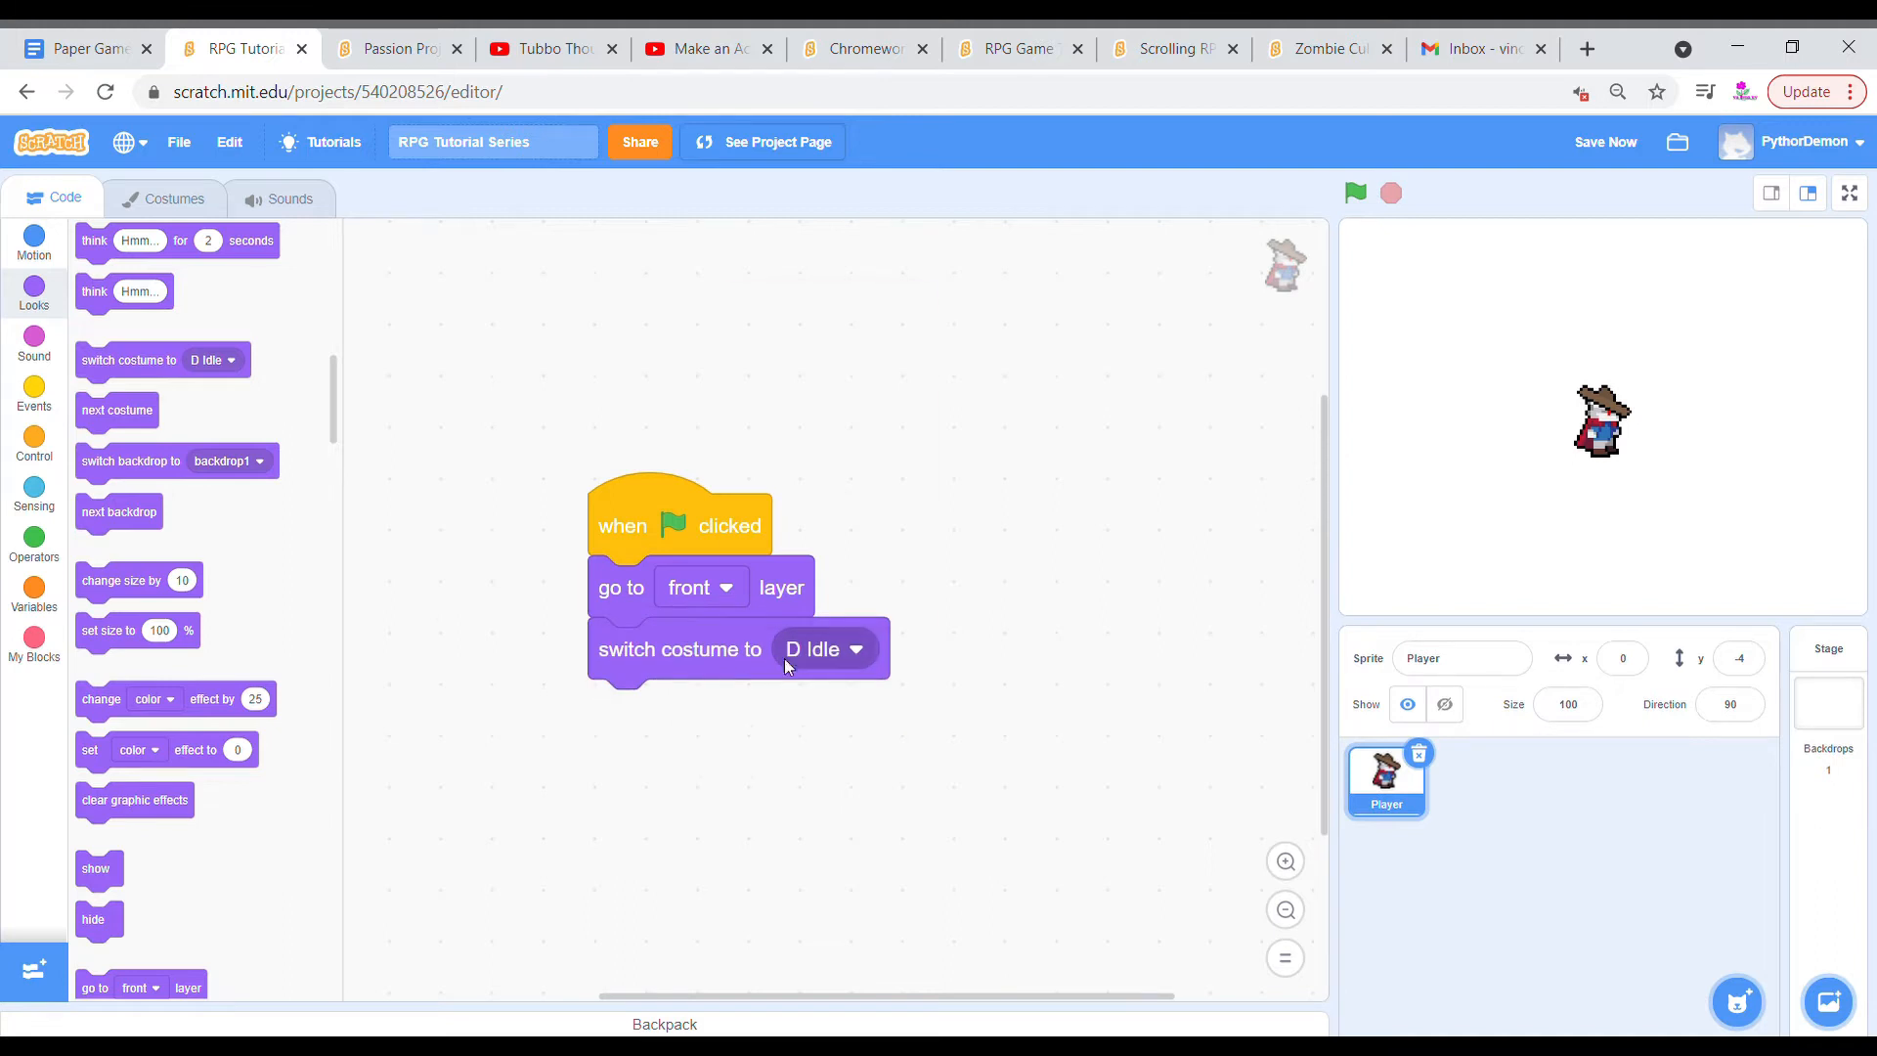
left_click(823, 649)
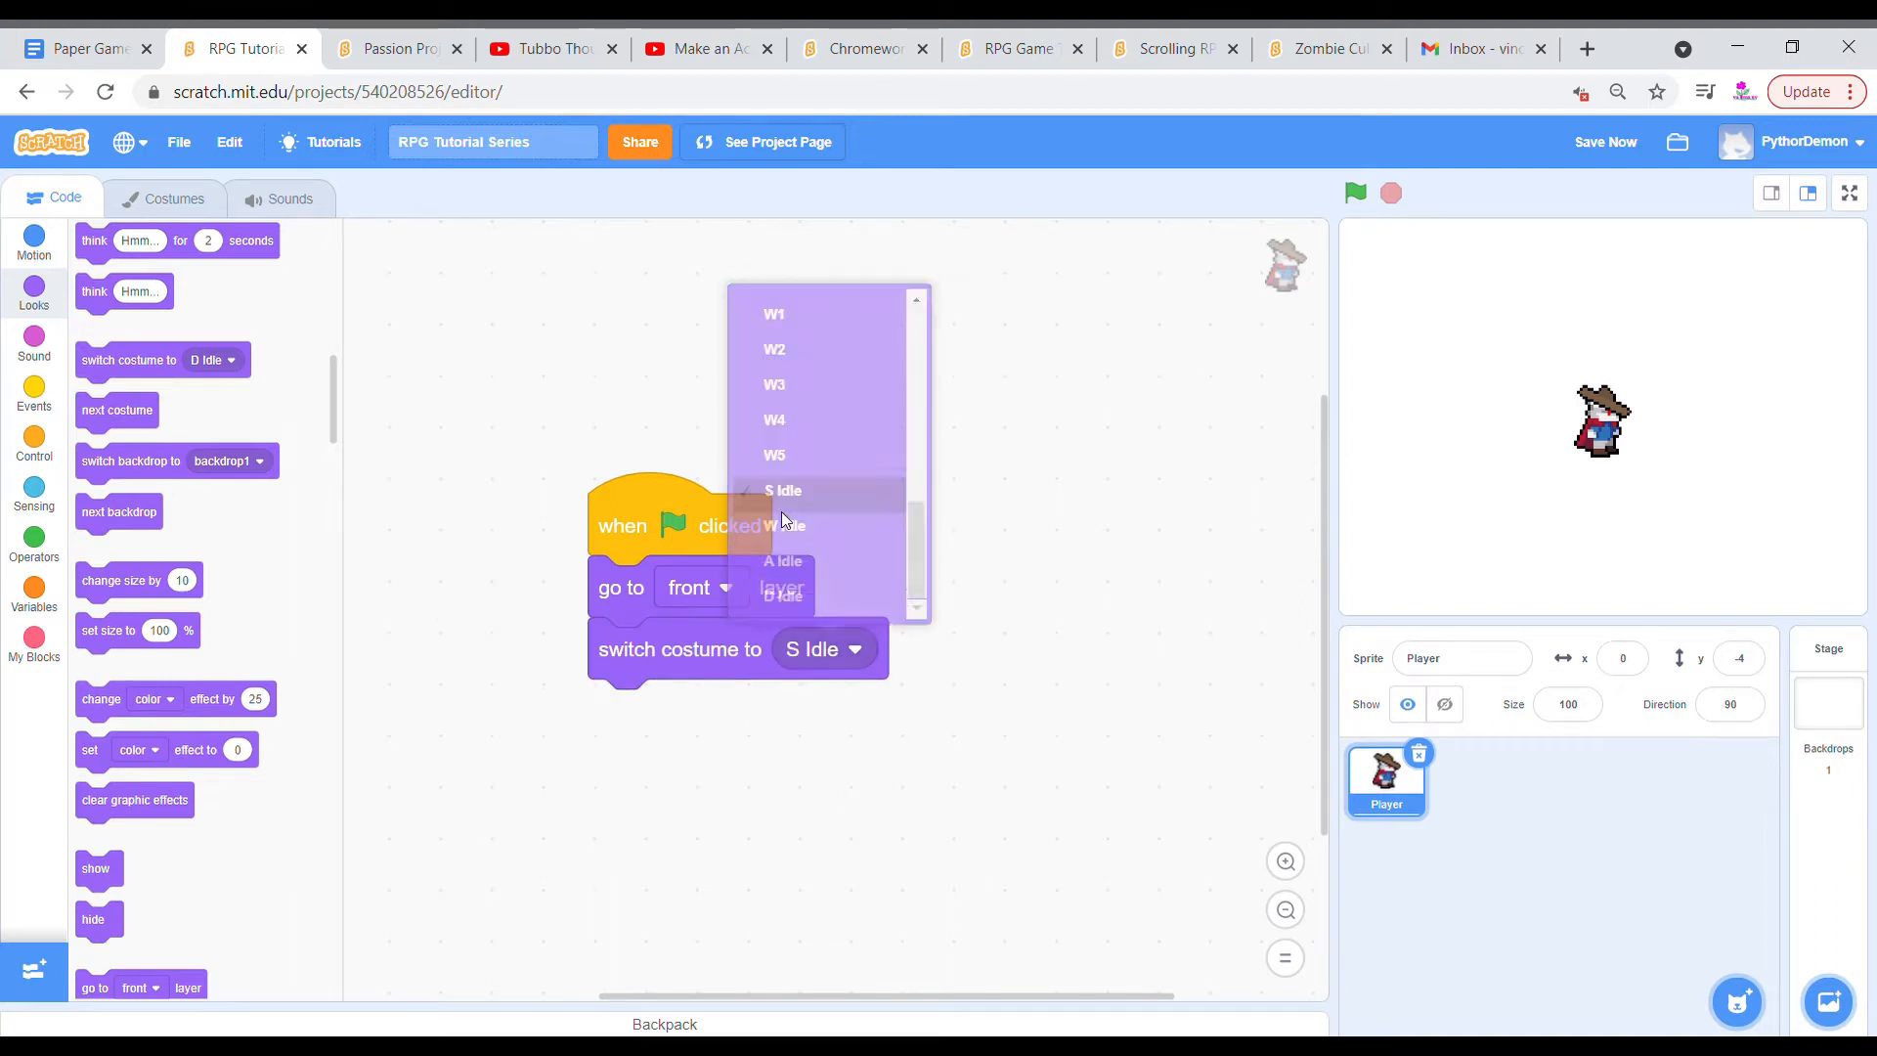
left_click(171, 198)
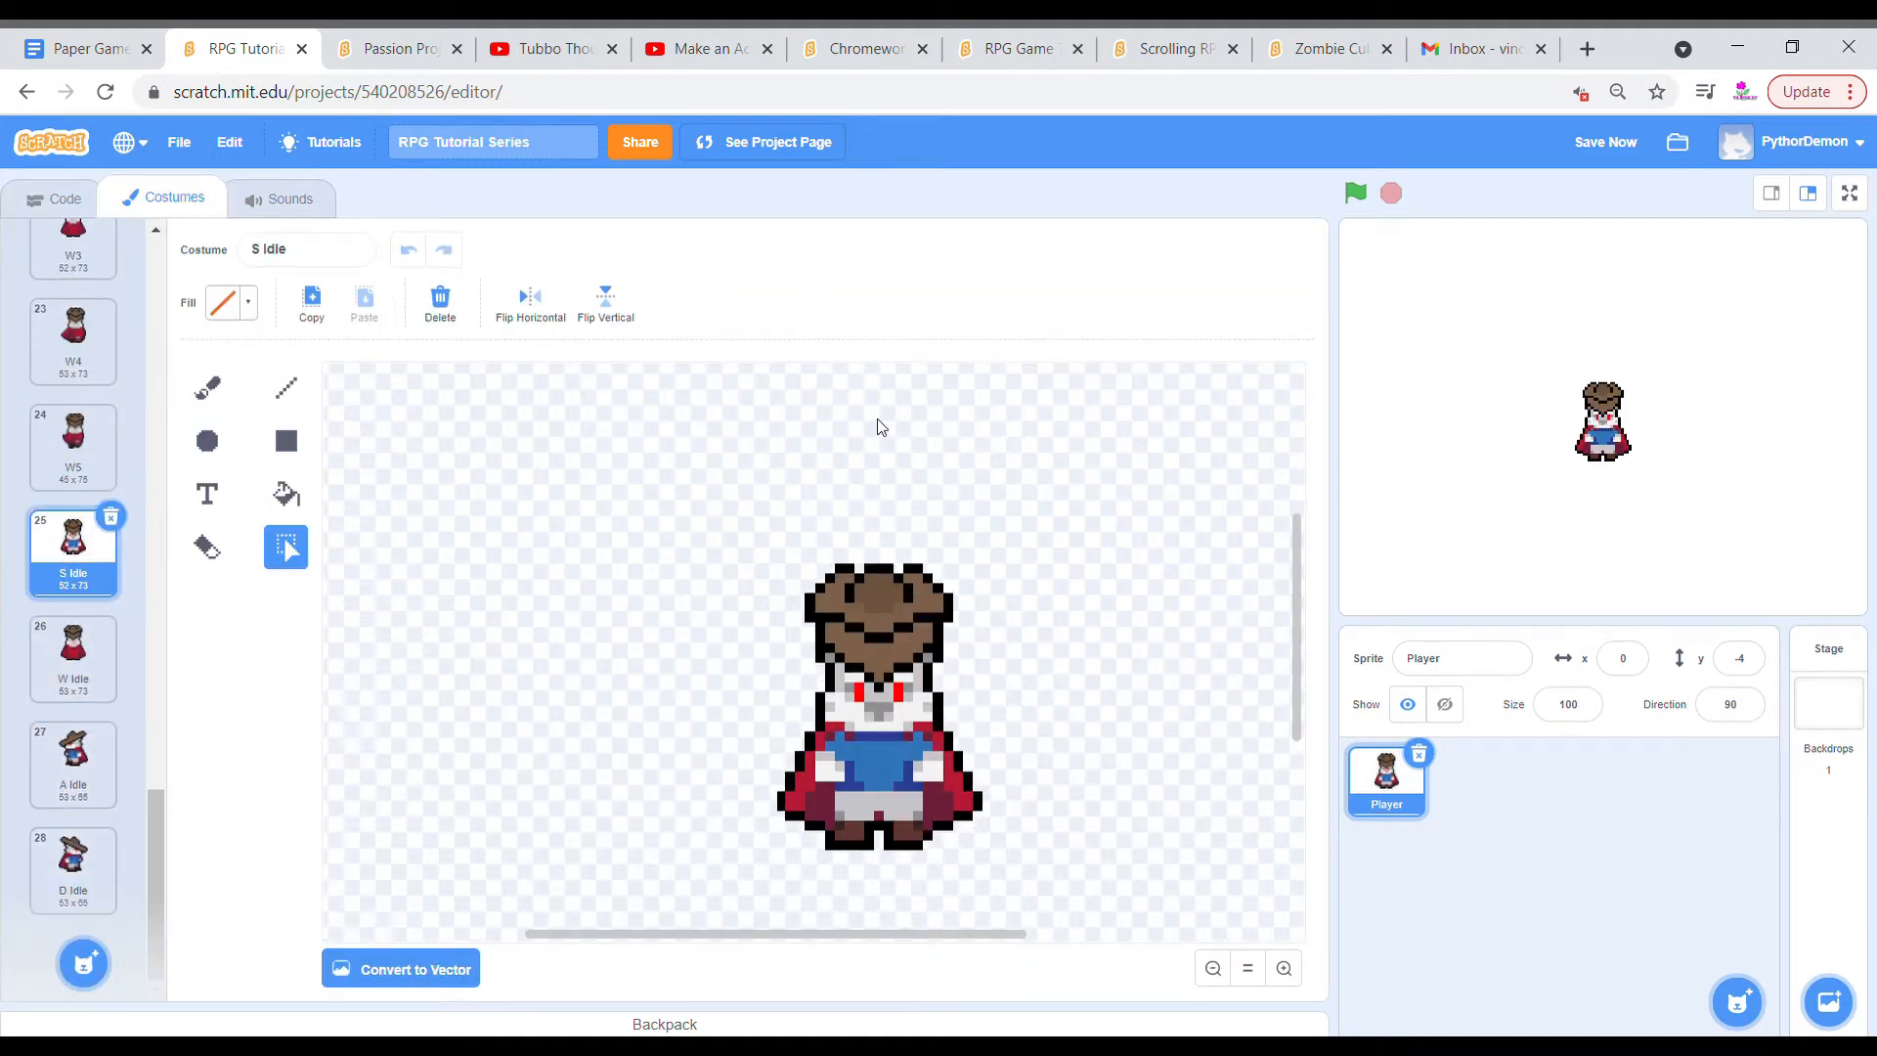
mouse_move(1502, 350)
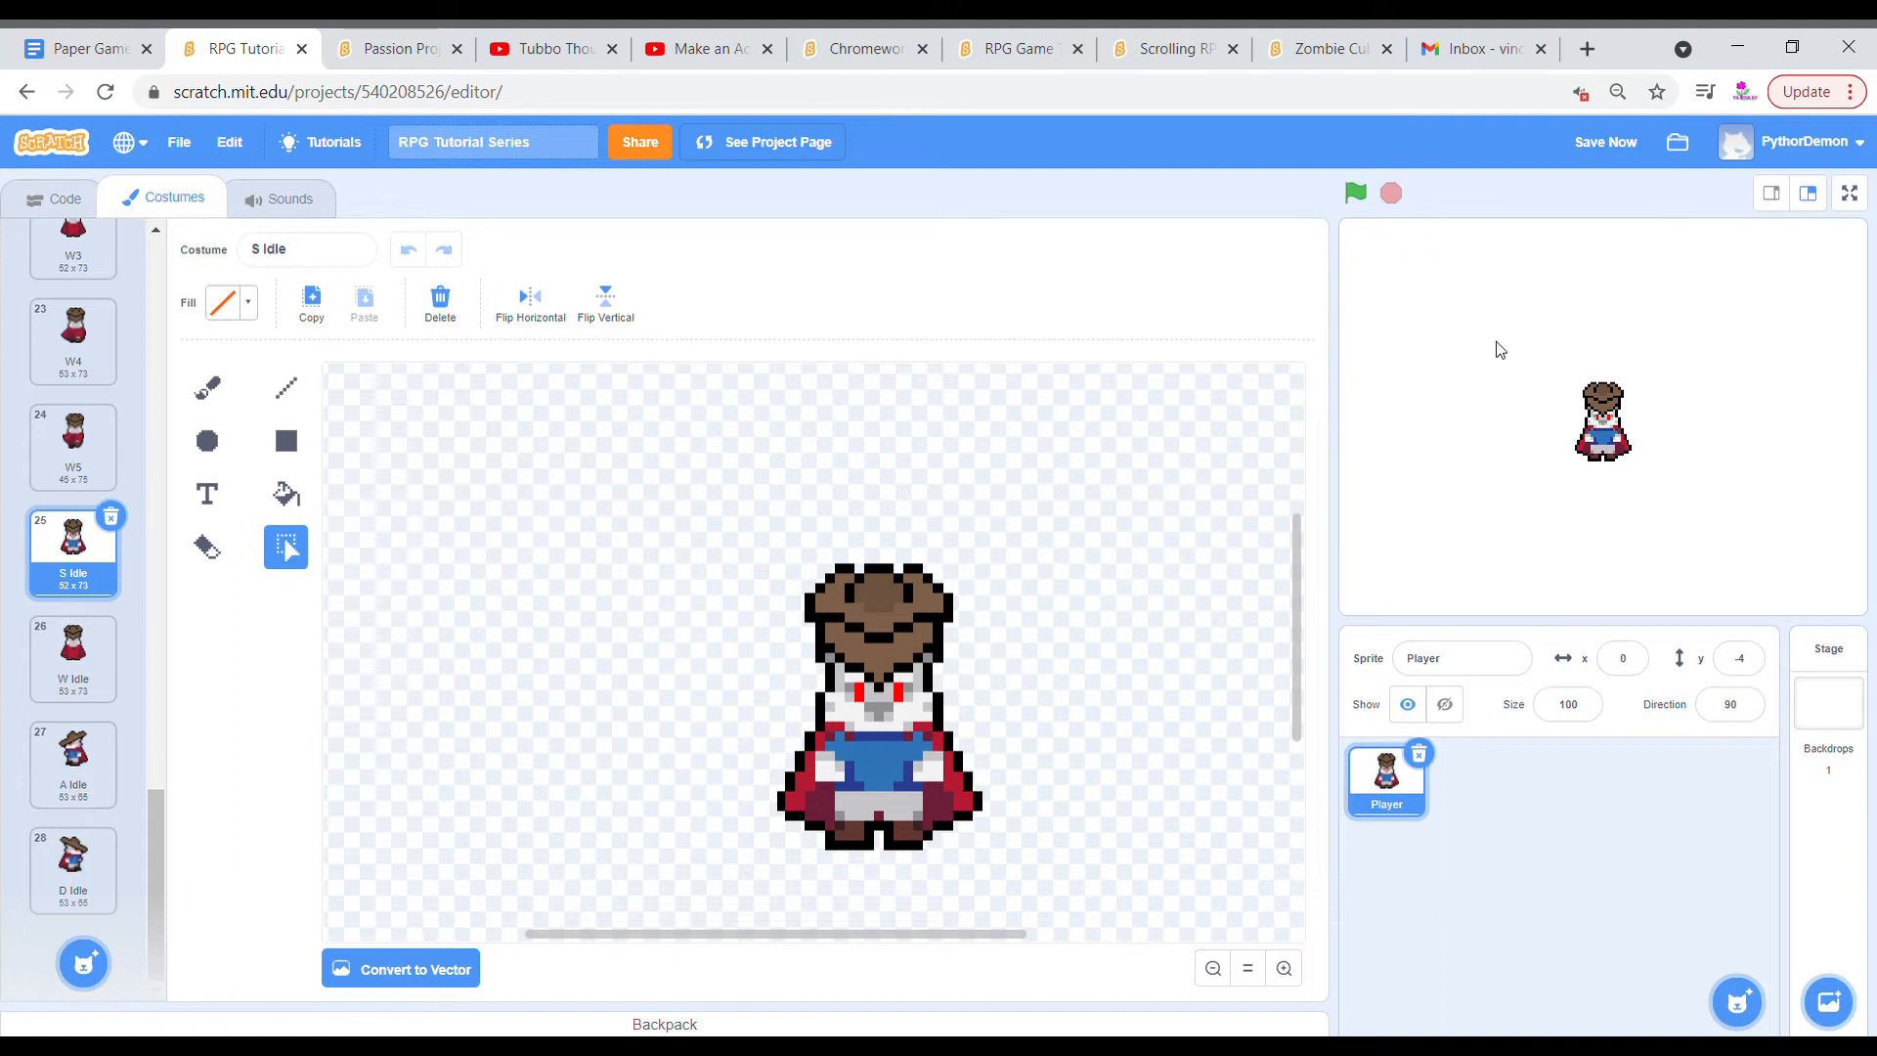
left_click(54, 198)
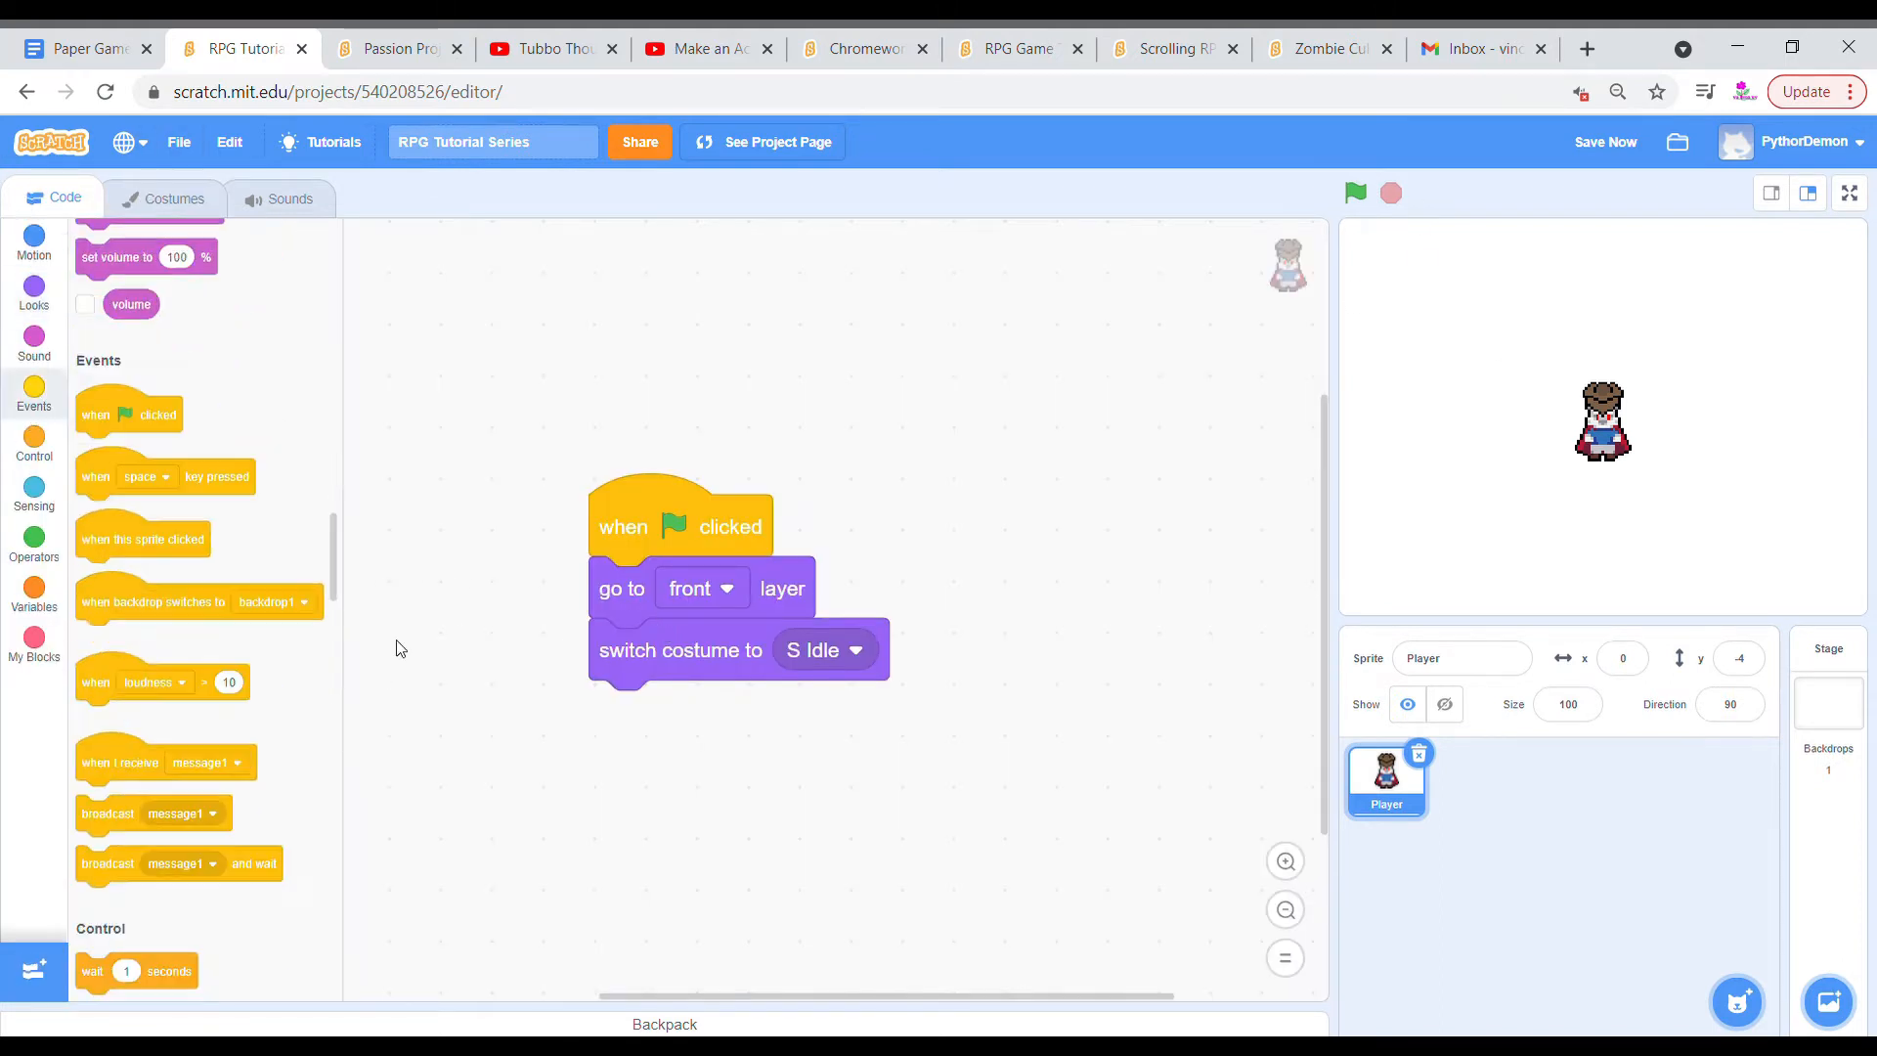
Make the flag script broadcast a newly created 'Reset Player' message.
left_click(822, 711)
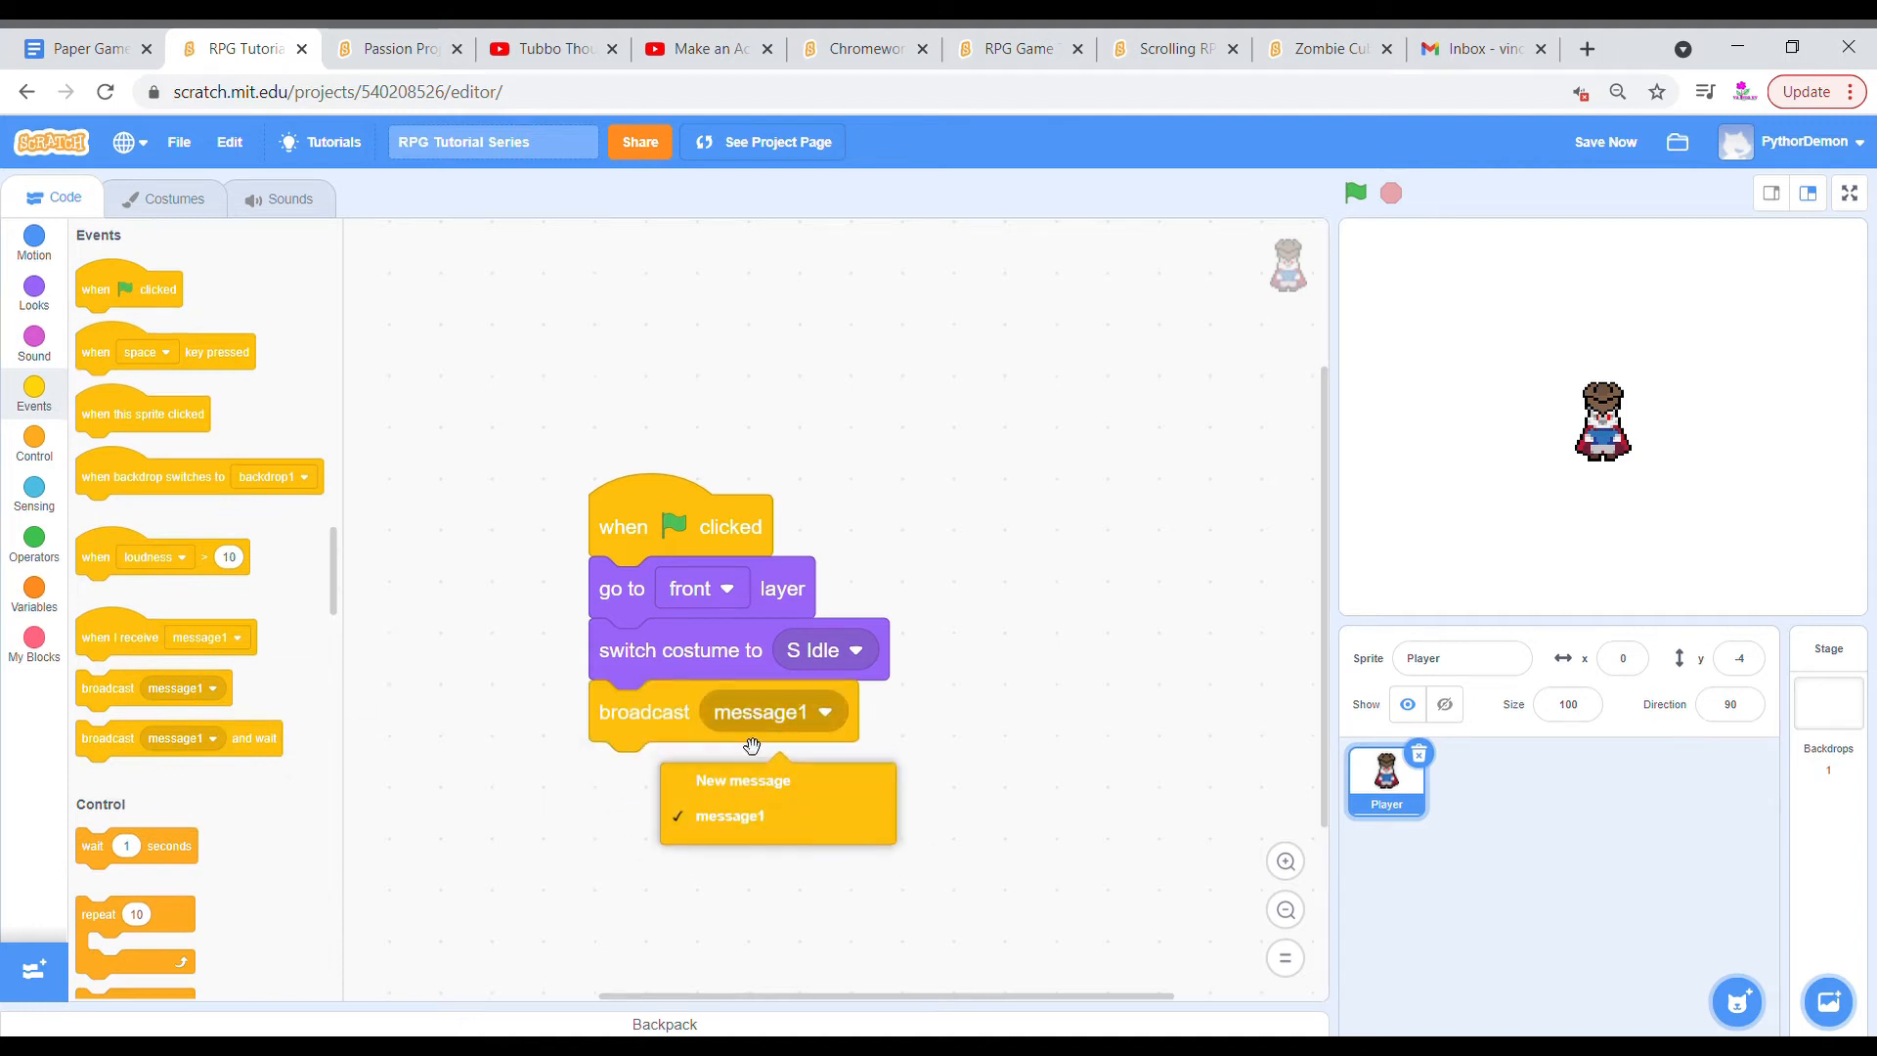
left_click(743, 779)
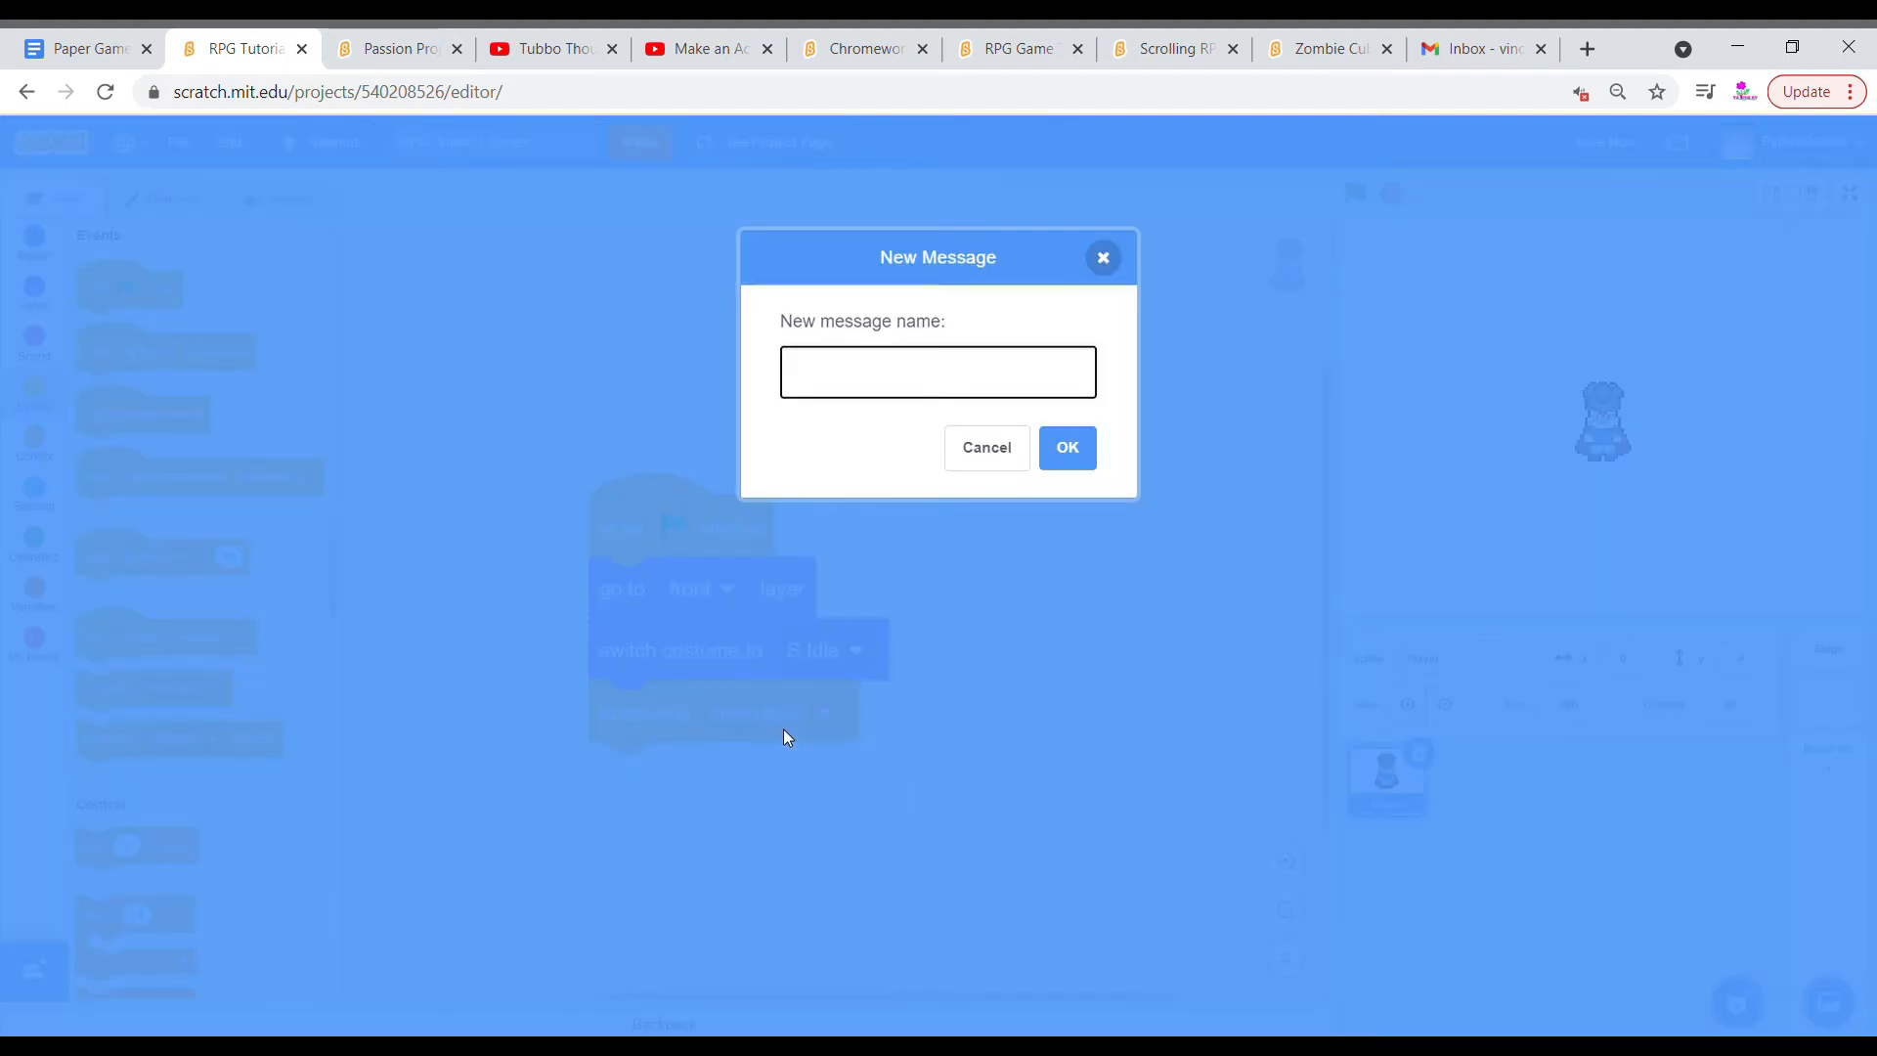
left_click(938, 372)
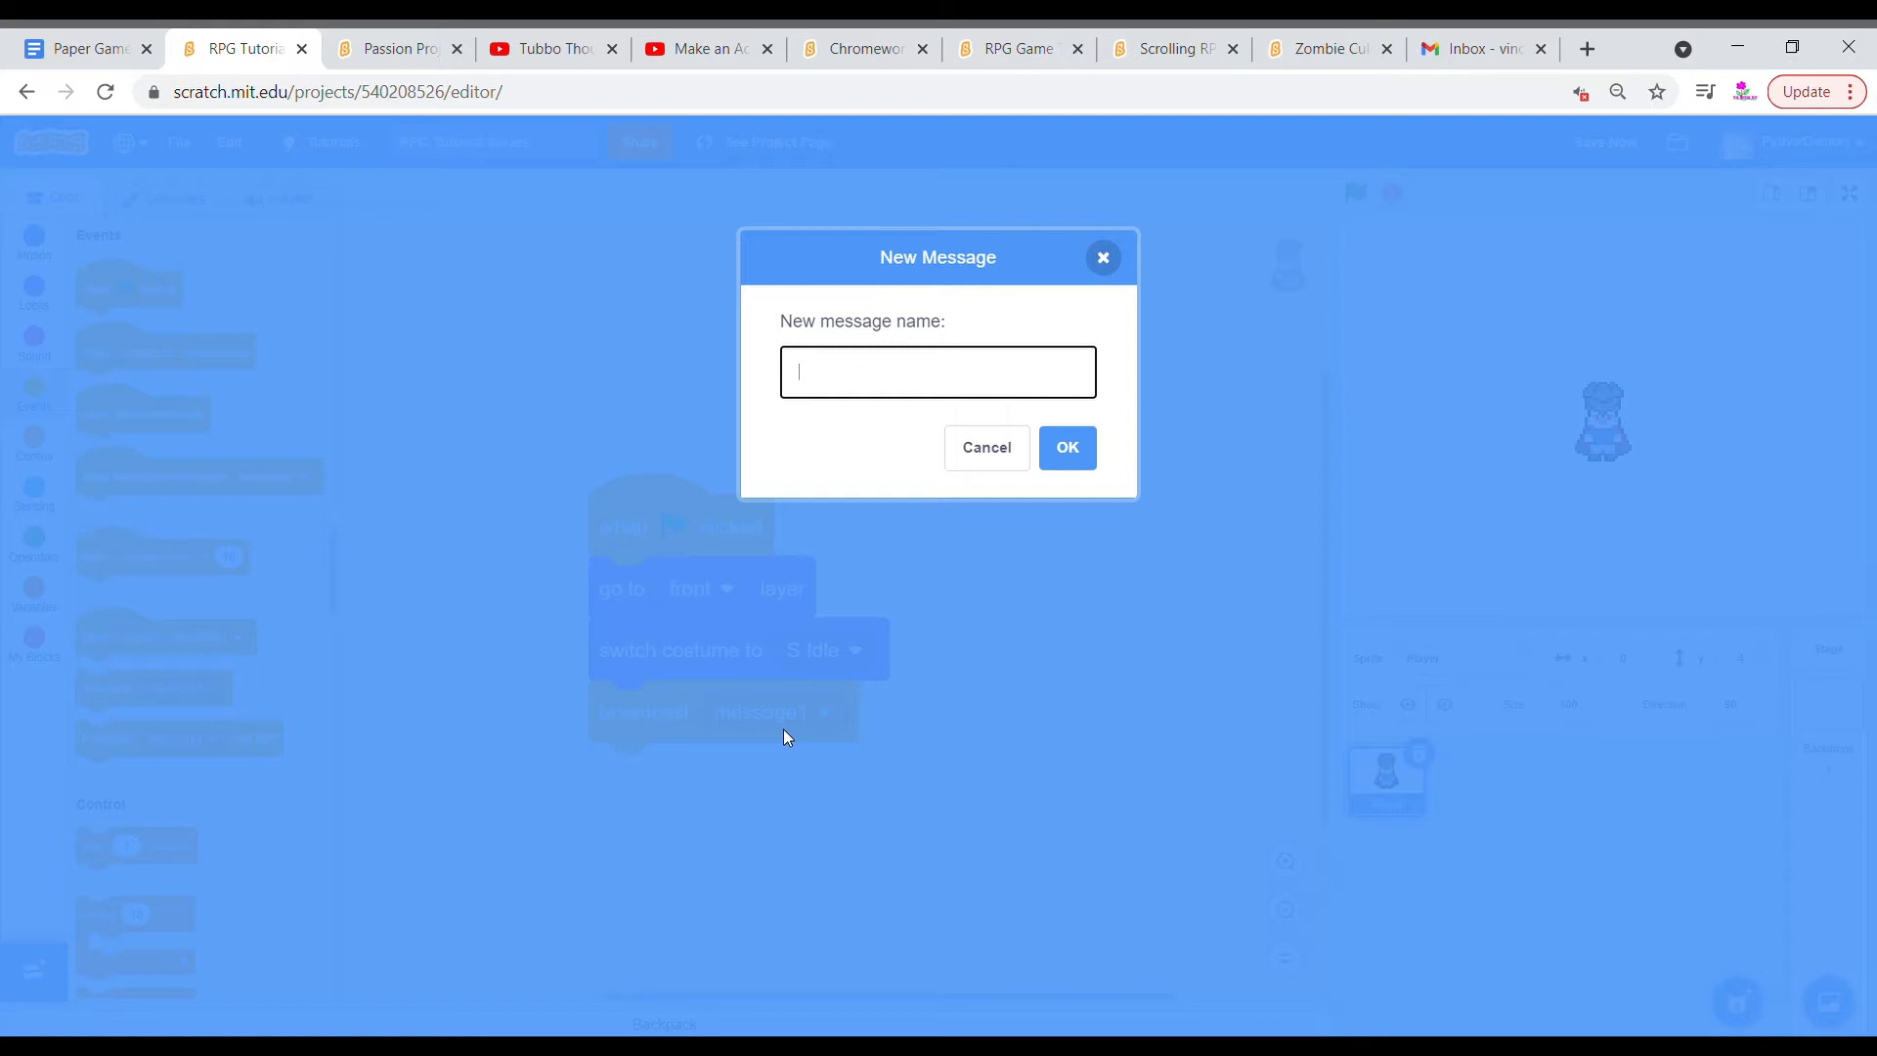
type("Reset P")
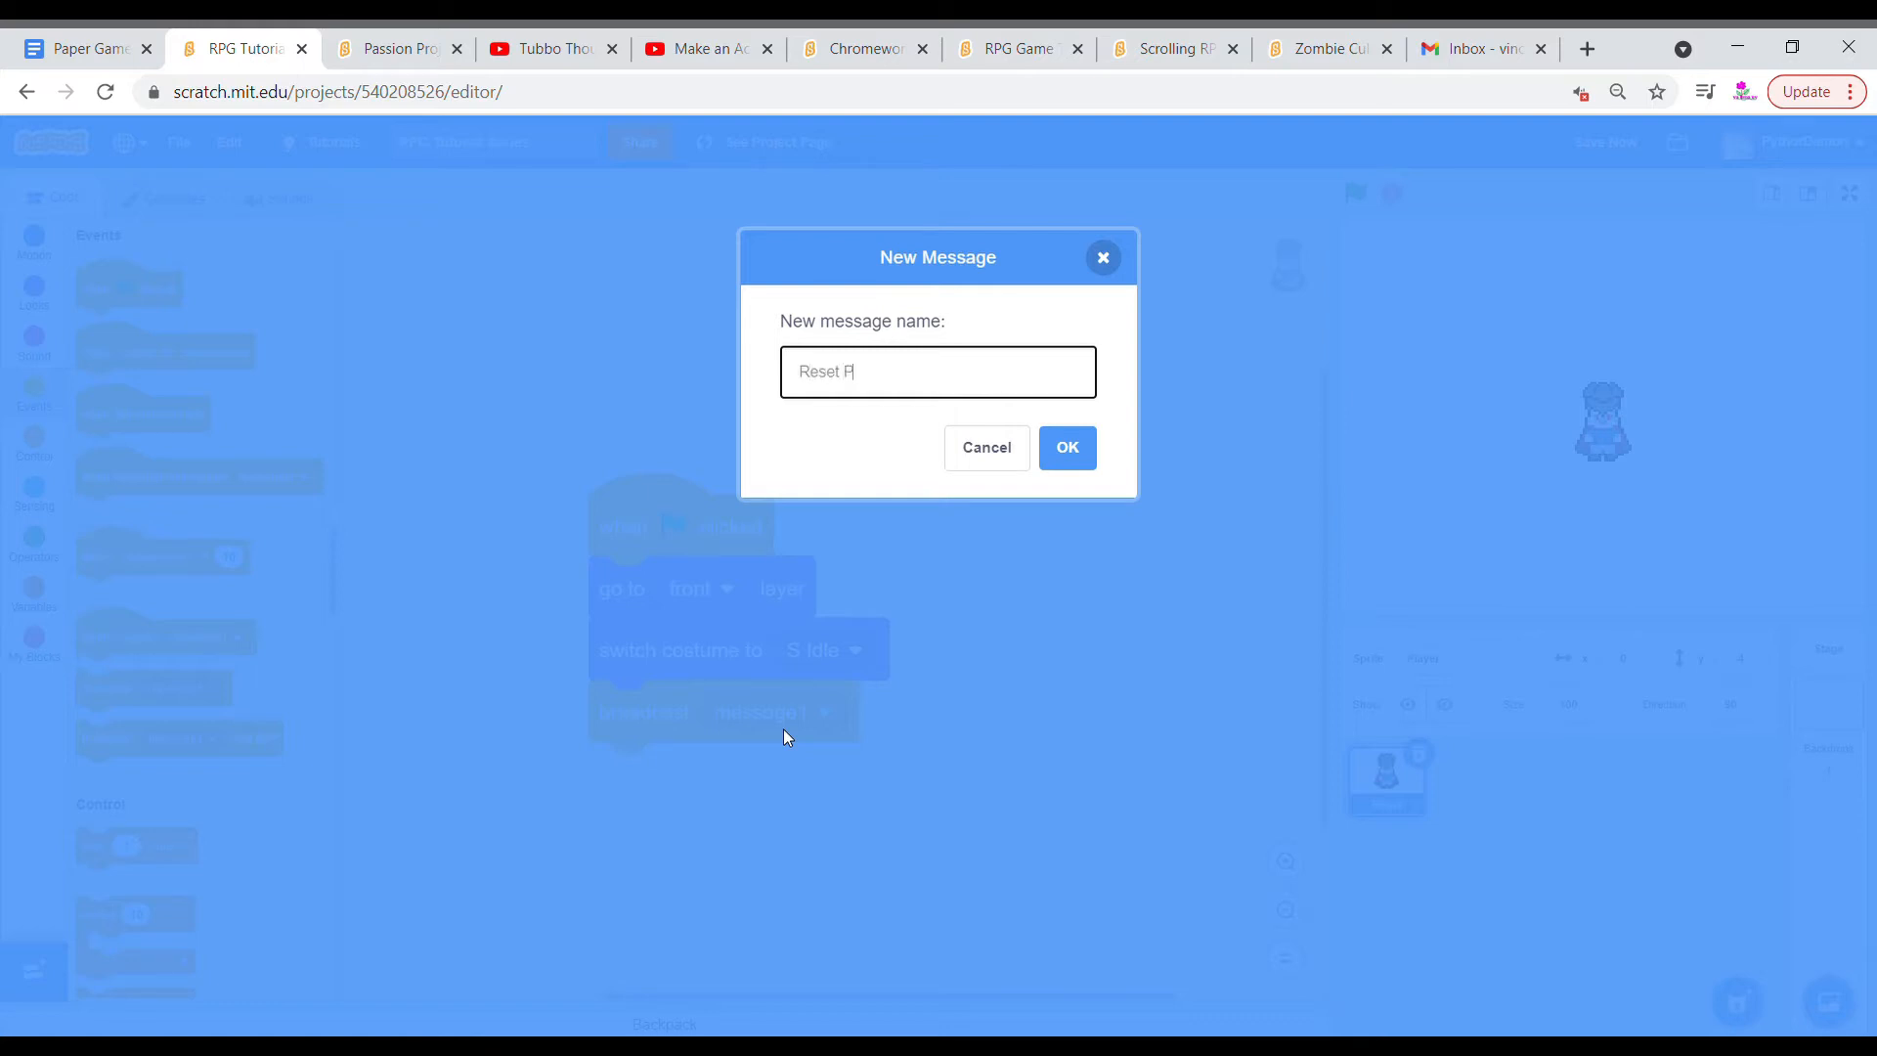
type("layer")
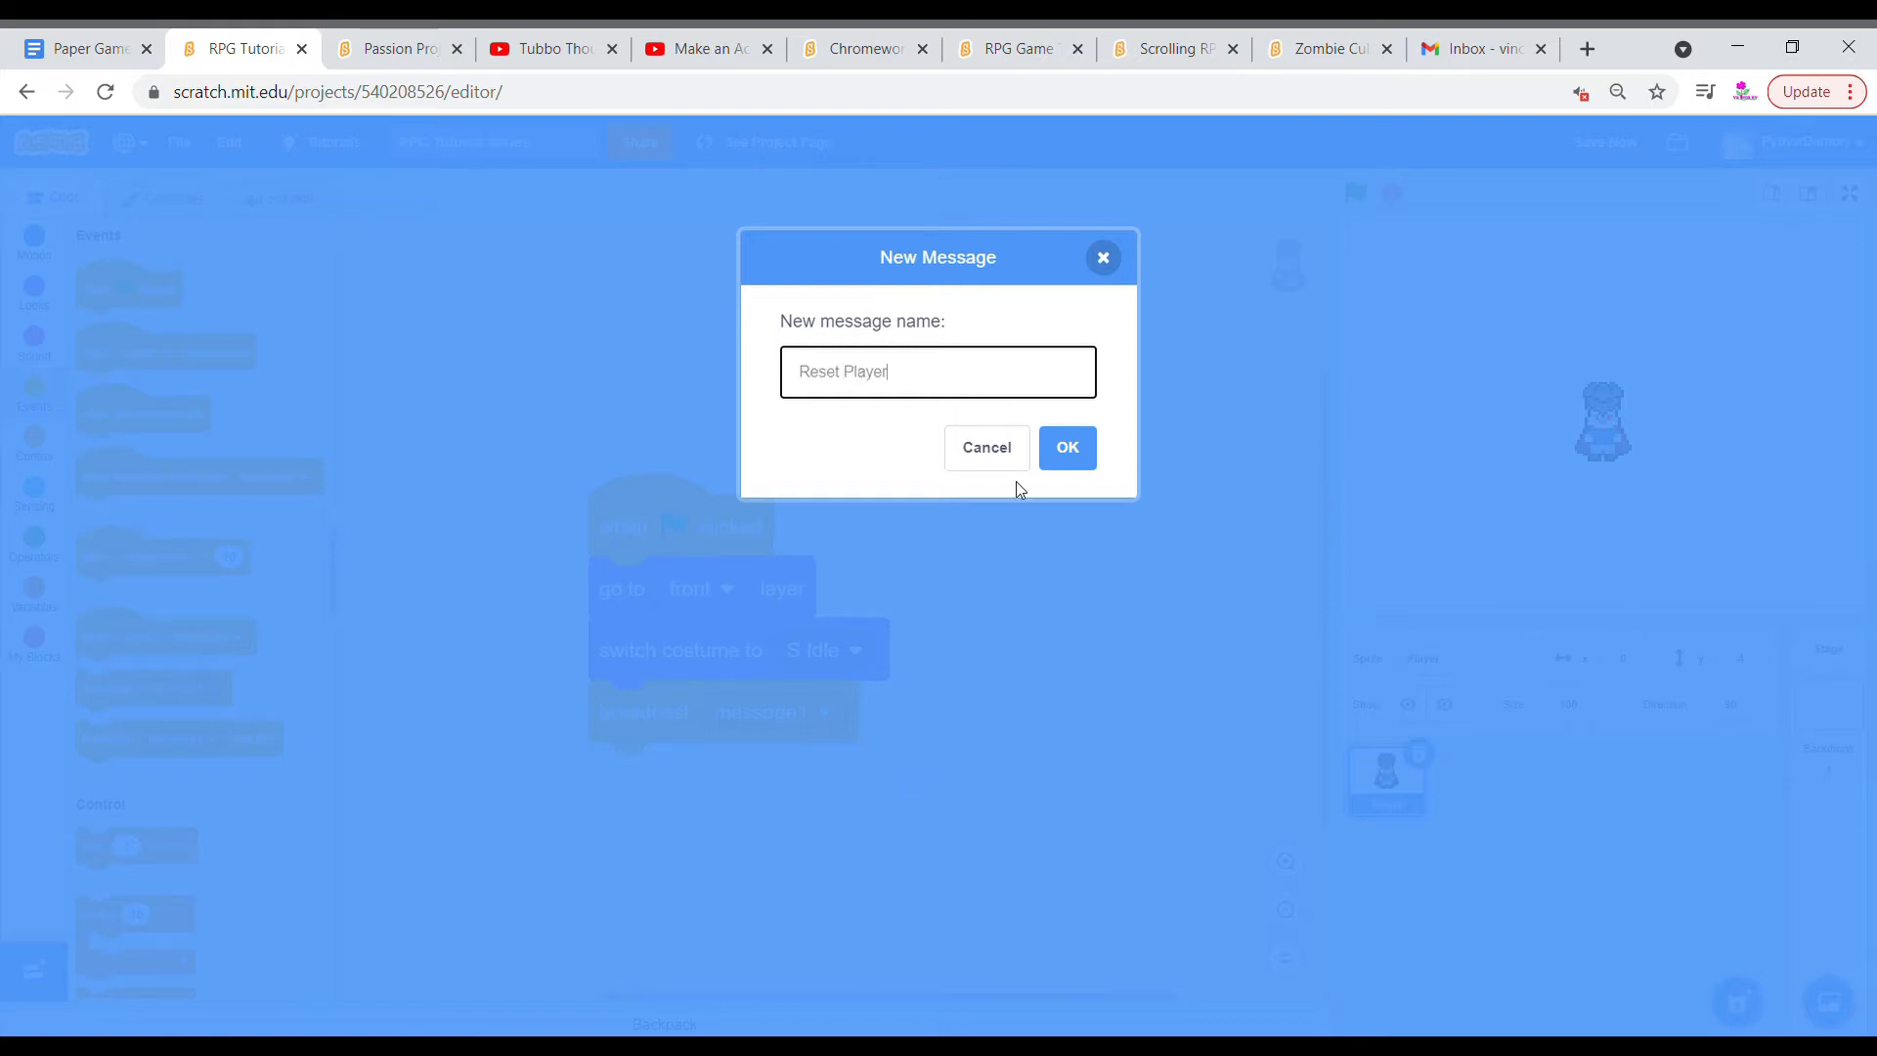
left_click(1065, 447)
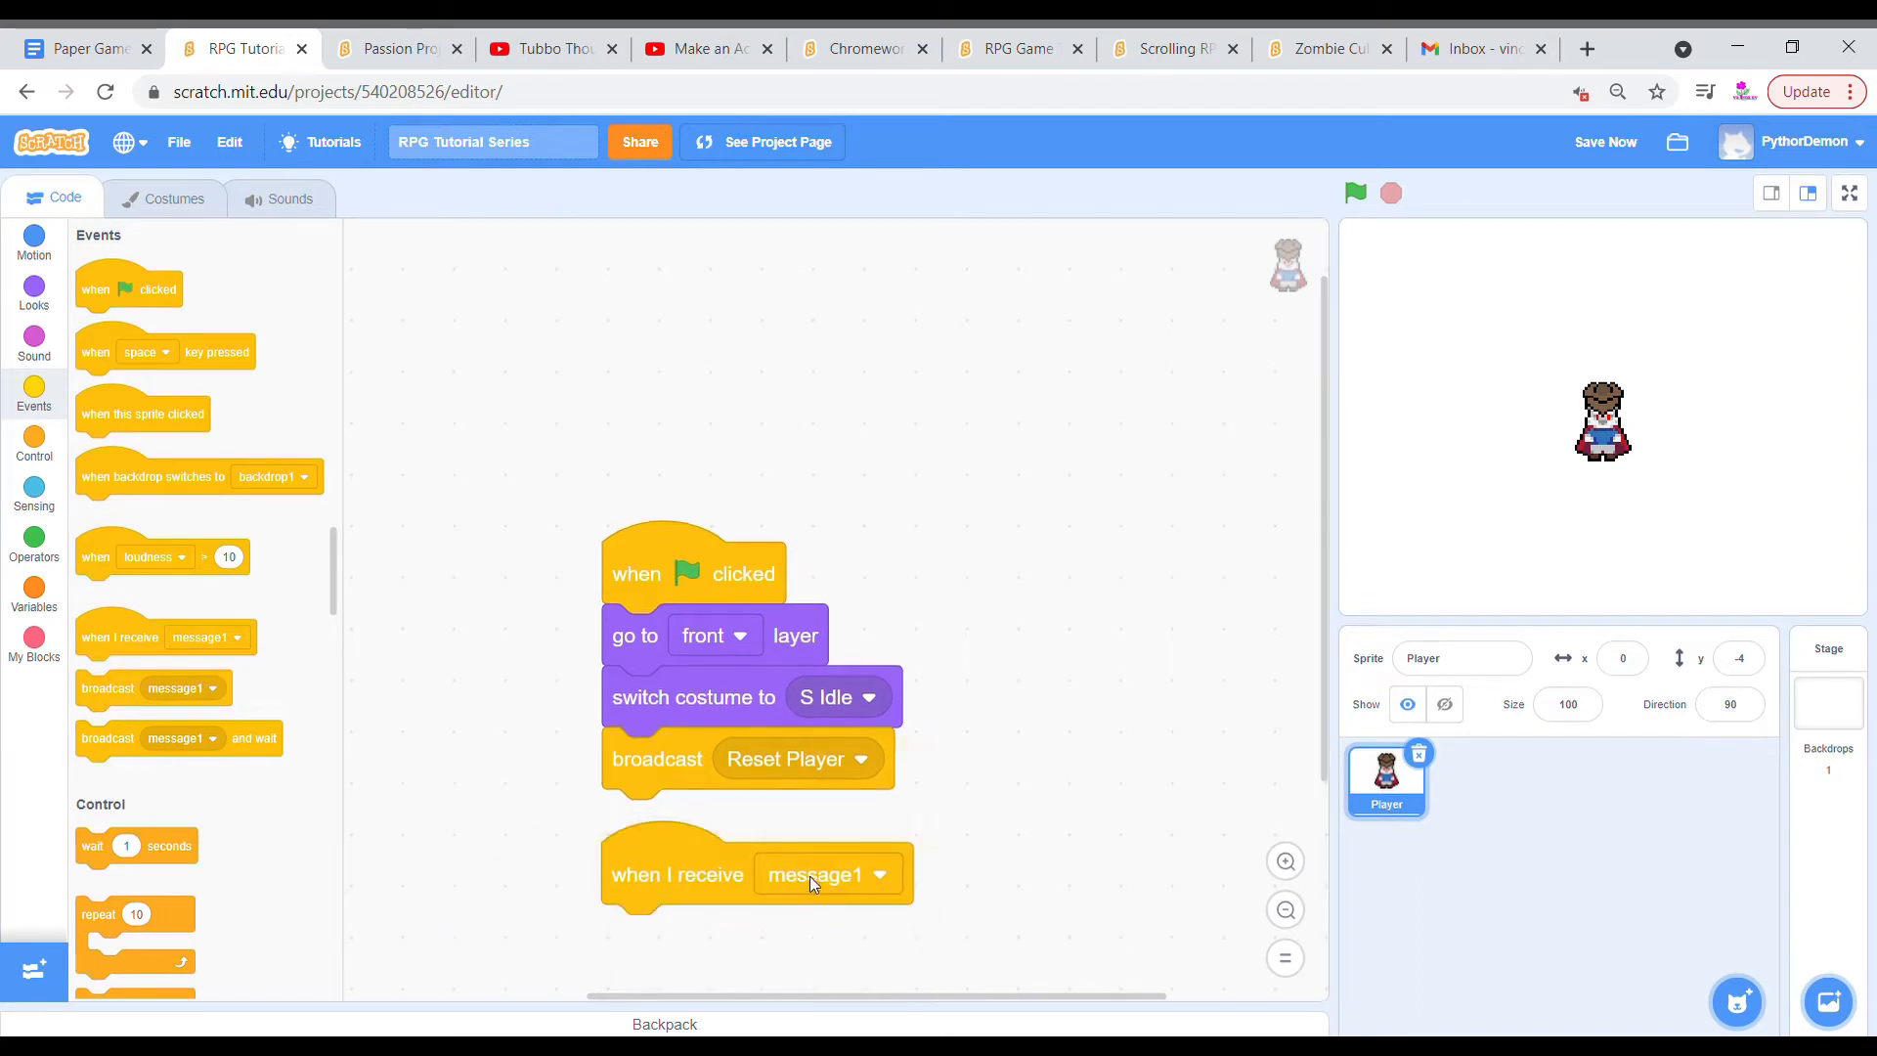
Set the when-I-receive hat to Reset Player with a forever loop beneath it.
left_click(881, 875)
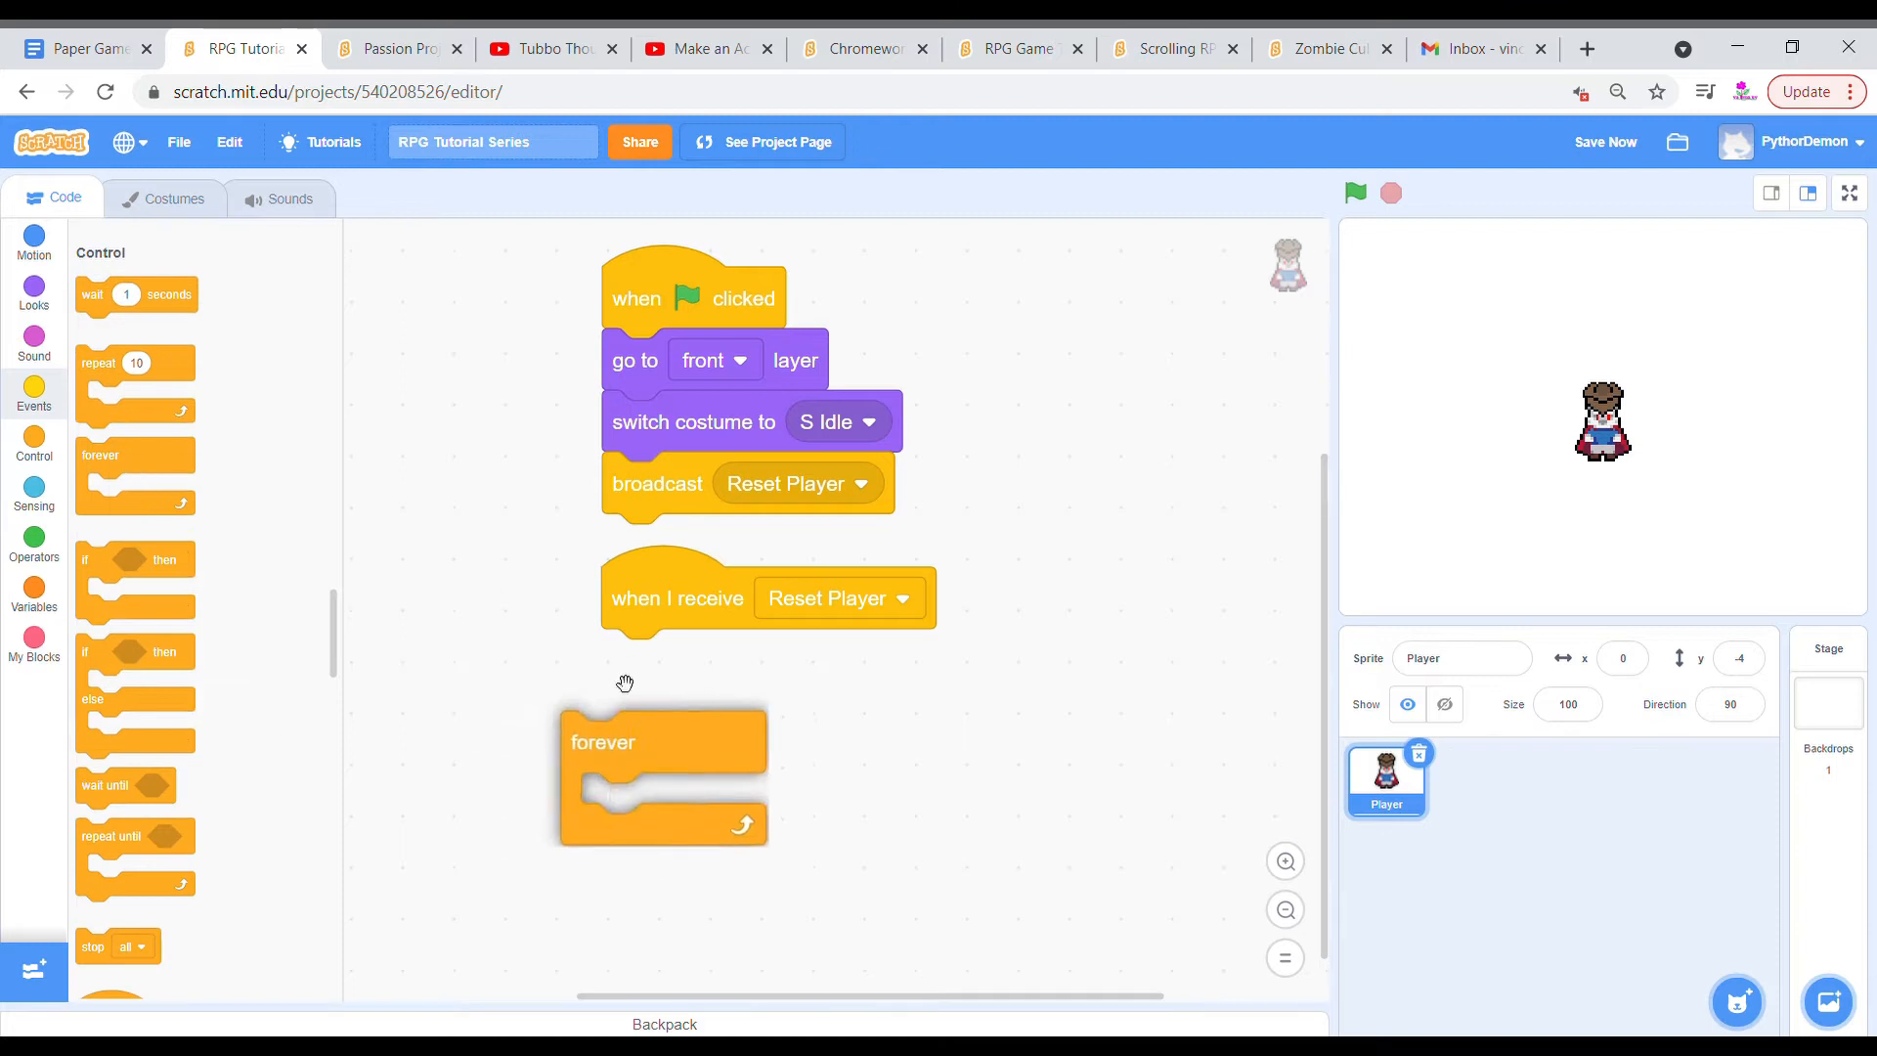
left_click(33, 638)
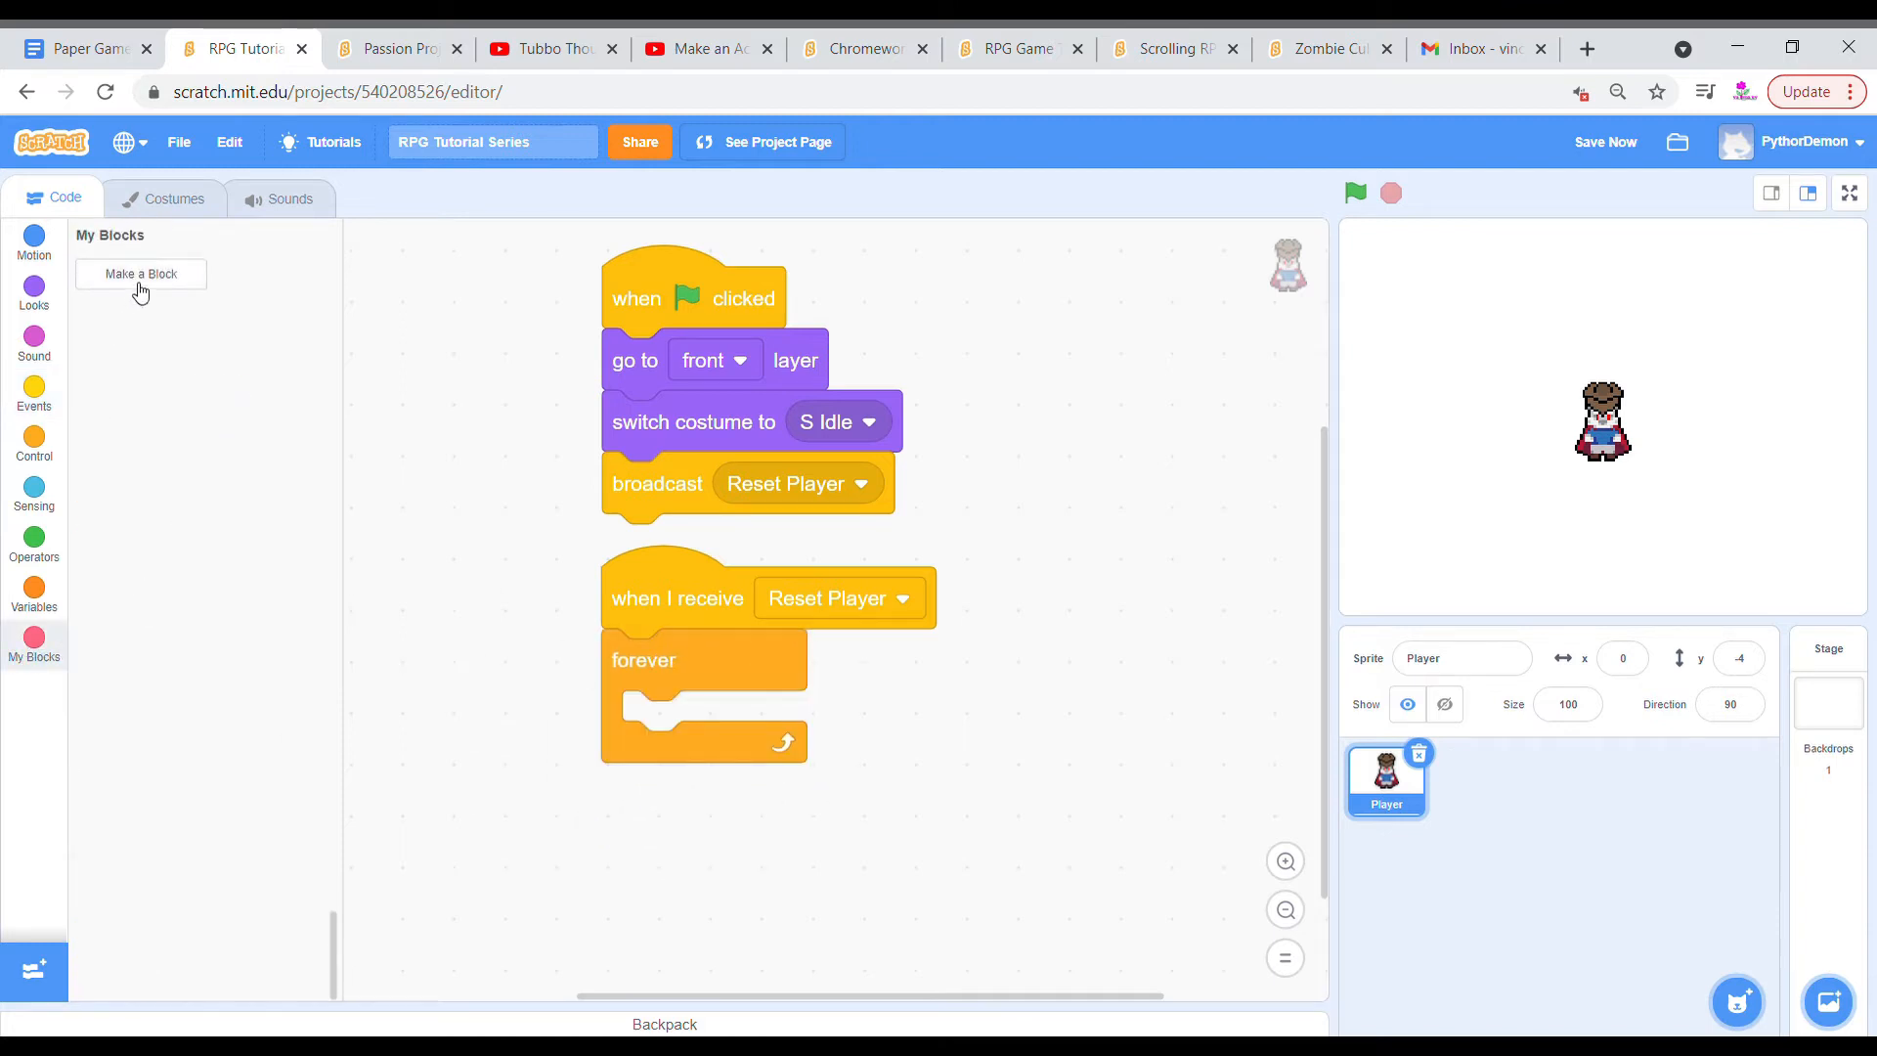
left_click(140, 272)
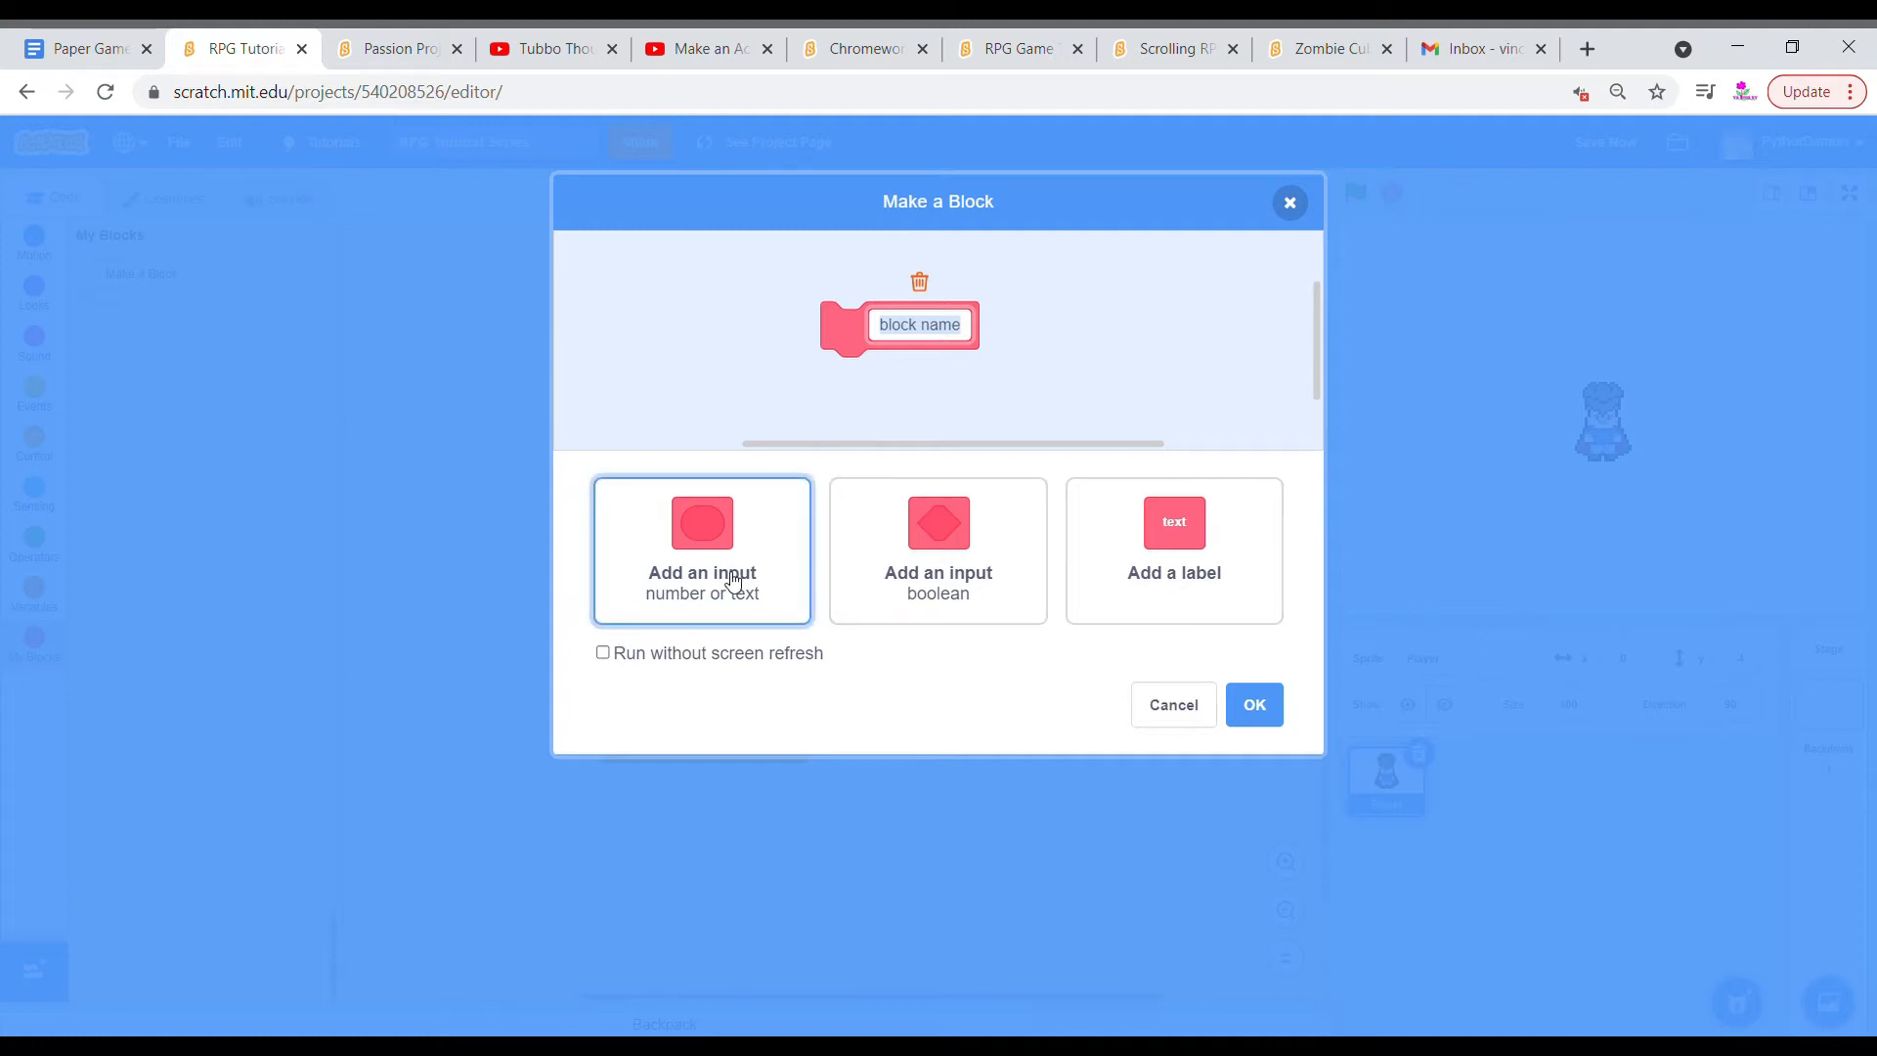
Define a custom 'Set Animation' block with Name, Wait Time and Looping inputs.
type("Set Animal")
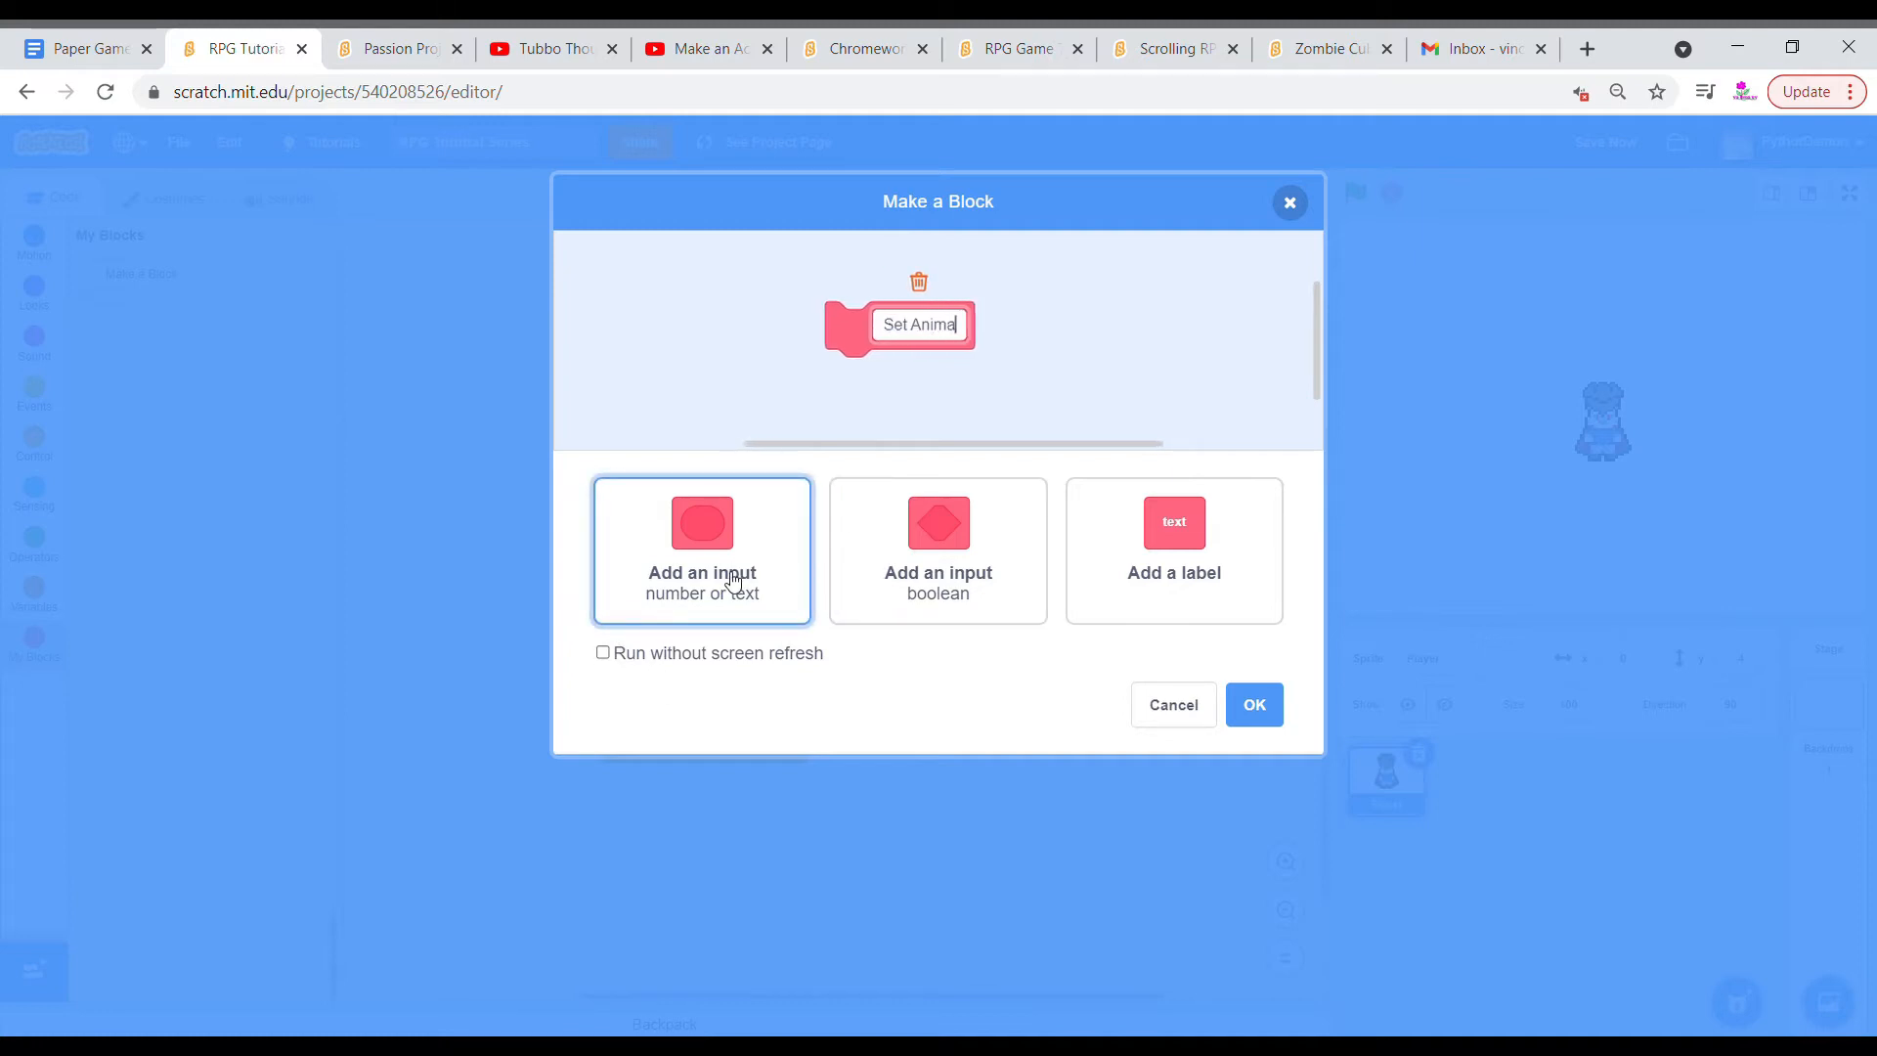
left_click(702, 550)
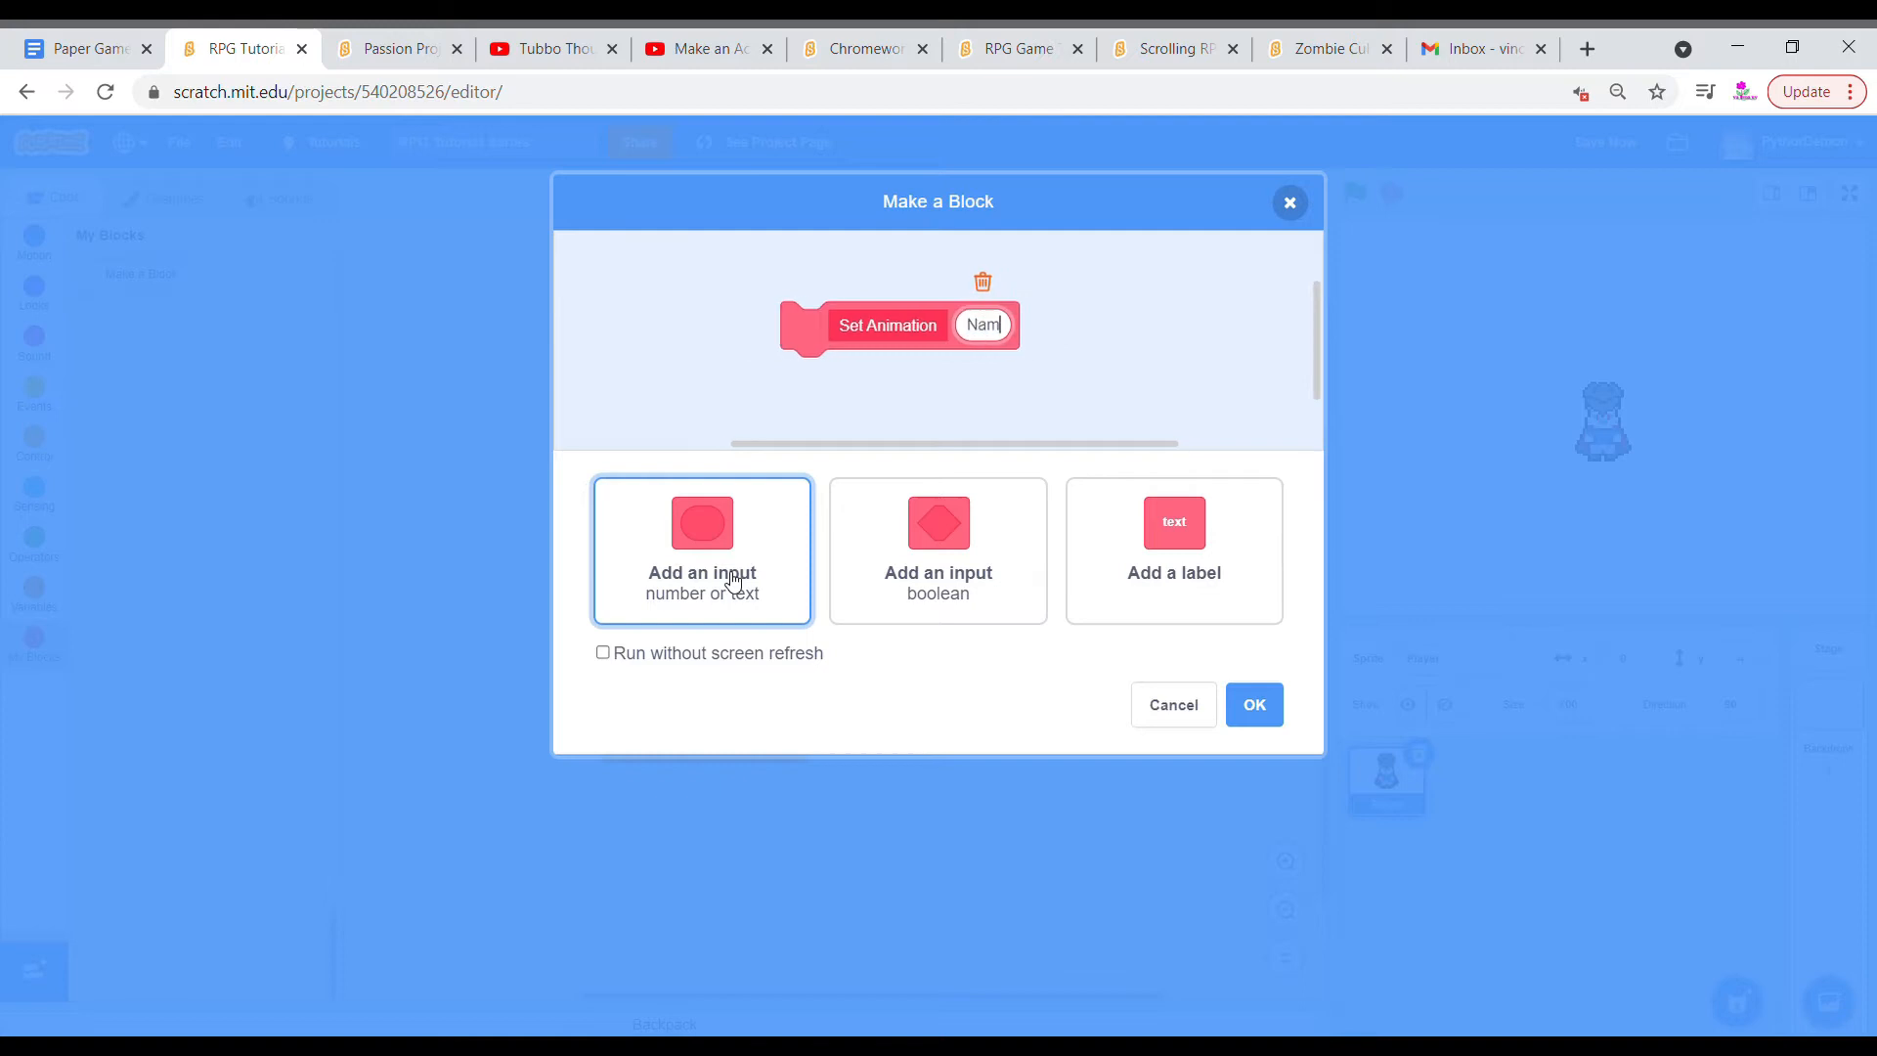
left_click(703, 550)
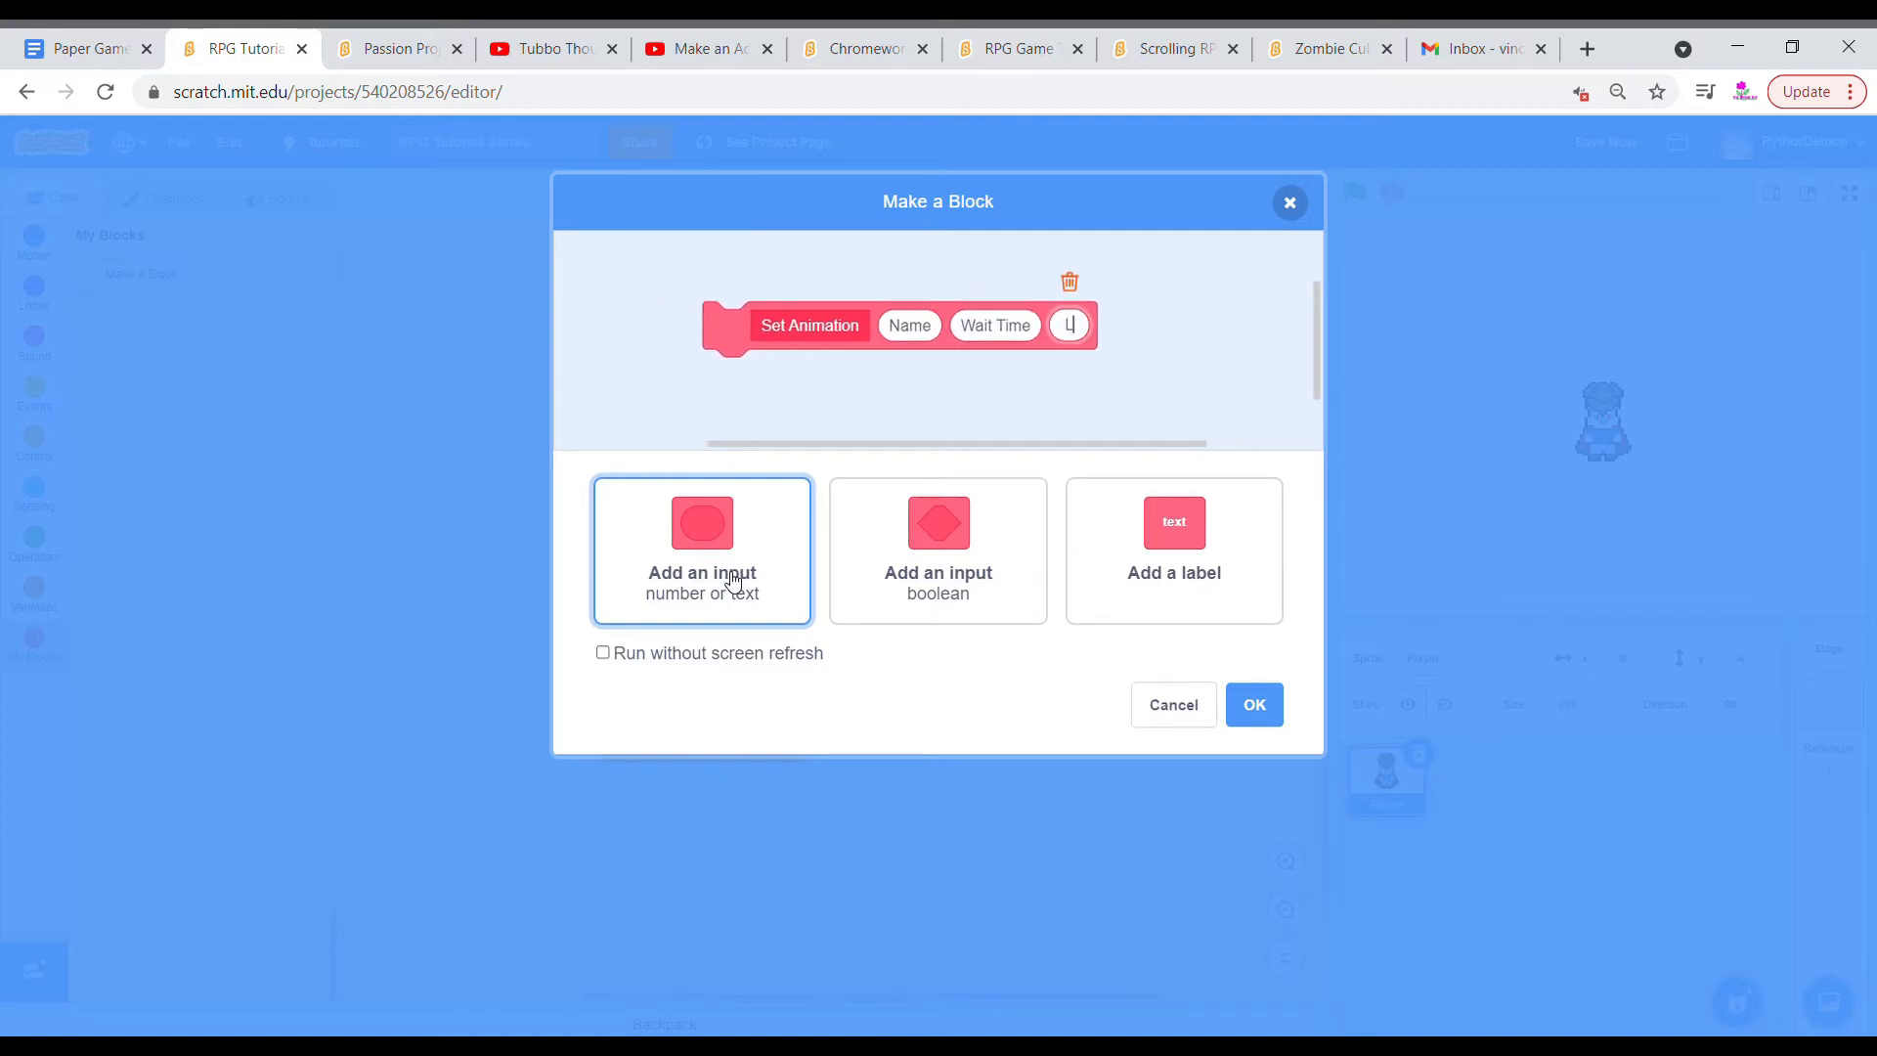
type("Looping")
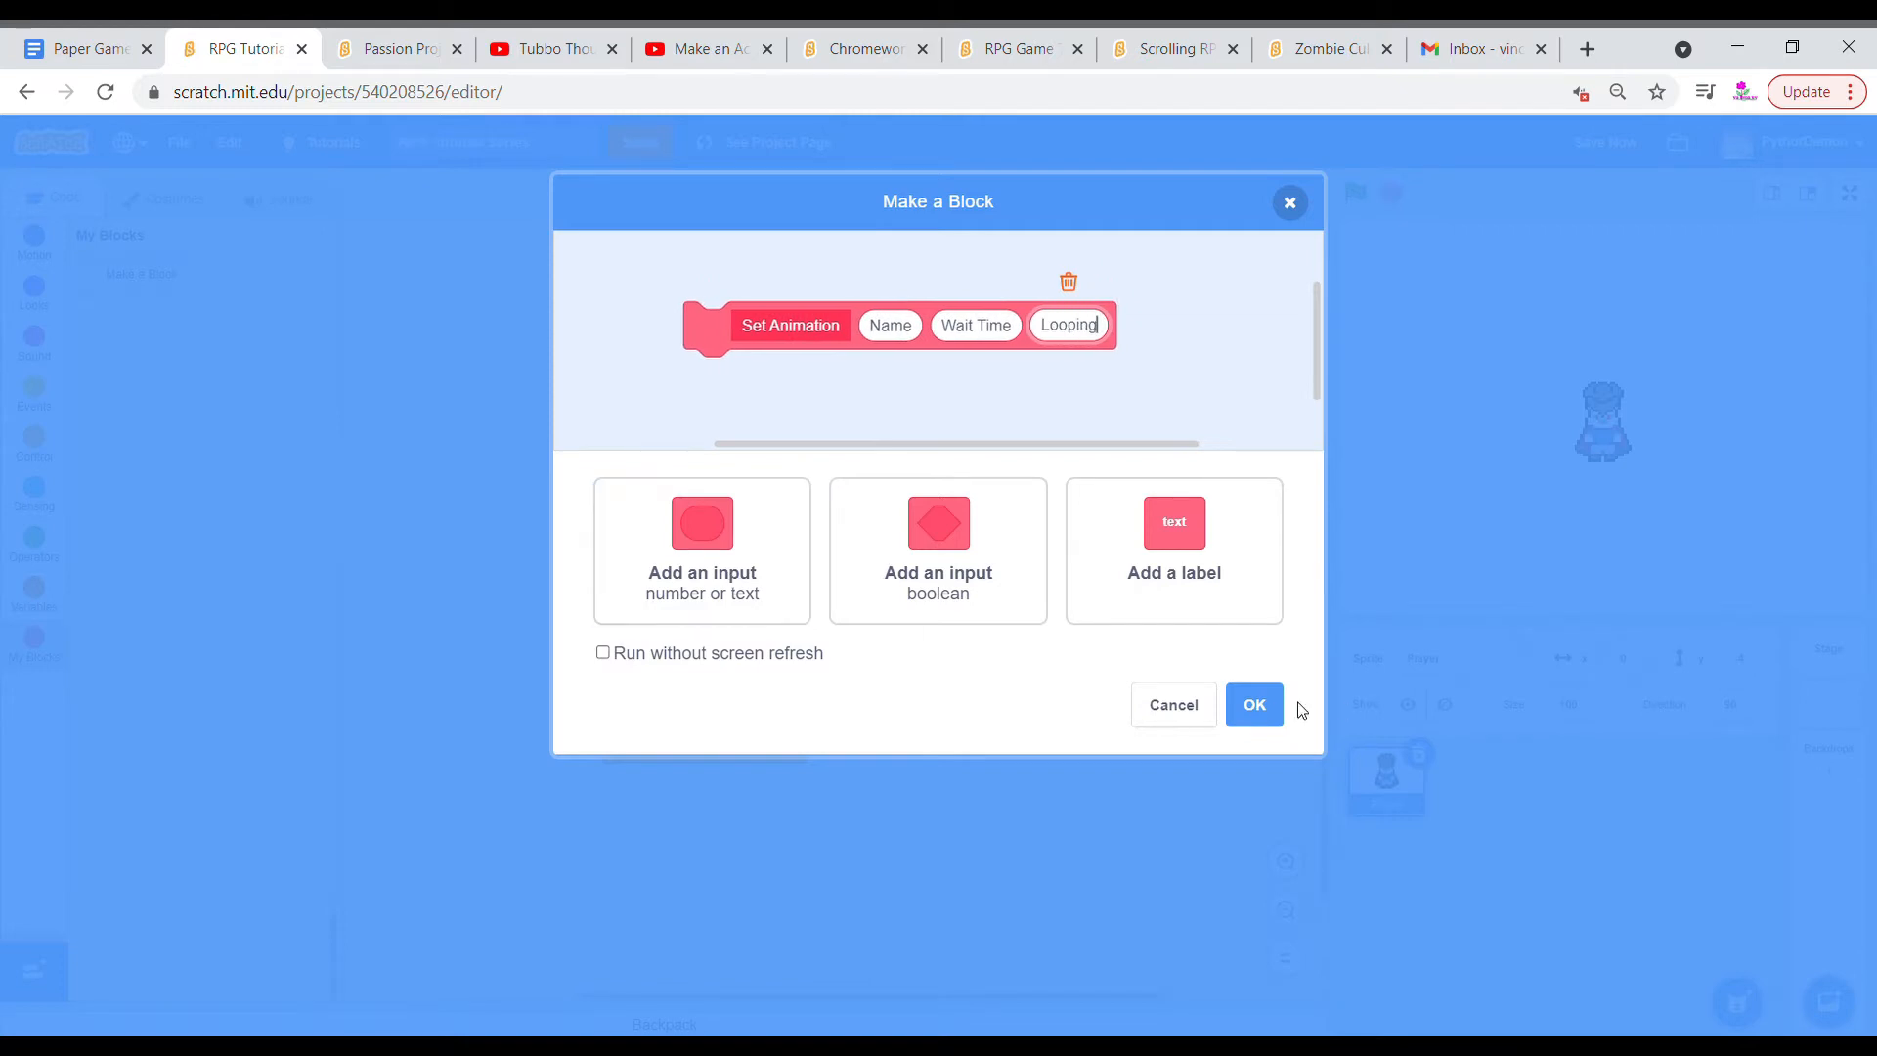
left_click(1254, 704)
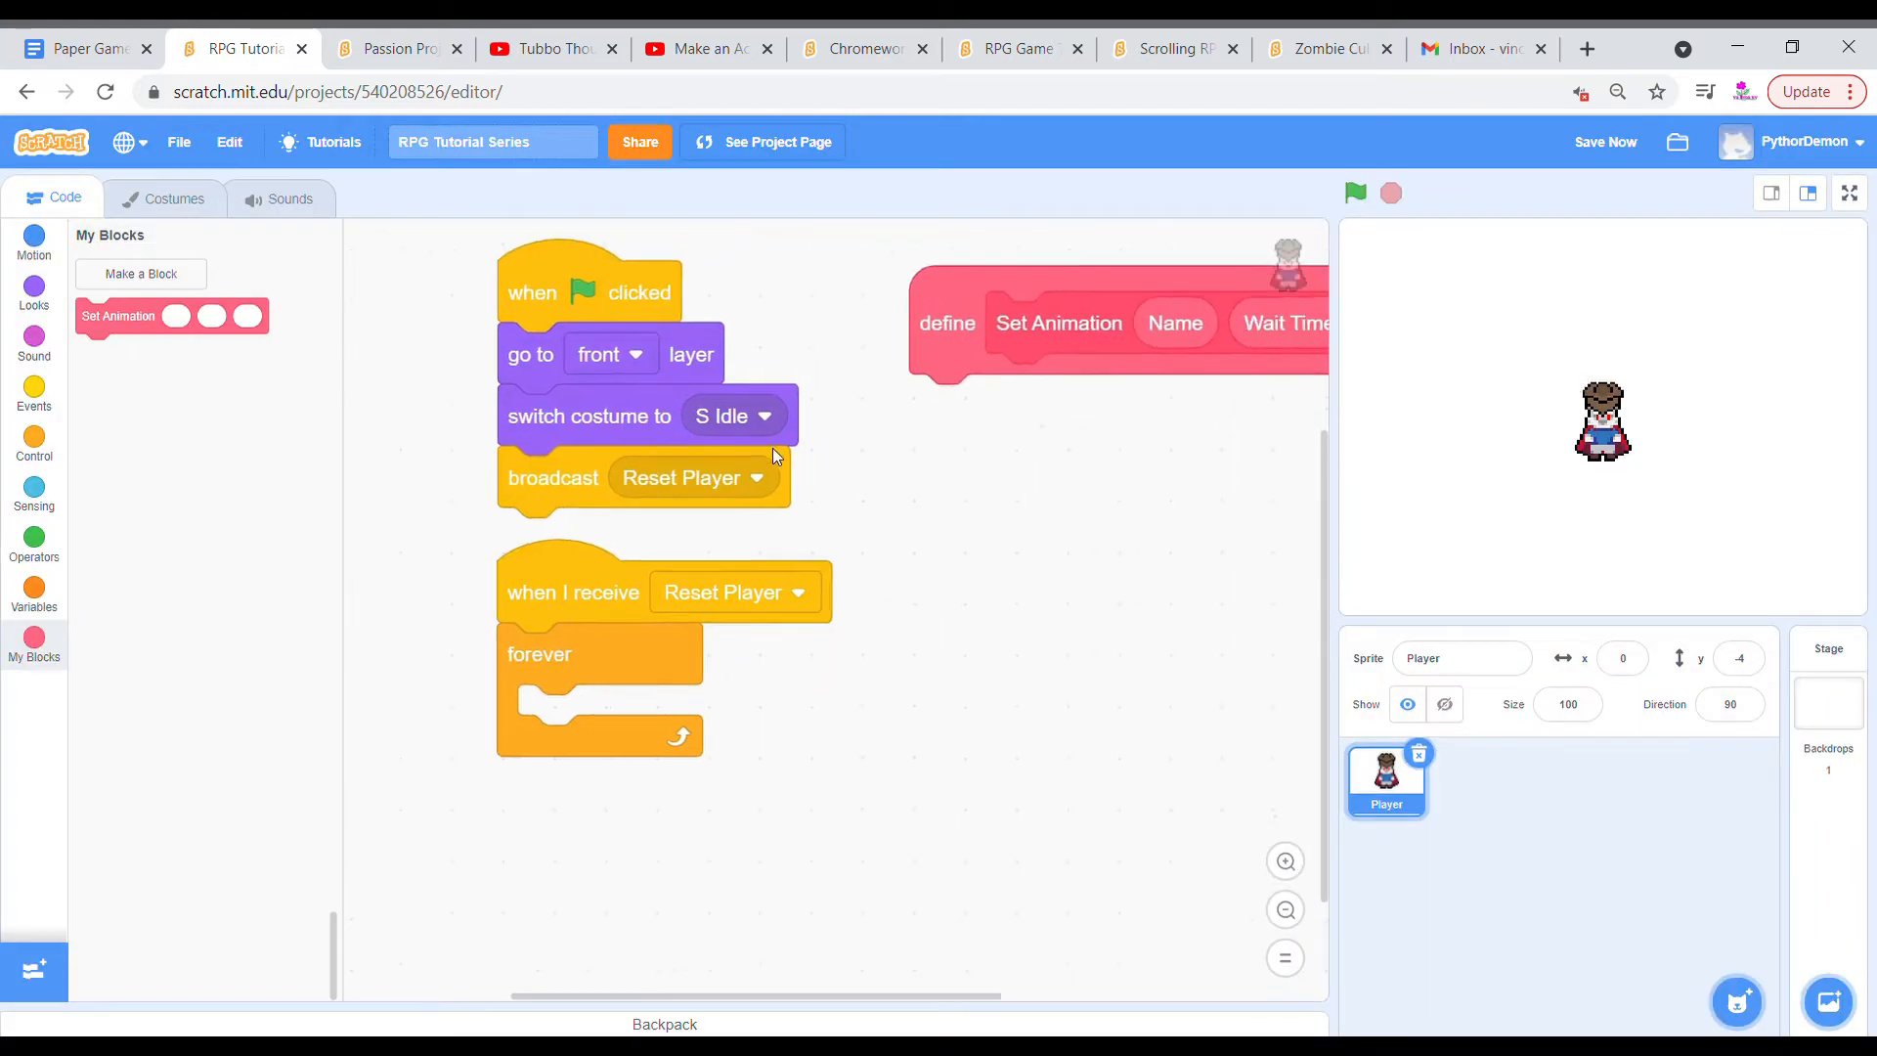
Create a 'Move Player' block, calling Set Animation before forever and Move Player inside.
scroll("up", 3)
type("Move")
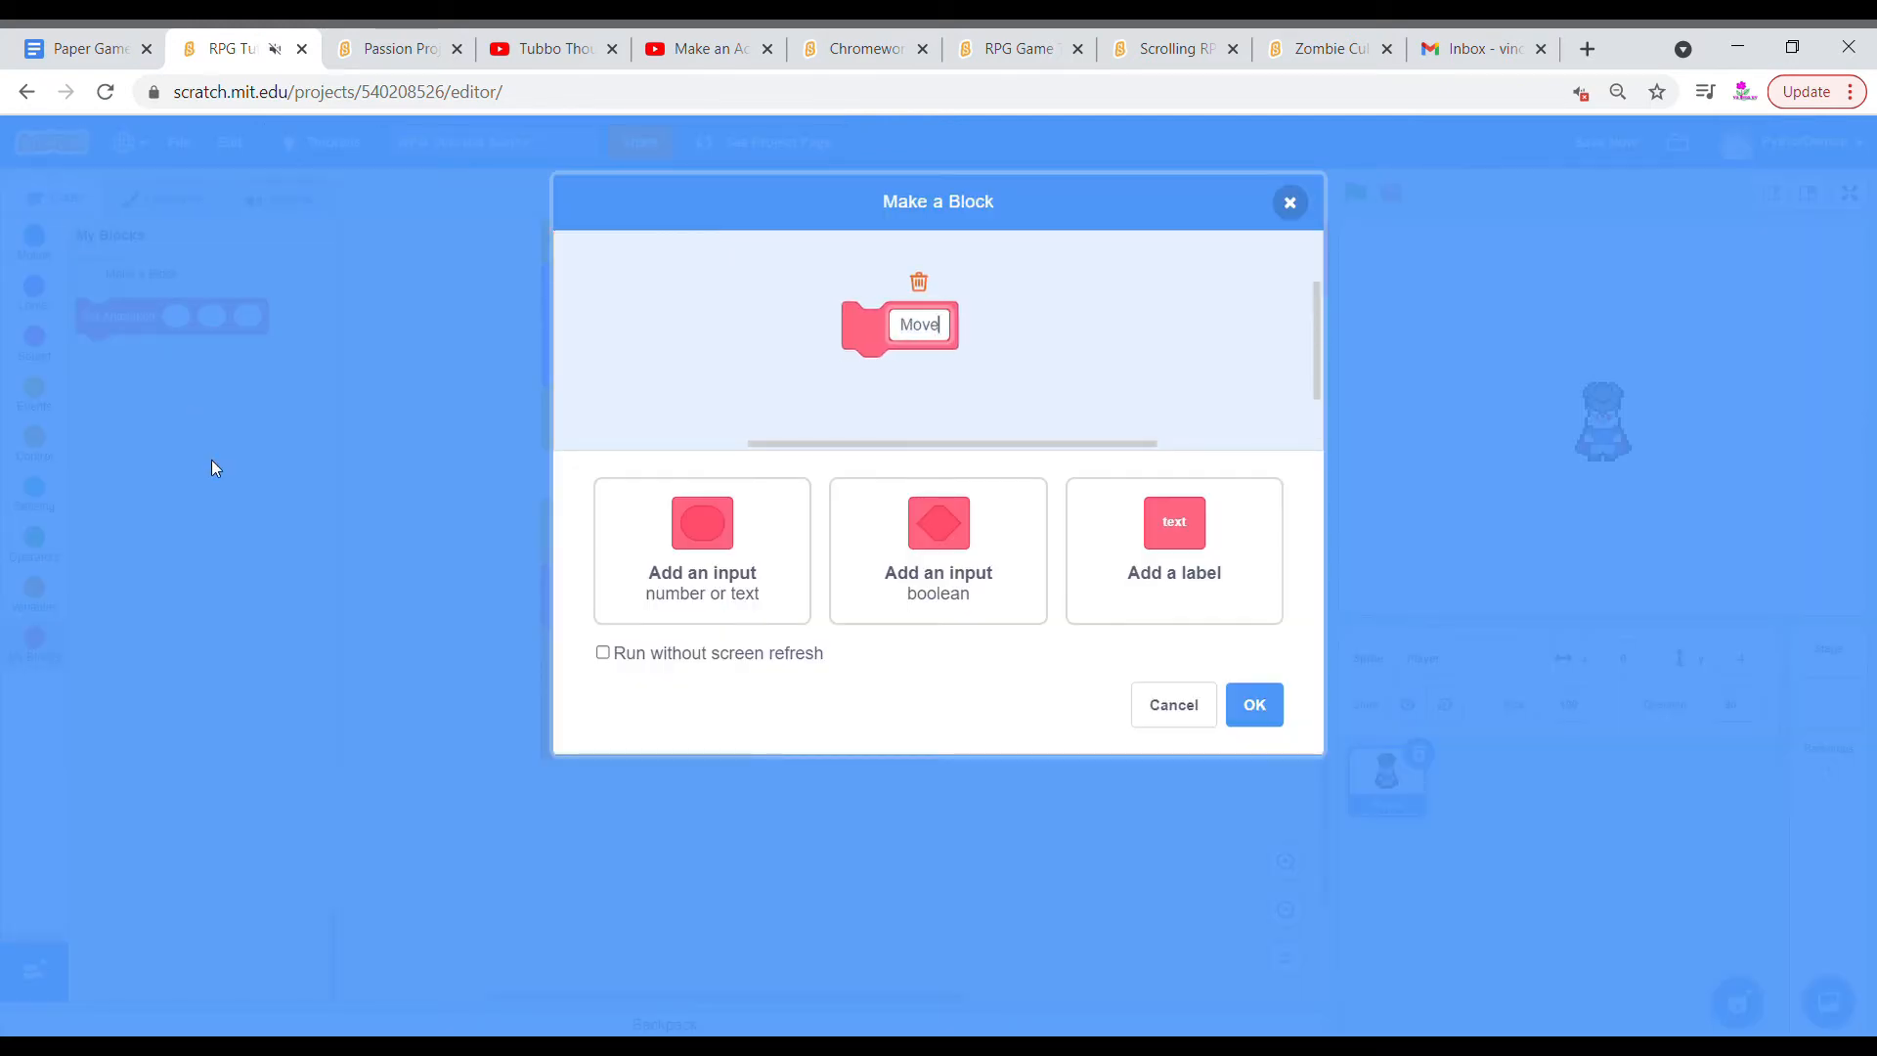
type("Player")
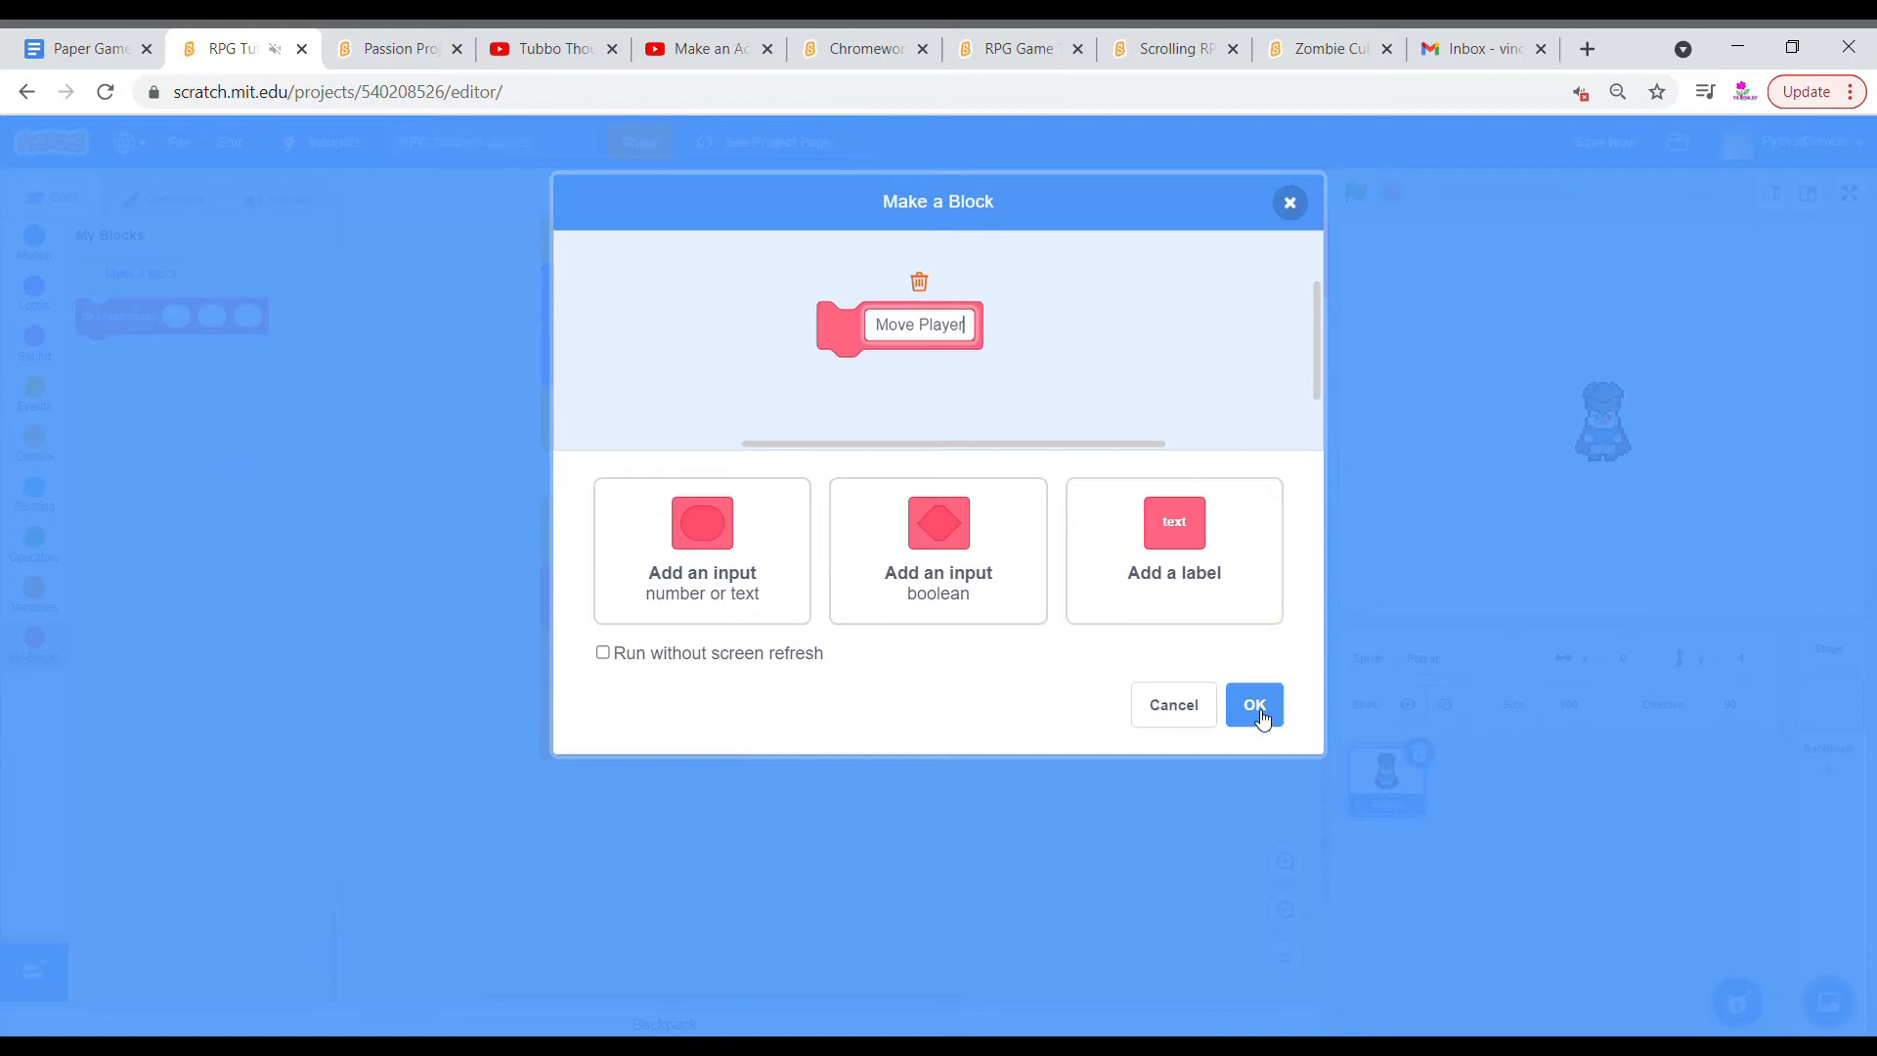
left_click(1253, 704)
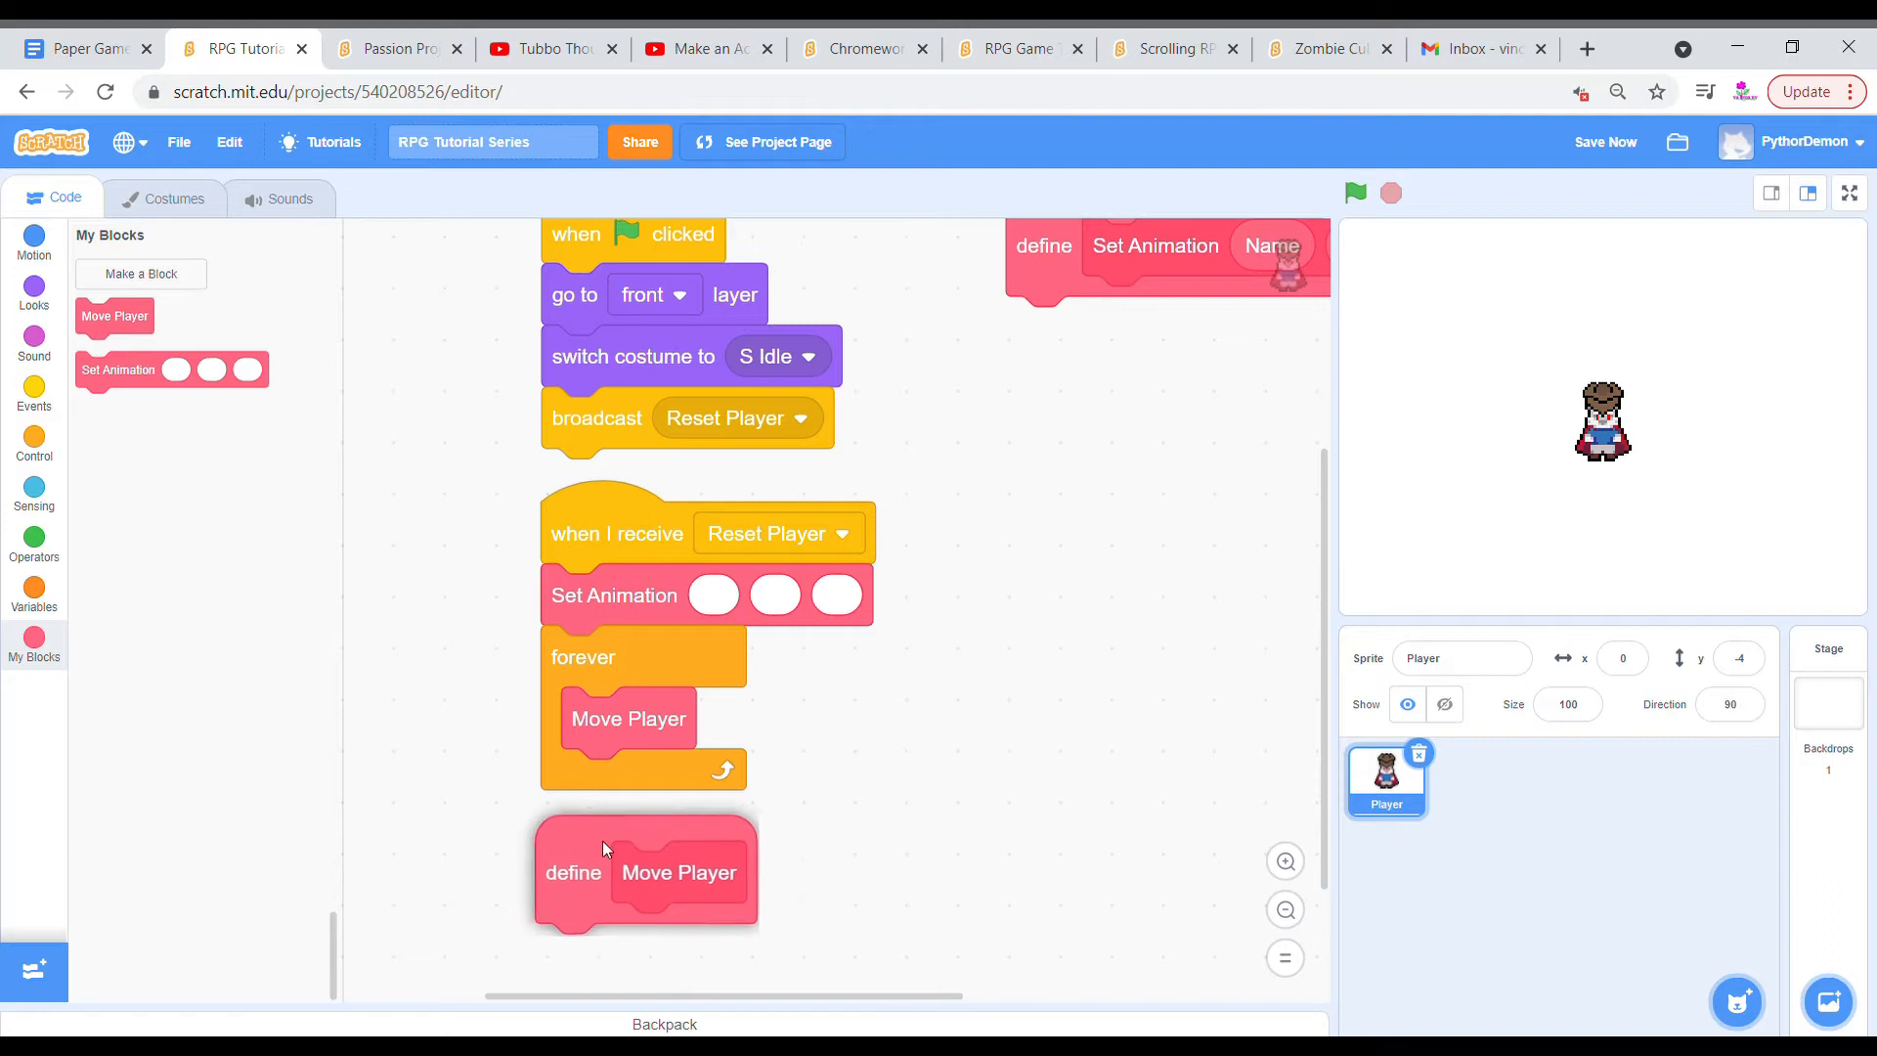
scroll("down", 3)
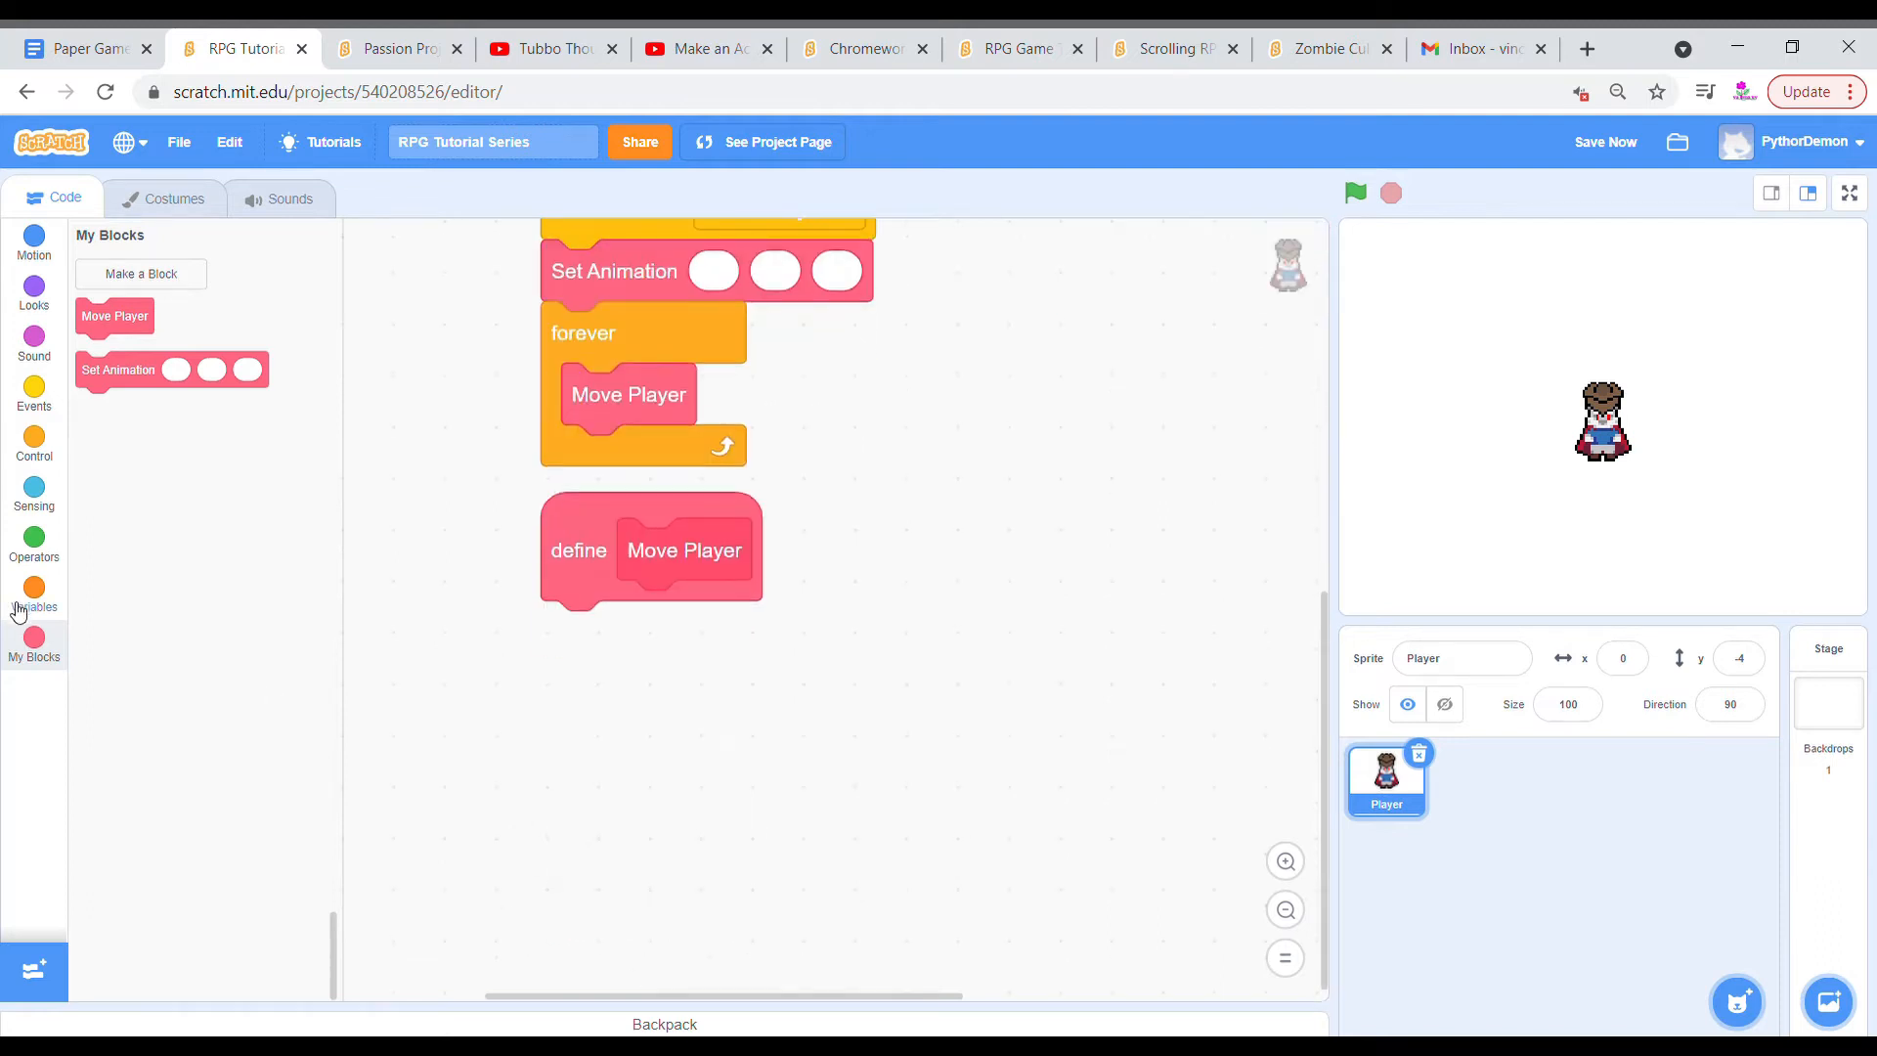
Add if key-pressed checks for w, a, s and d under define Move Player.
right_click(623, 630)
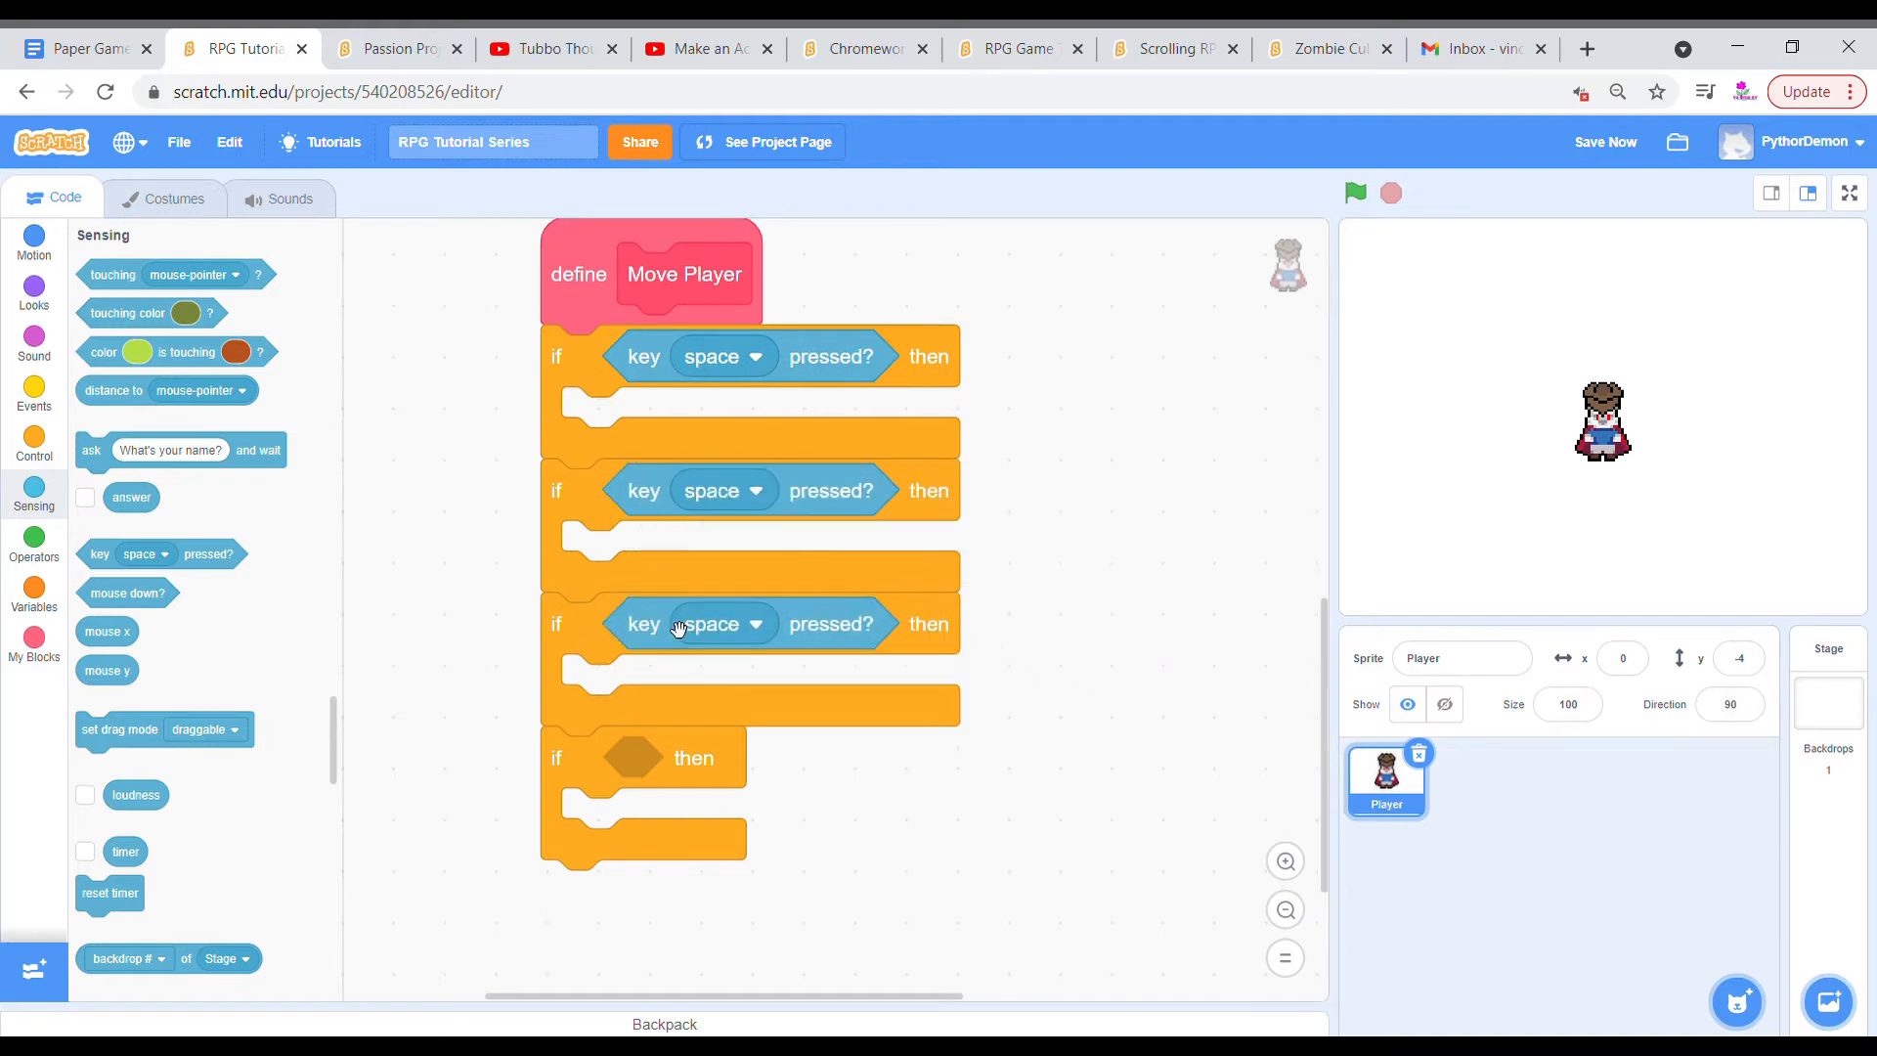
left_click(721, 356)
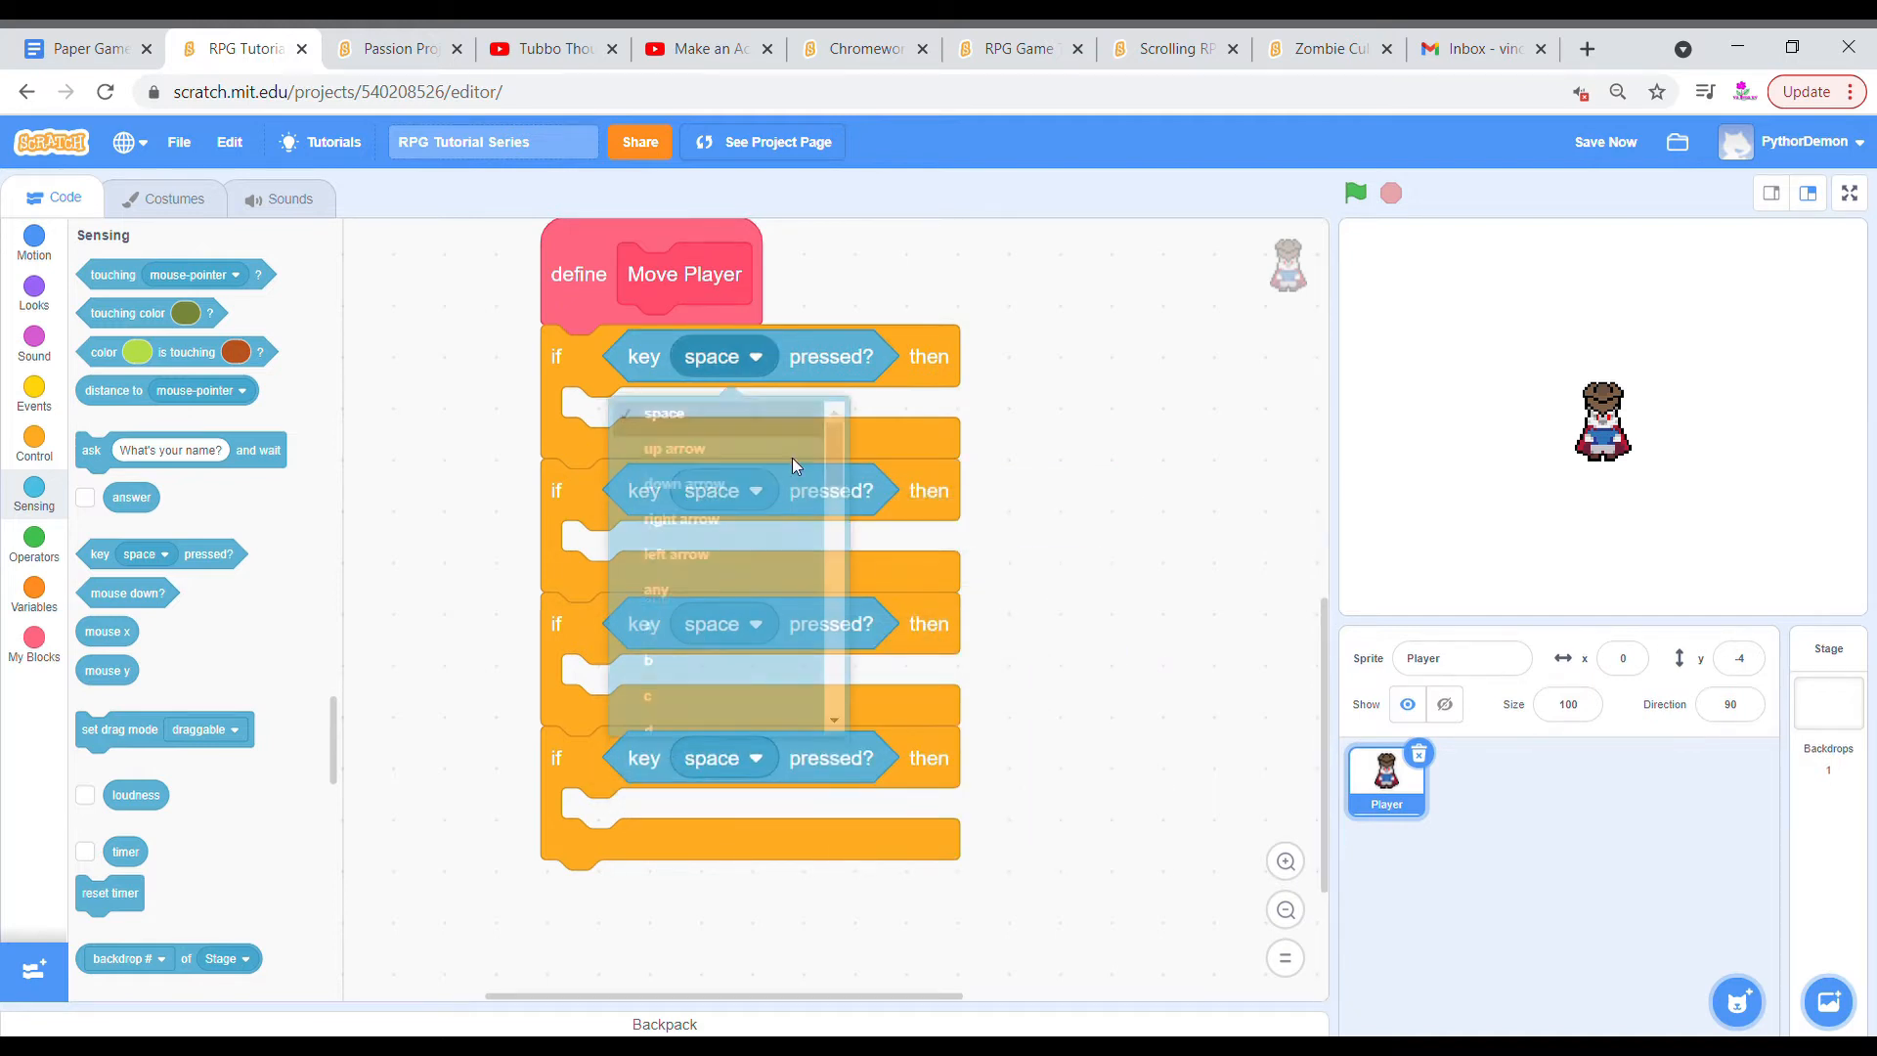
scroll("down", 3)
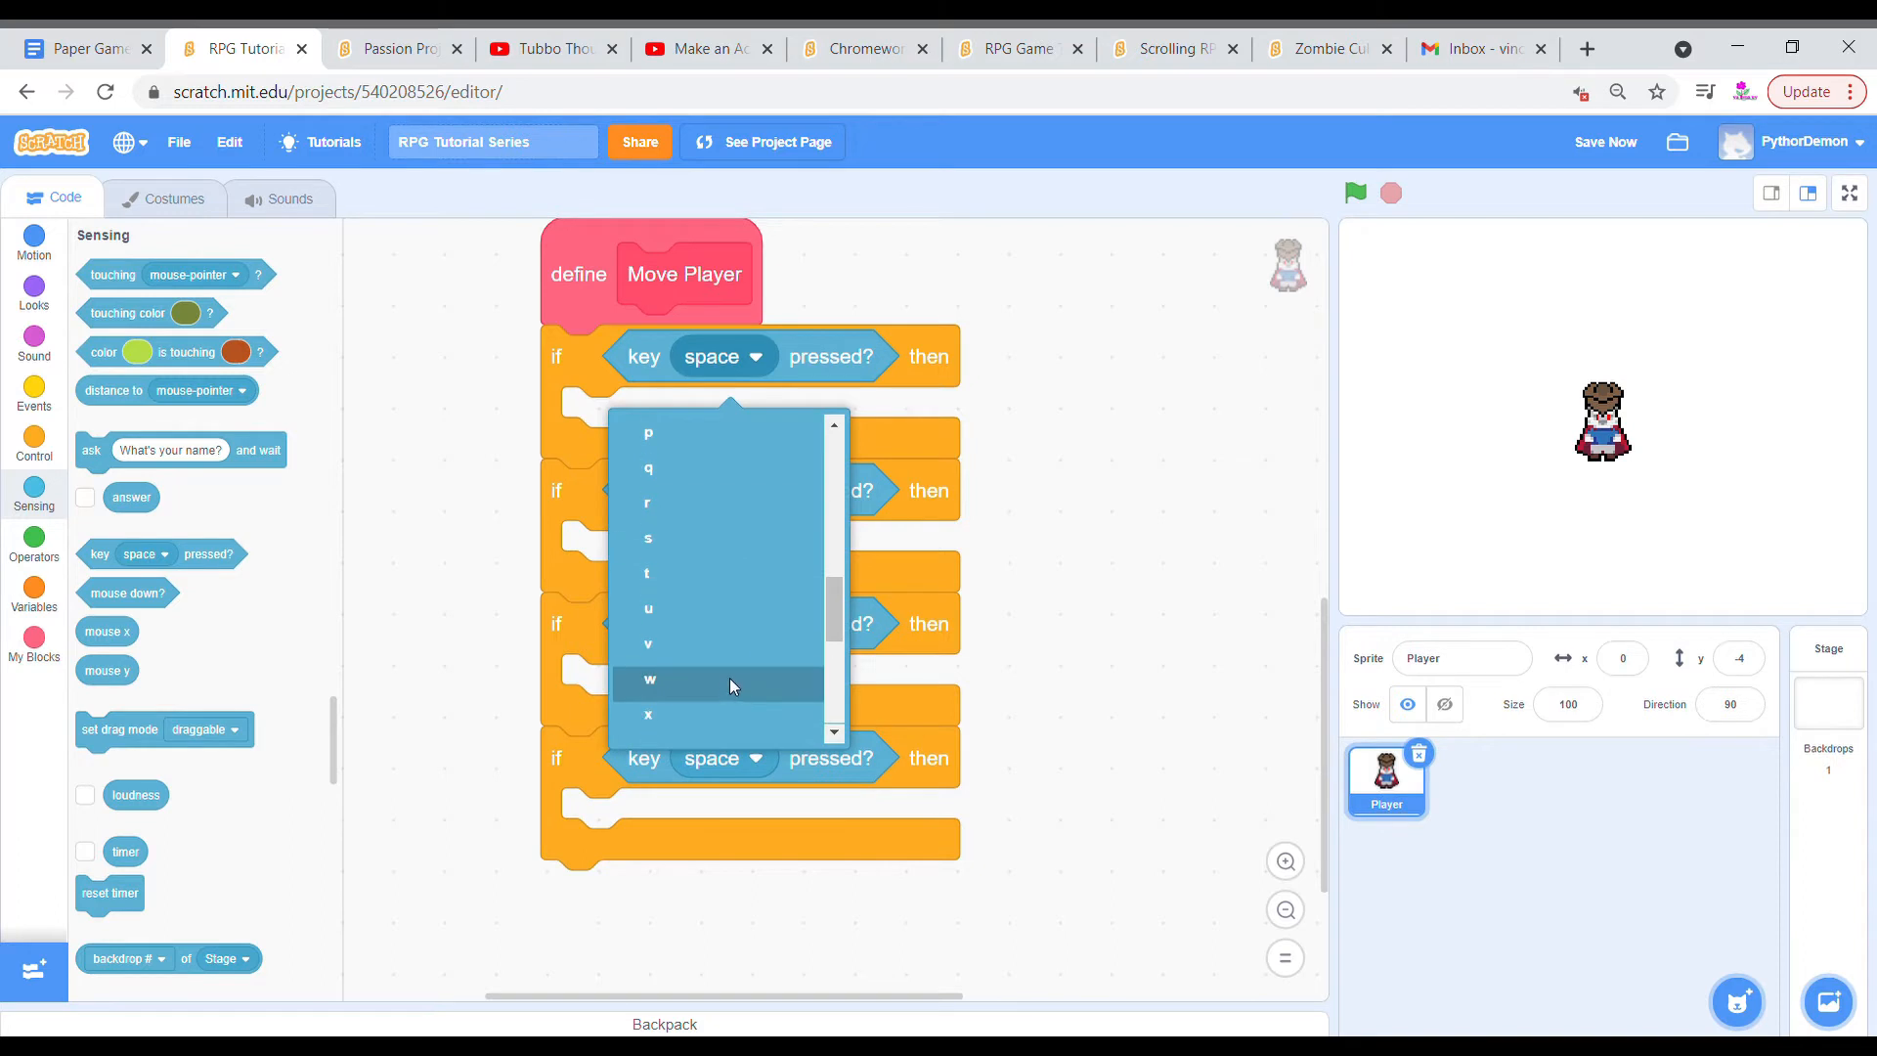
left_click(650, 681)
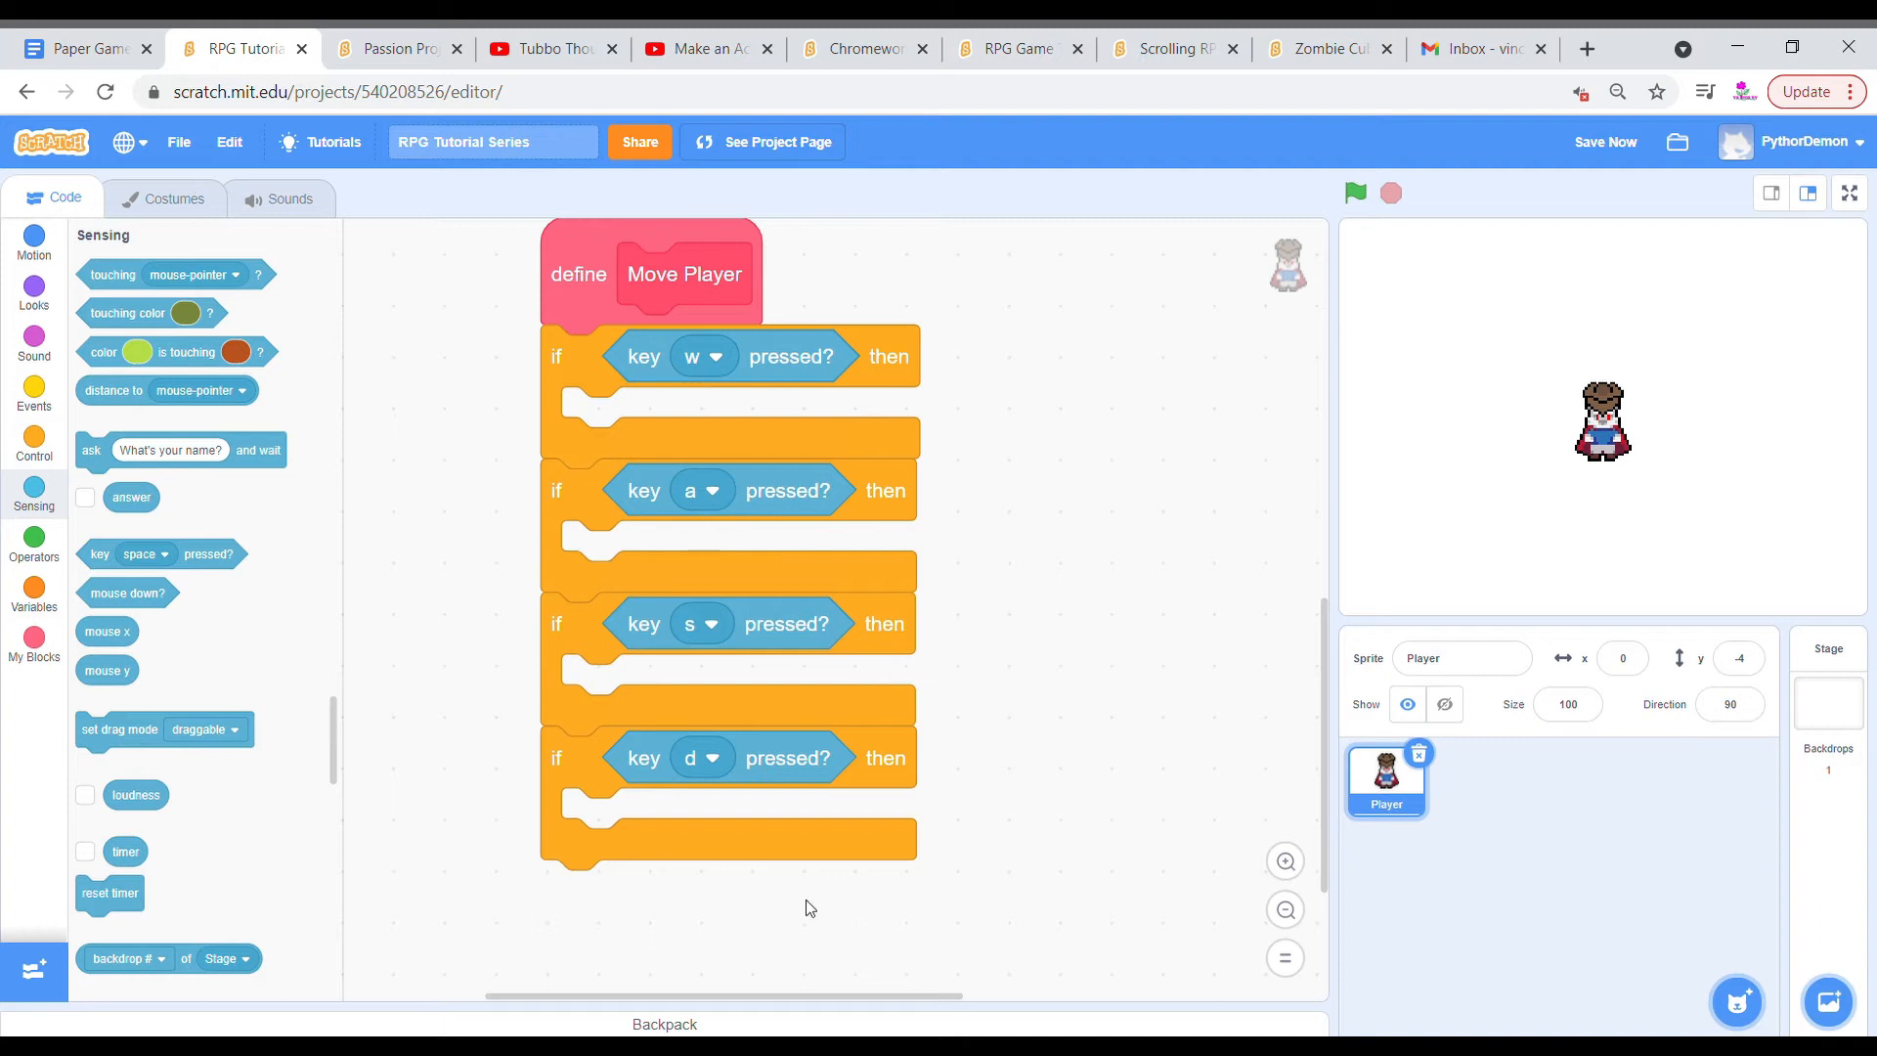
mouse_move(572, 827)
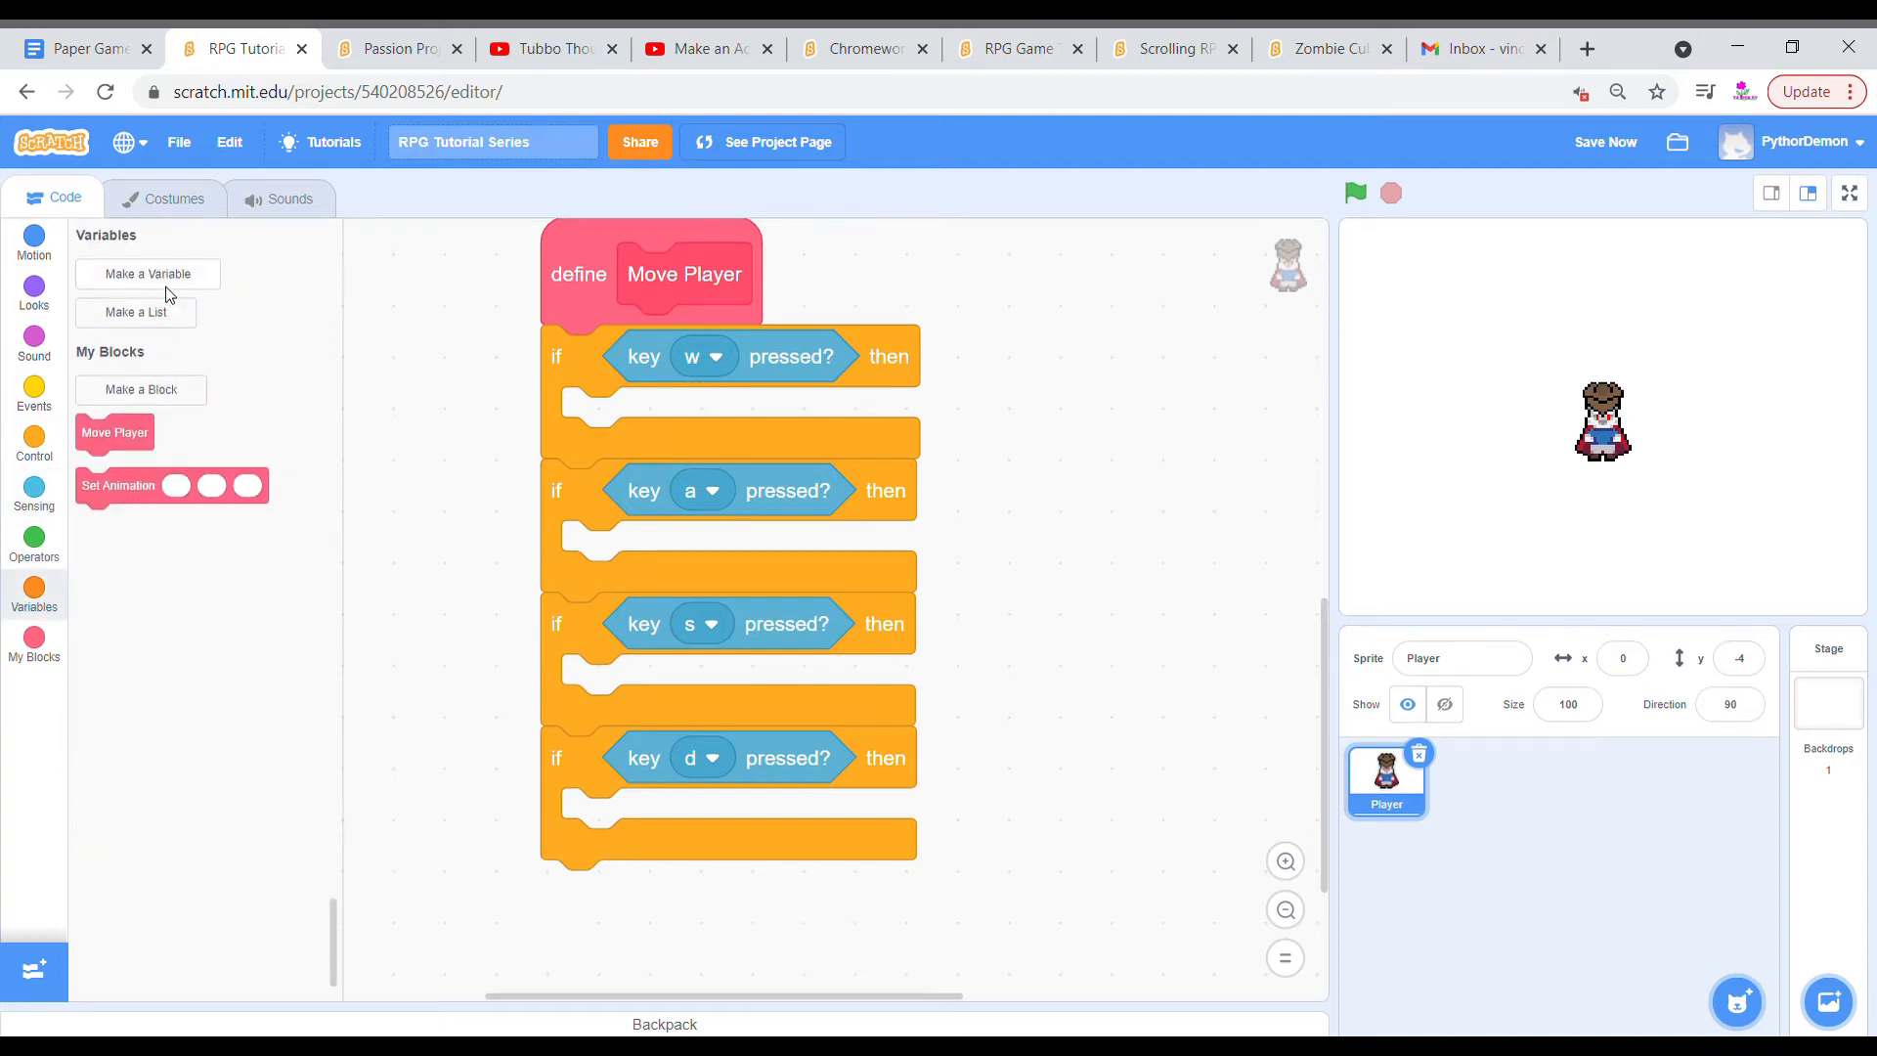
Create a 'Moved This Frame' variable, set to 0 at start and 1 in each key check.
left_click(148, 273)
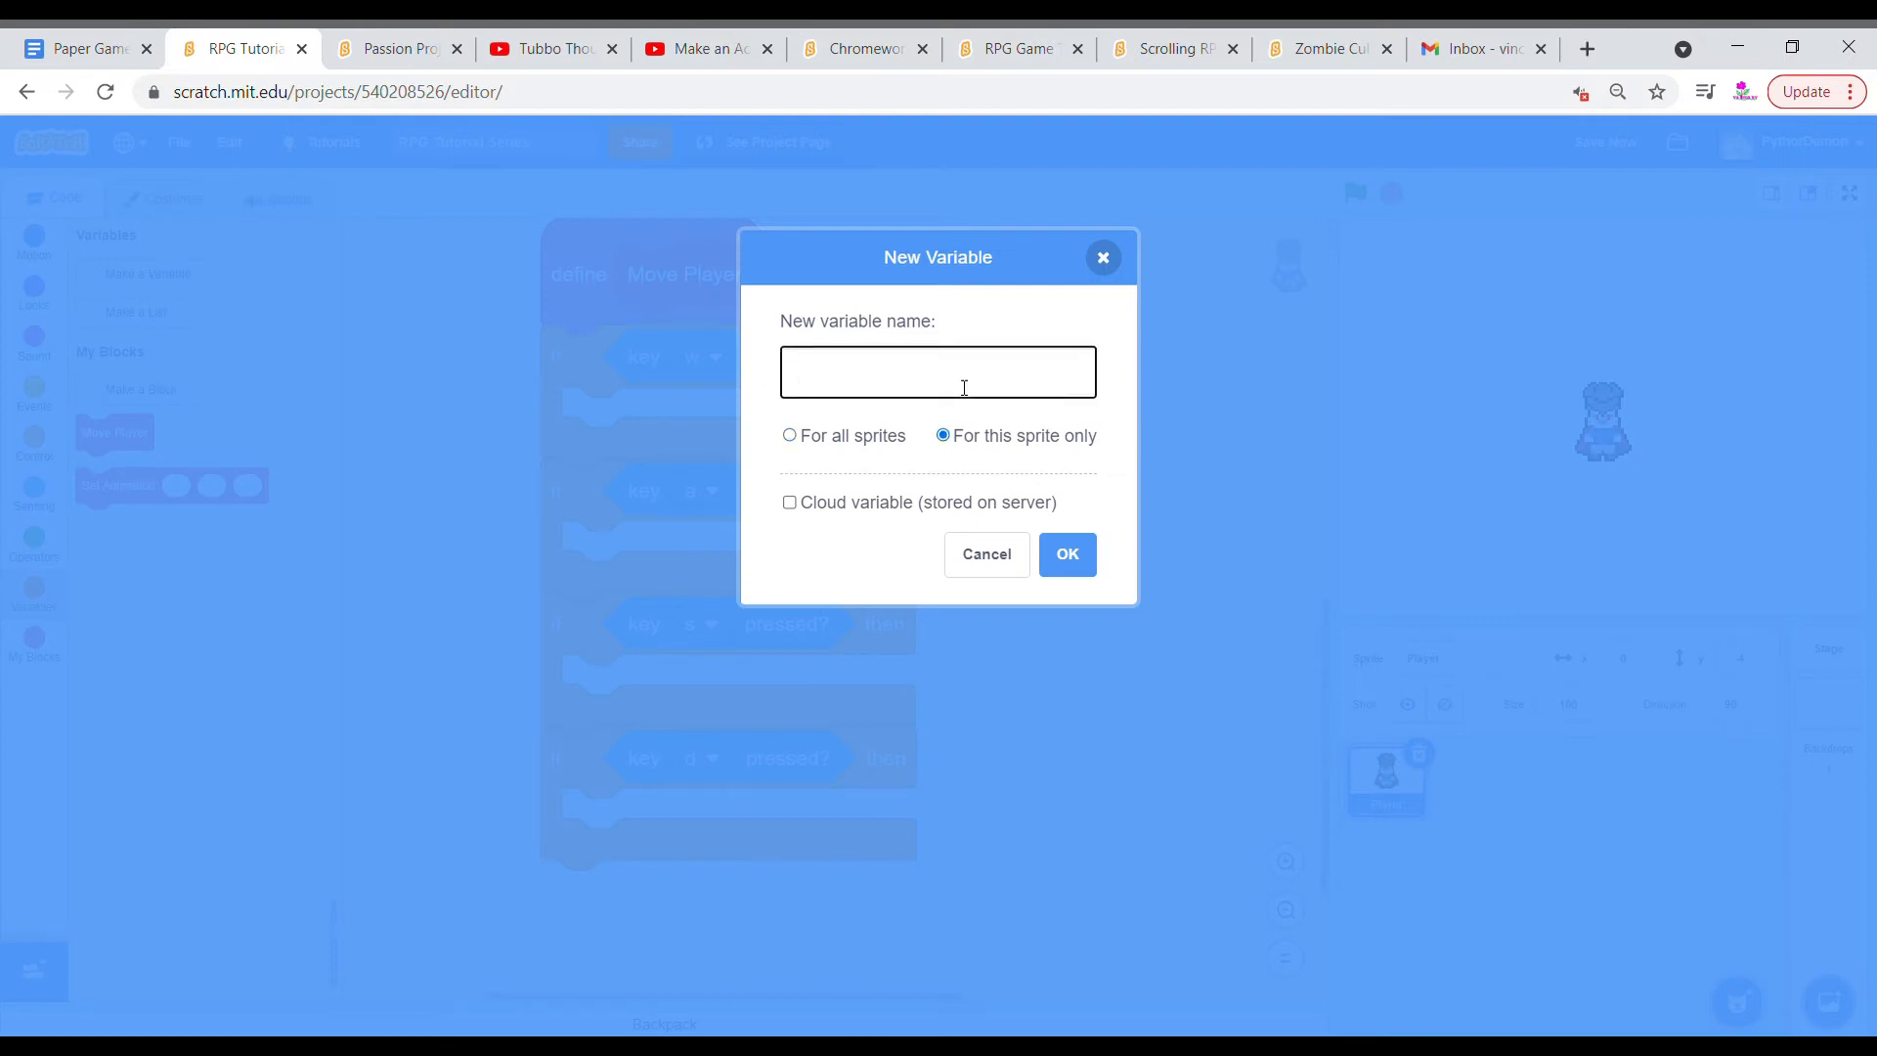
type("Moved This")
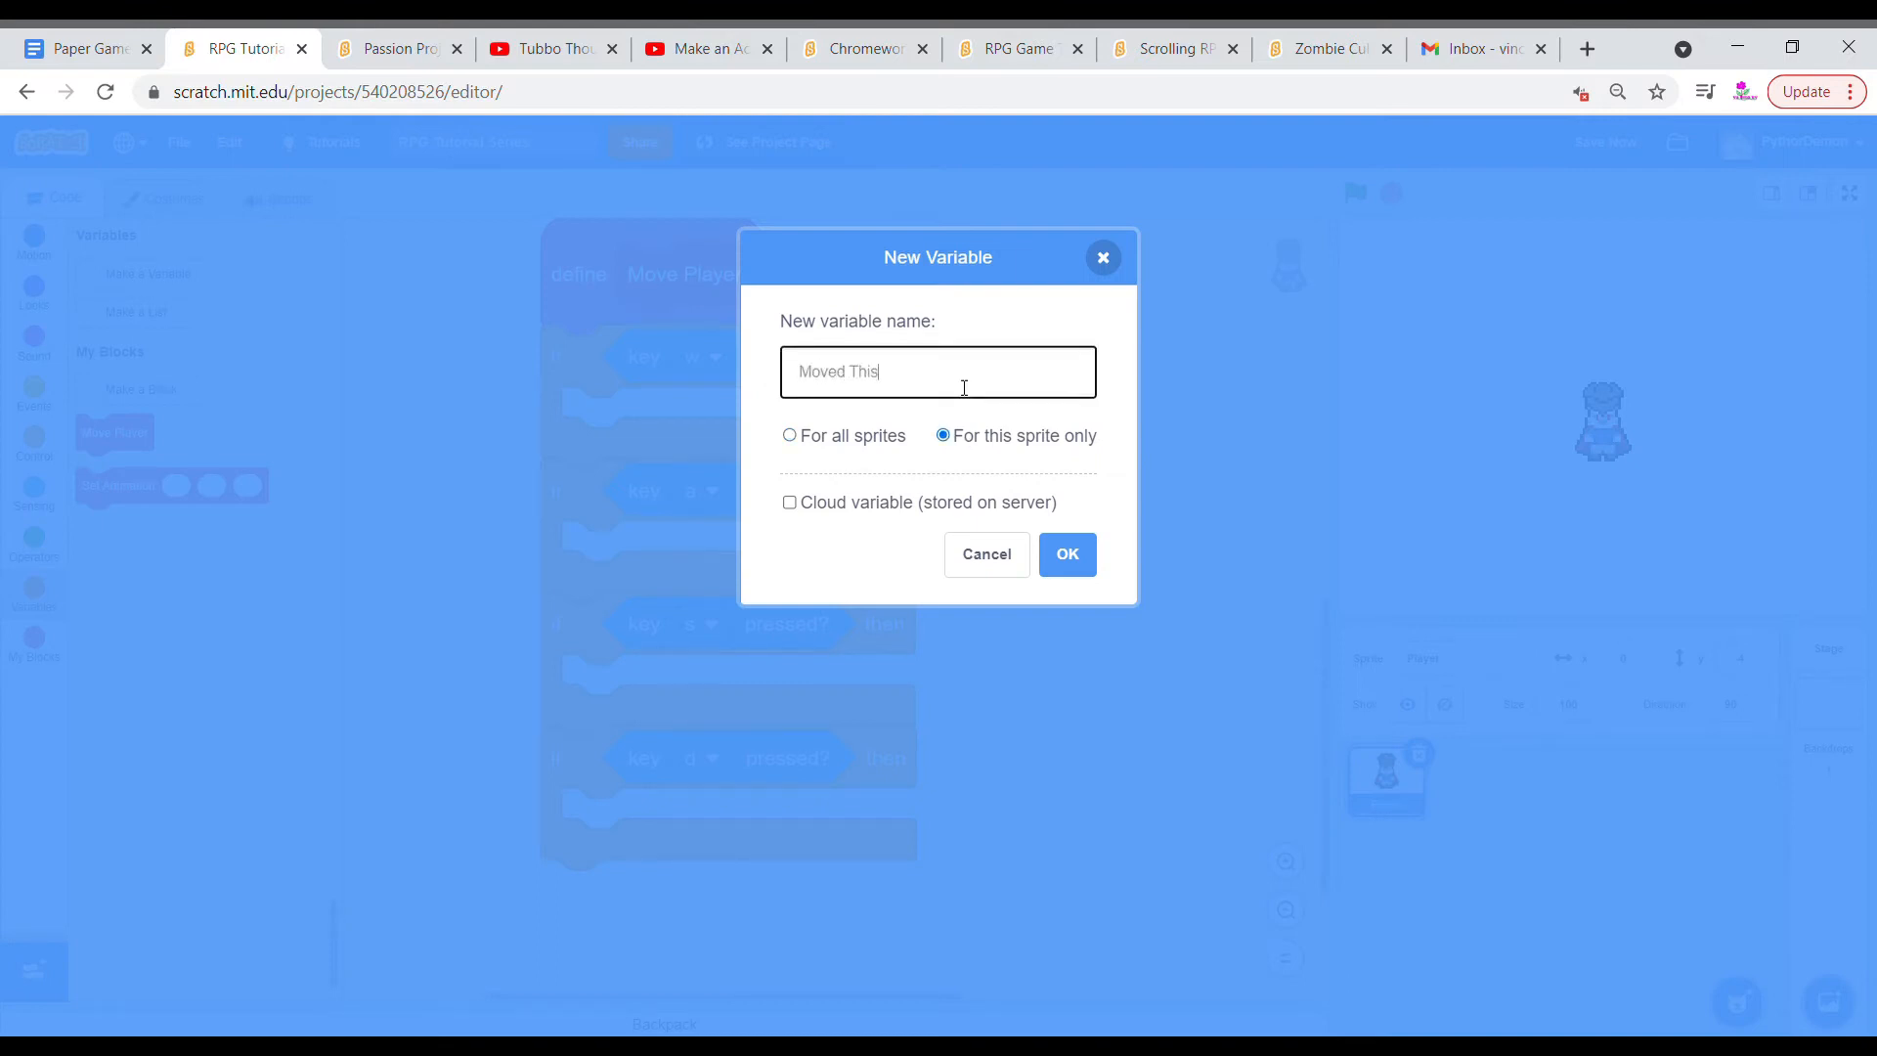
type("Frame")
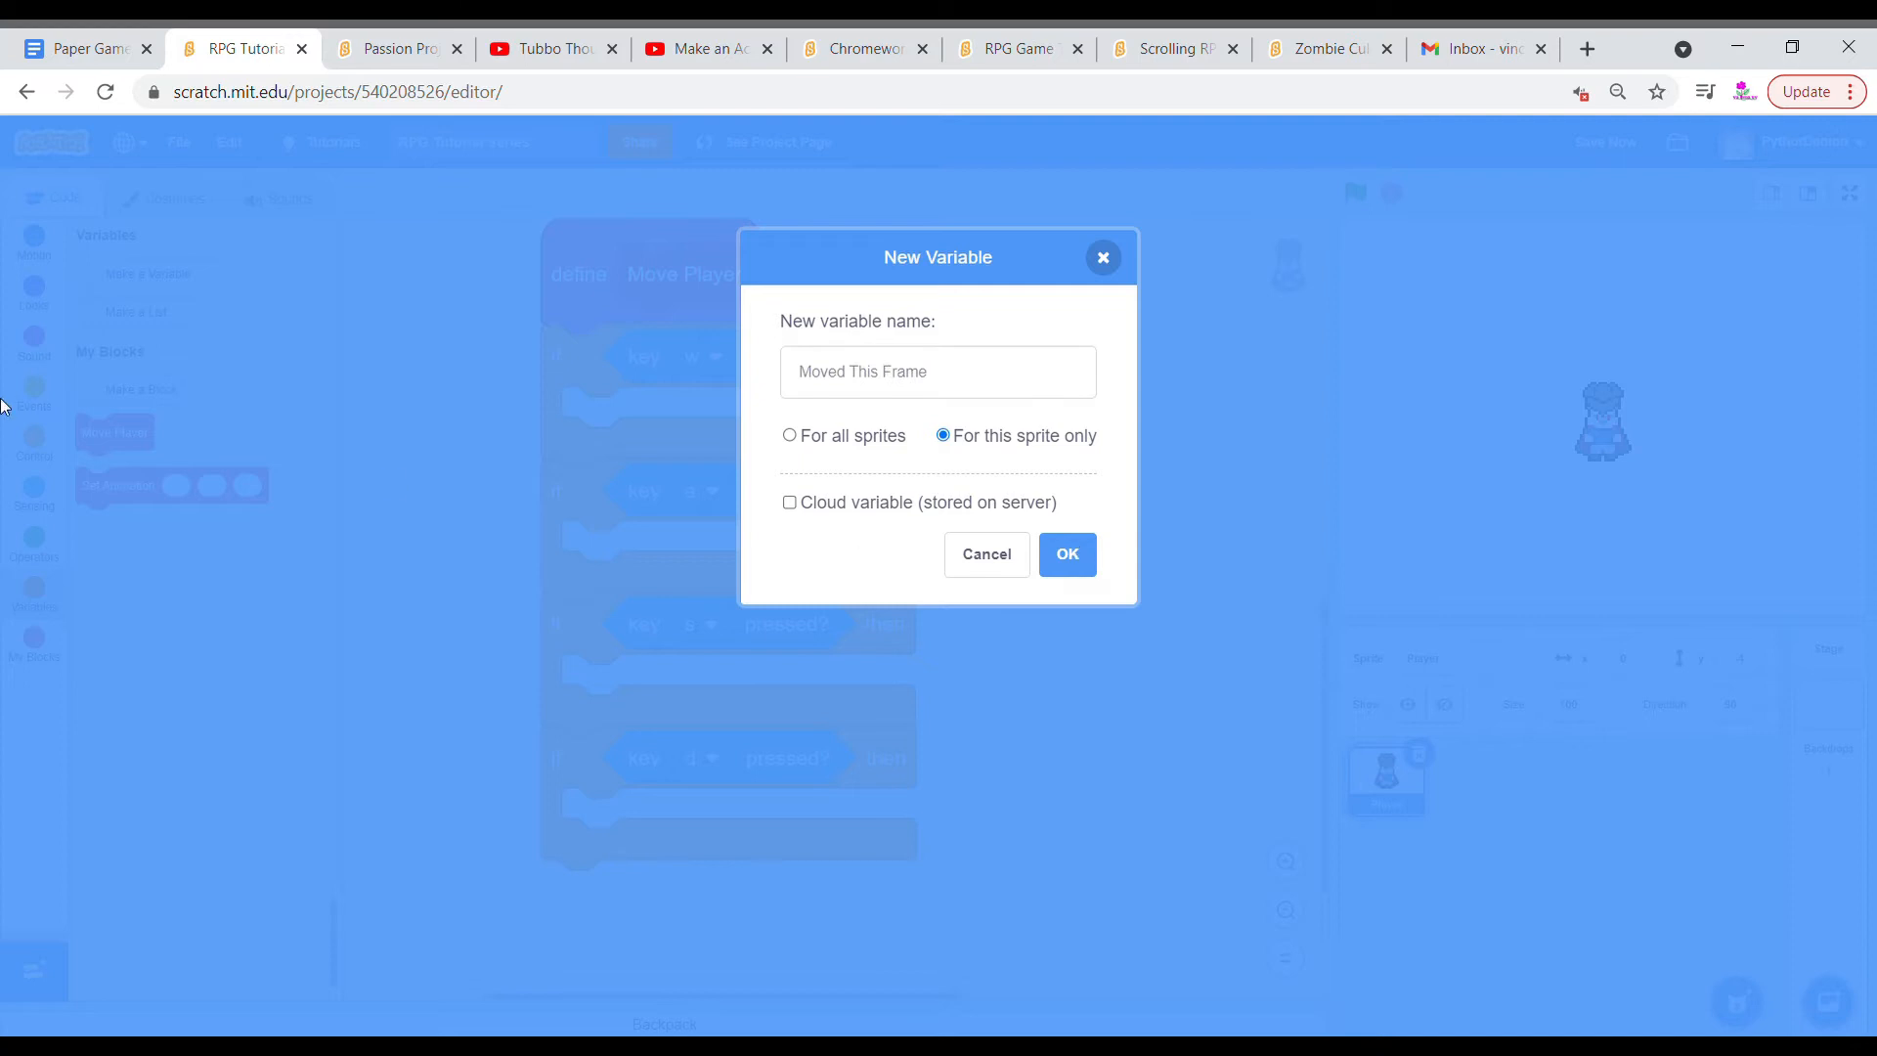
left_click(1066, 554)
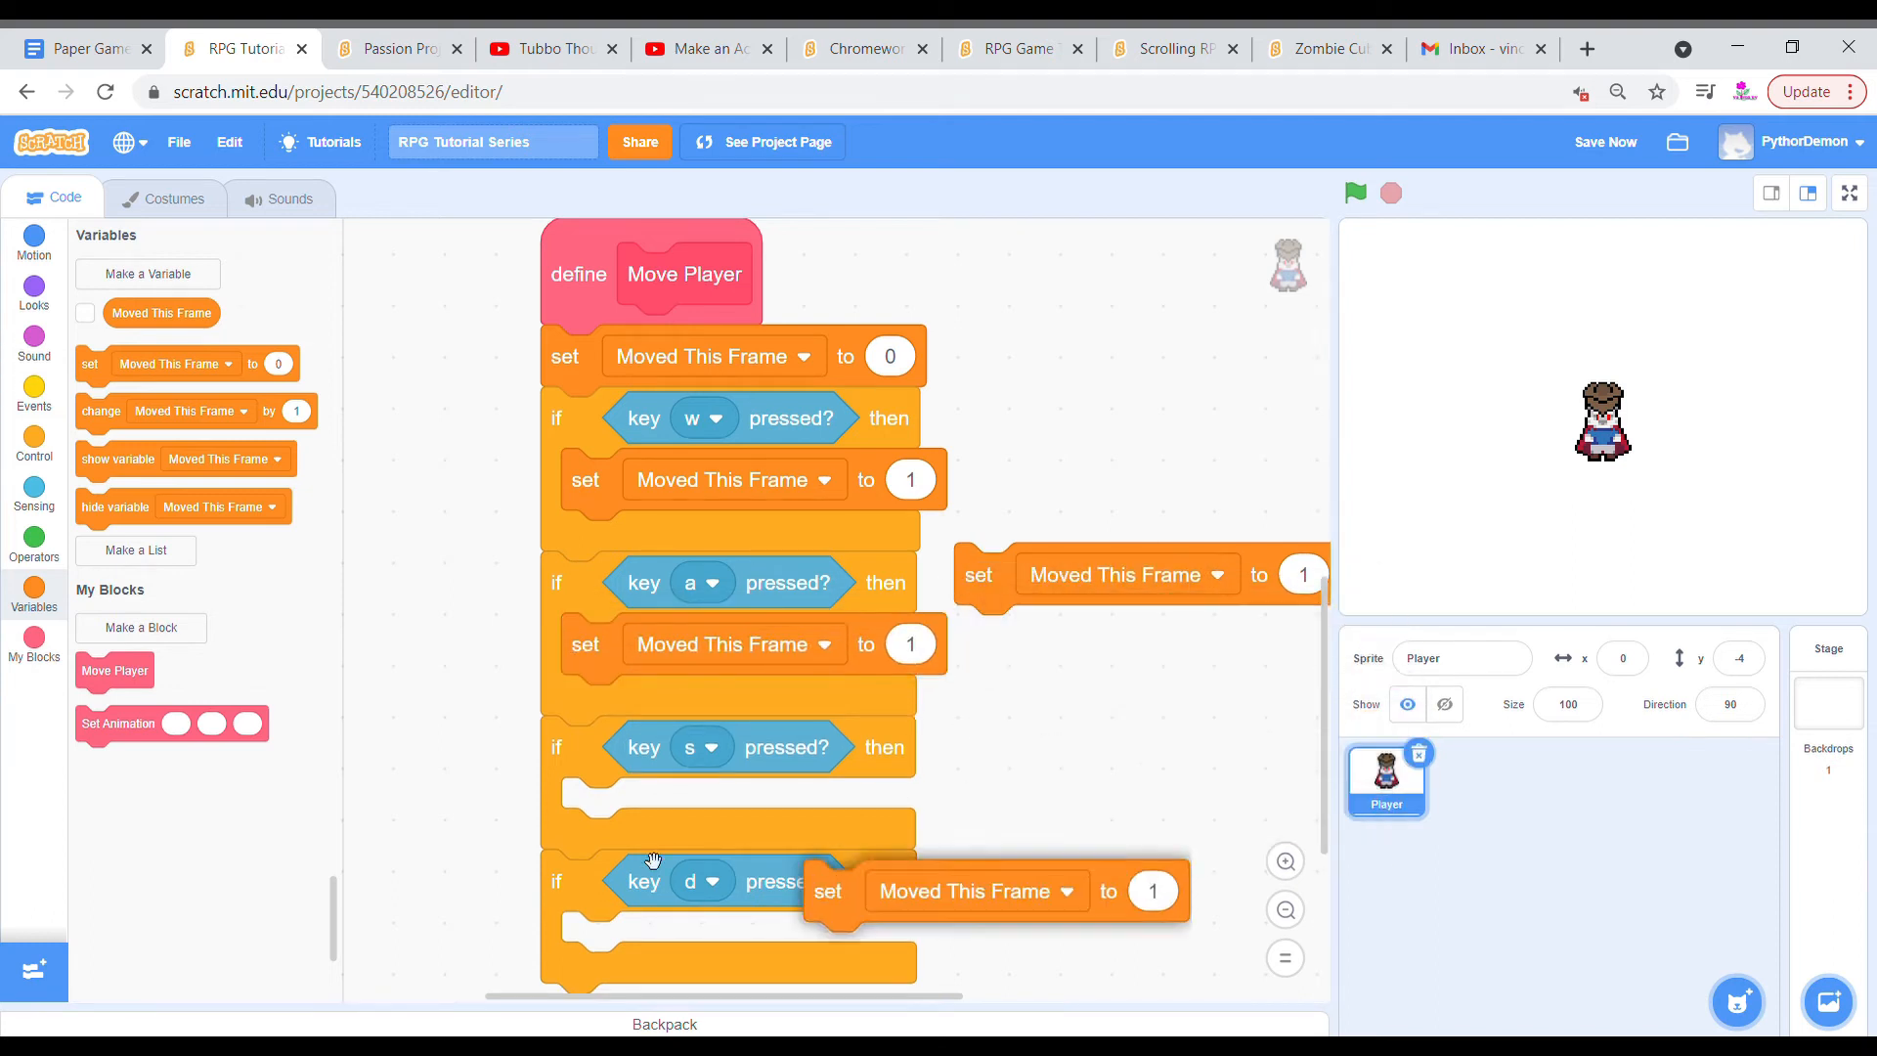
scroll("down", 3)
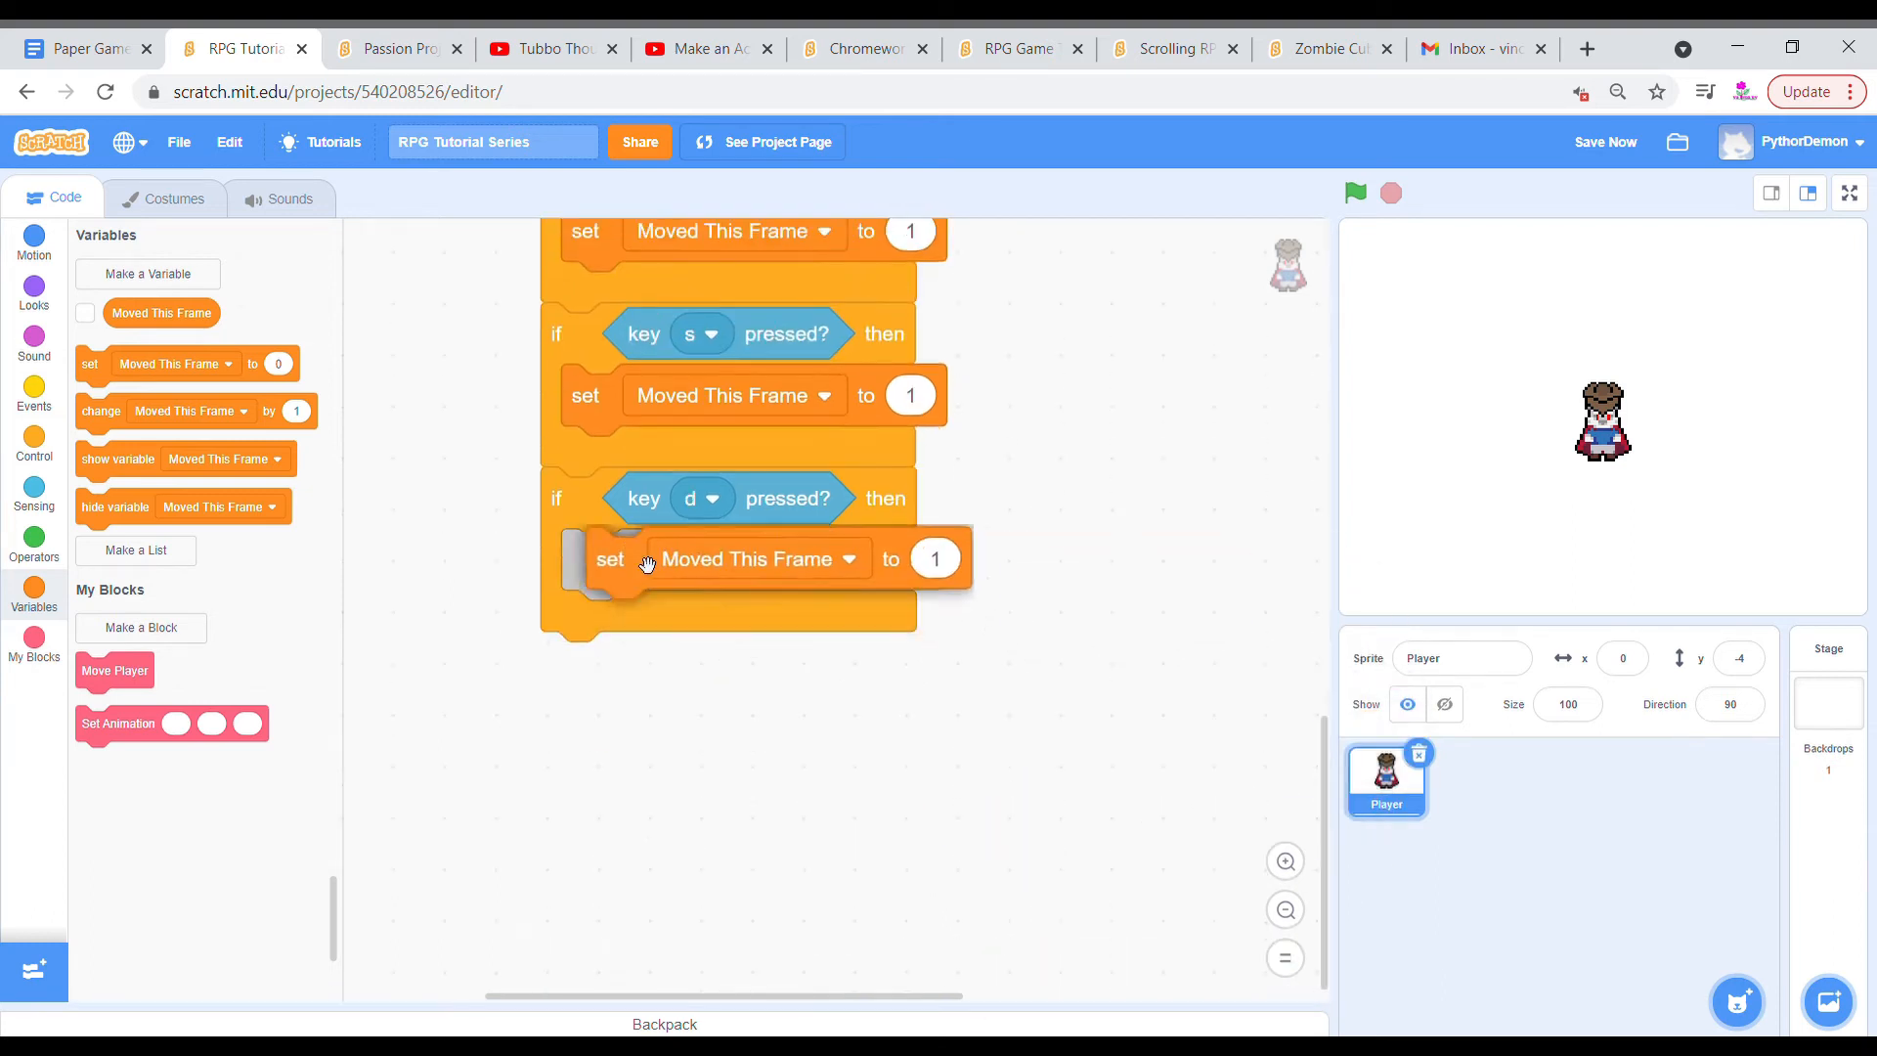
left_click(33, 444)
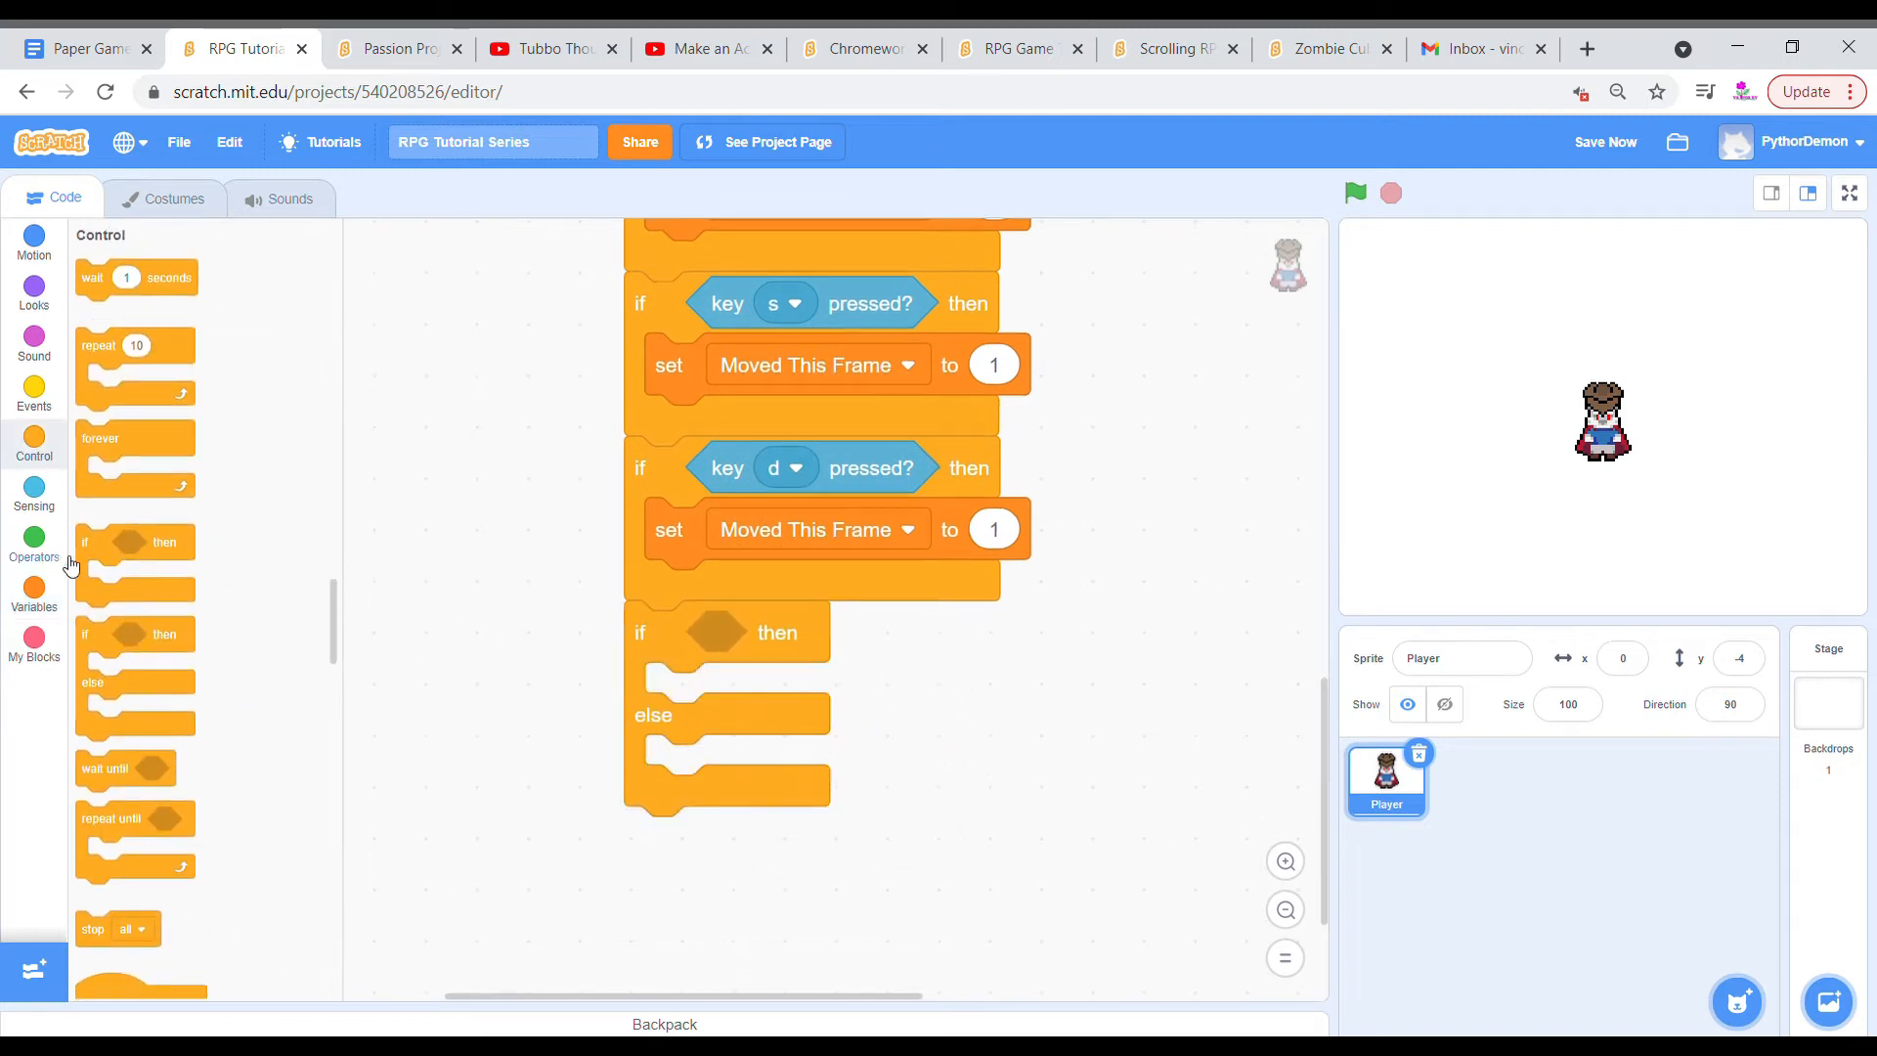
Duplicate Set Animation into each key check inside a Moved This Frame = 1 test, looping 1.
left_click(33, 586)
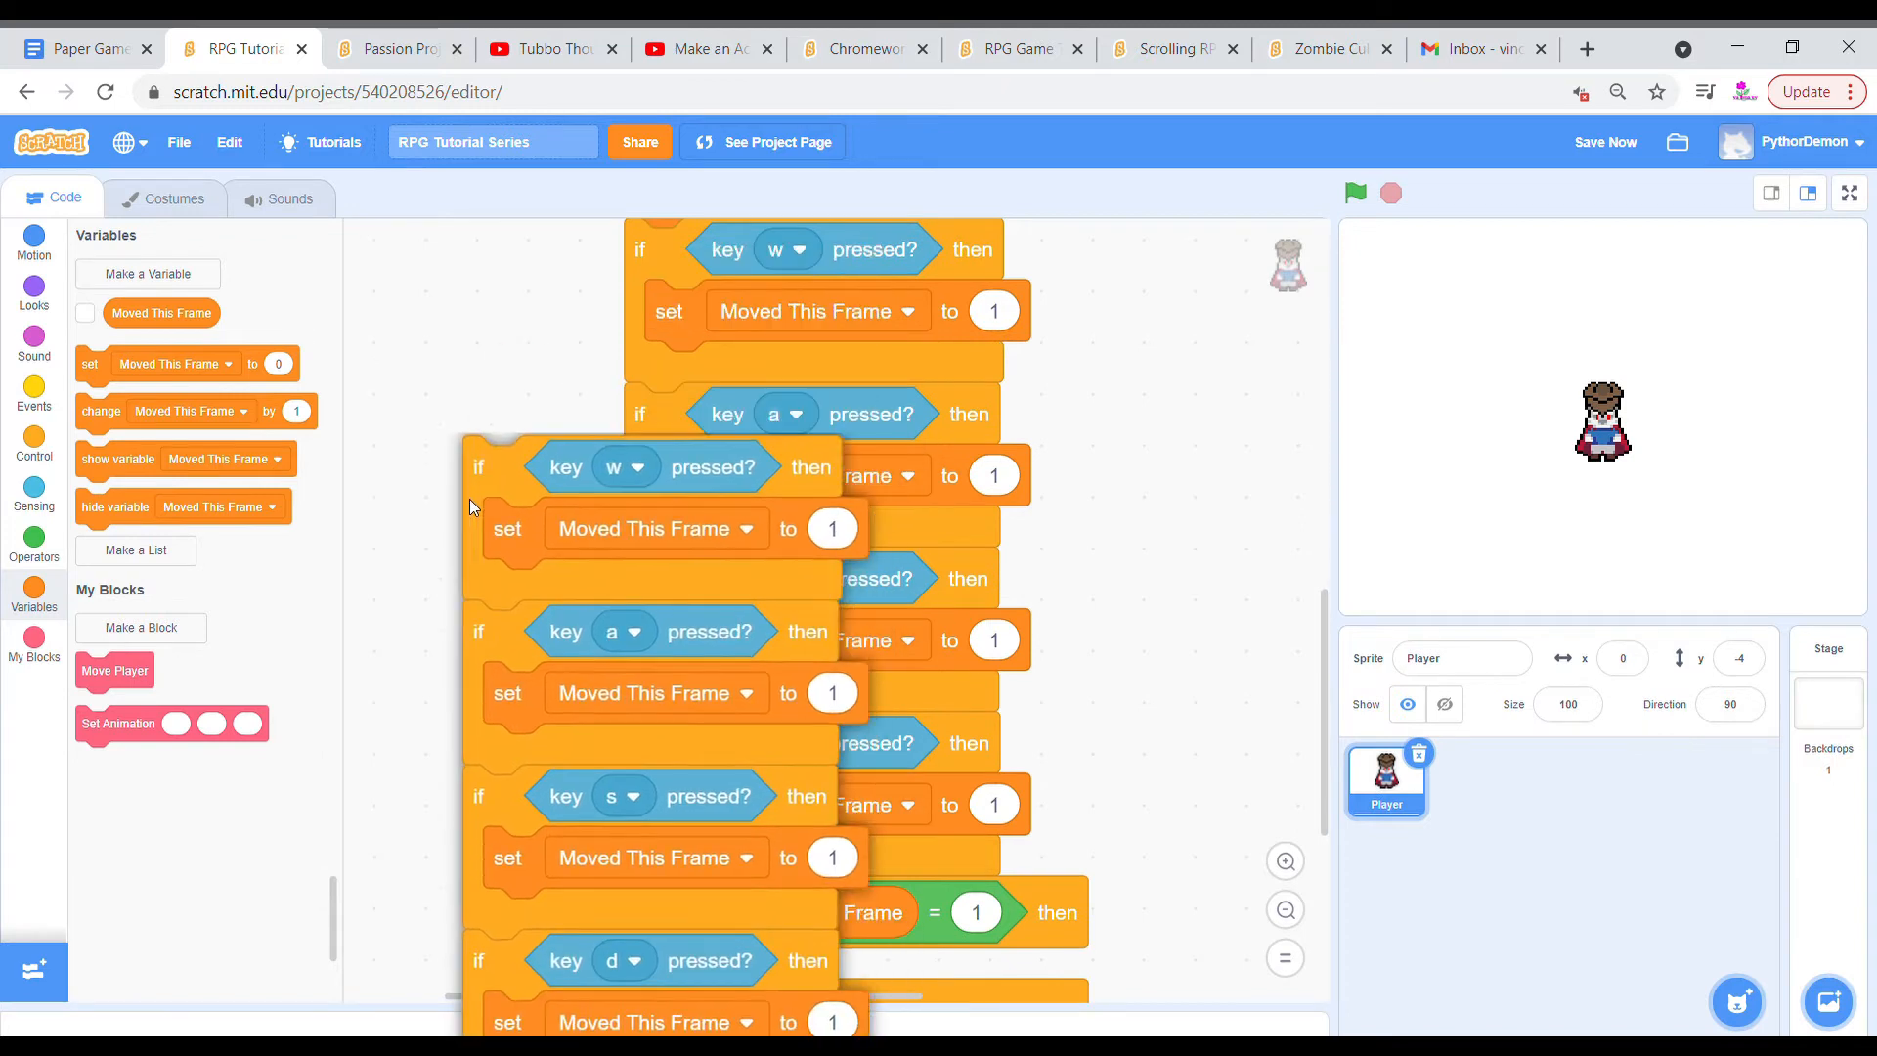
scroll("down", 3)
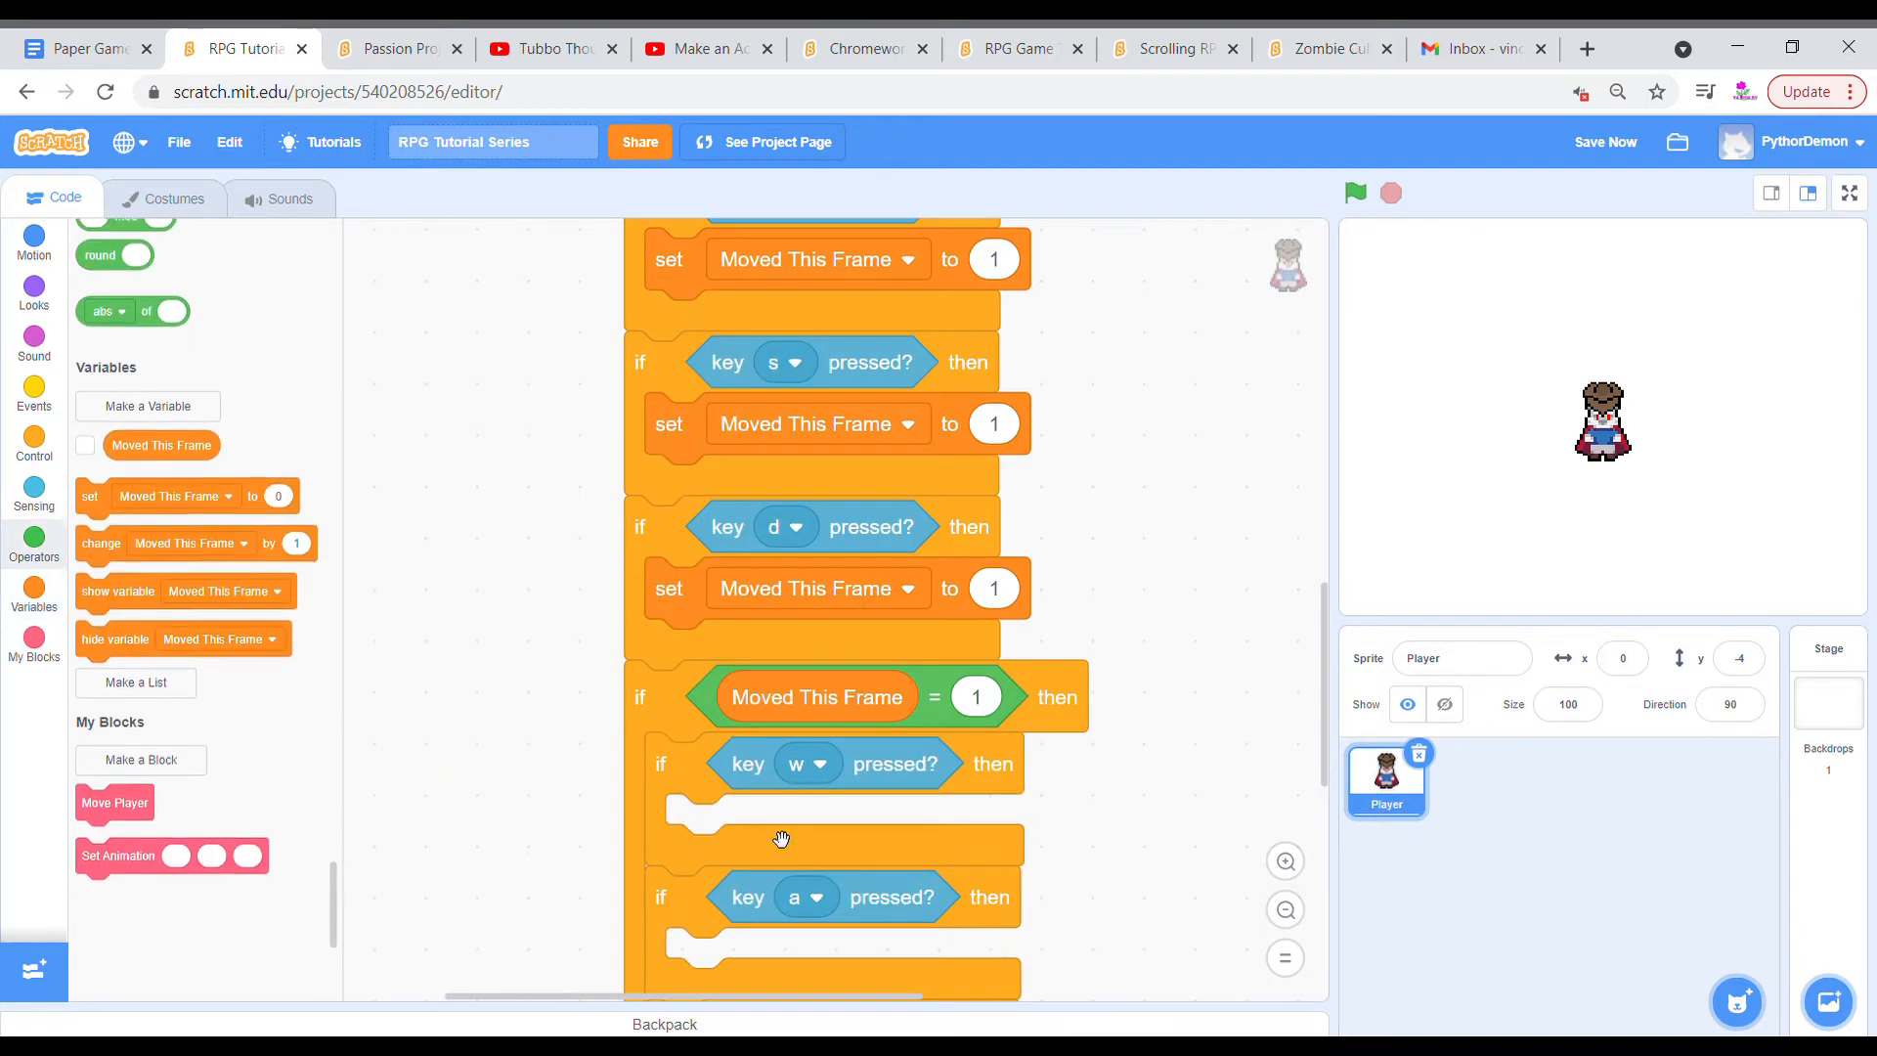
right_click(735, 549)
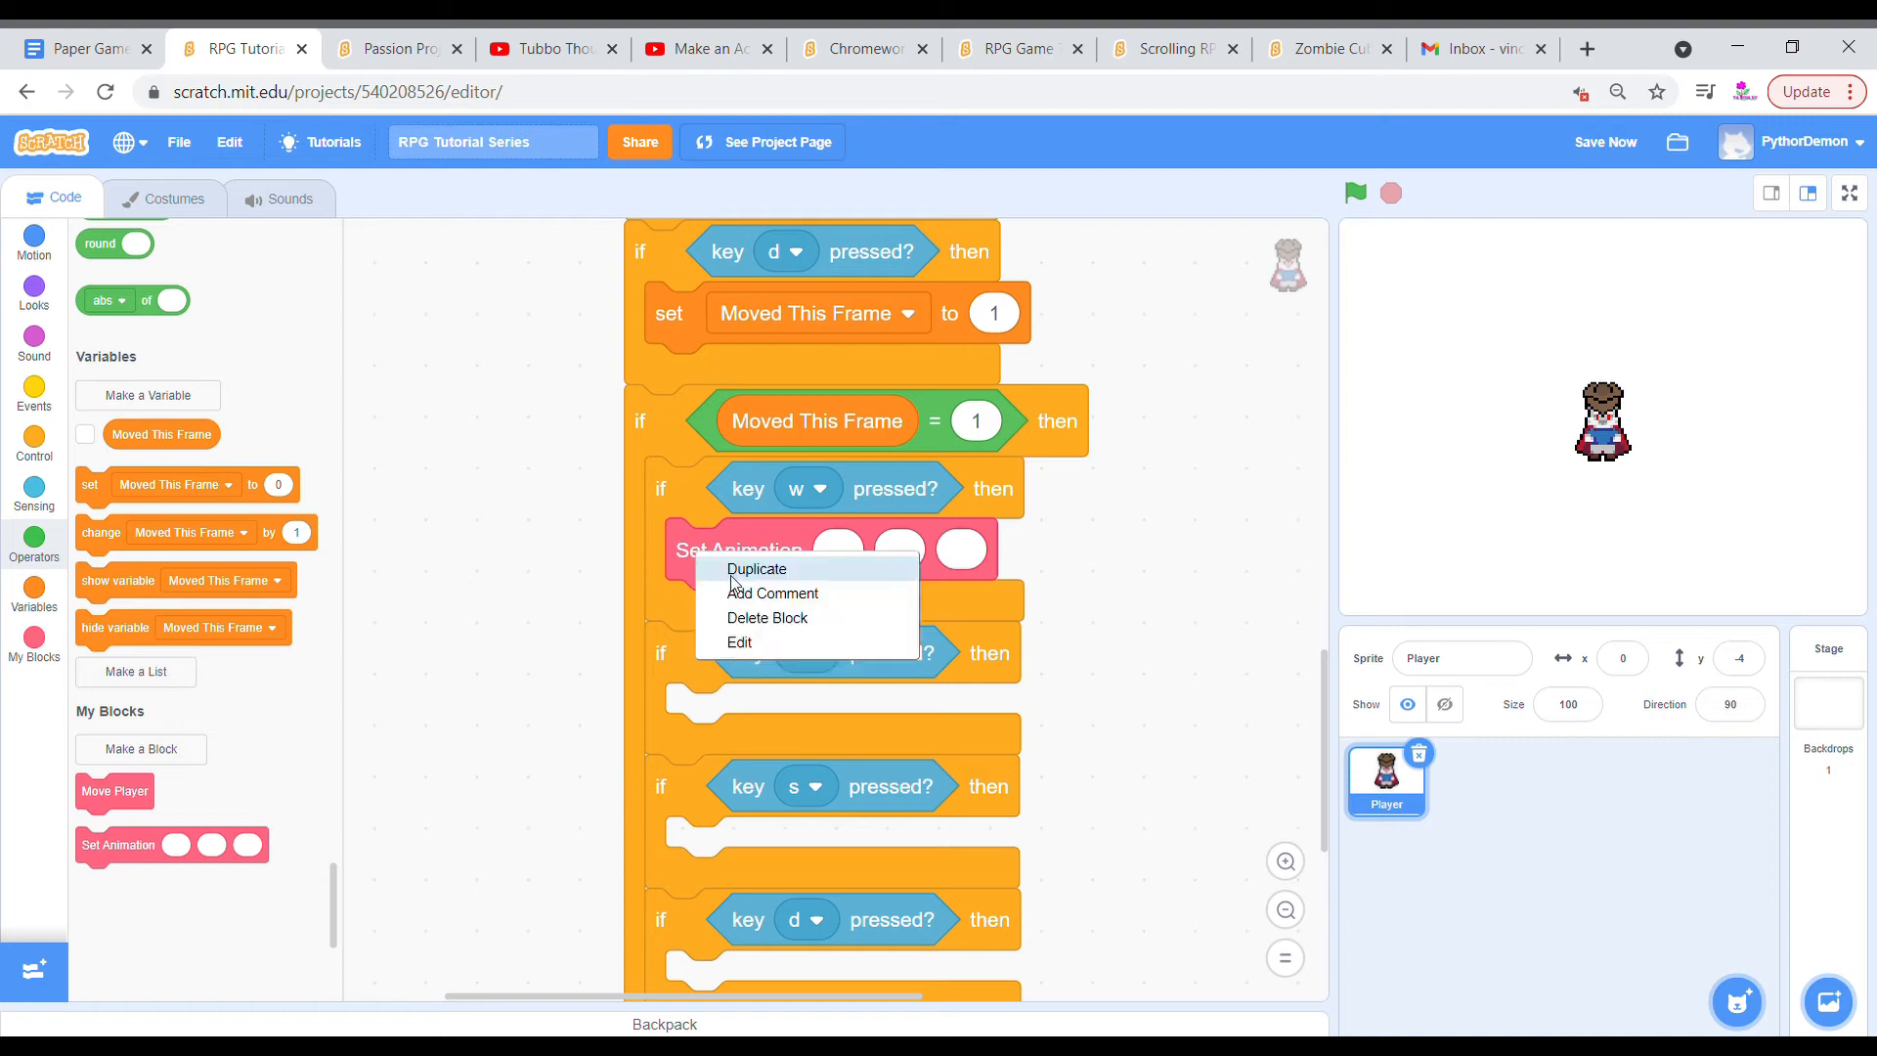
left_click(756, 569)
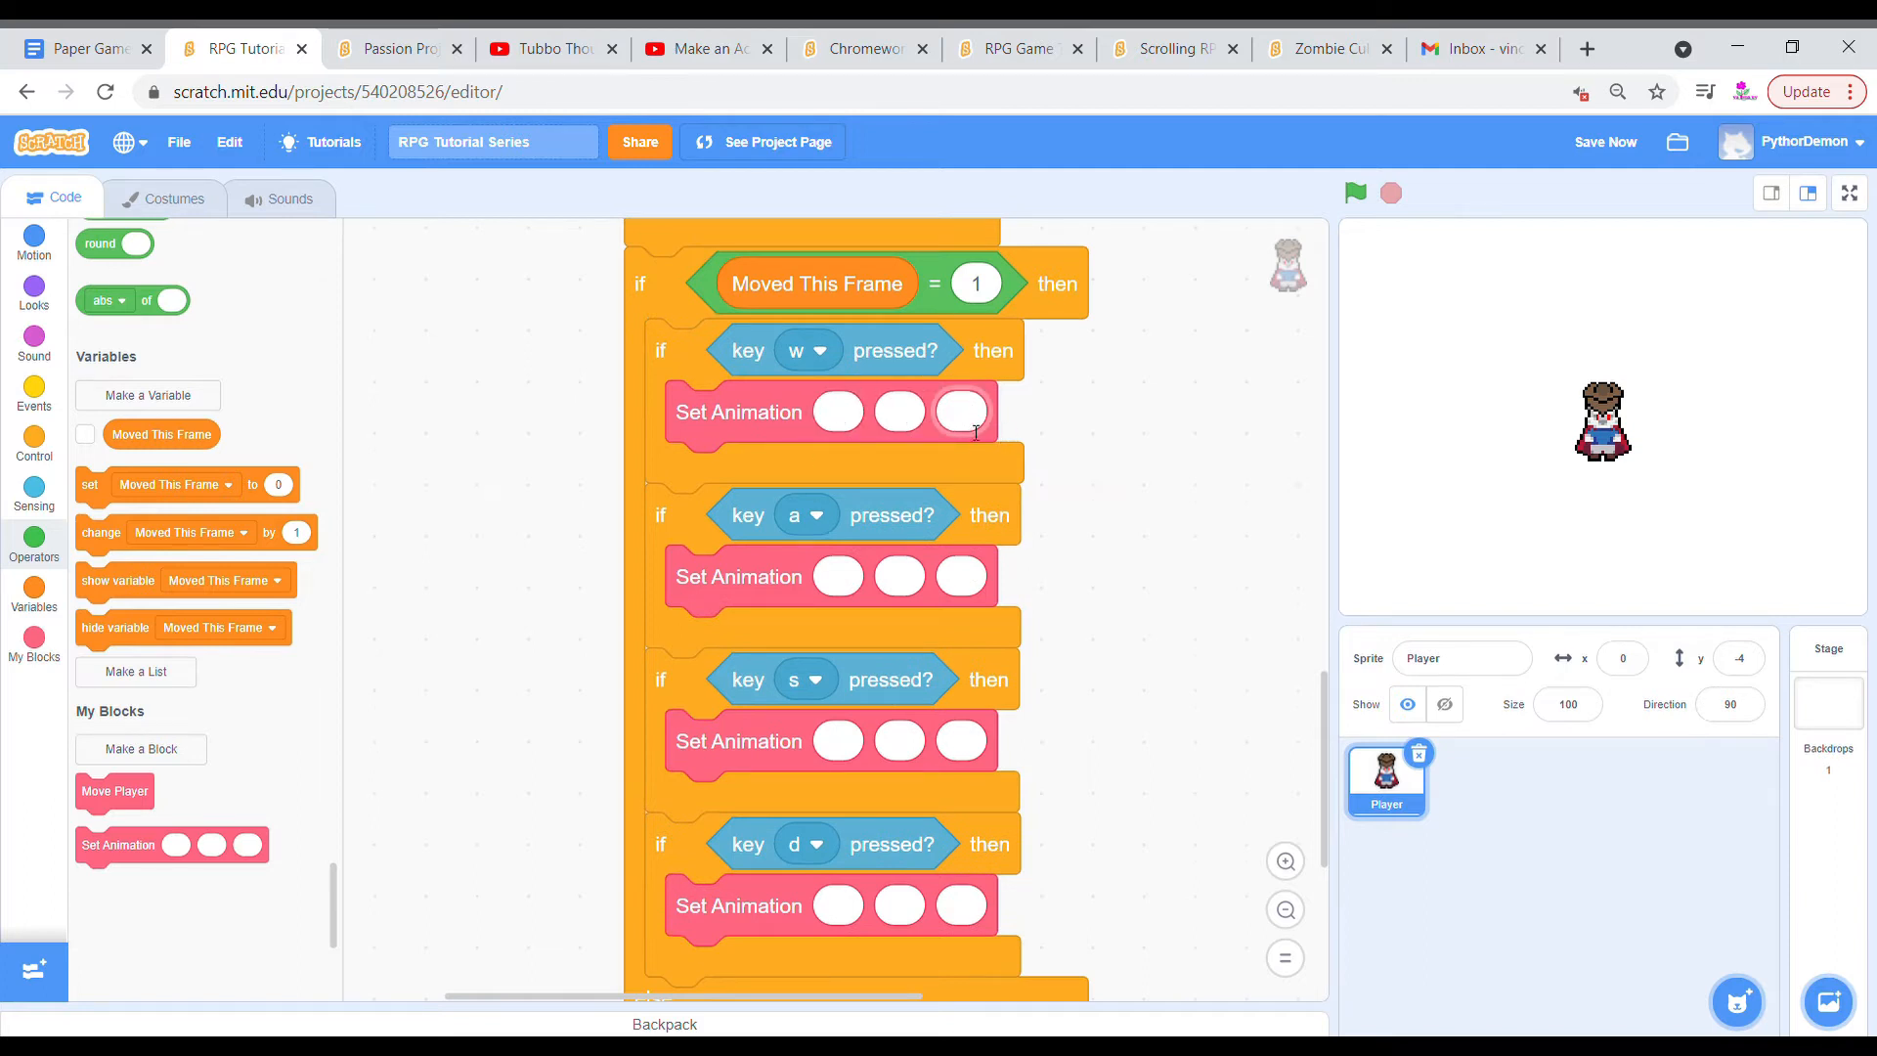
left_click(960, 410)
type("1")
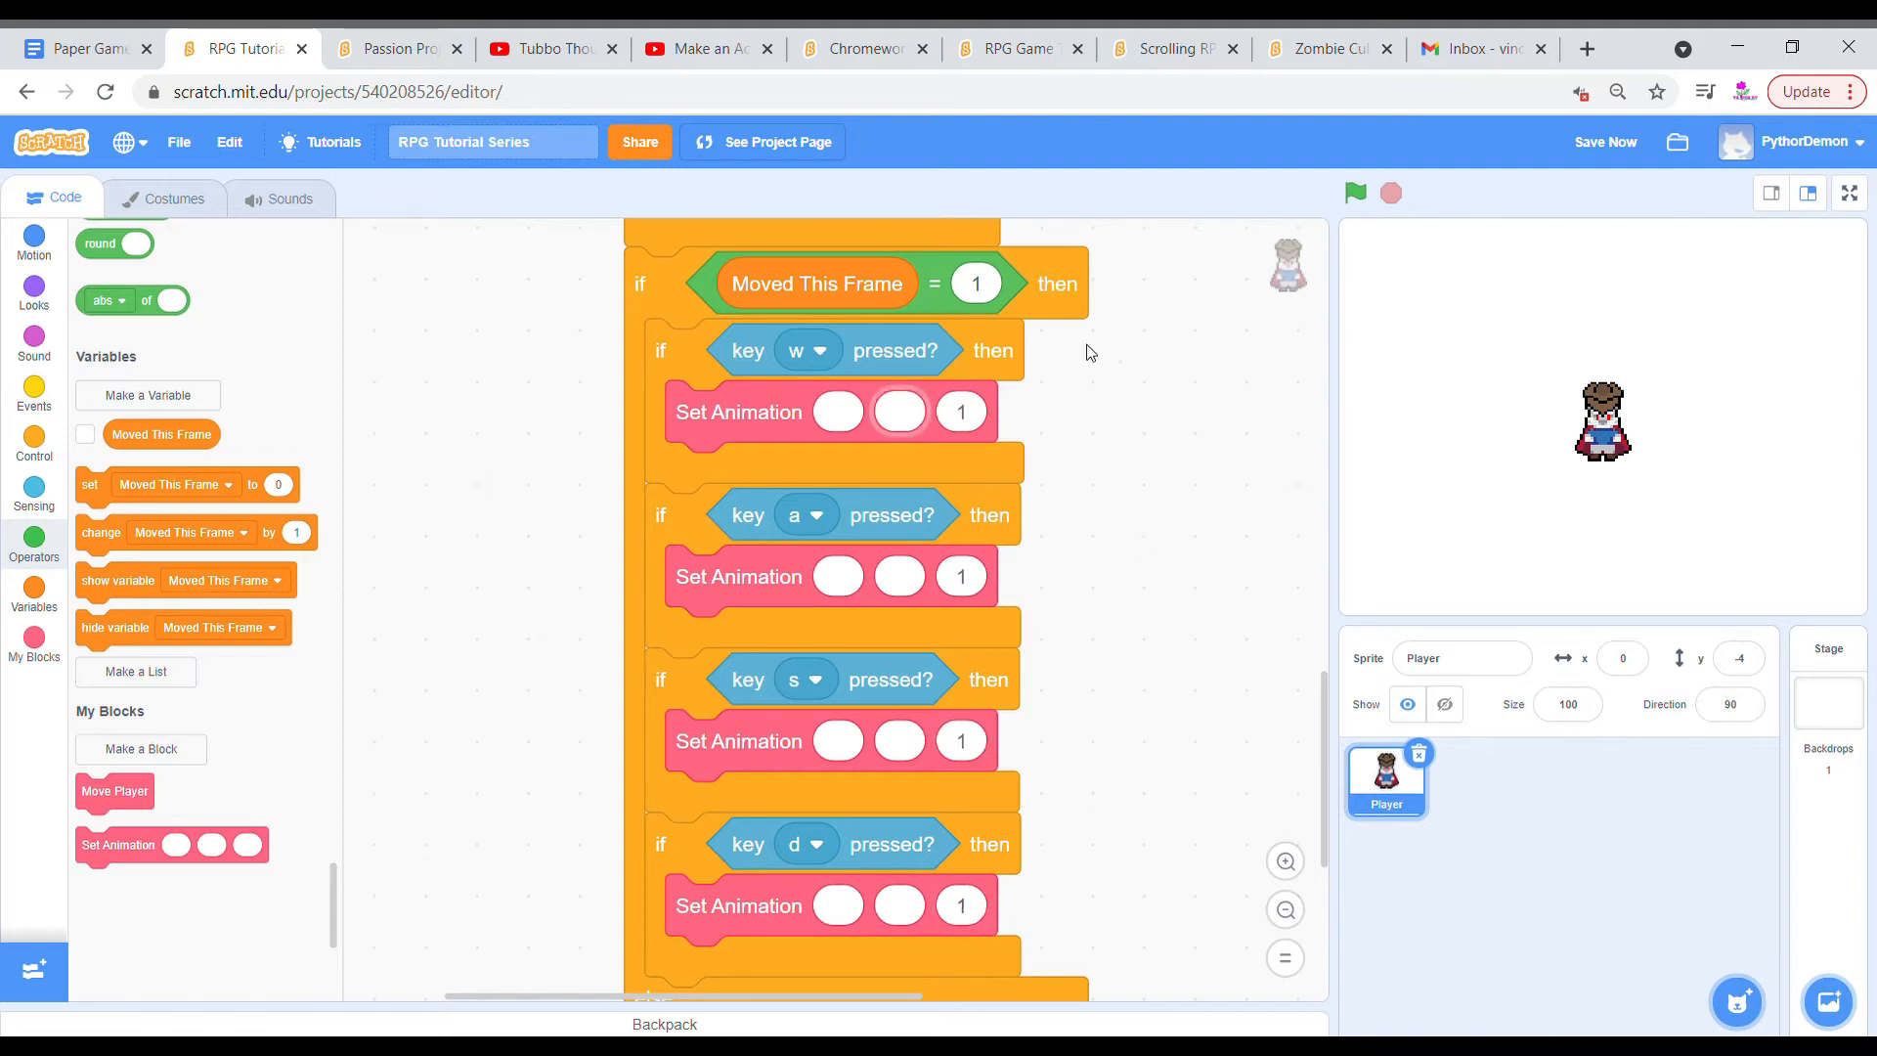
mouse_move(1003, 629)
type("0.07")
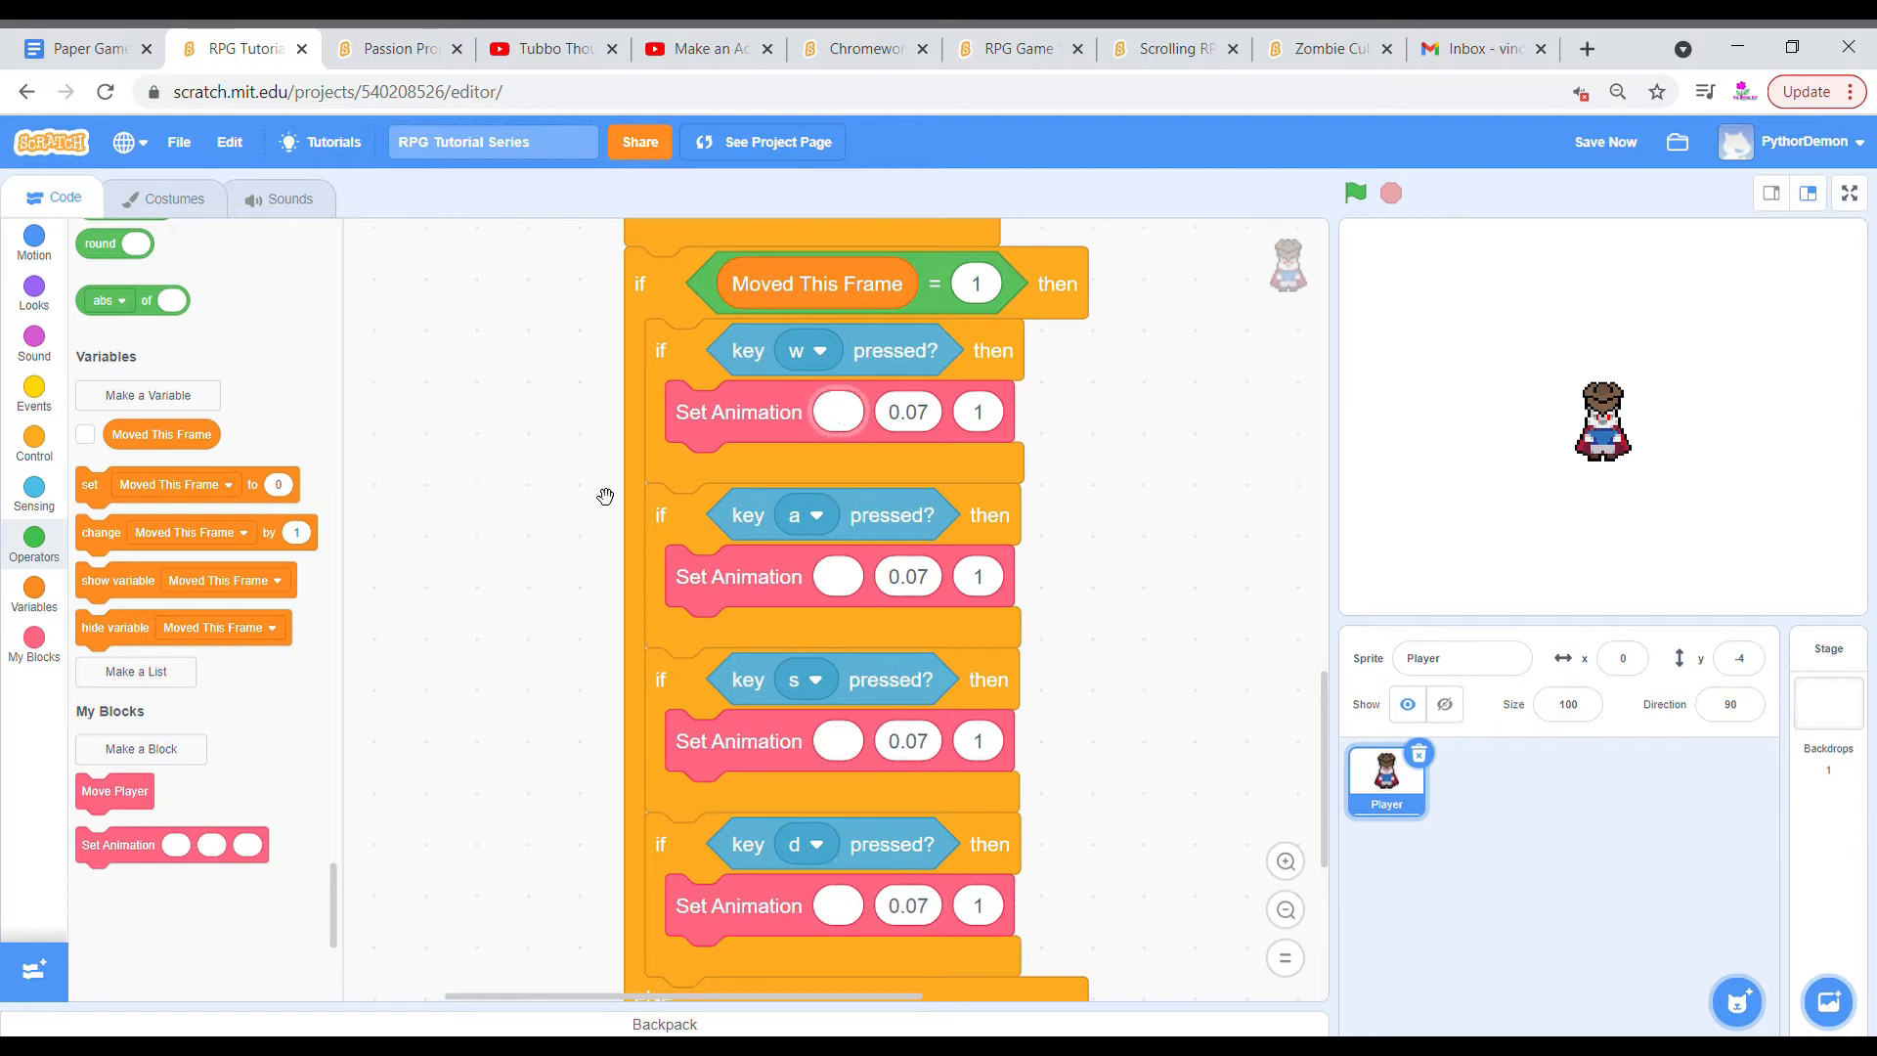
Bring up the Player's costume list to check the animation frame names.
left_click(175, 199)
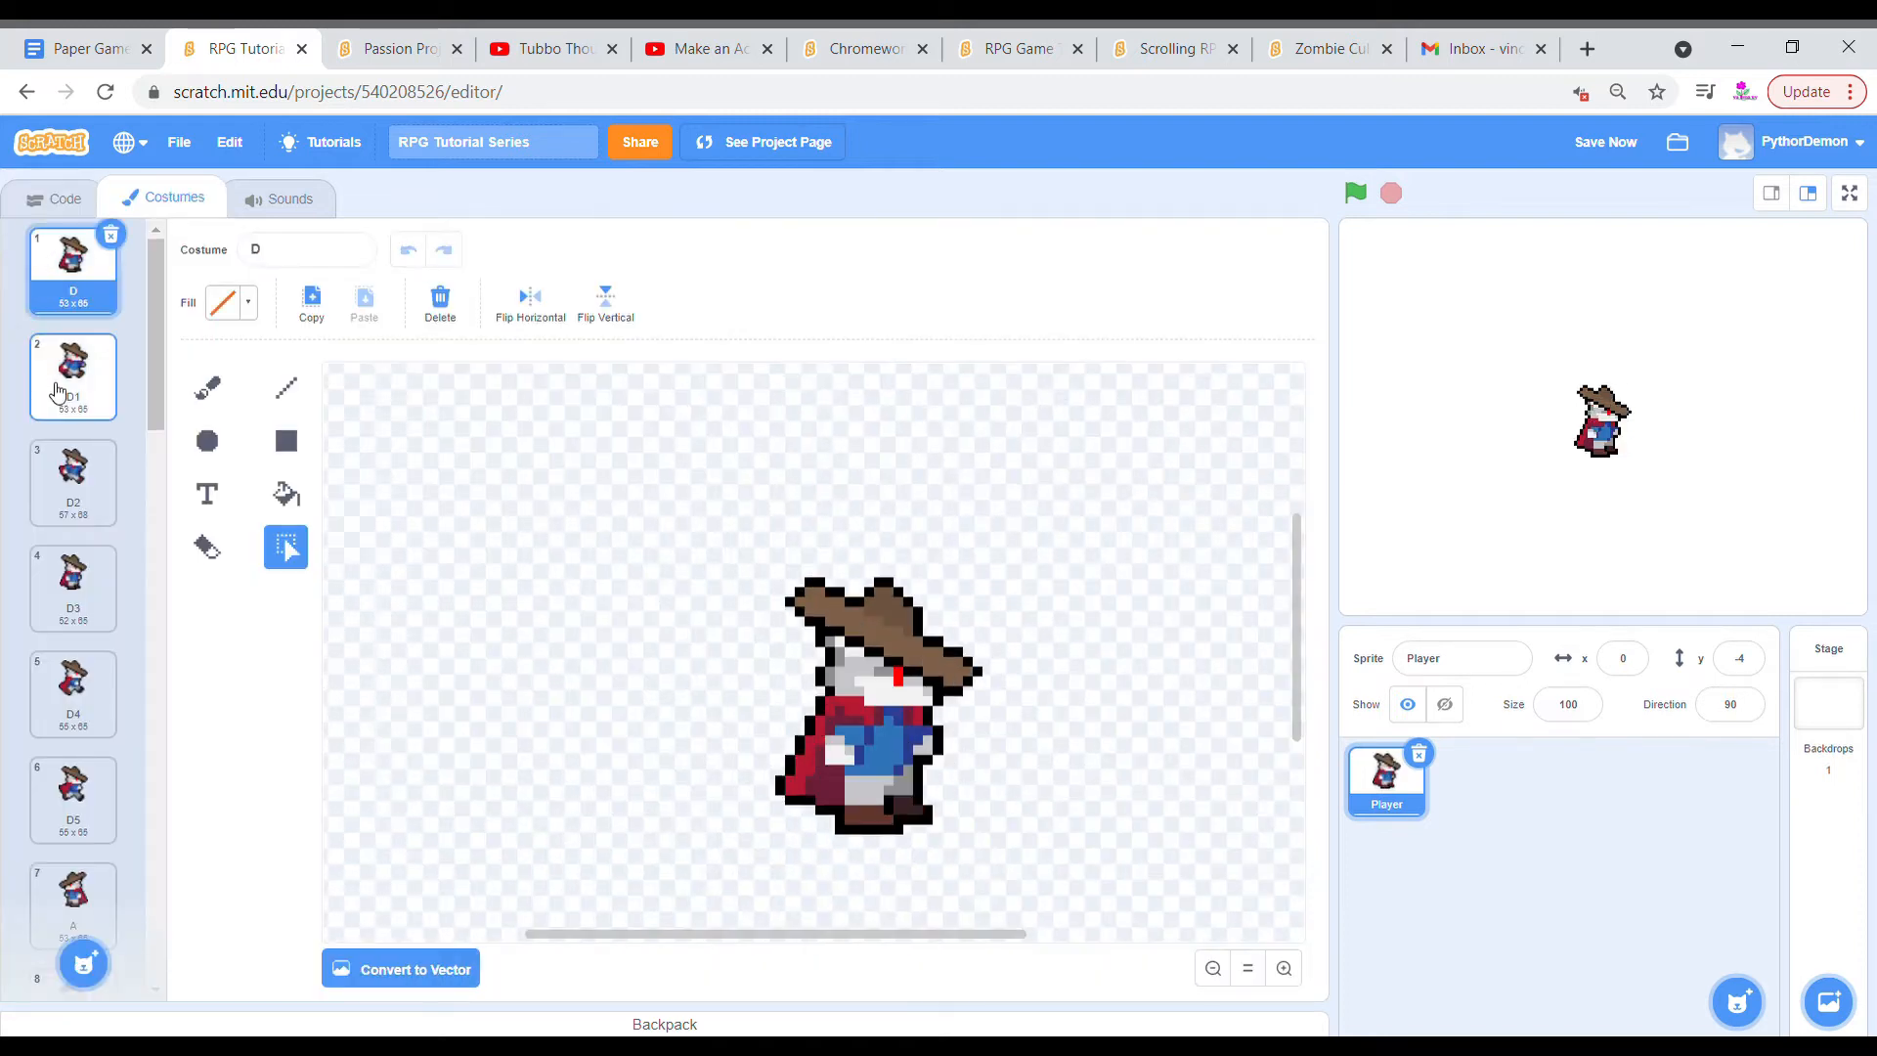
Review the D walking frames, then name the four Set Animation calls W, A, S and D.
left_click(73, 694)
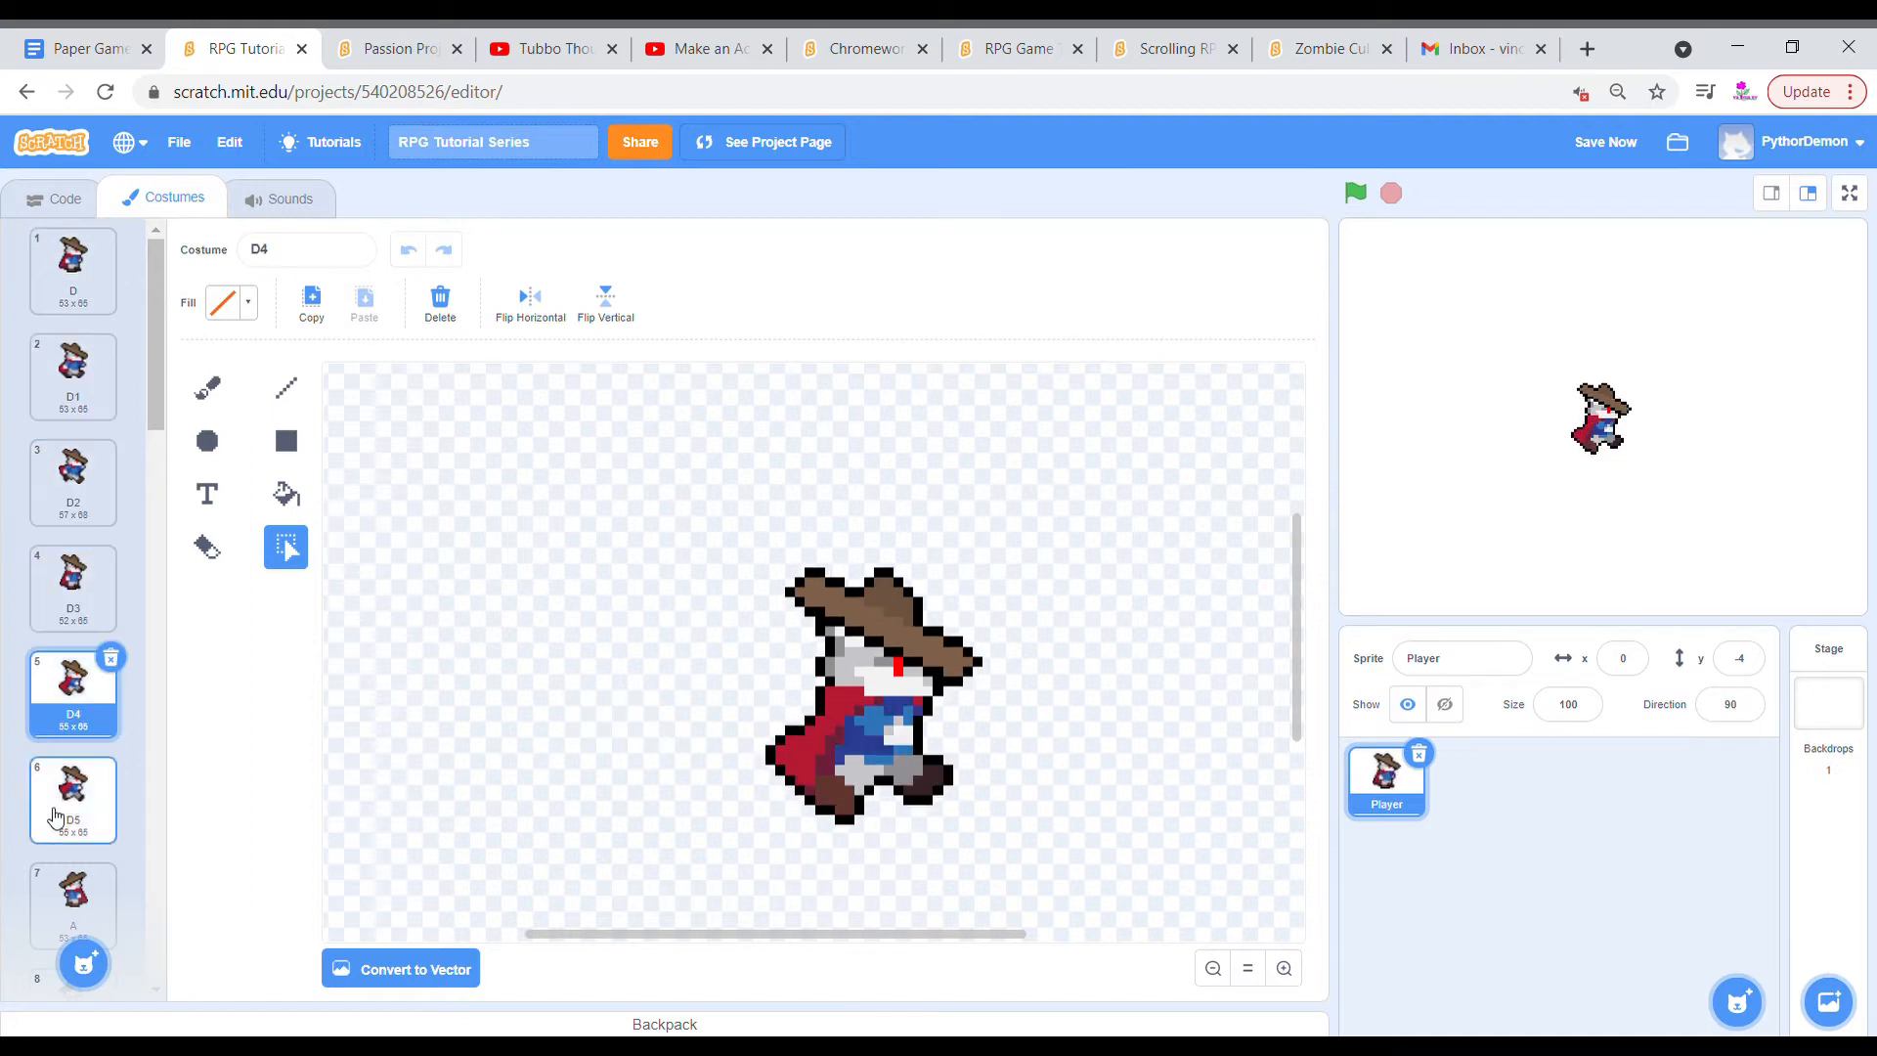
left_click(53, 197)
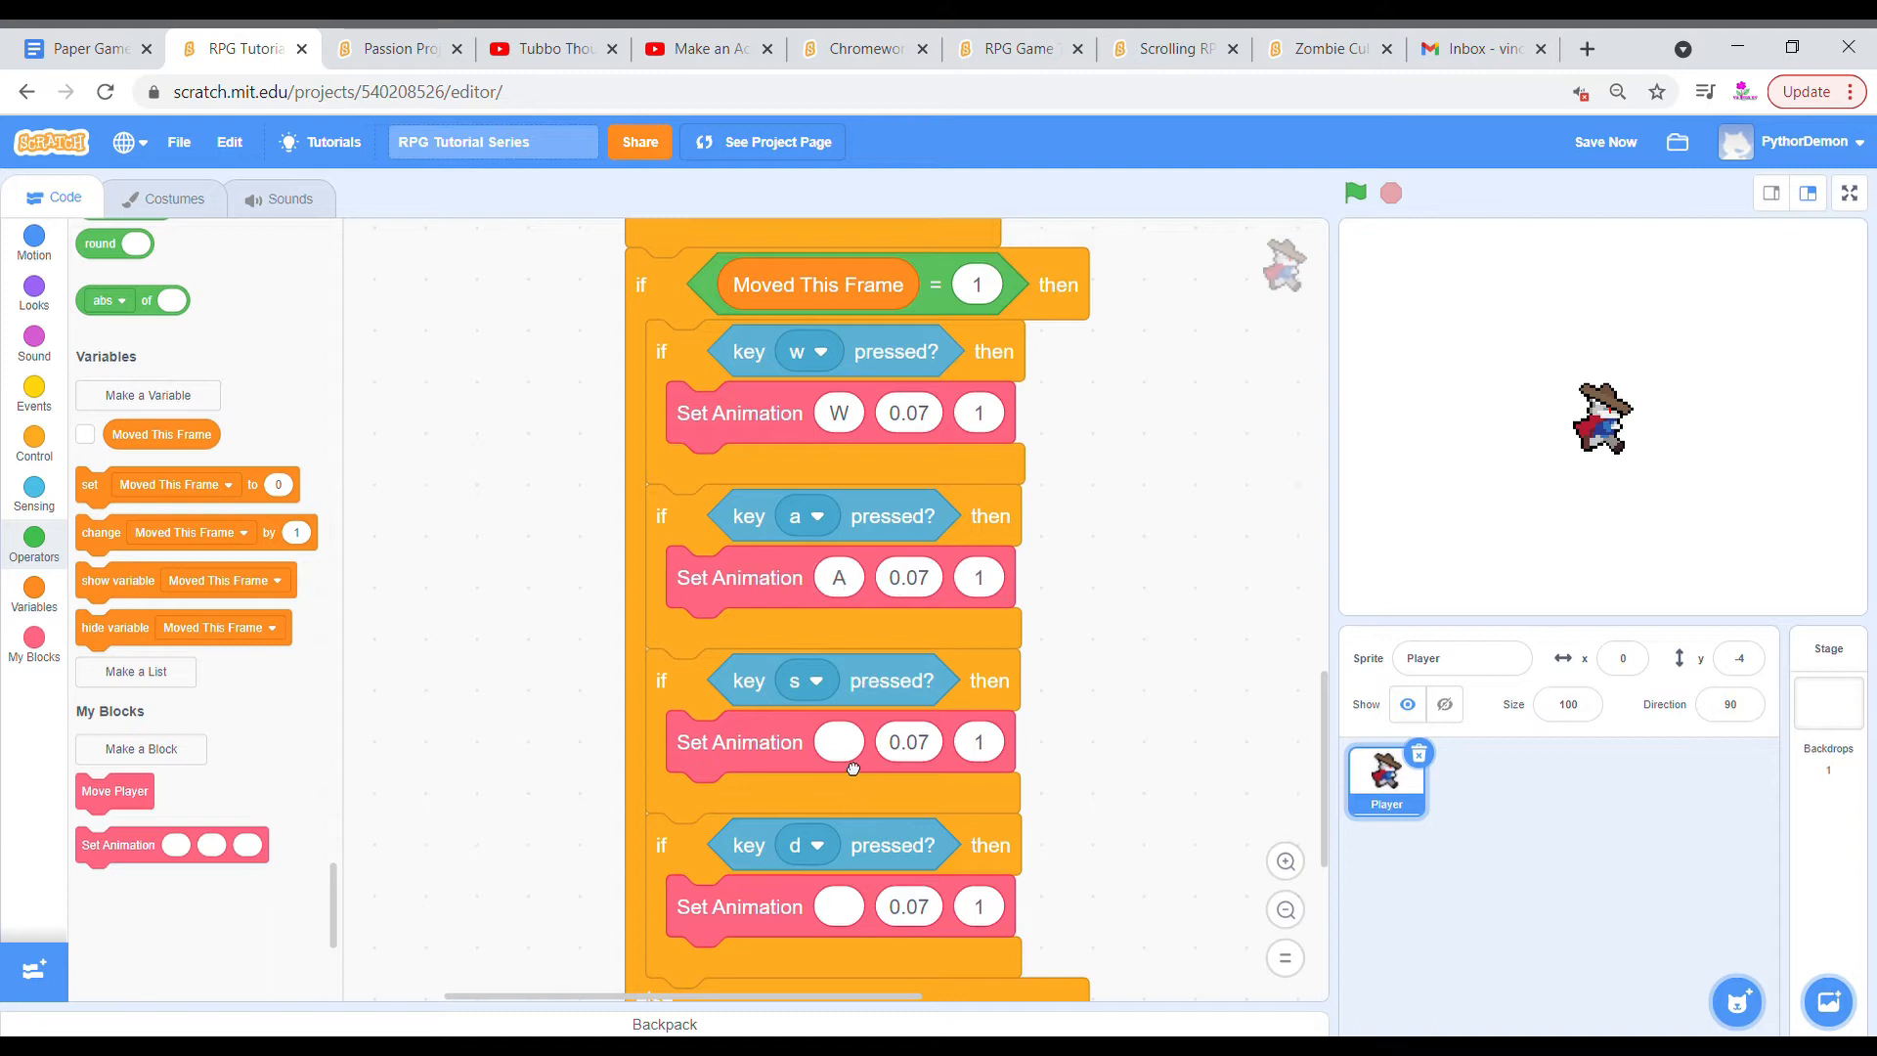
scroll("down", 3)
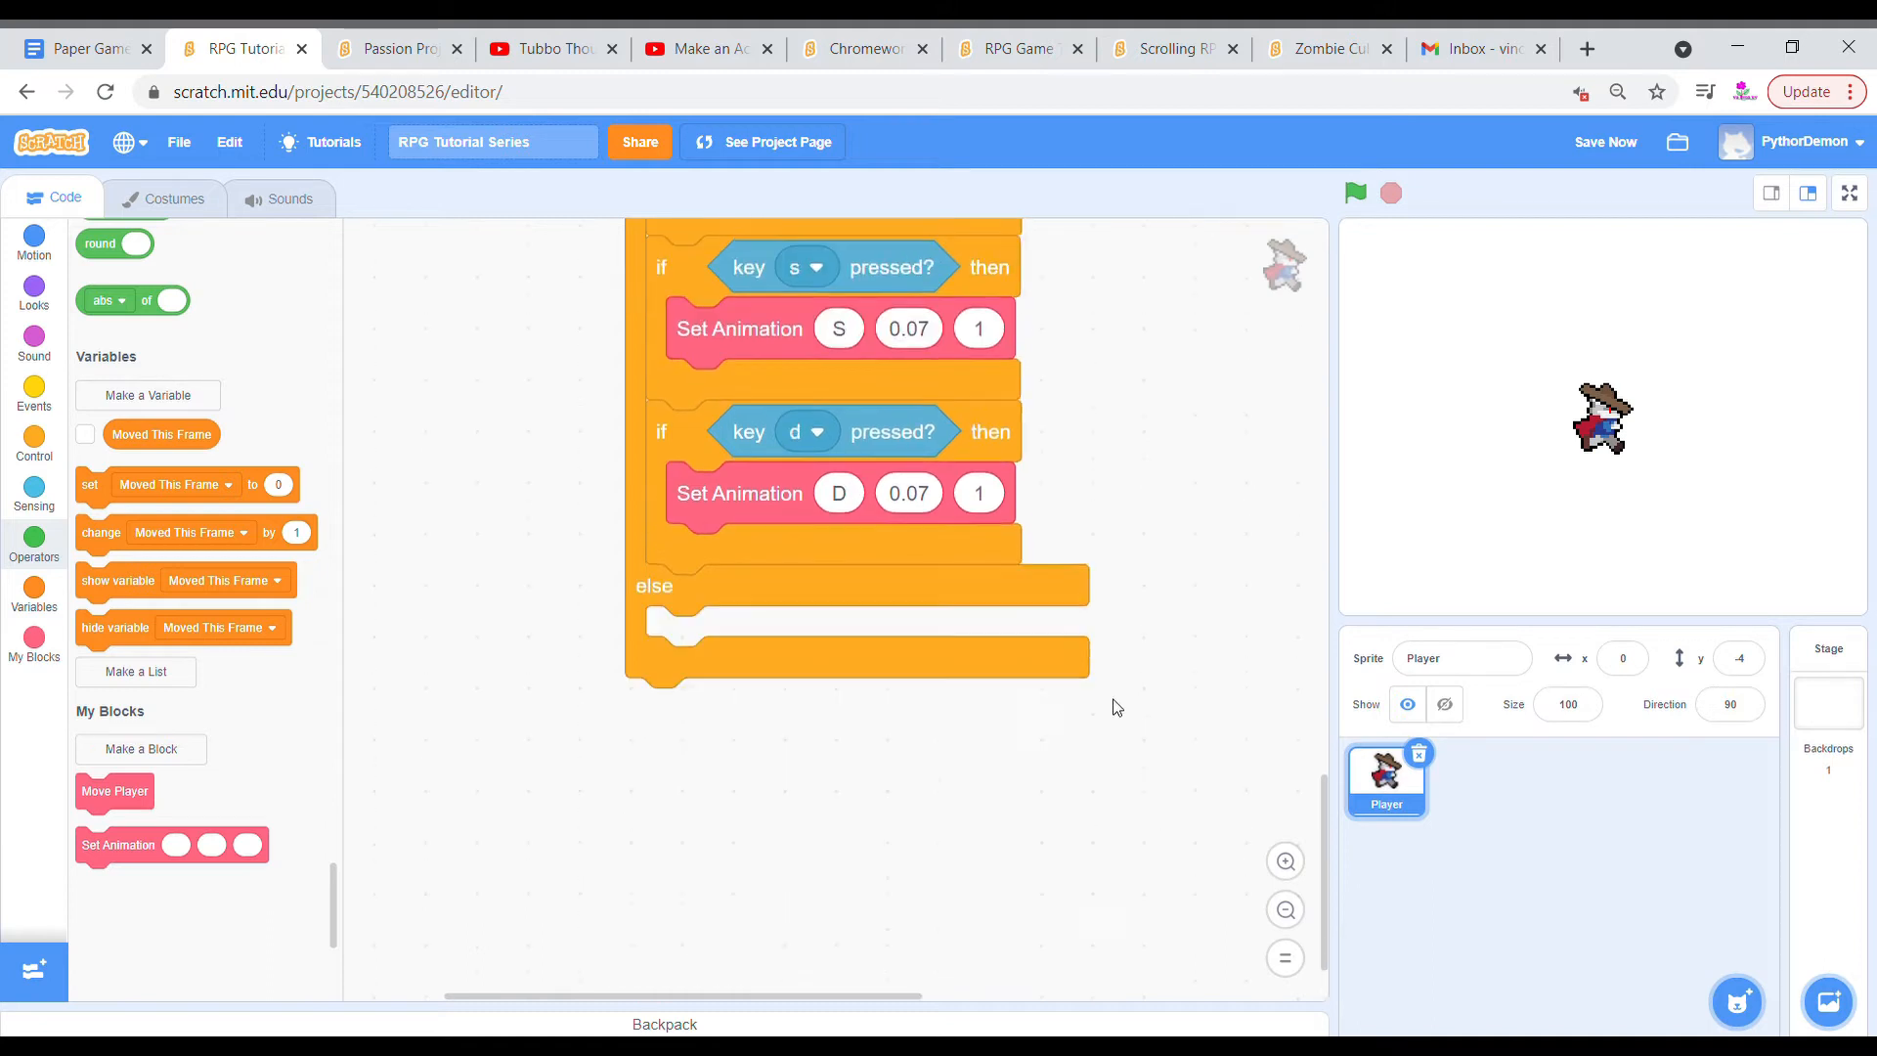
scroll("up", 3)
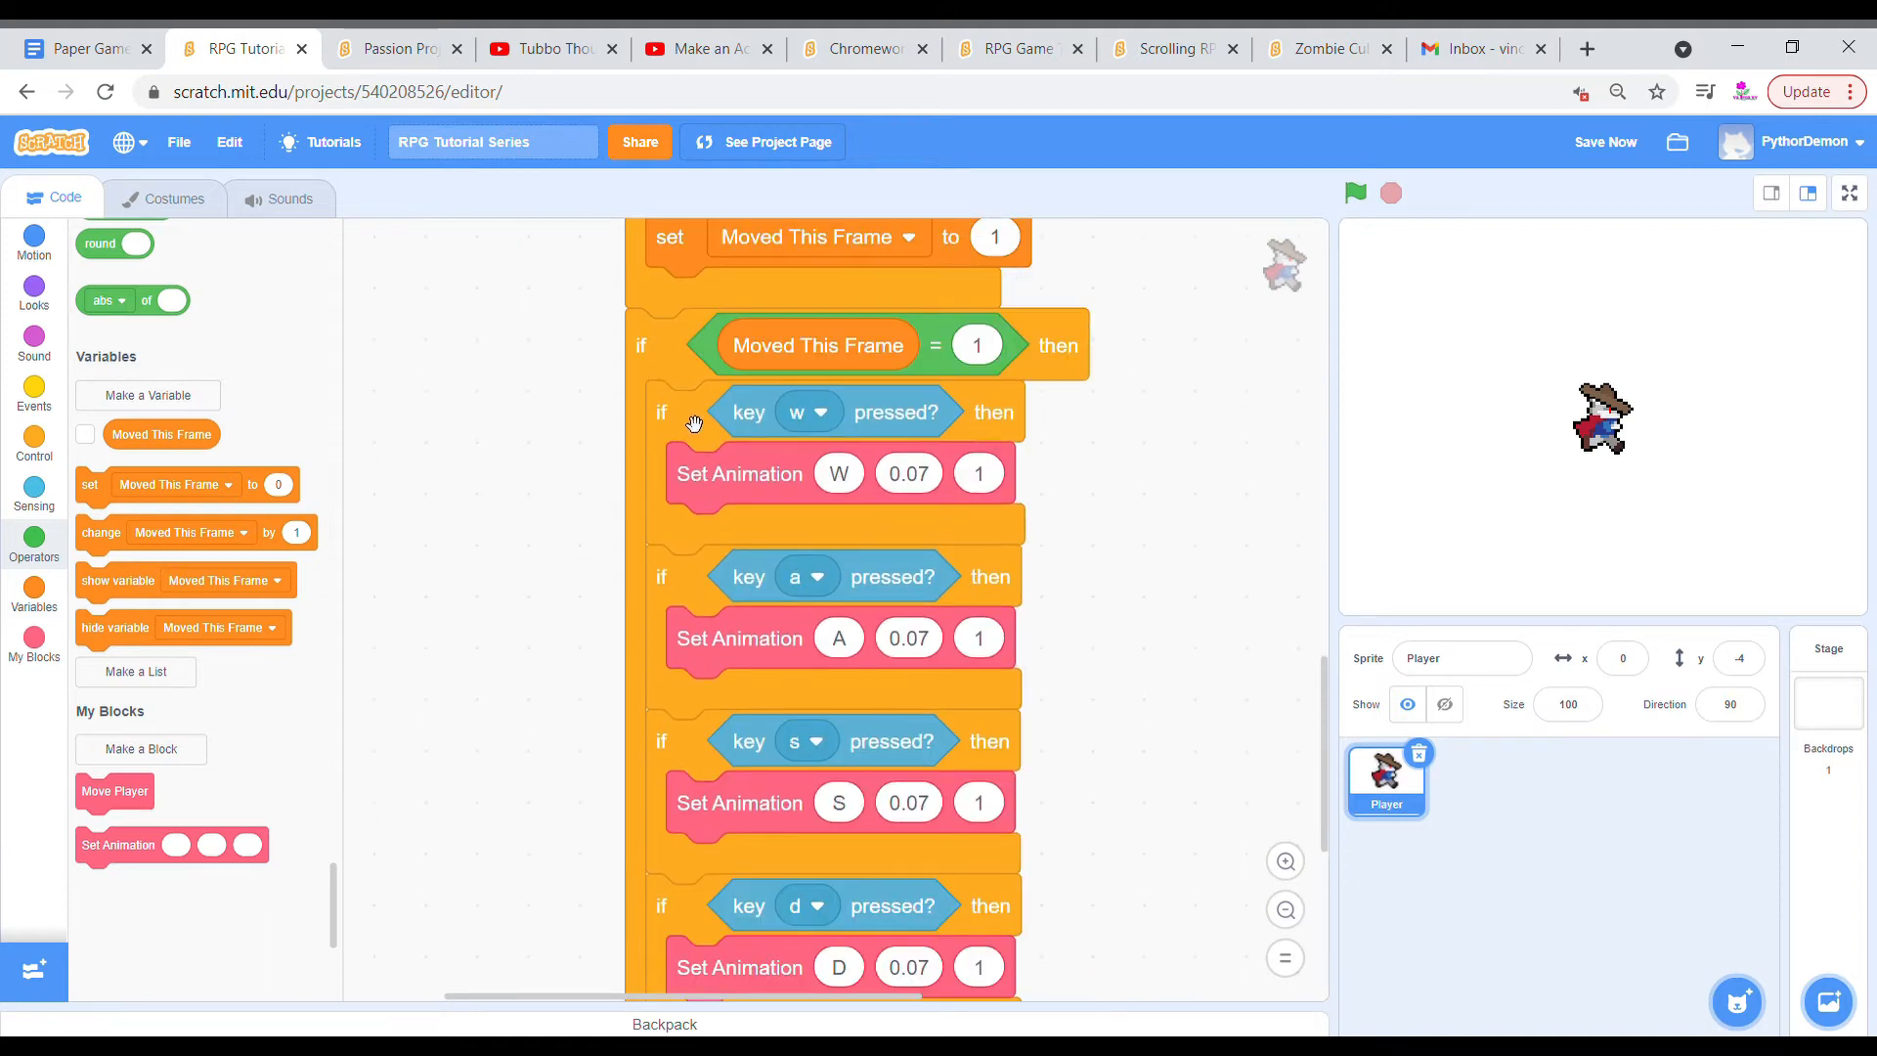
left_click(148, 395)
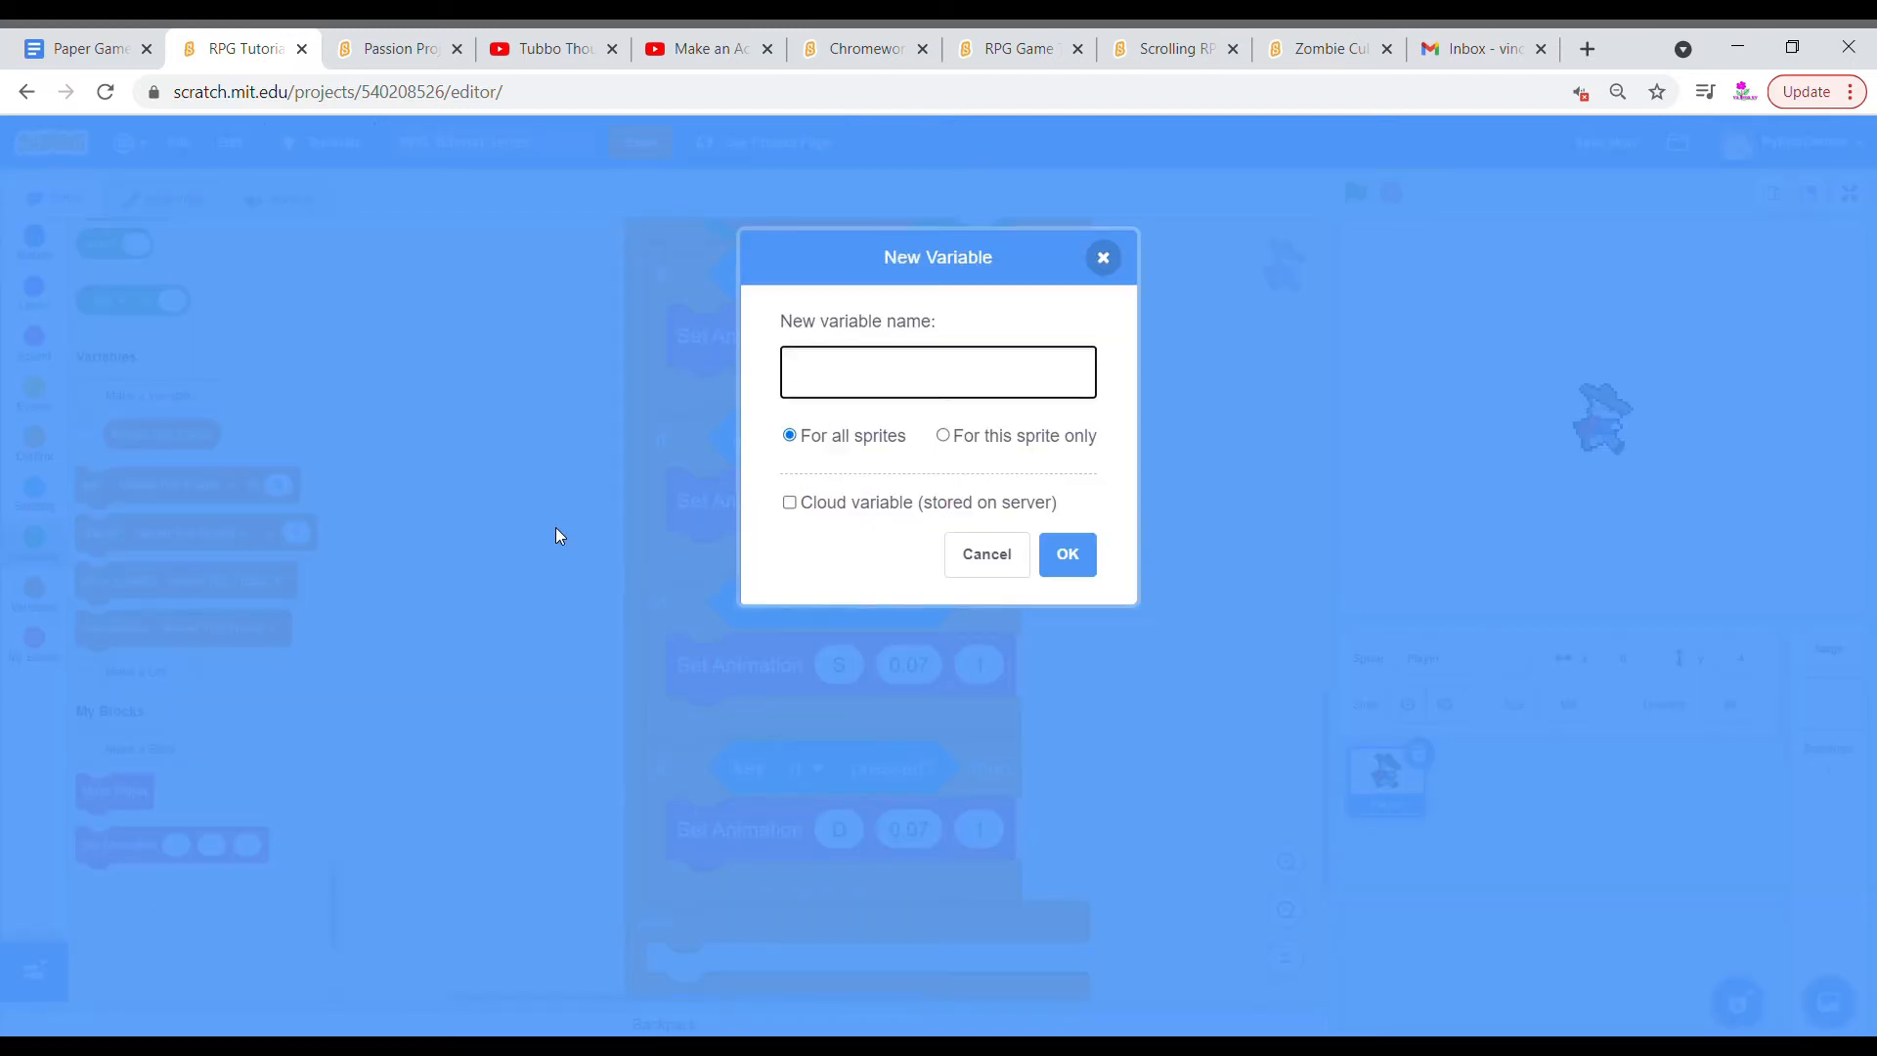
Create the Animation Key variable and clean up the workspace scripts.
type("Animation Key")
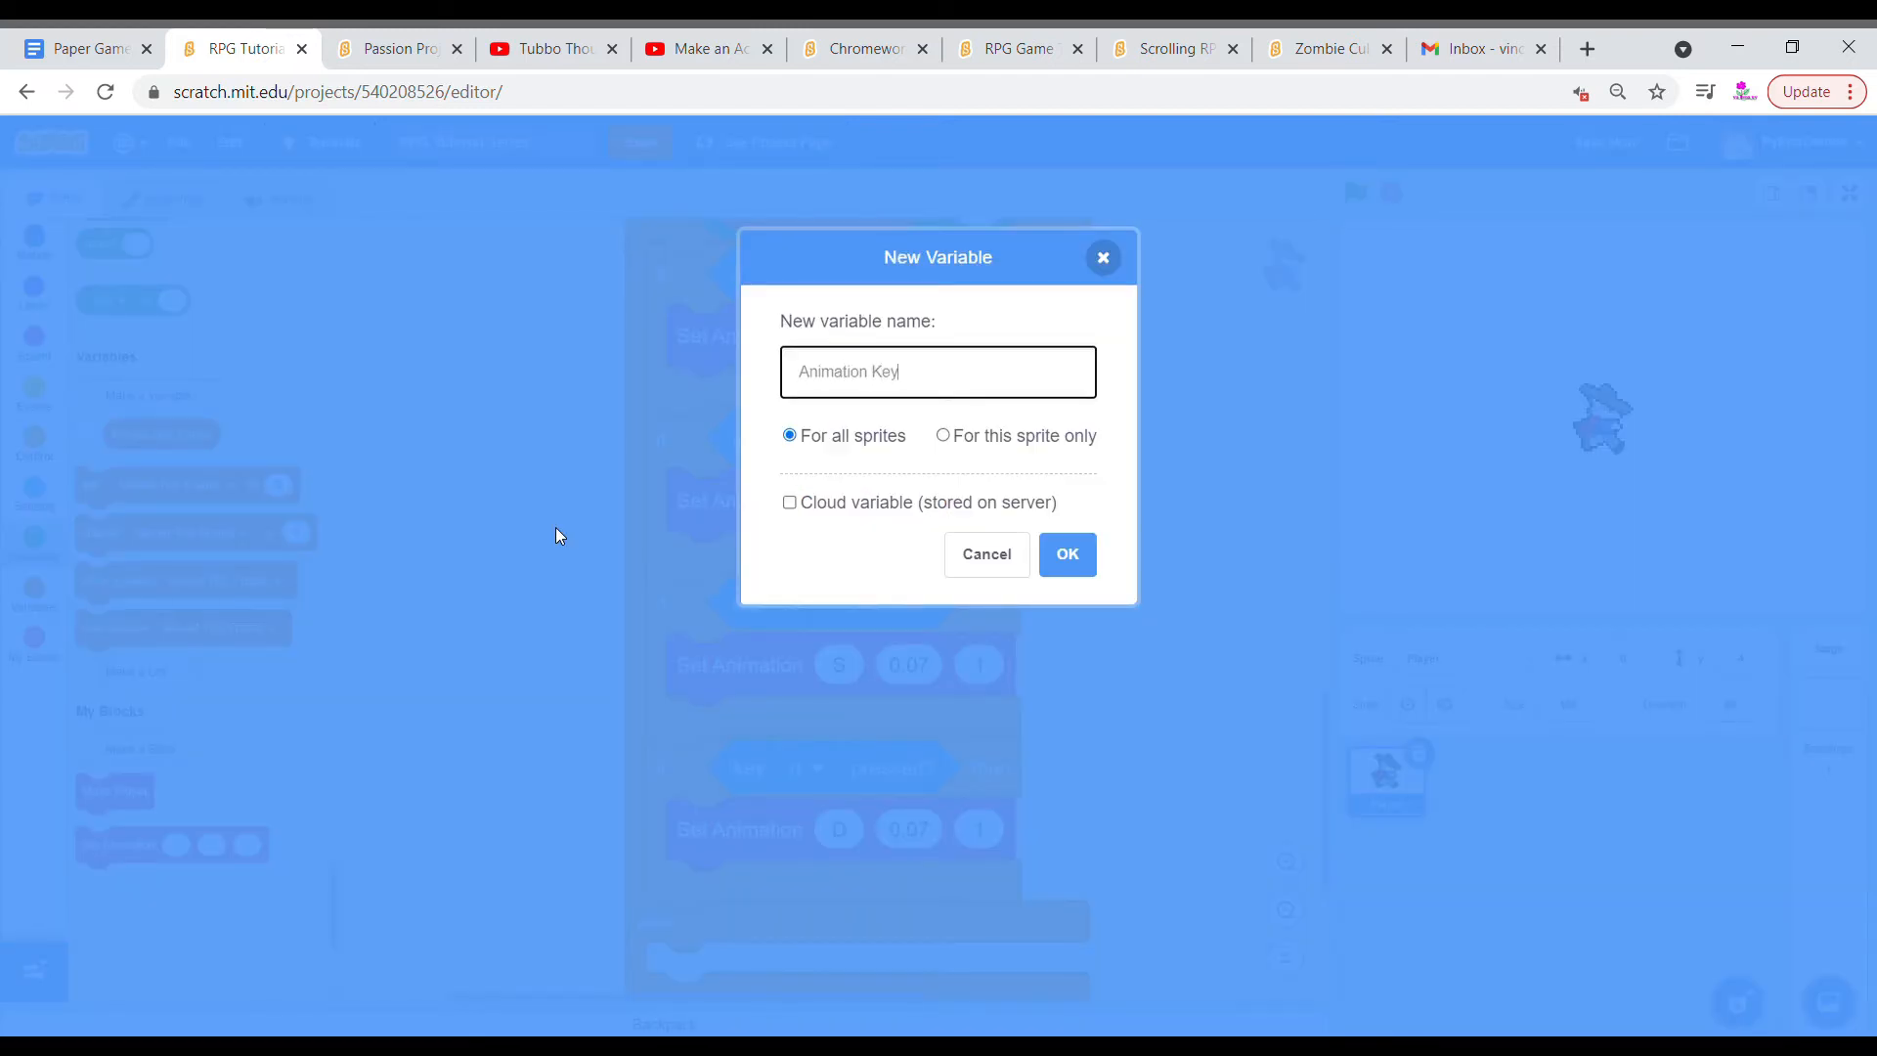
left_click(1066, 555)
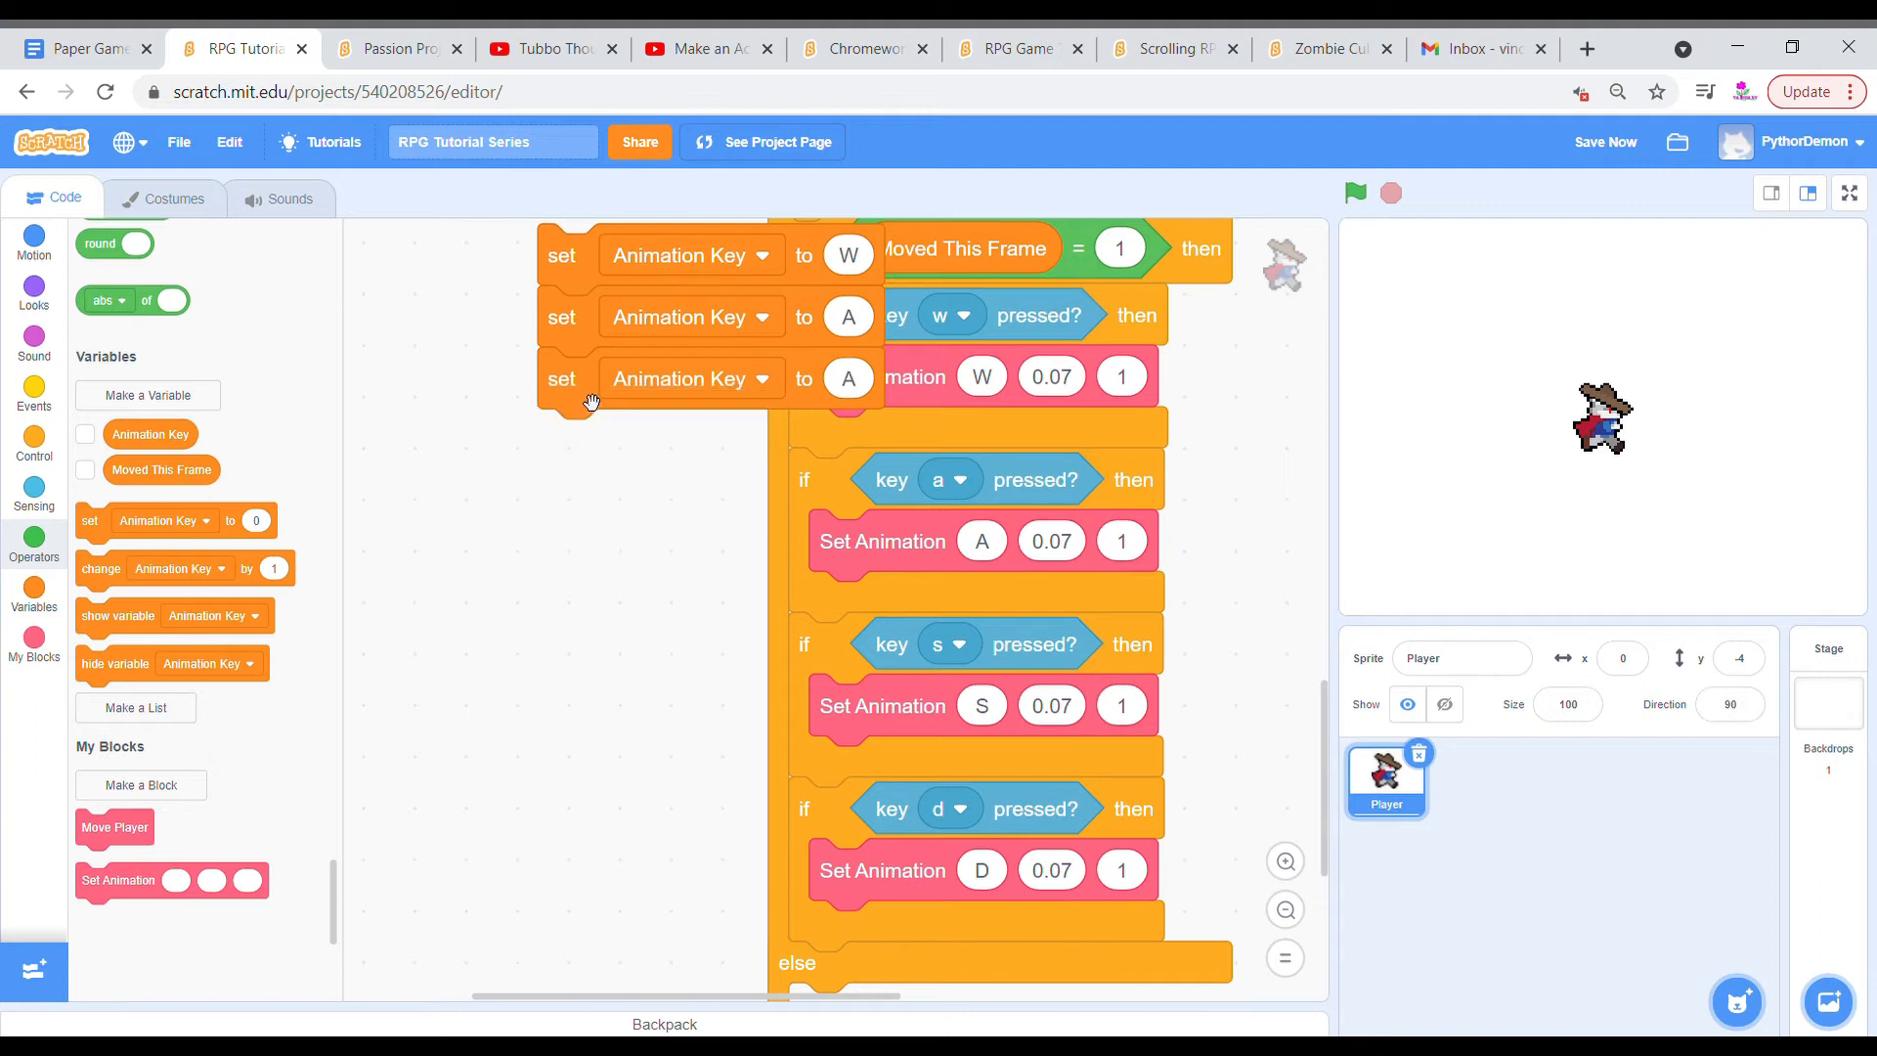
right_click(588, 407)
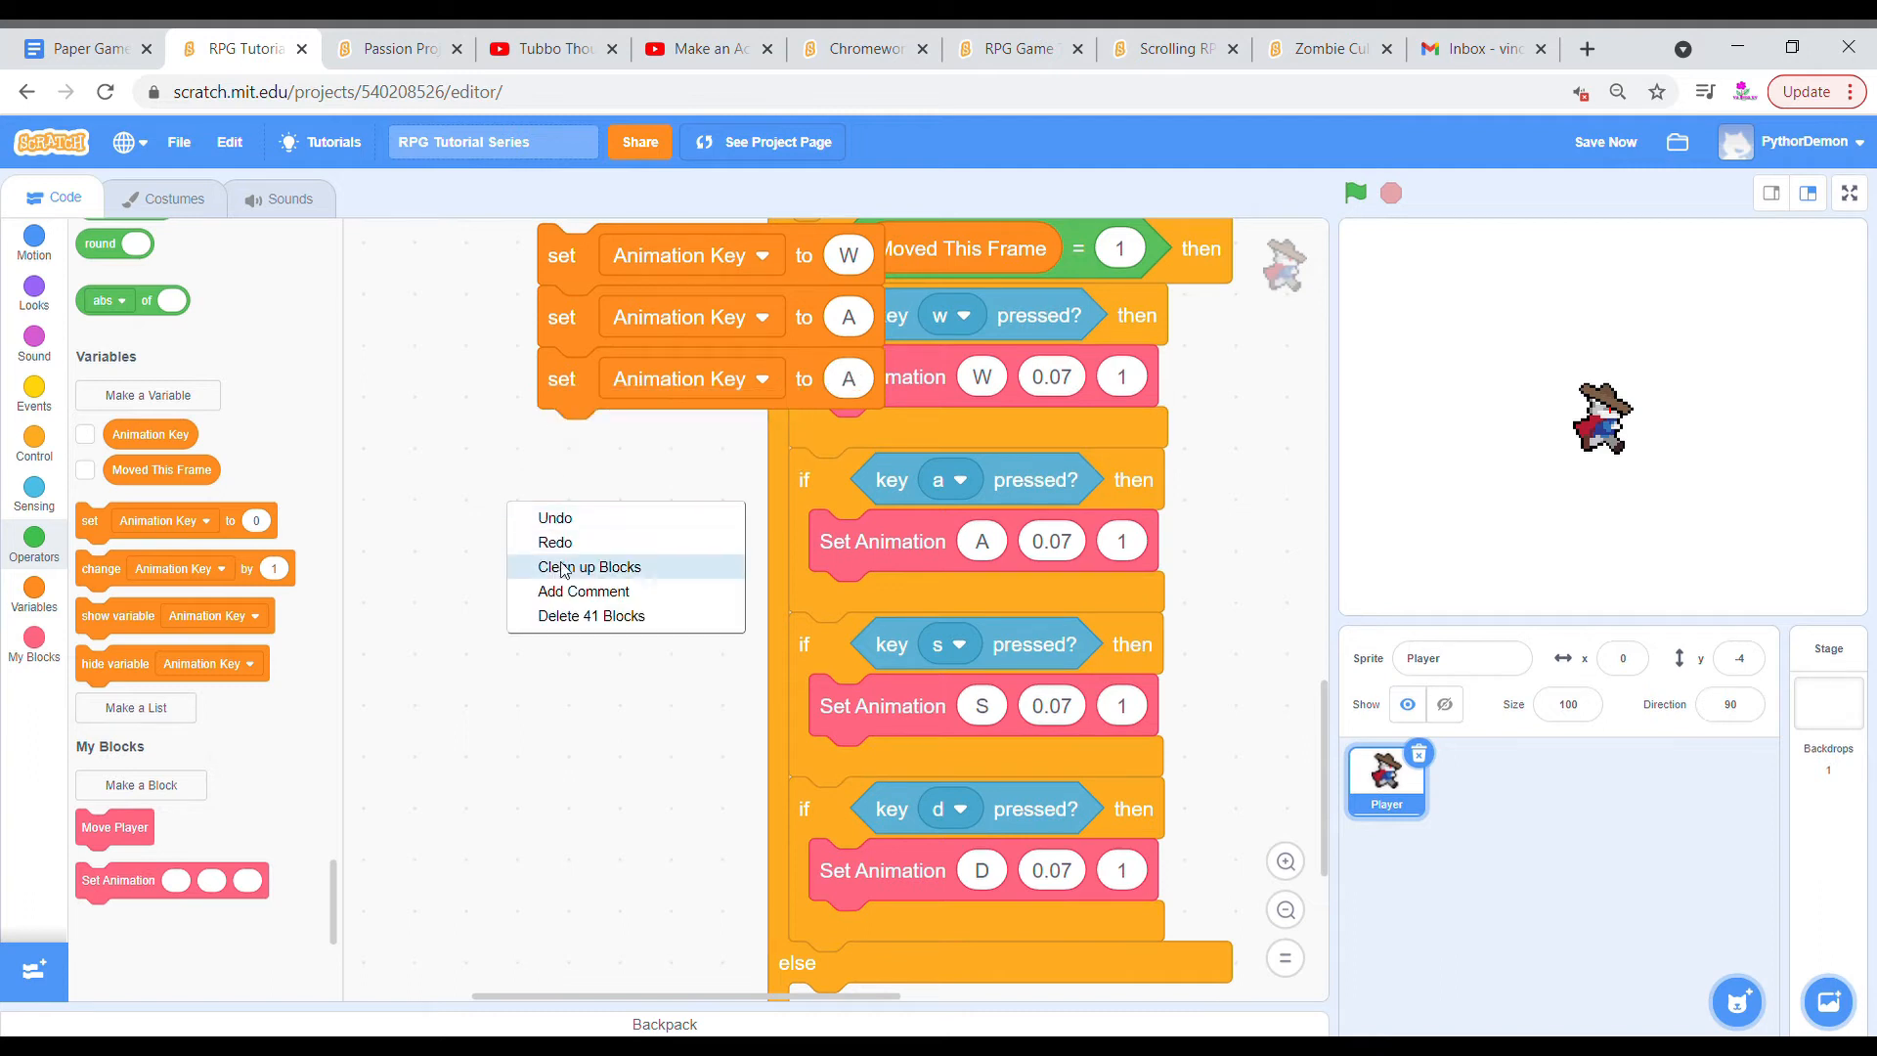
left_click(587, 566)
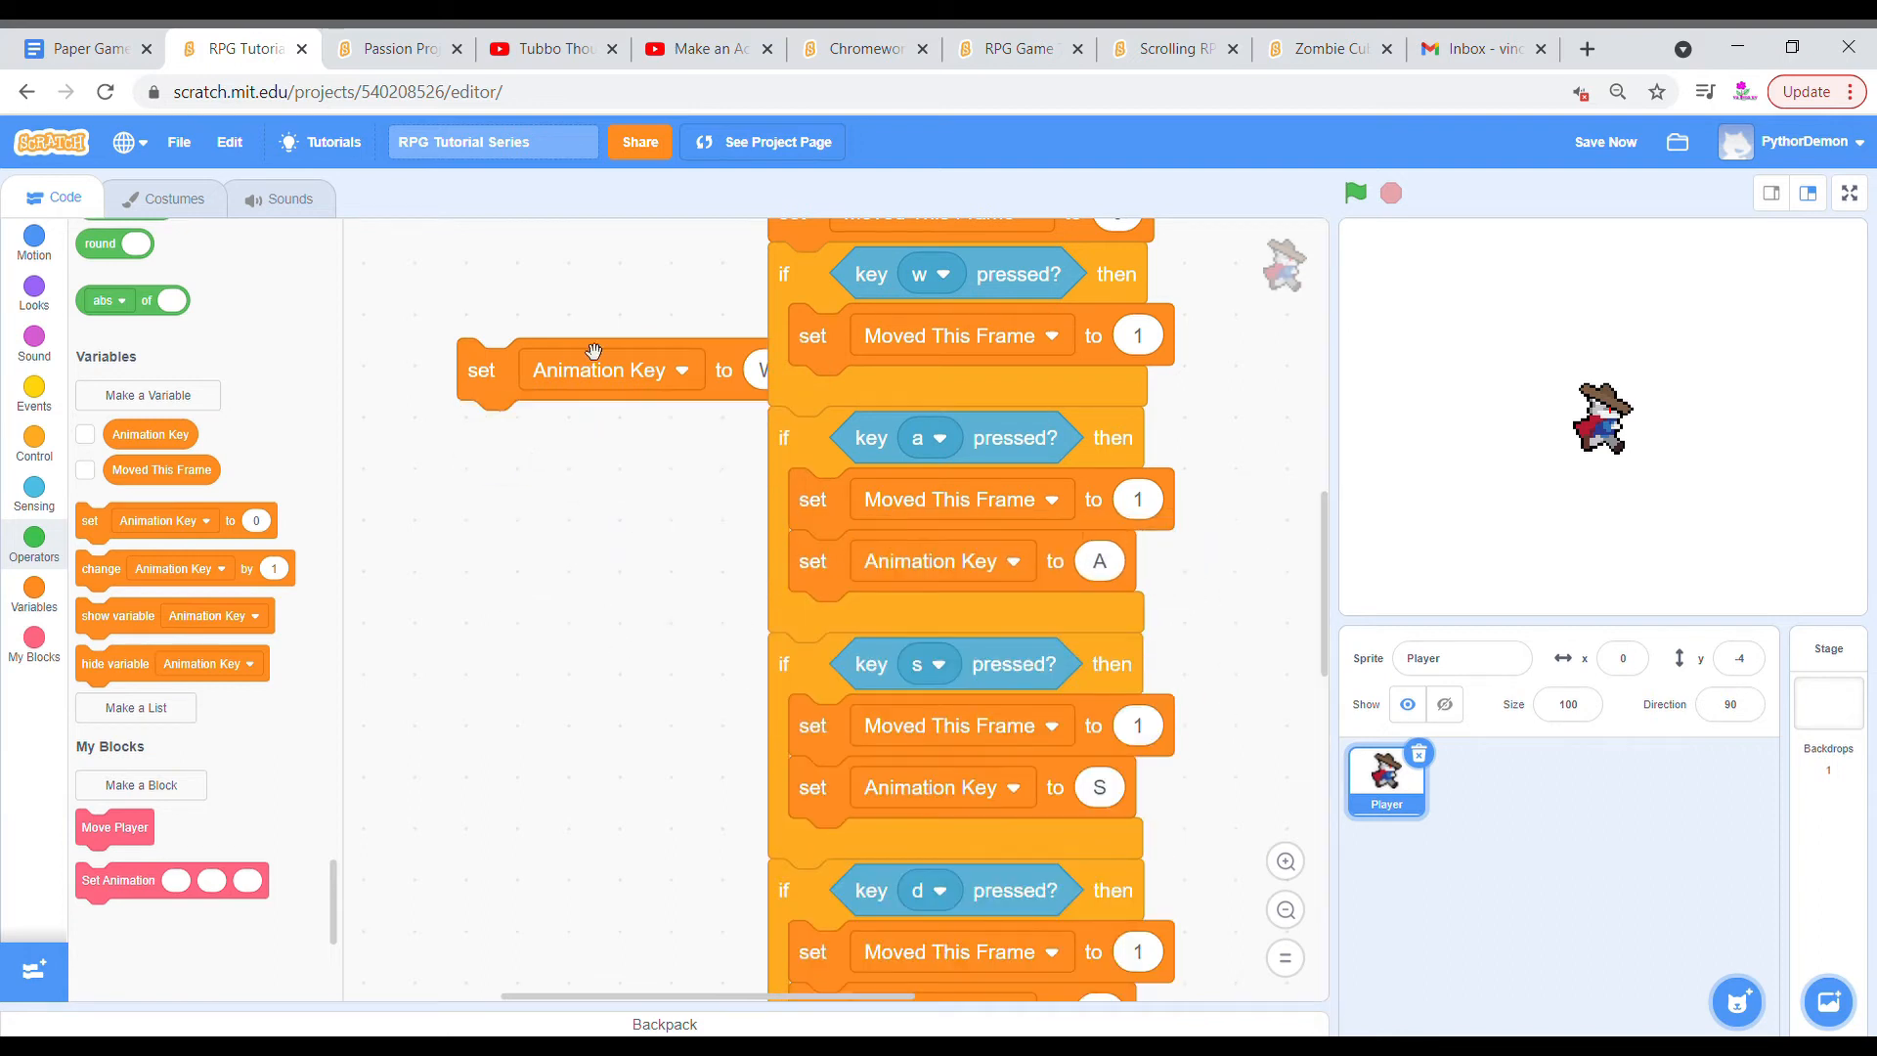
Add Animation Key = letter checks in the else branch, naming D's animation 'D Idle'.
scroll("down", 3)
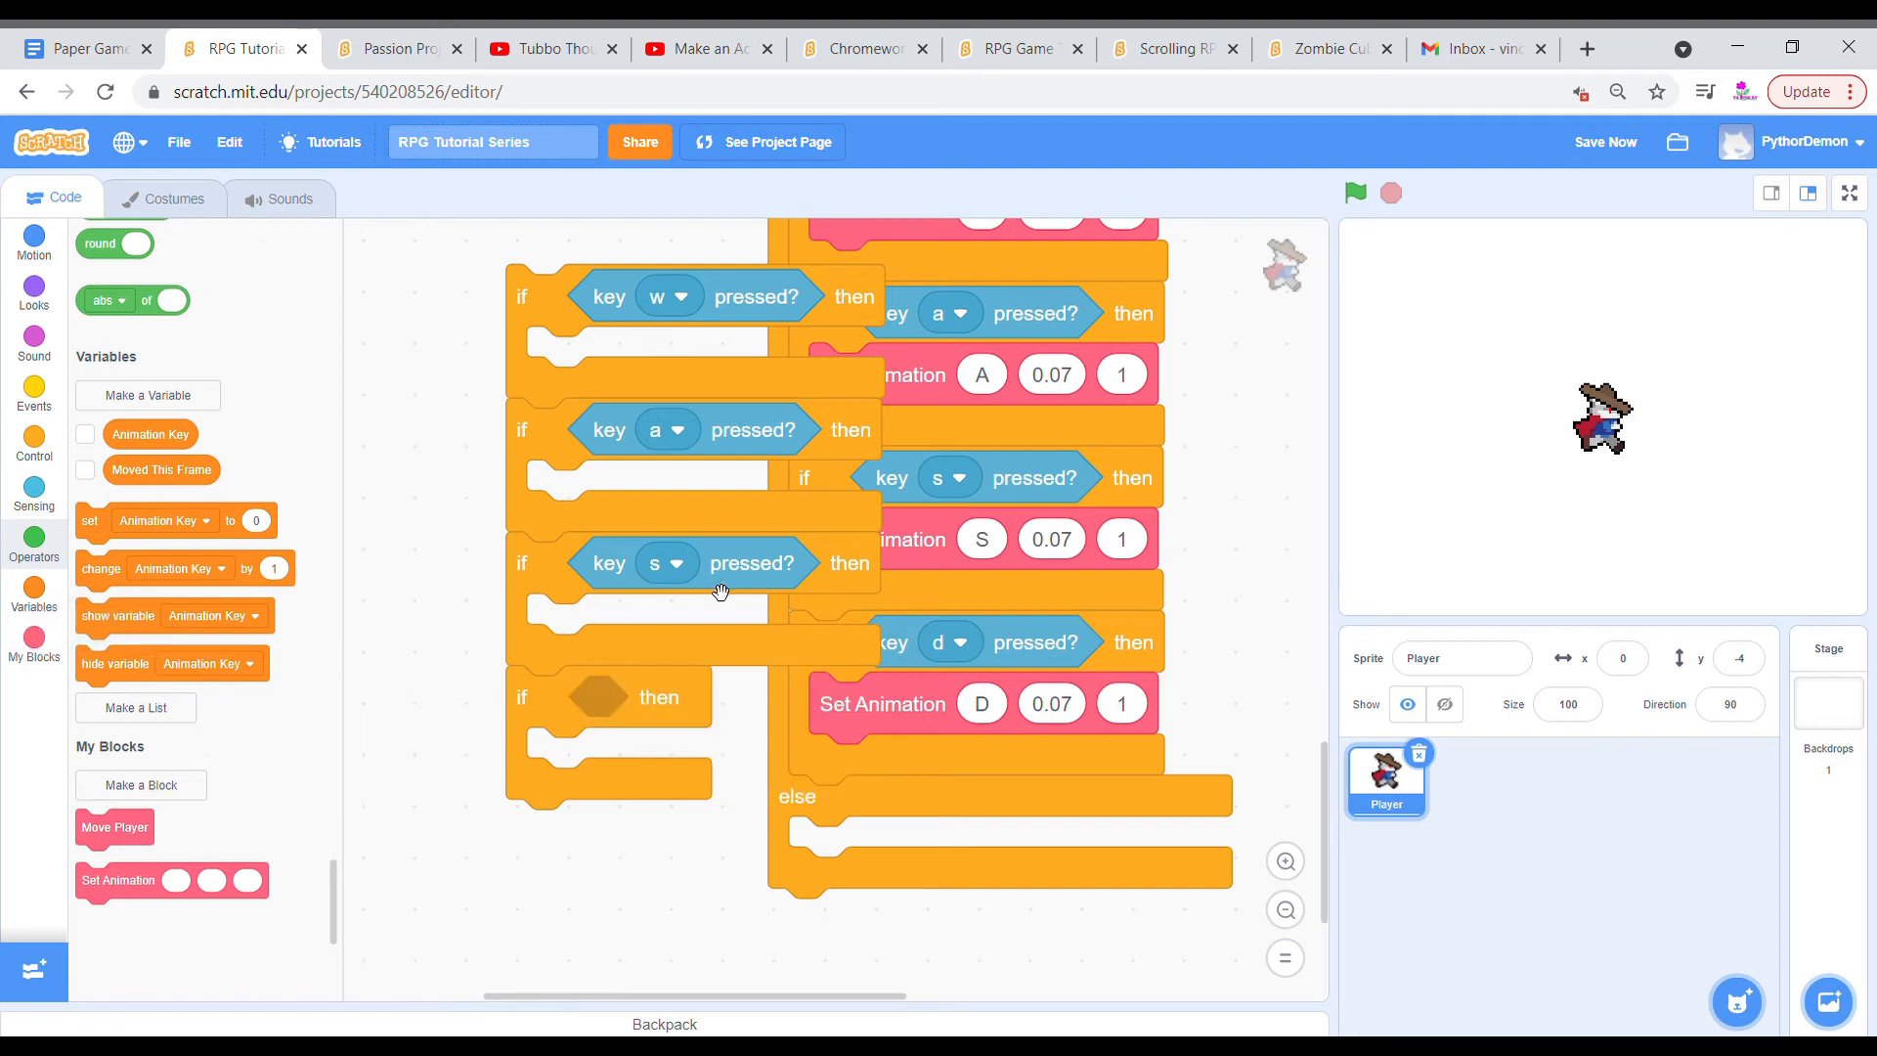
left_click(33, 545)
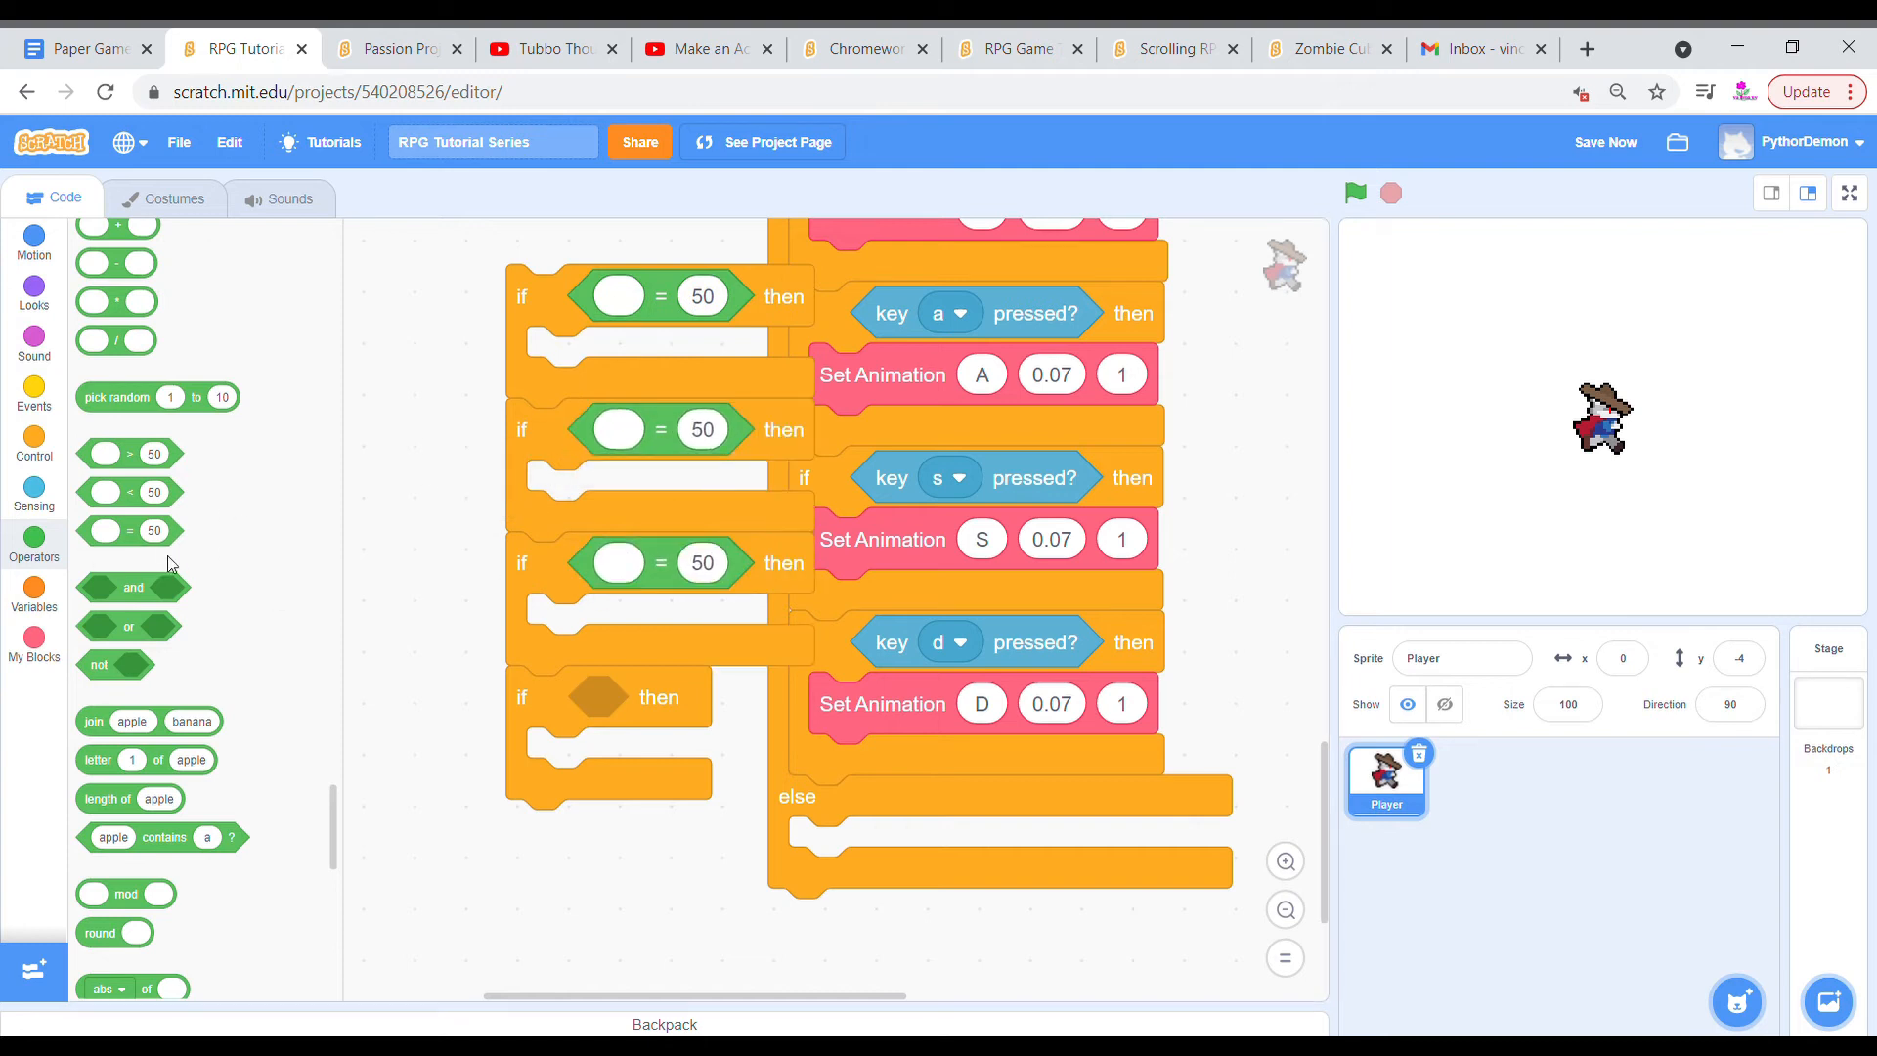
left_click(33, 592)
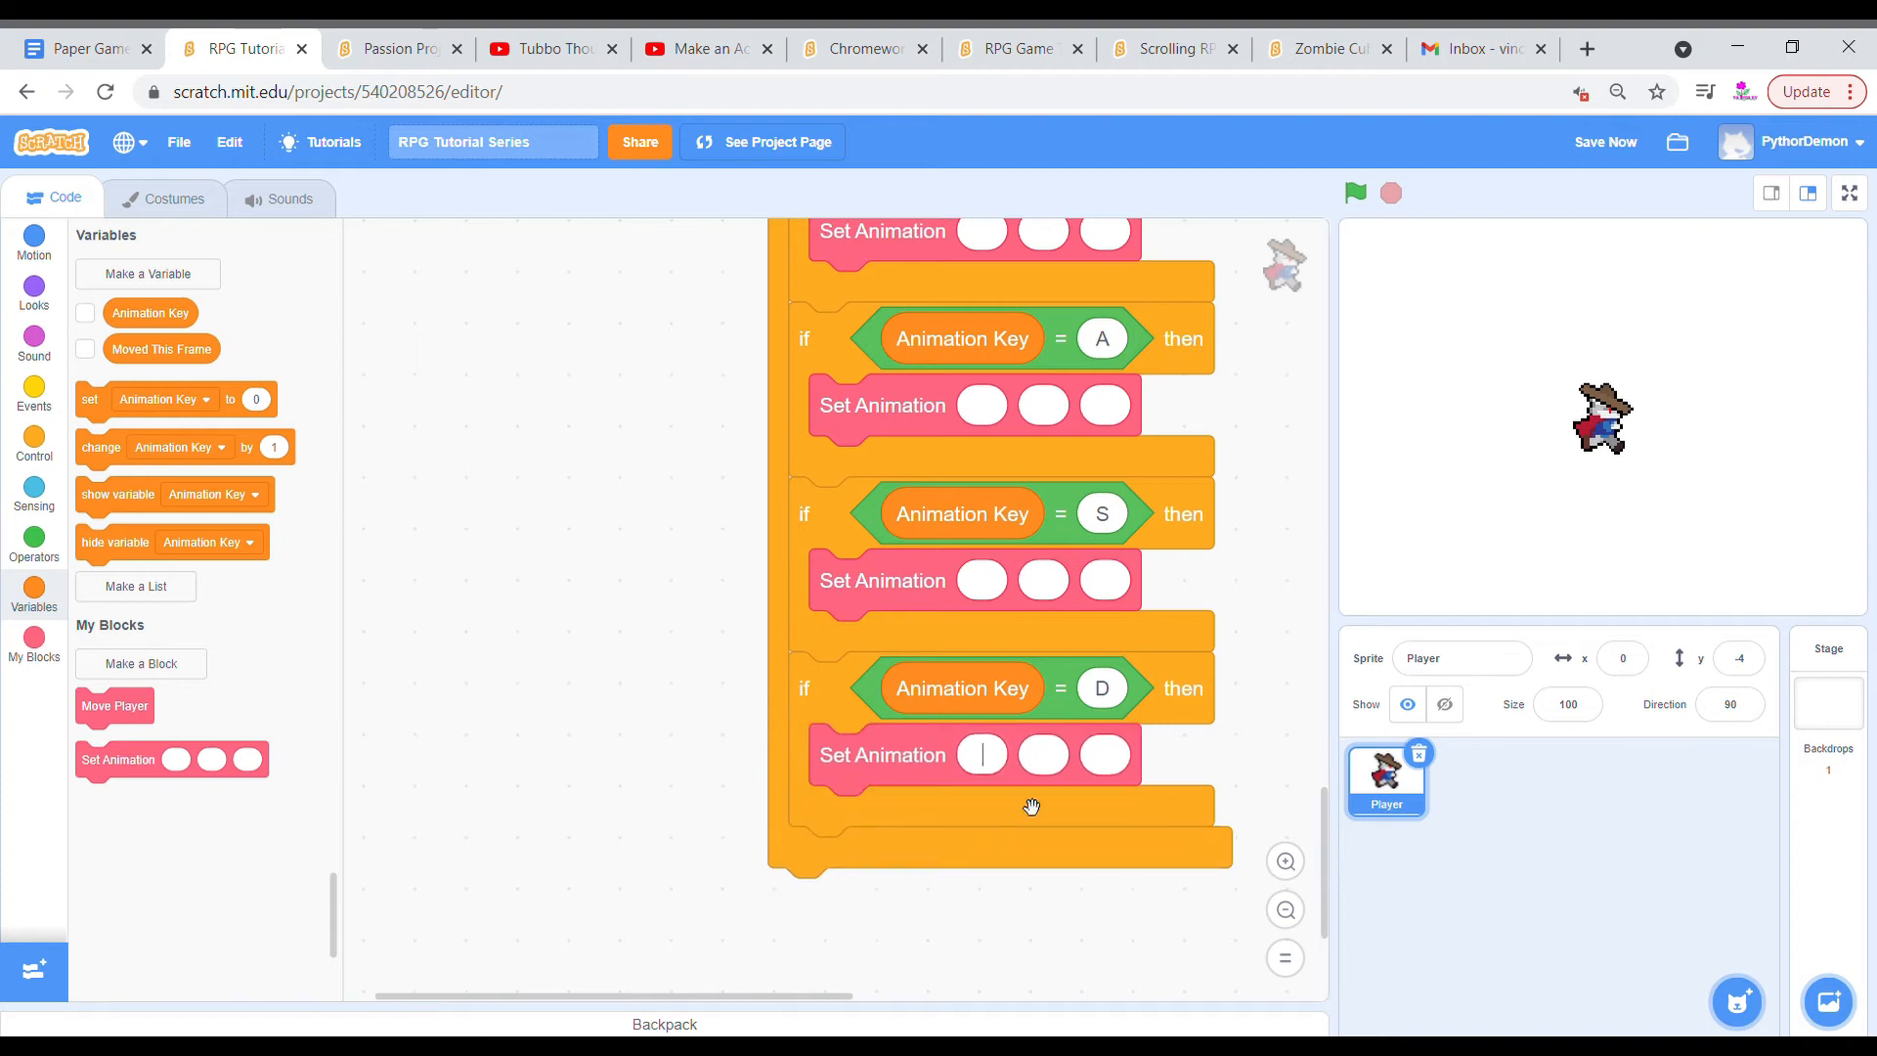
type("D Idle")
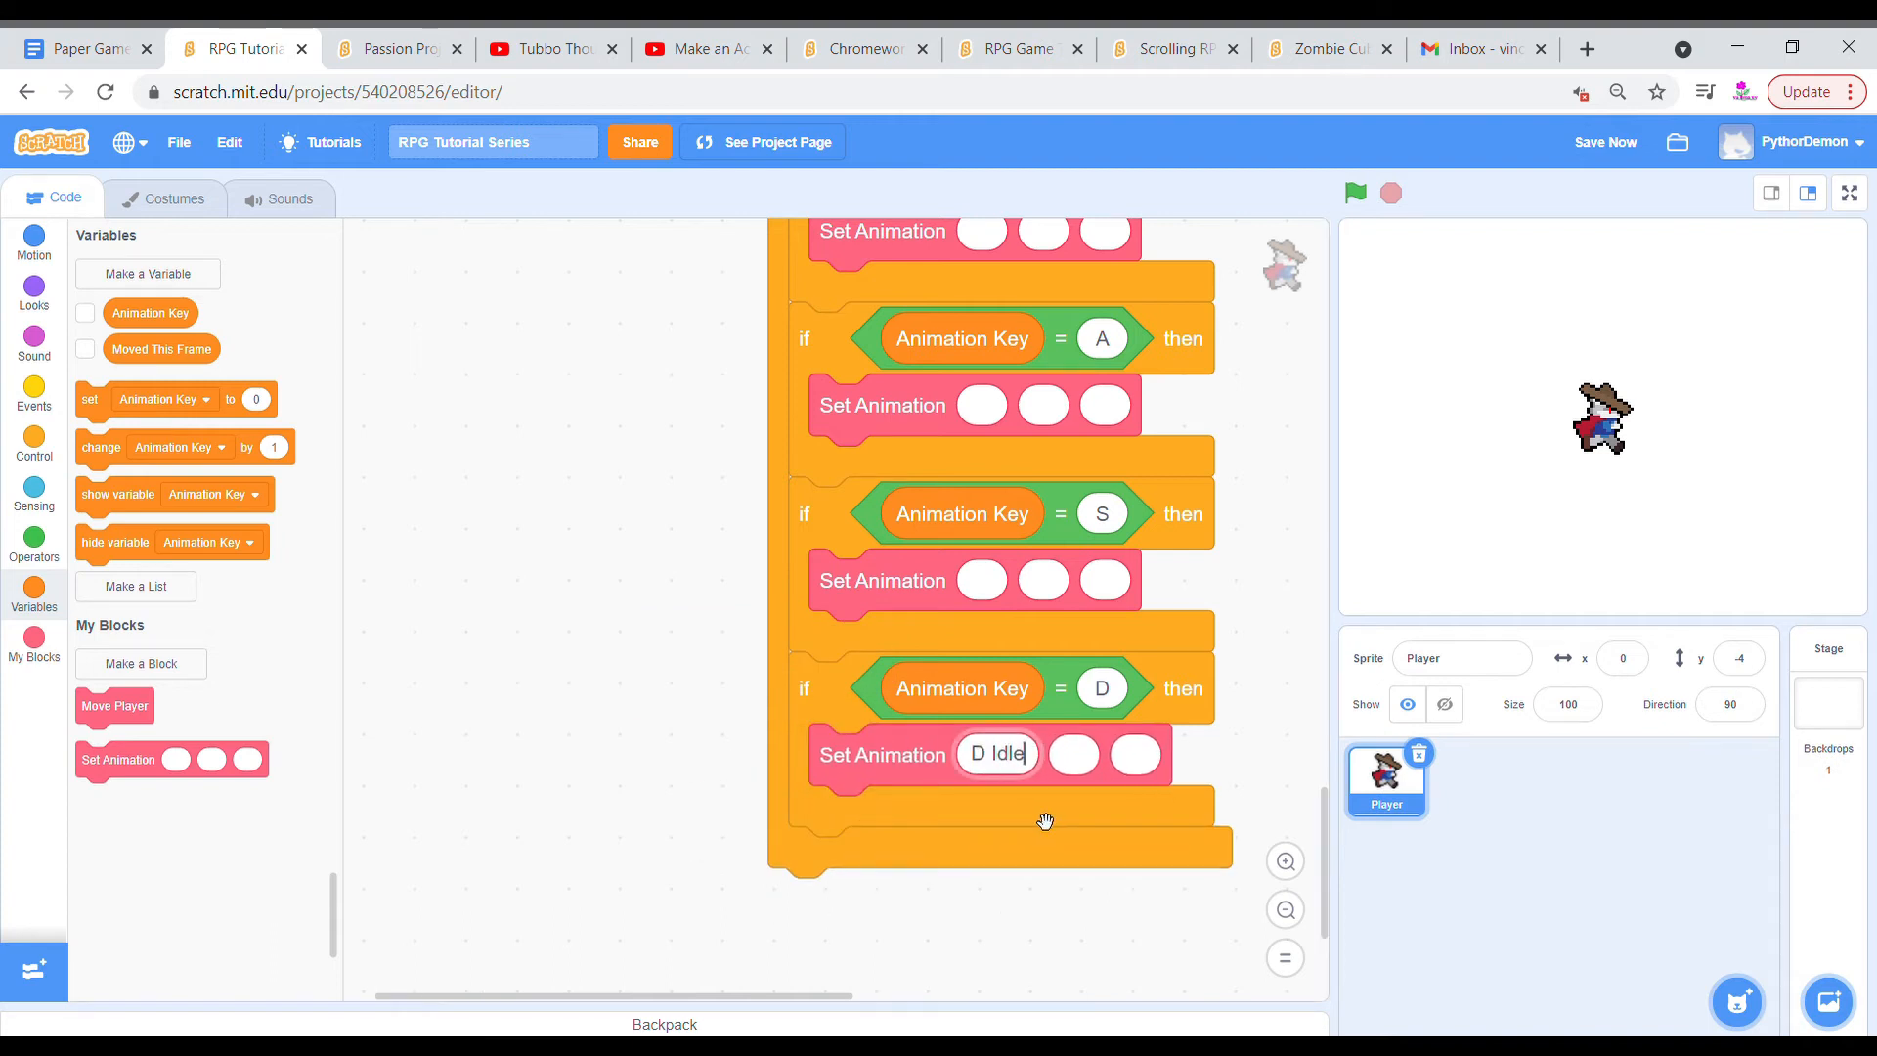
left_click(172, 197)
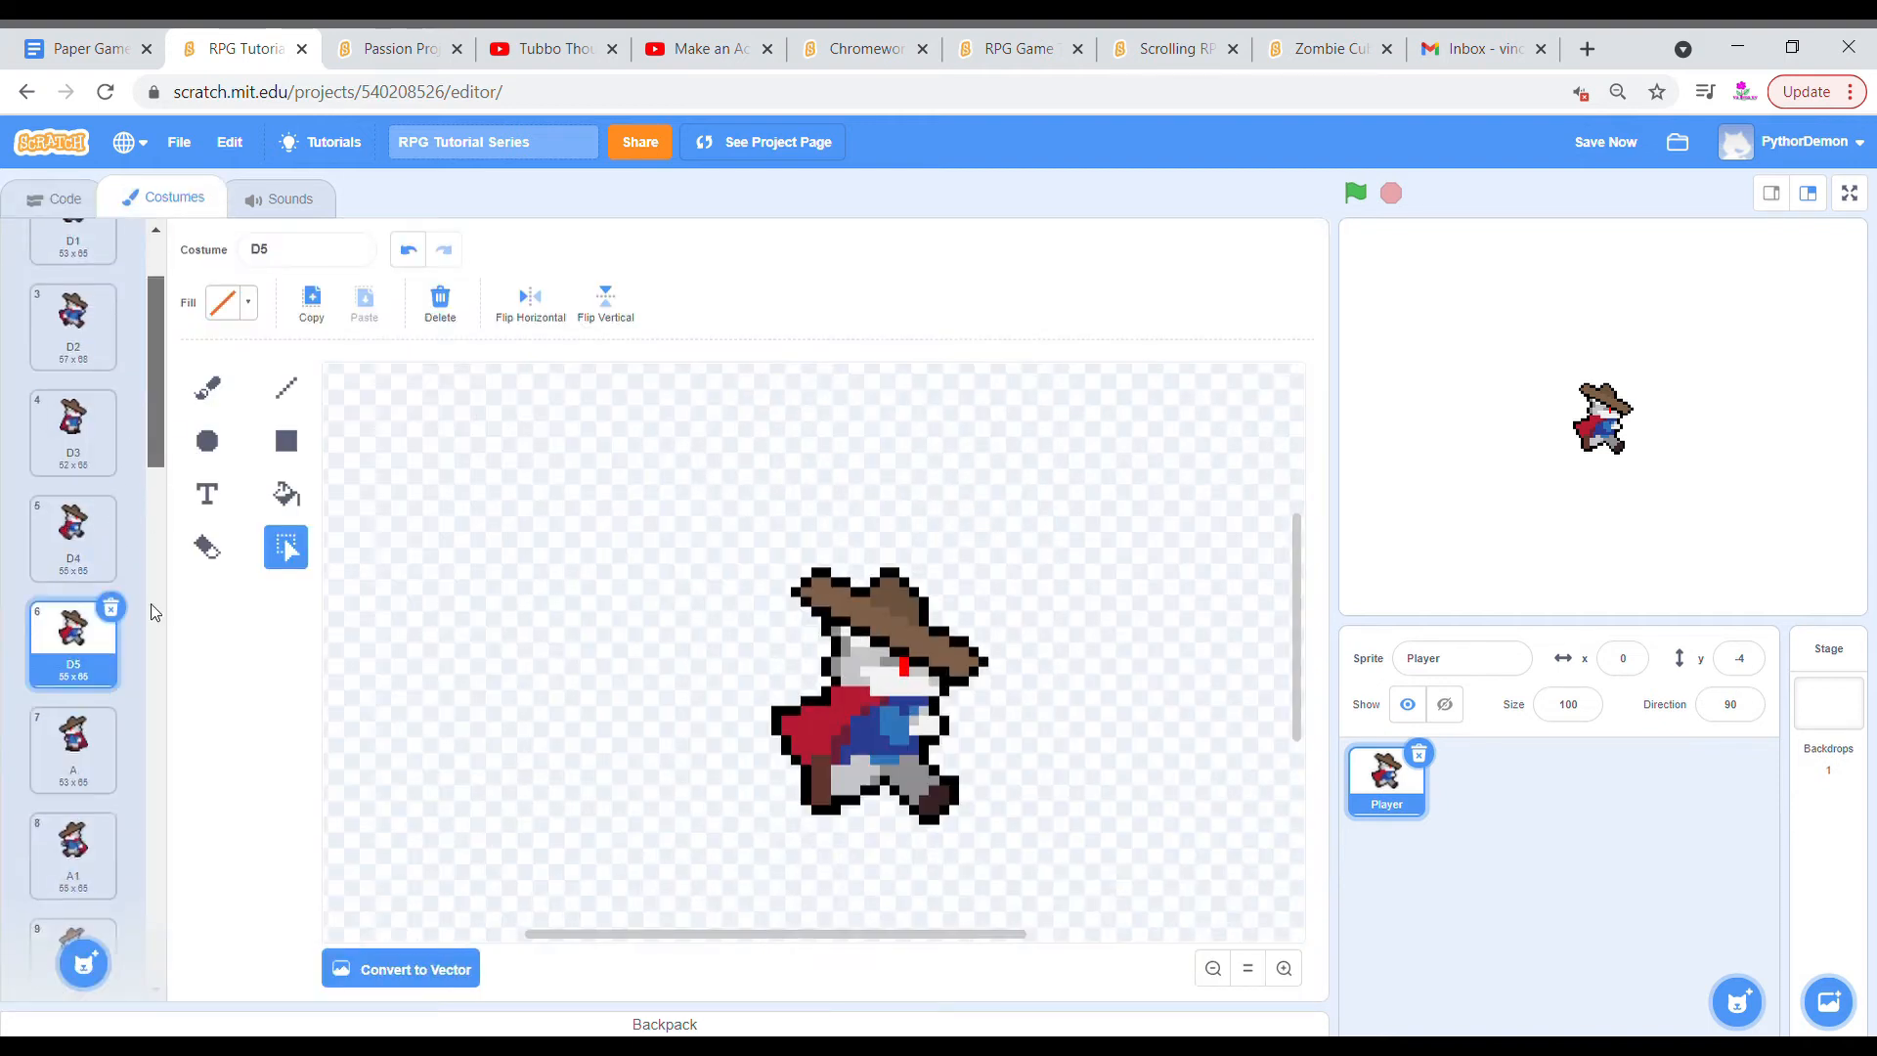
Fill the idle Set Animation calls with W, A, S, D Idle, 0.07 and 1.
left_click(73, 868)
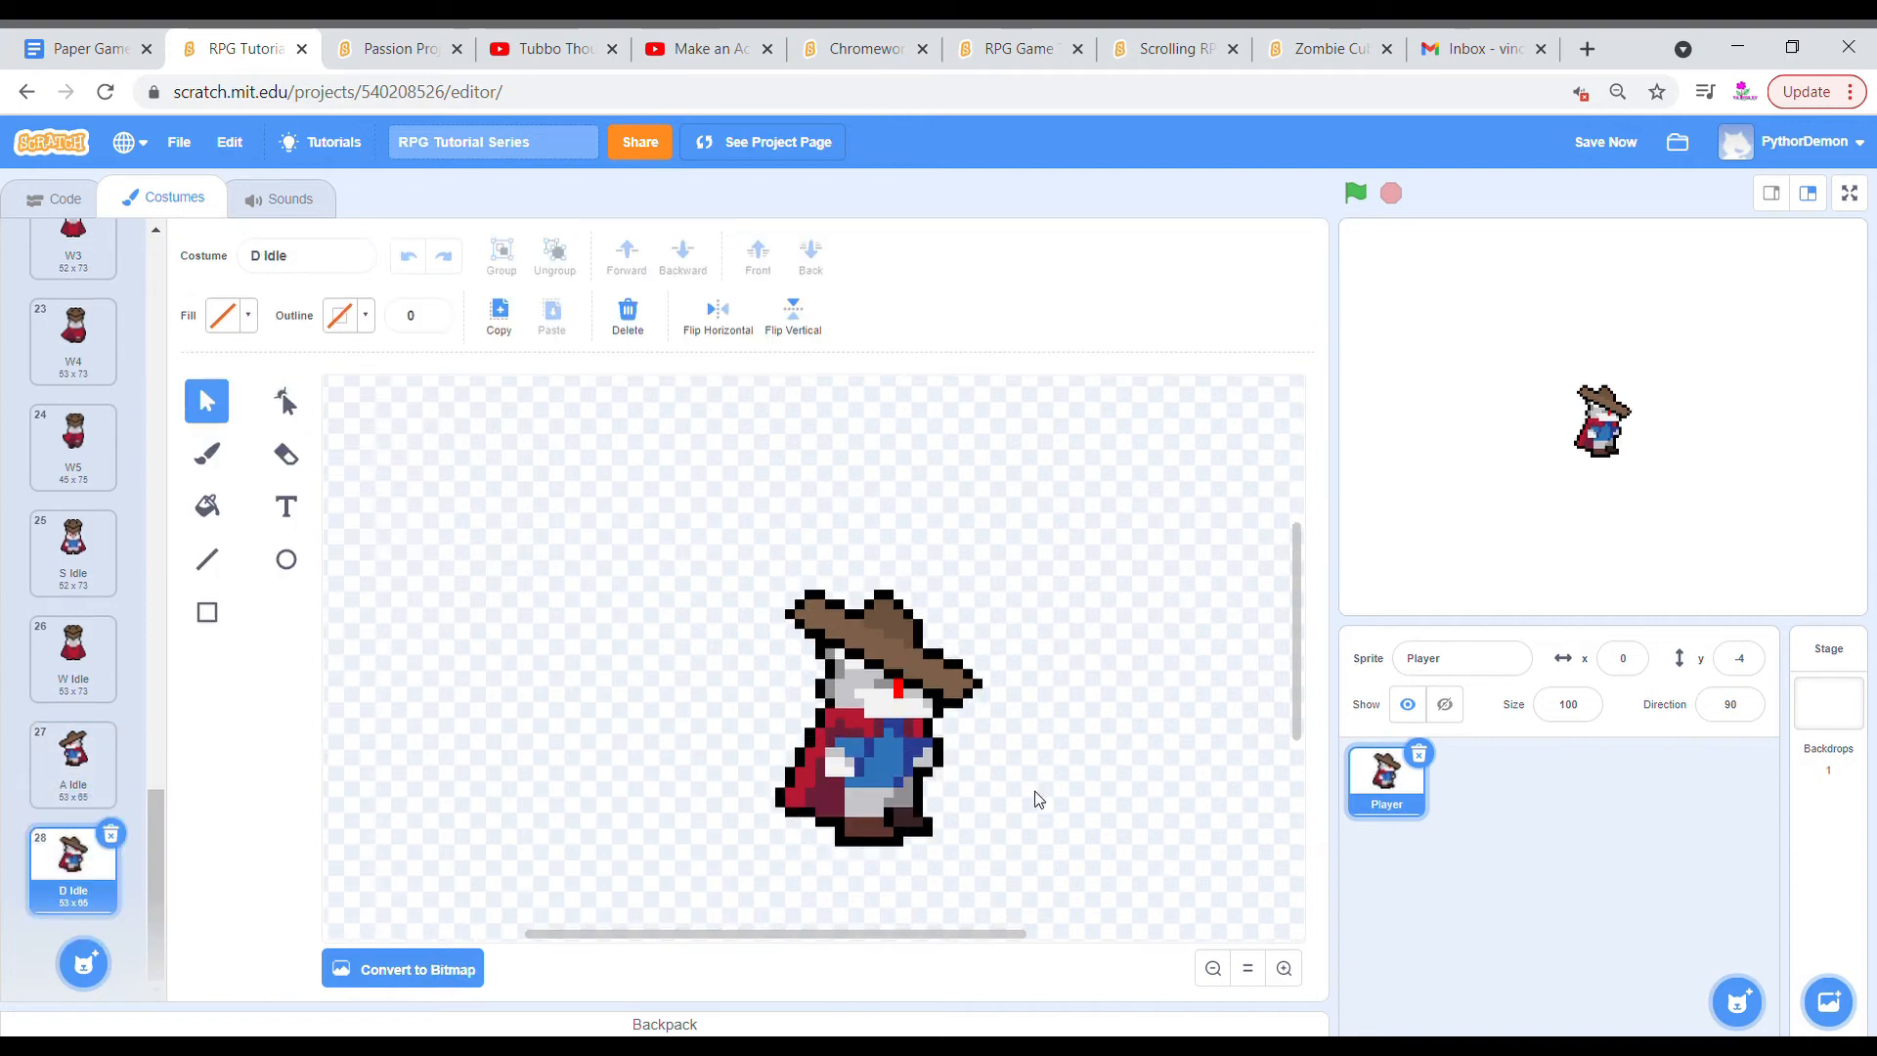
left_click(54, 198)
type("0.07")
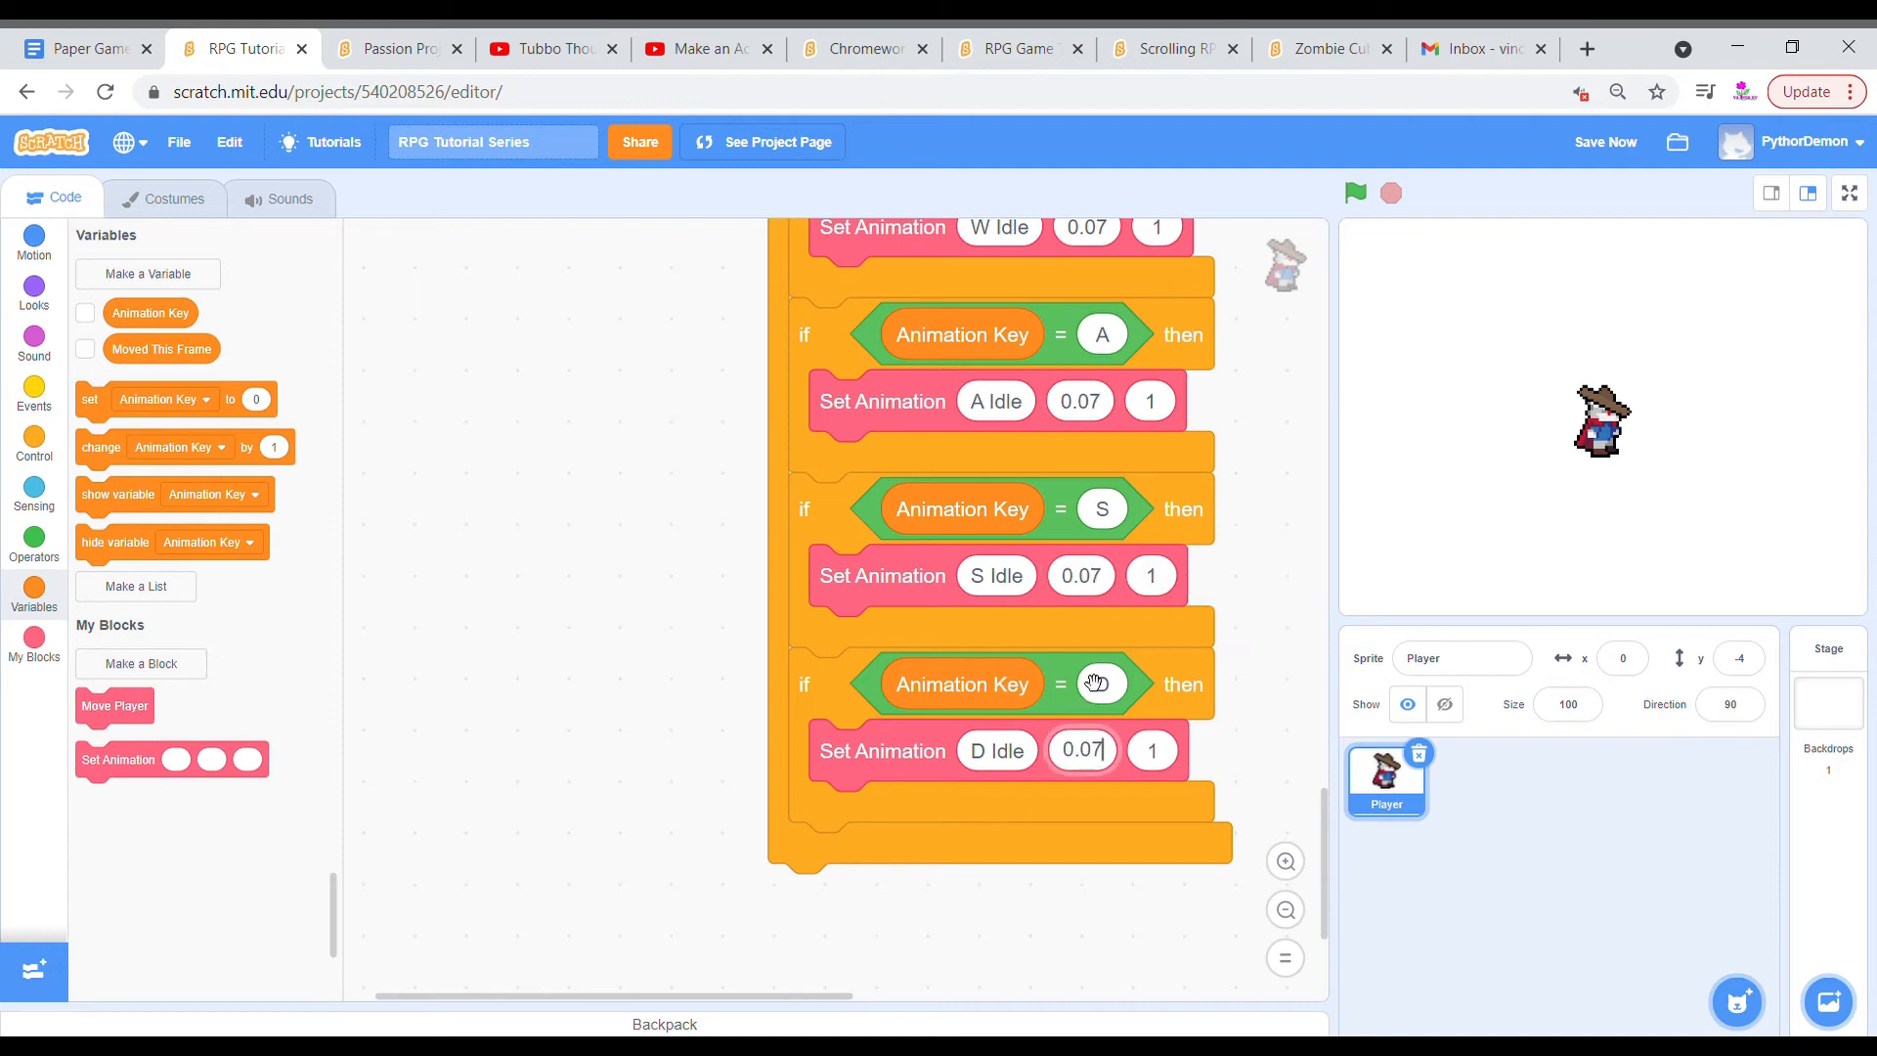
scroll("up", 3)
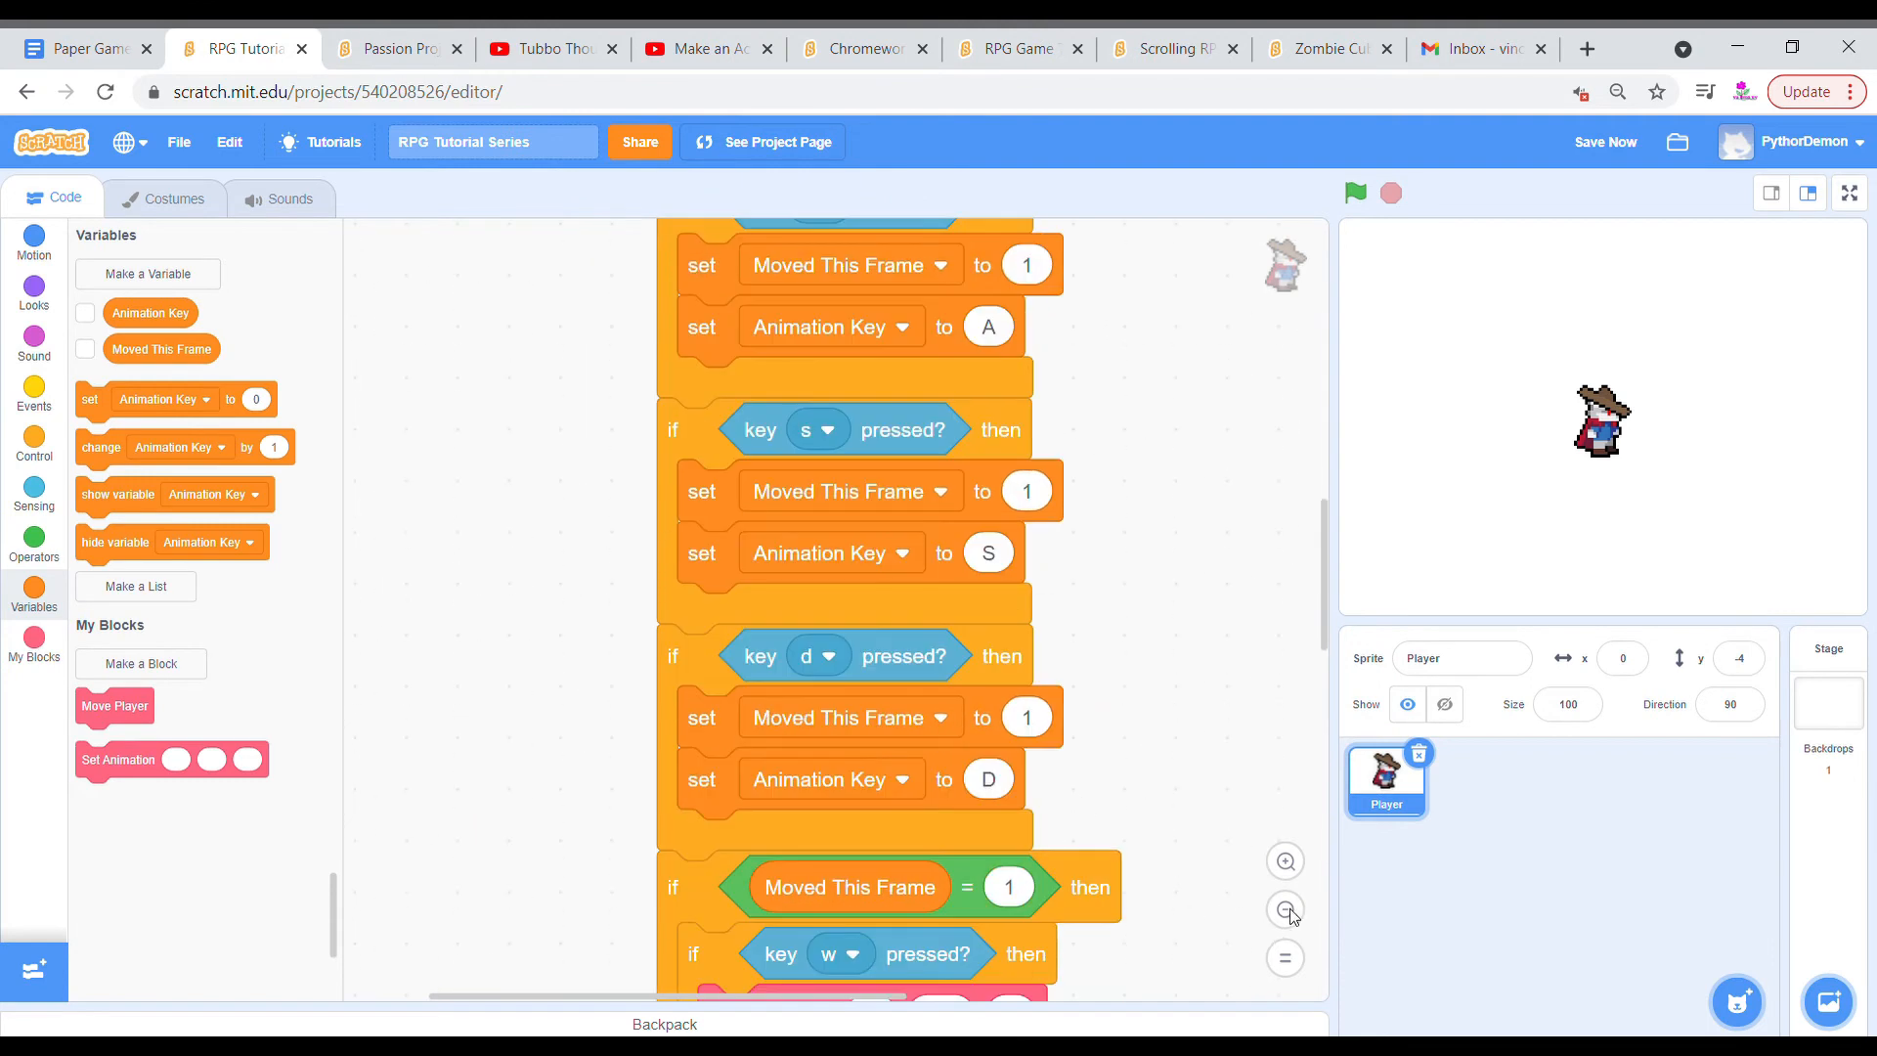
Zoom out and focus on the empty define Set Animation block.
left_click(1285, 910)
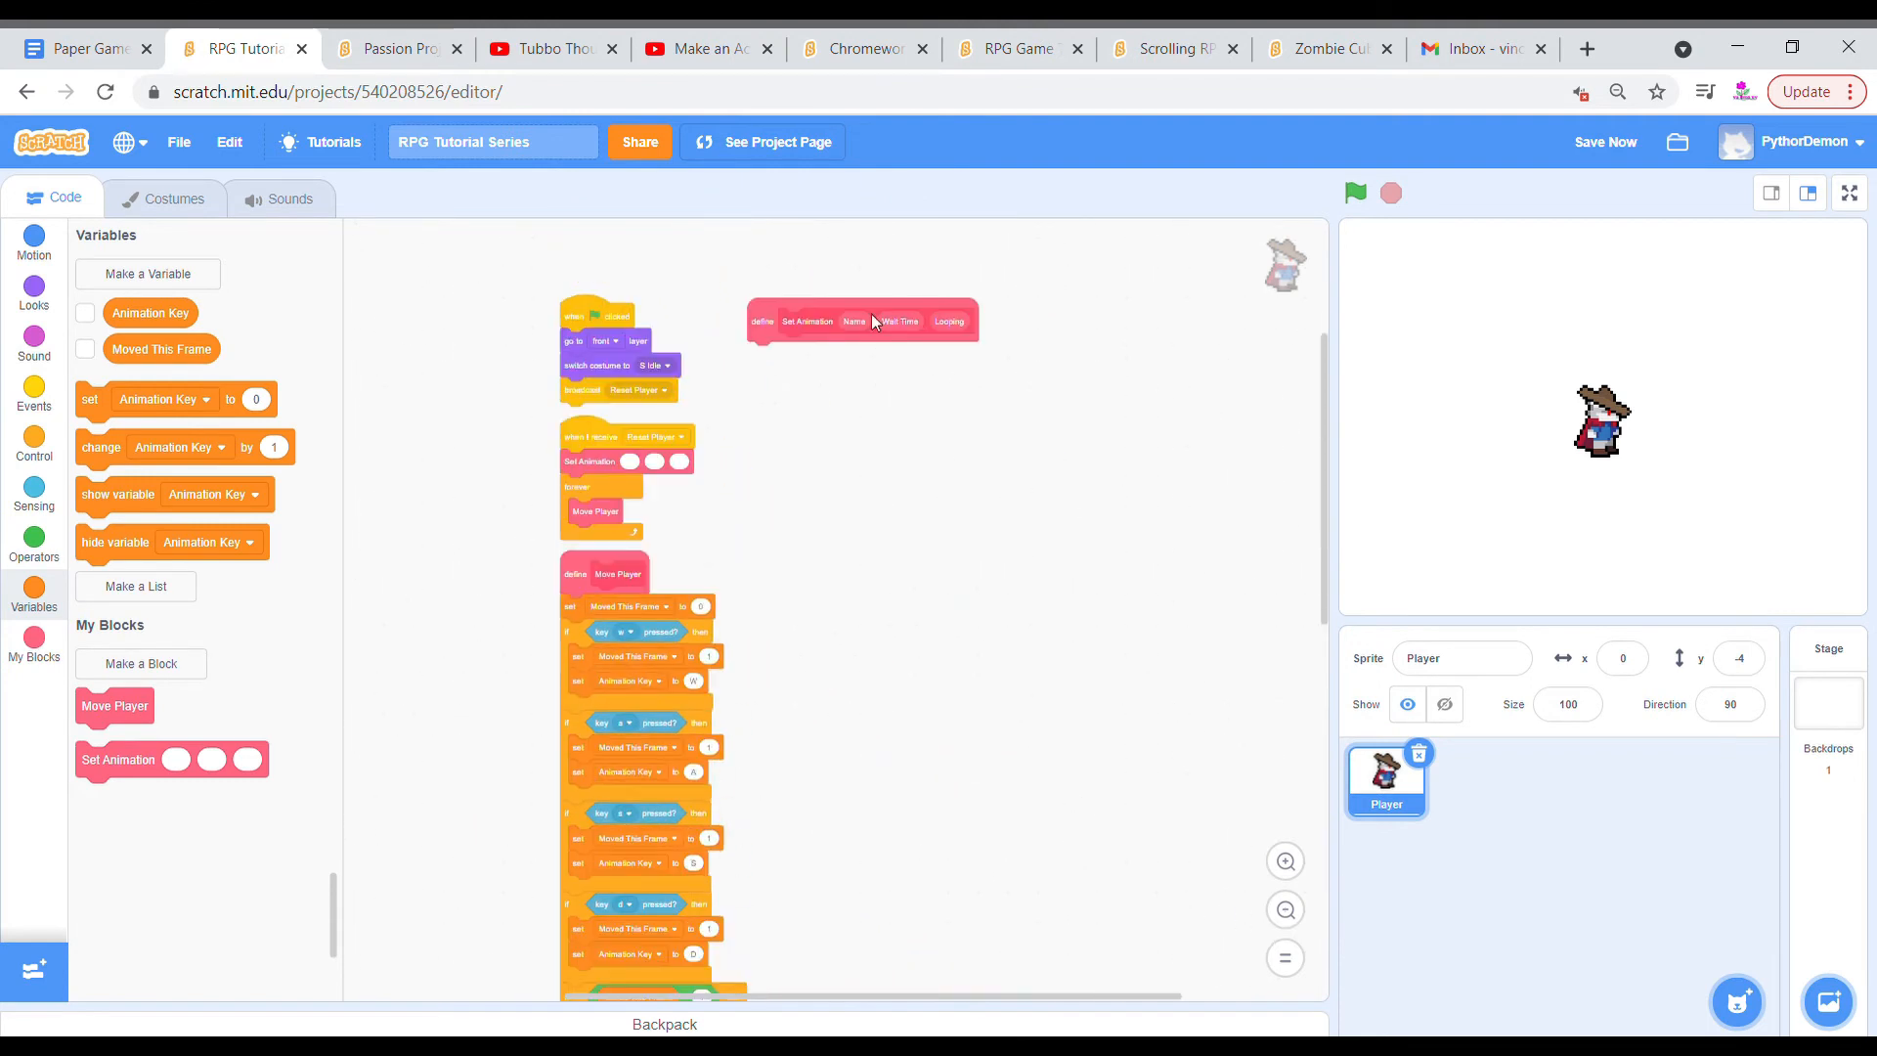
left_click(1355, 192)
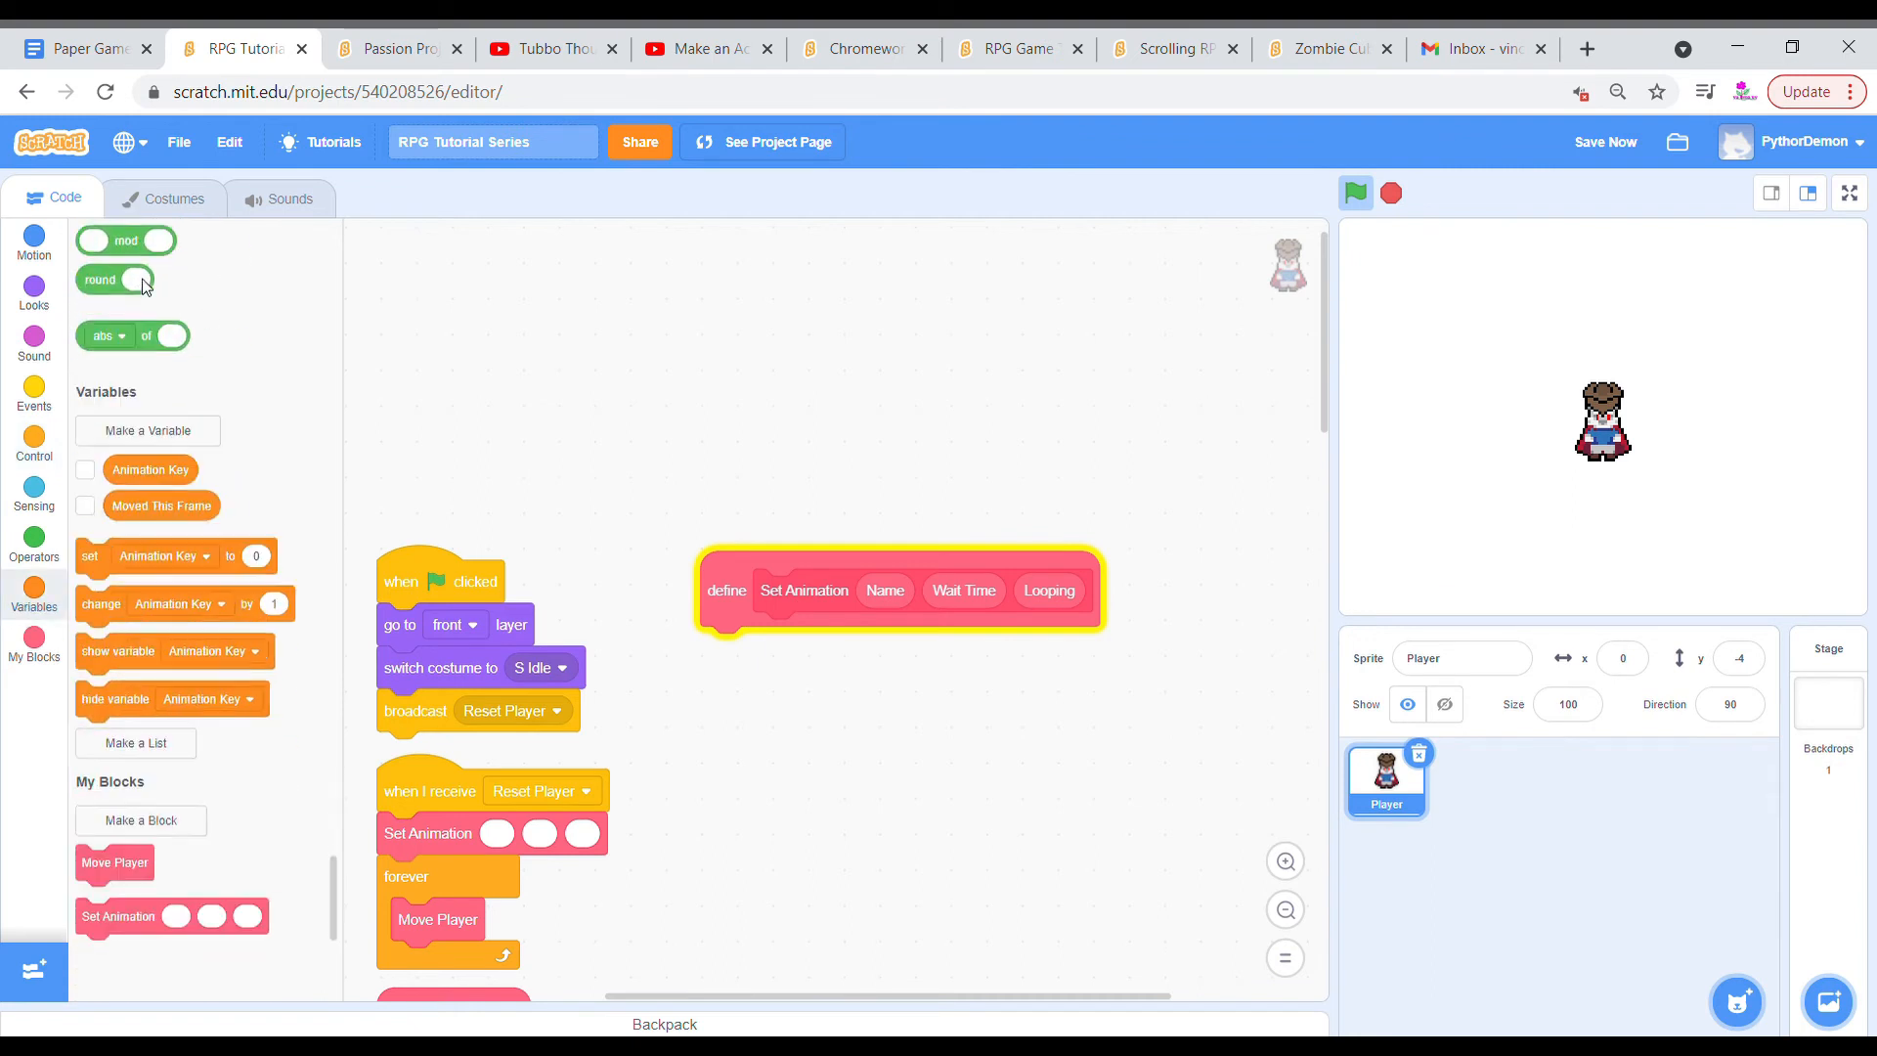
Create the Animation Name variable for all sprites.
left_click(148, 431)
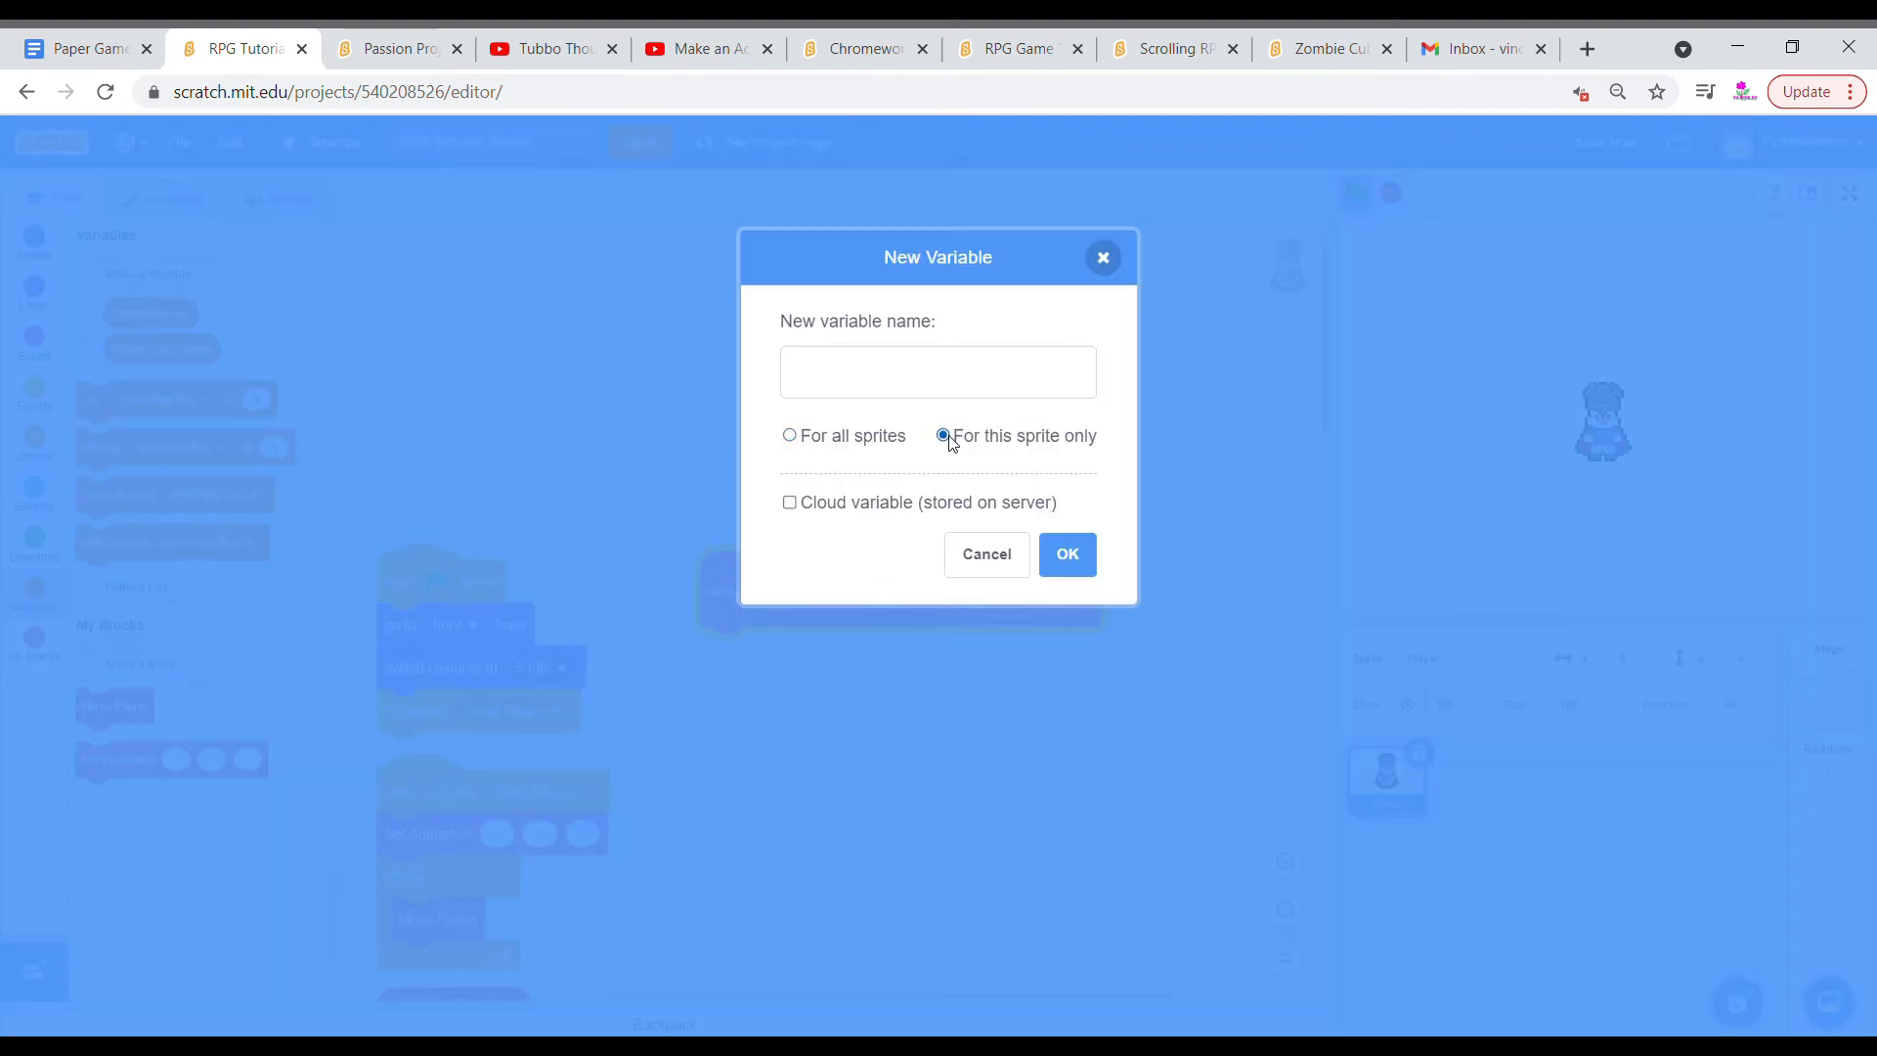
type("Animation")
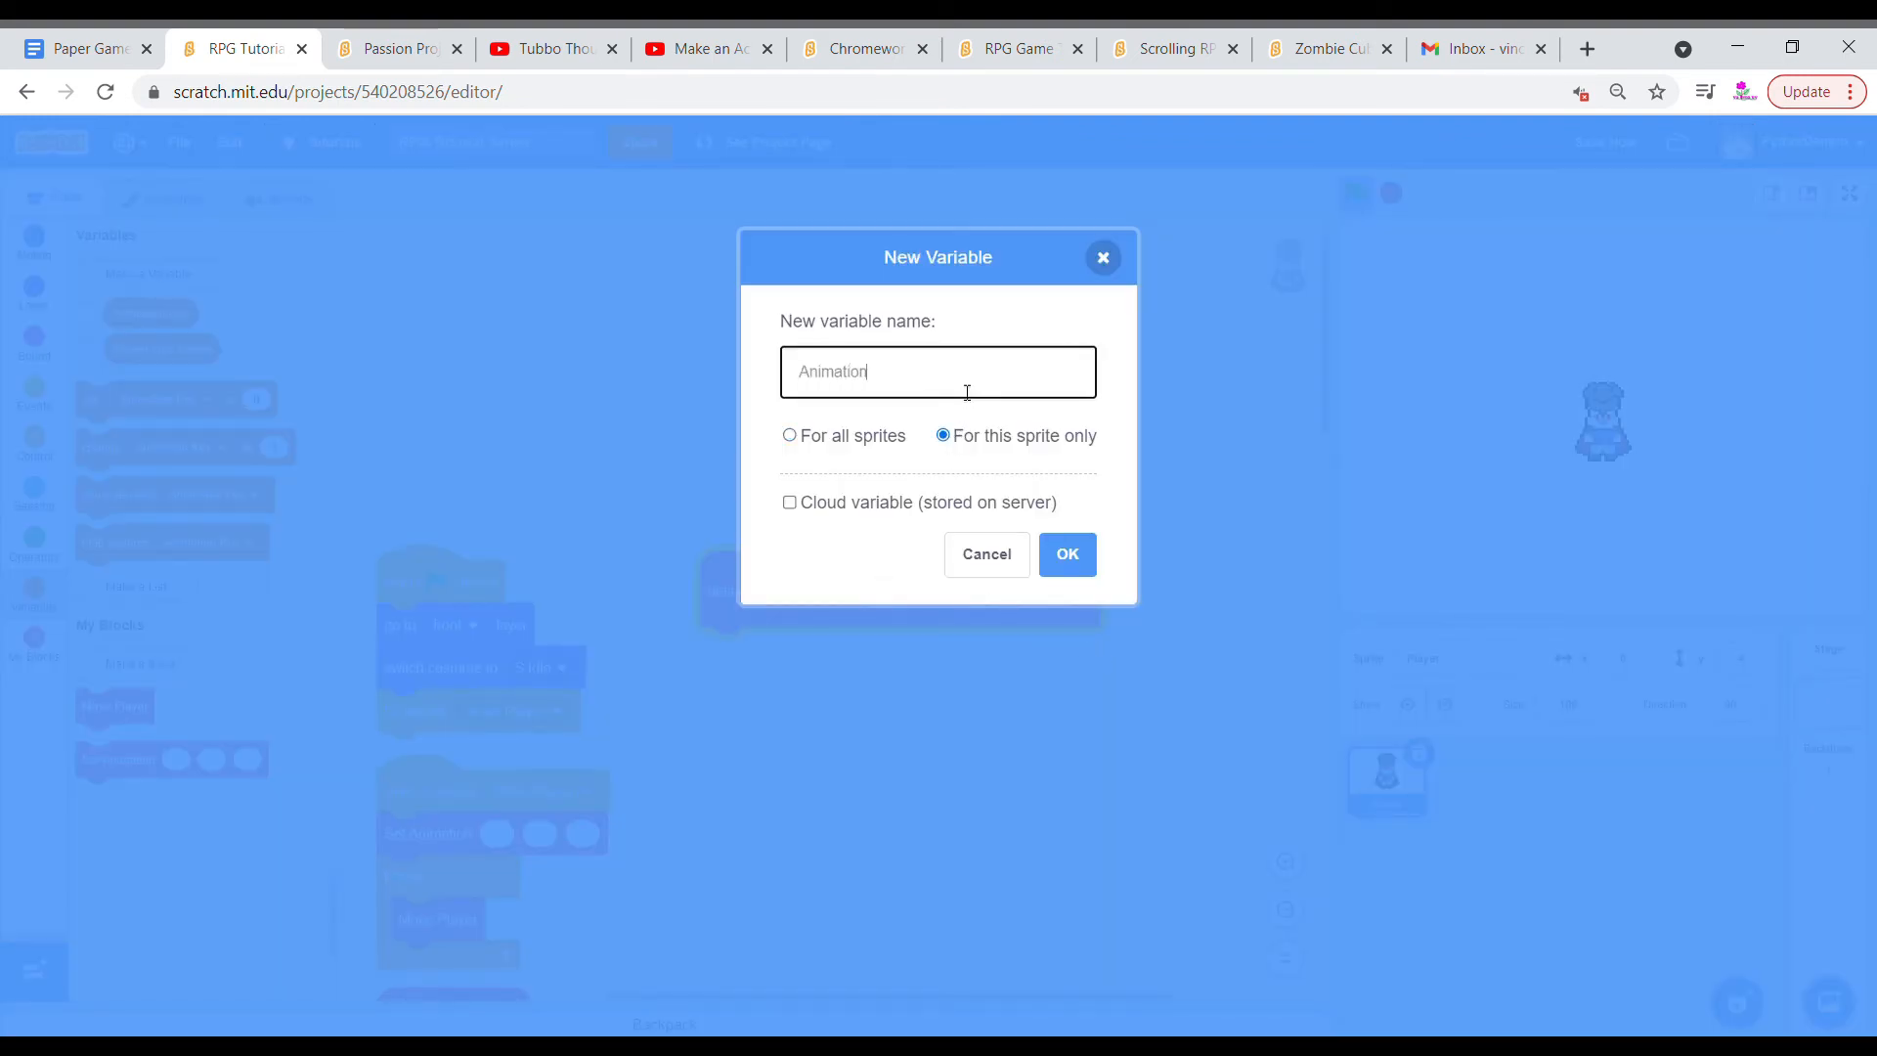
left_click(1066, 553)
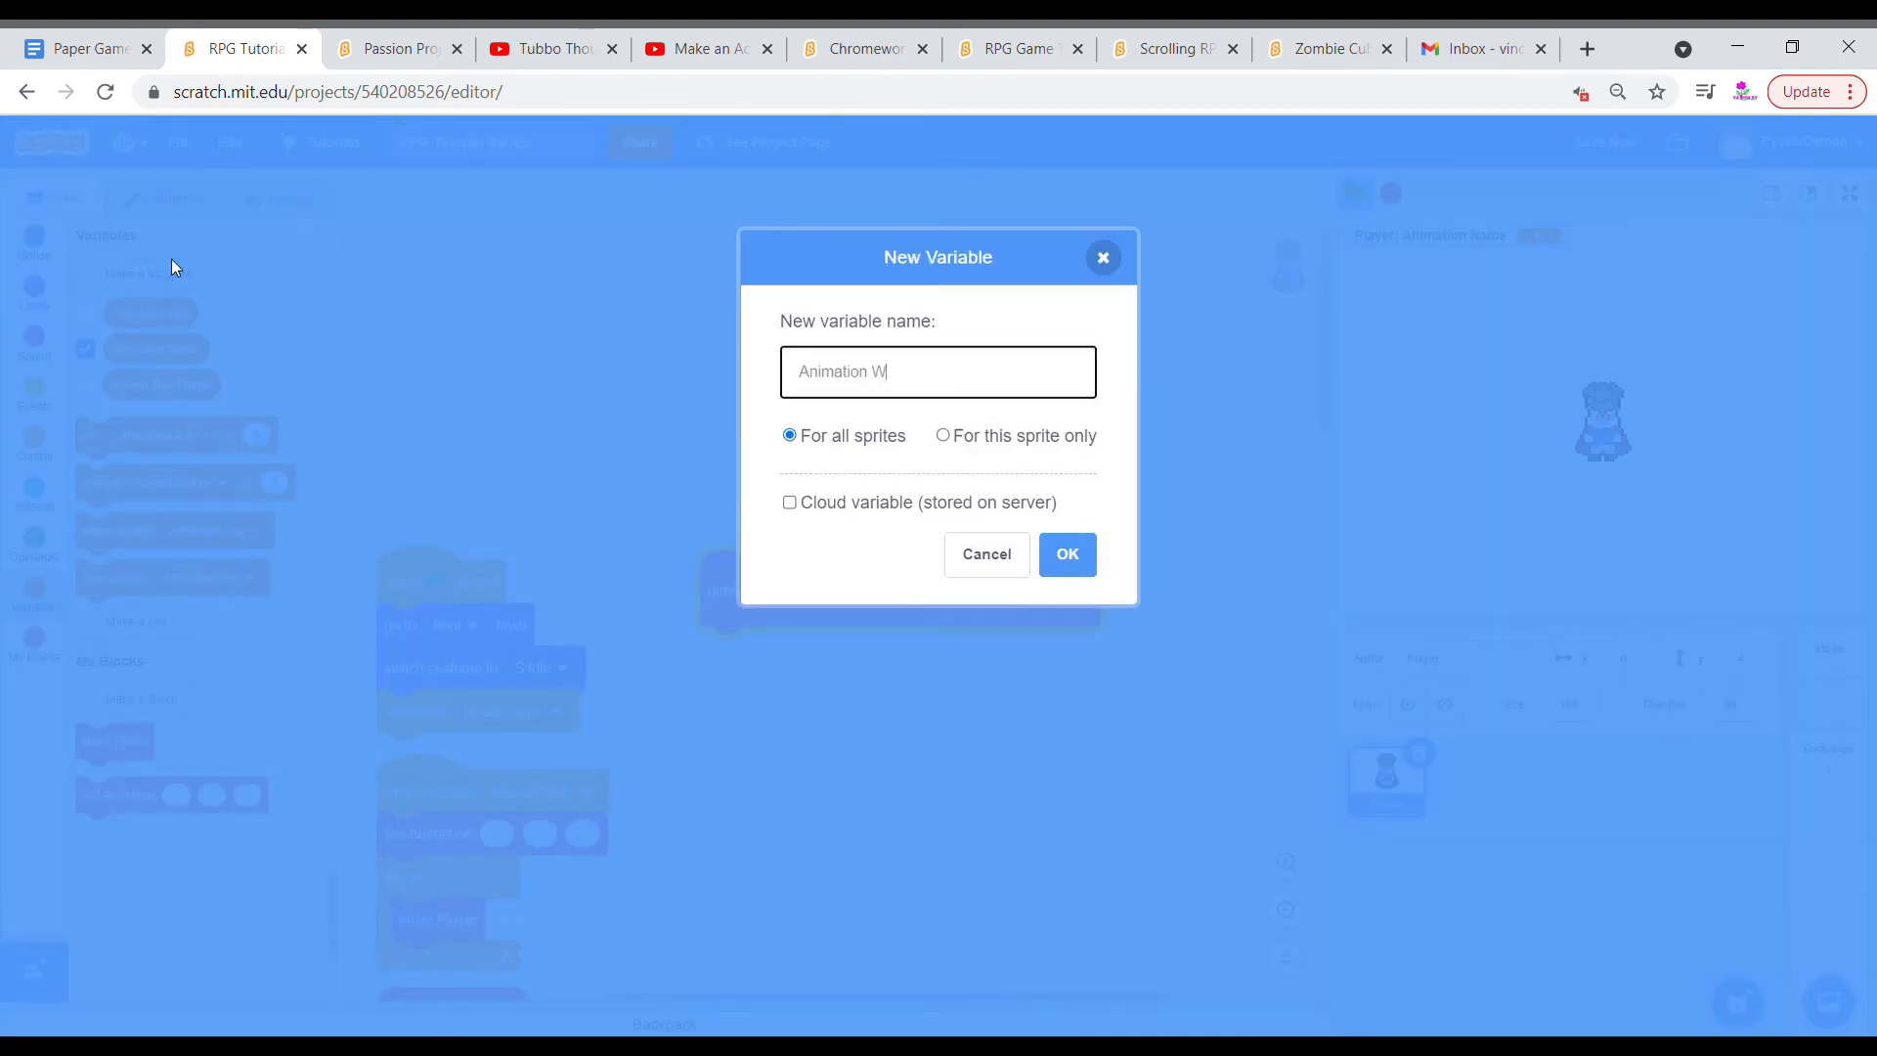
Create the Animation Wait Time, Ended and Looping variables.
type("a")
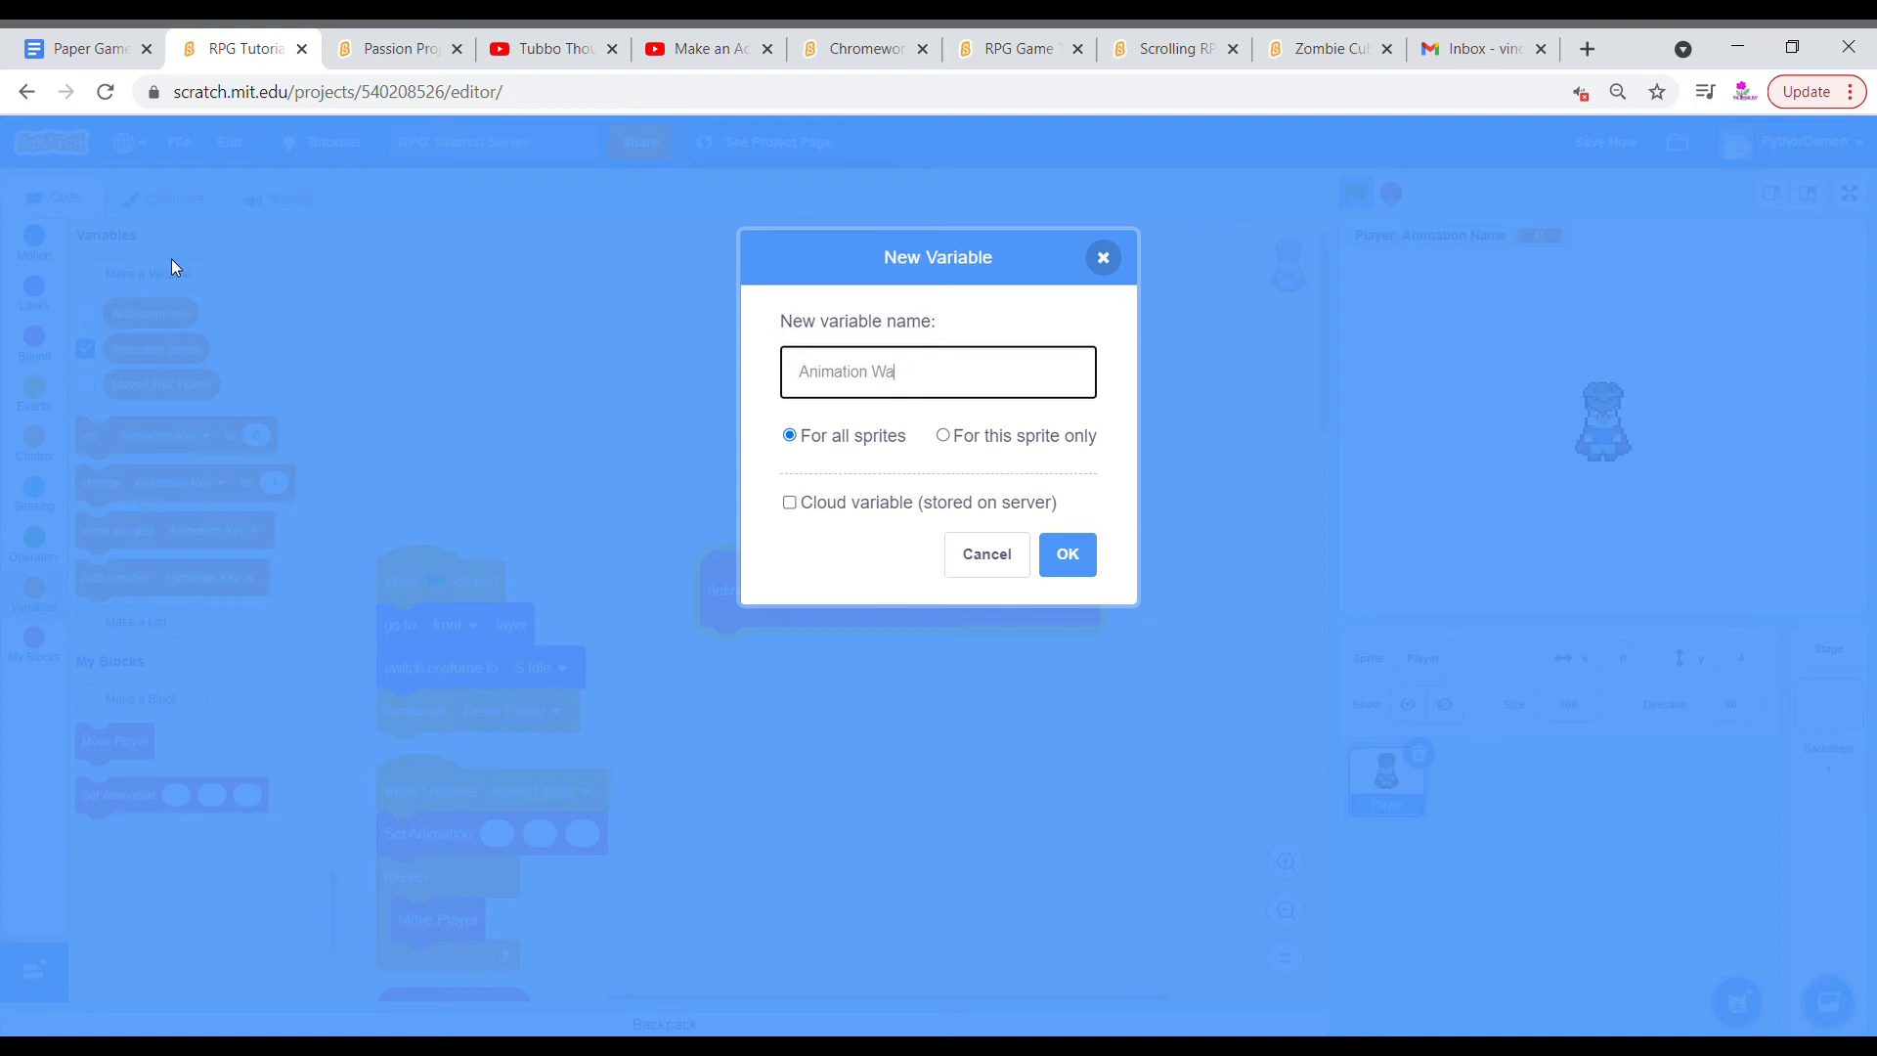
type("it Time")
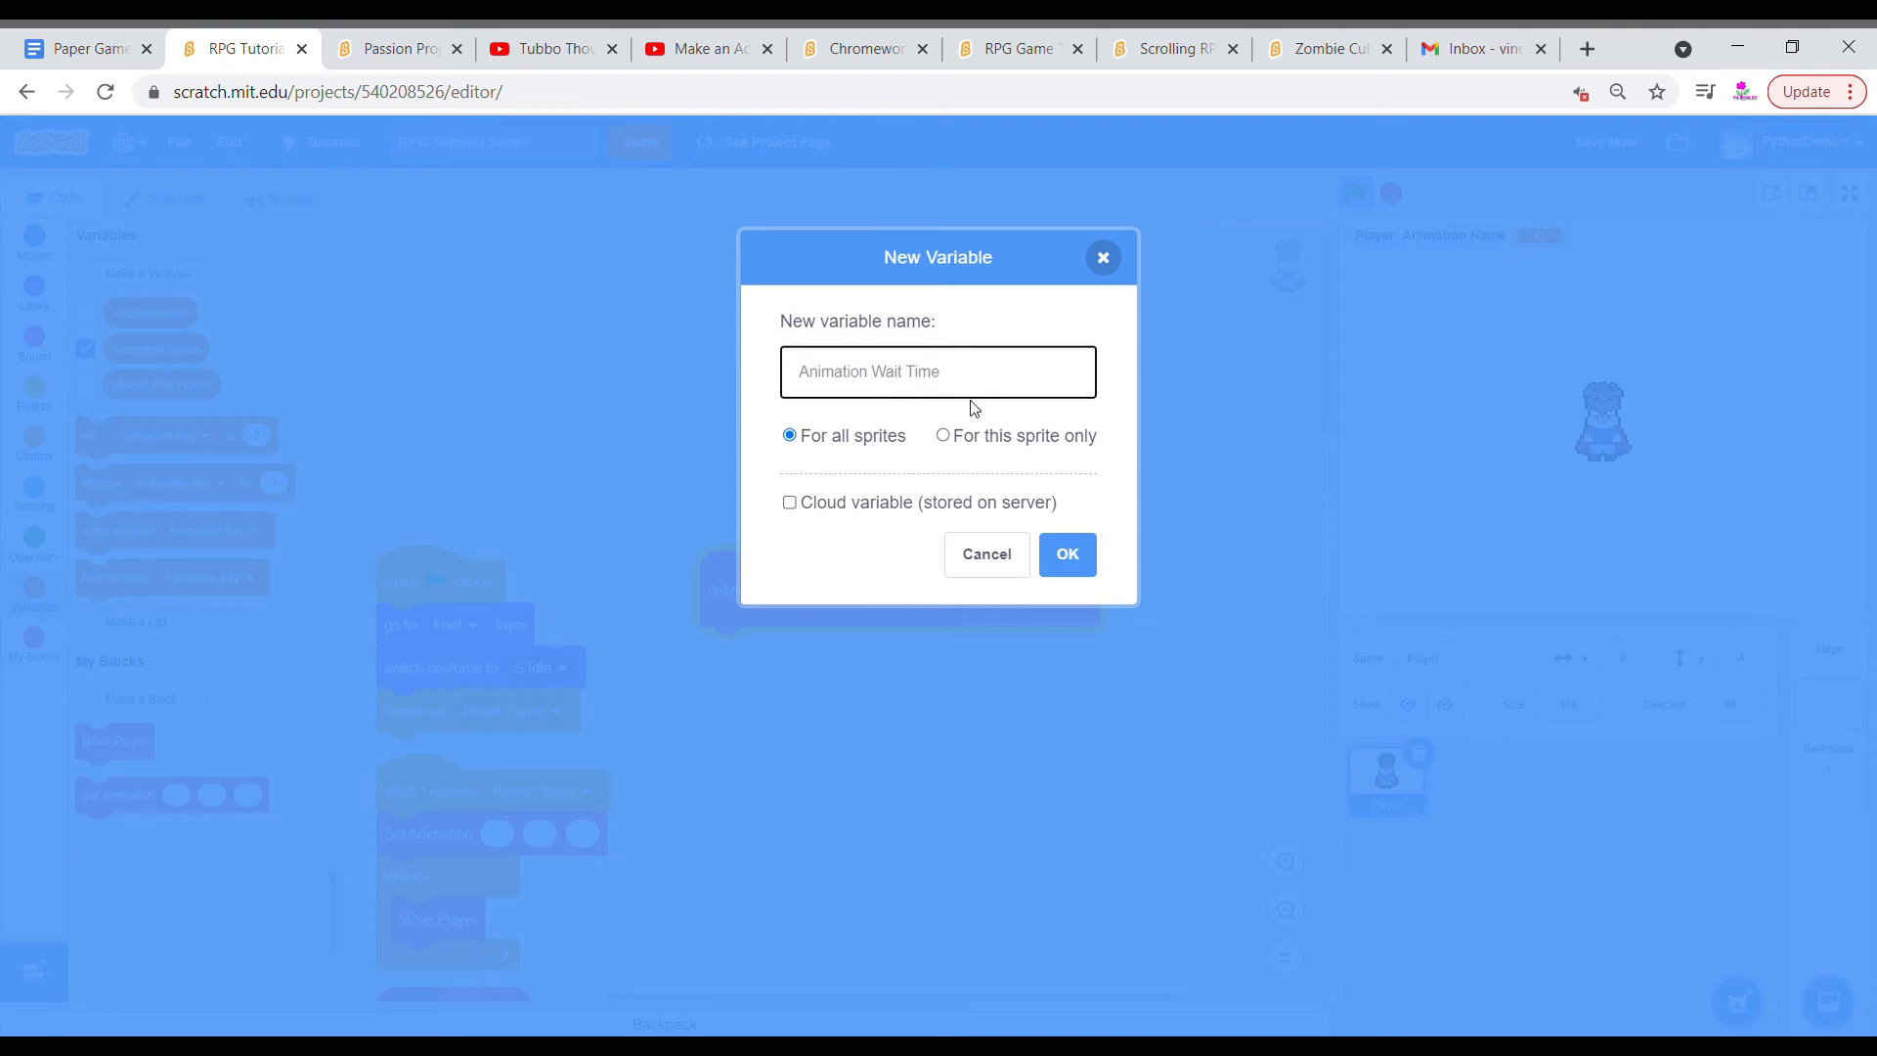
left_click(1064, 555)
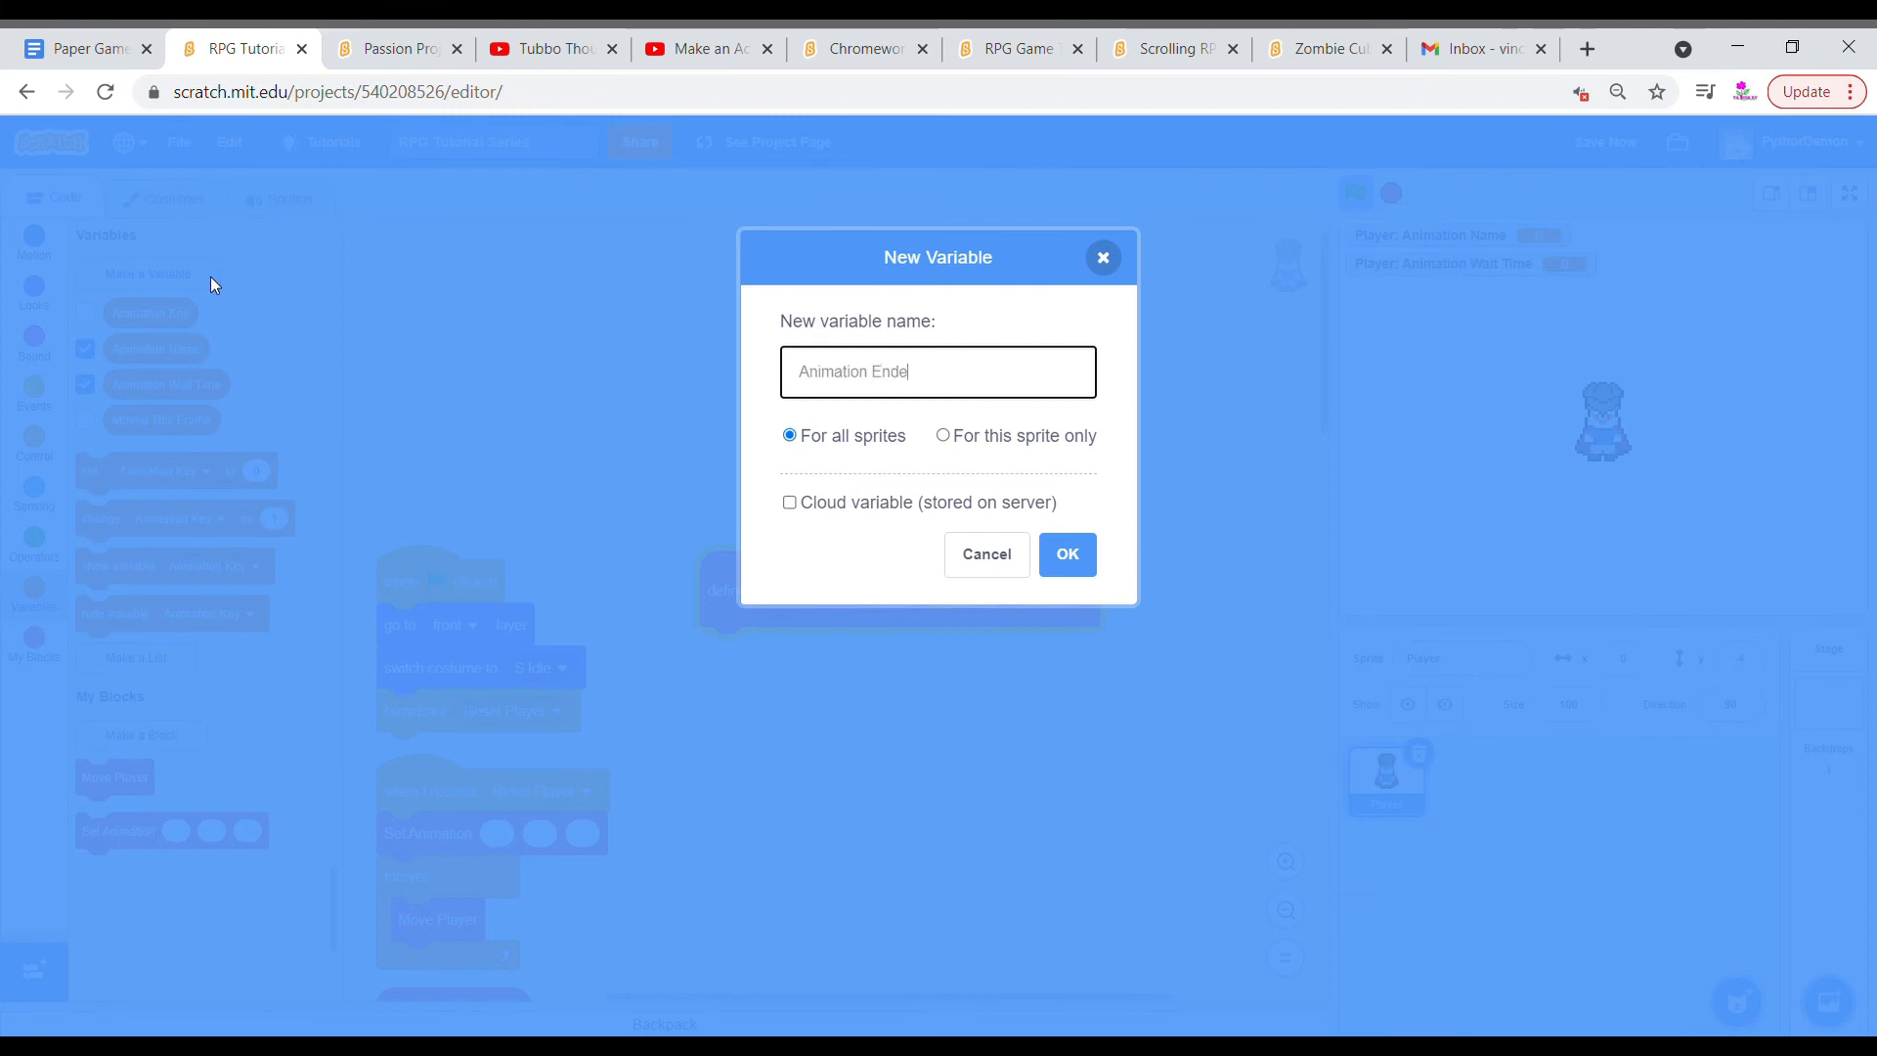
left_click(1065, 555)
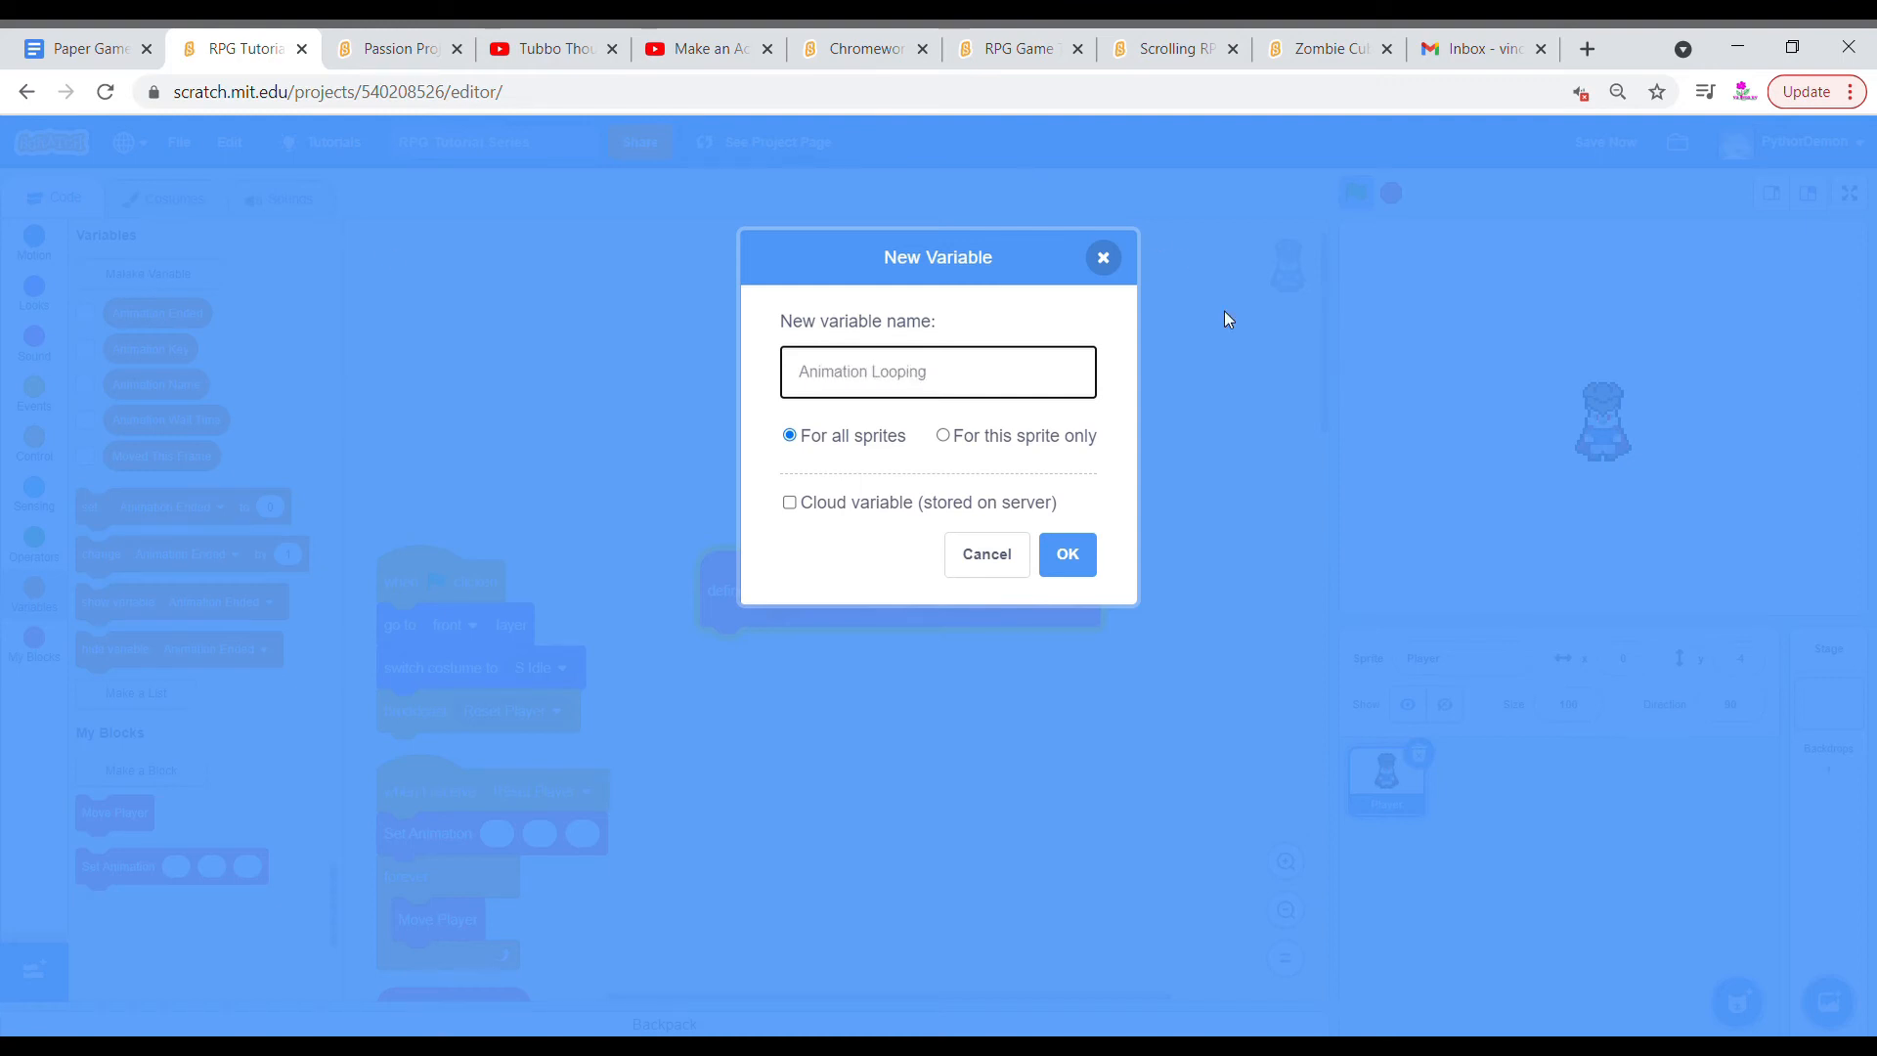
left_click(1067, 555)
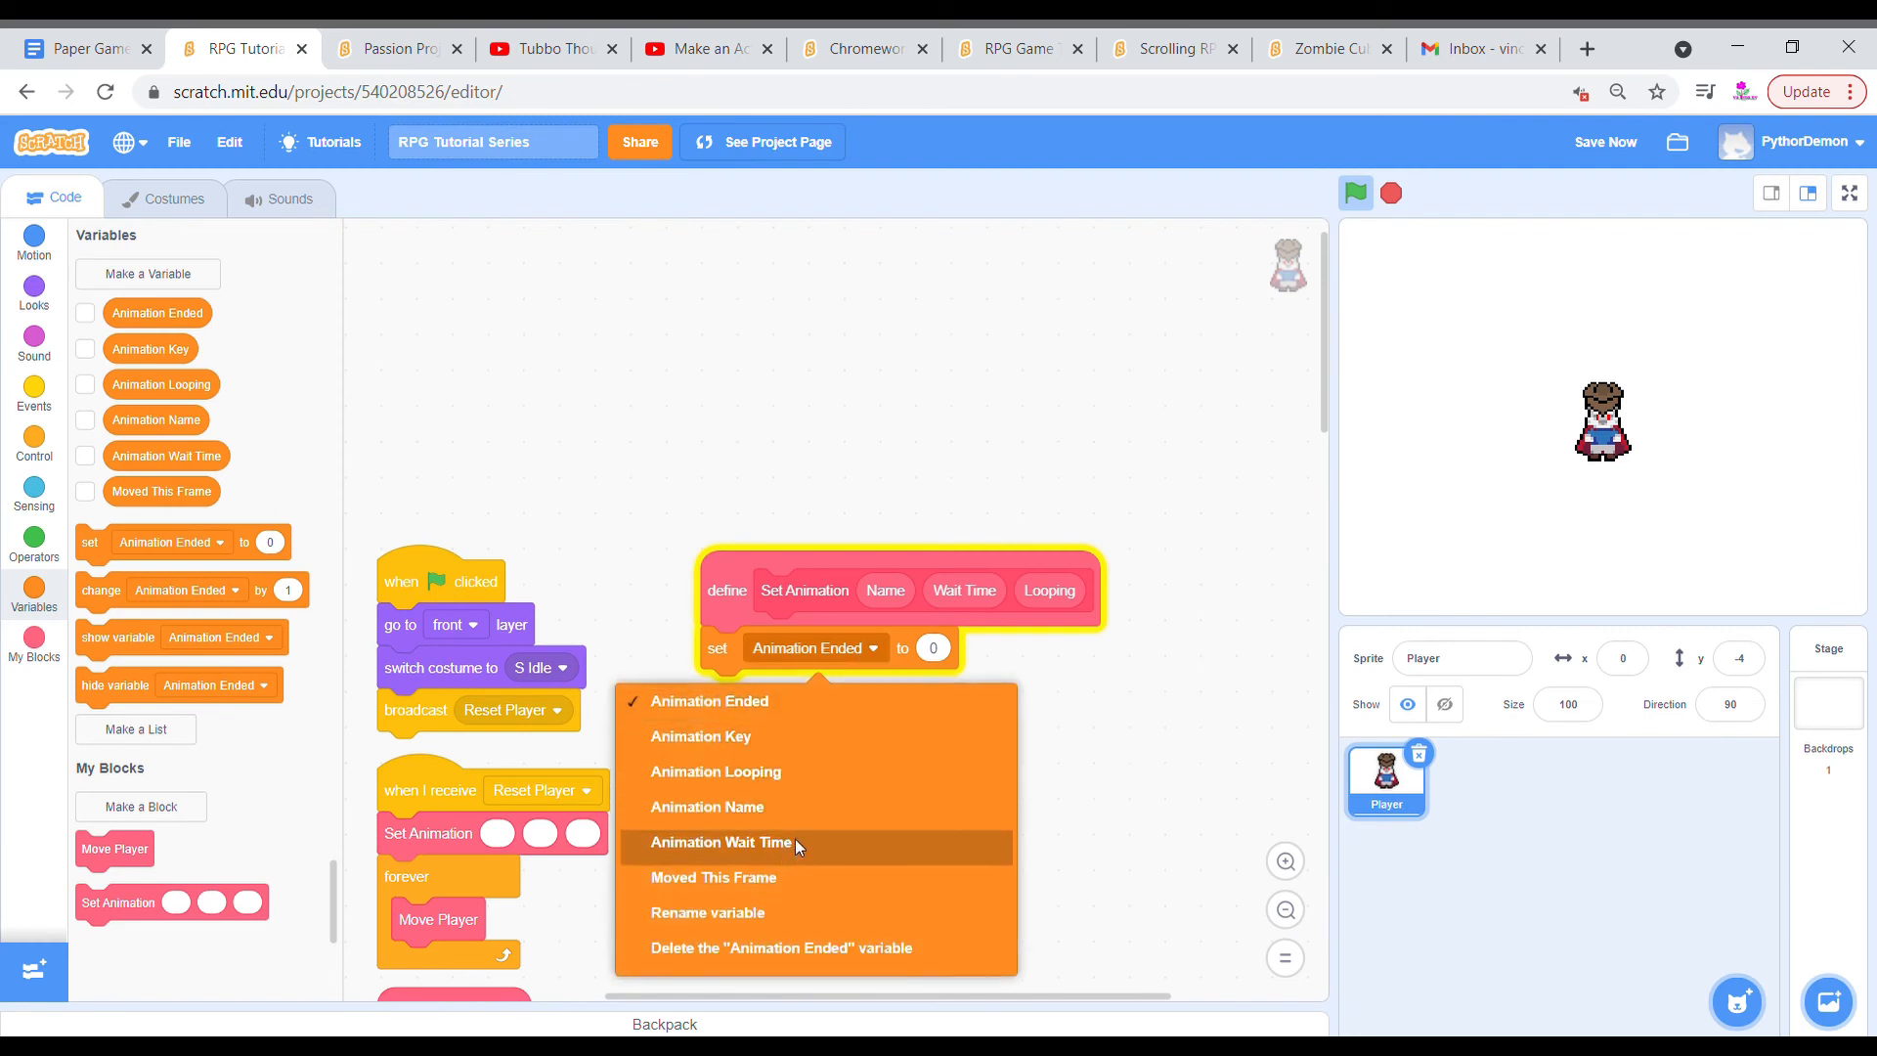
Store Wait Time, then on a new Name reset variables and switch costume to Animation Name.
left_click(720, 842)
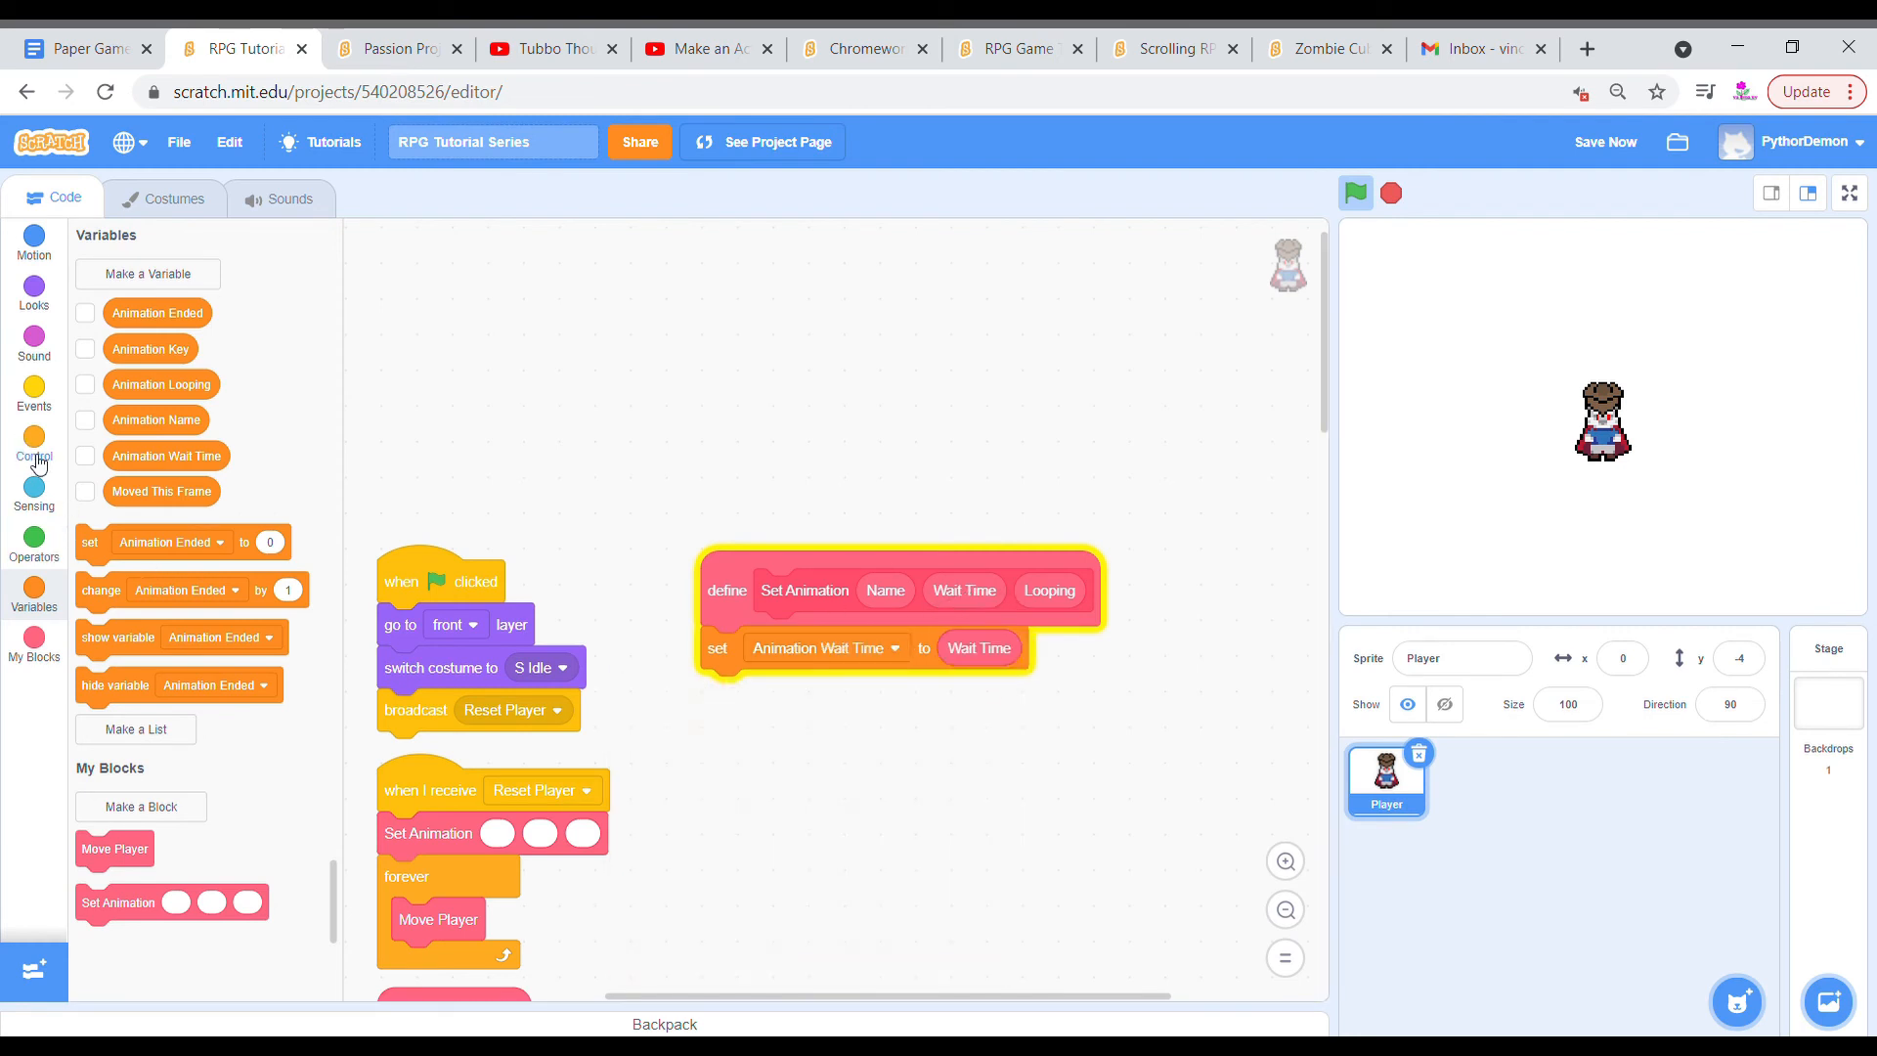
left_click(33, 444)
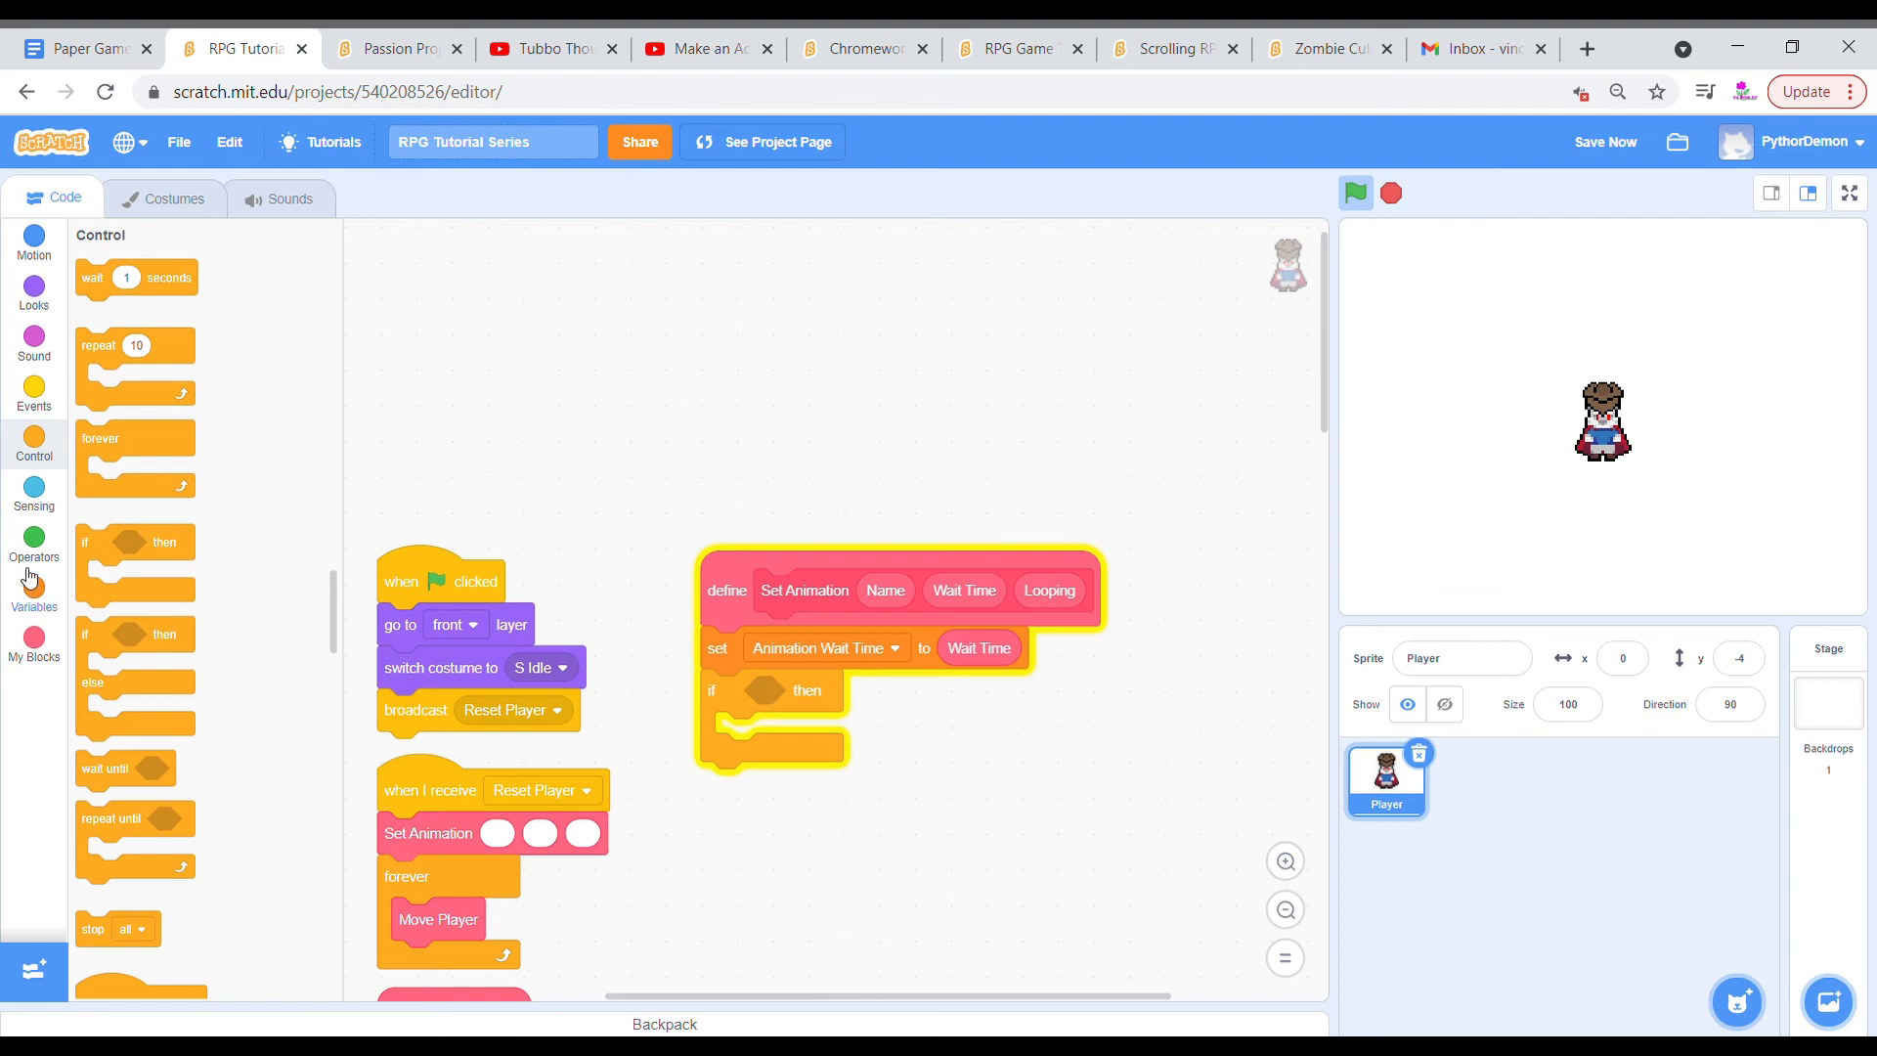
left_click(33, 537)
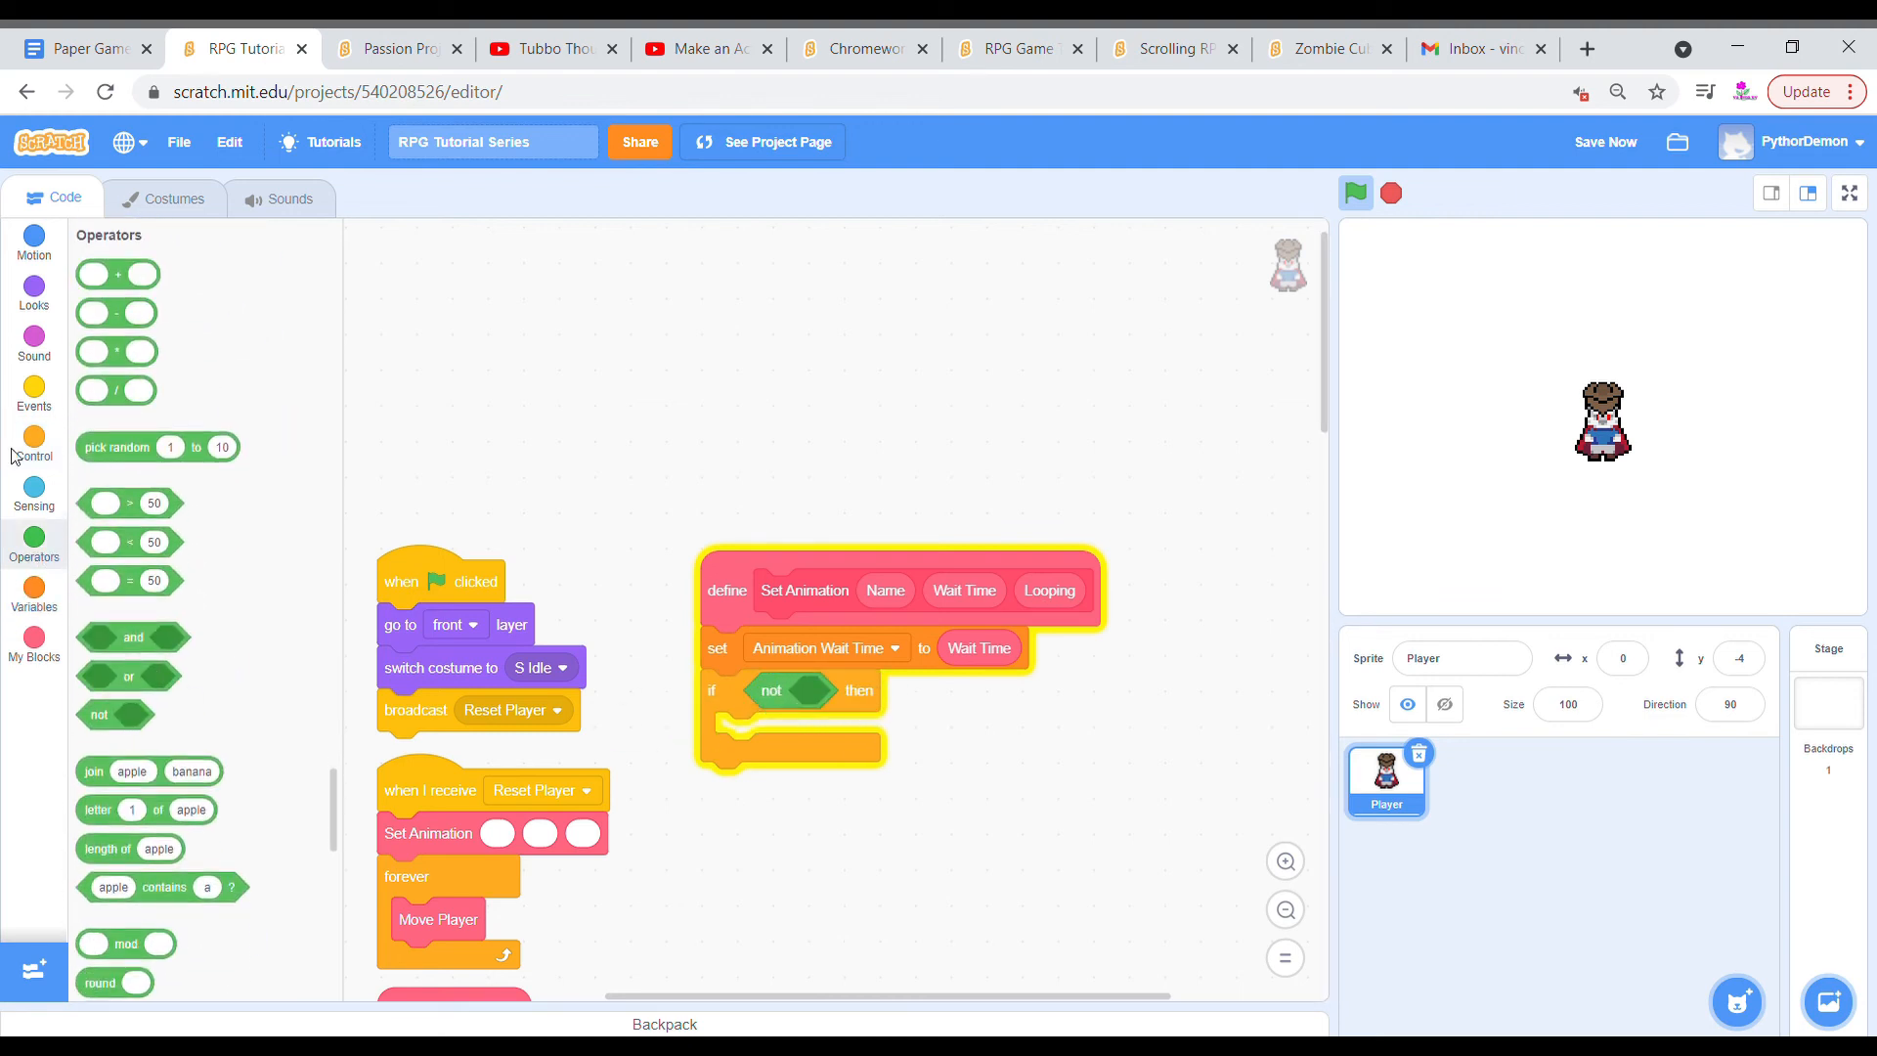
left_click(33, 587)
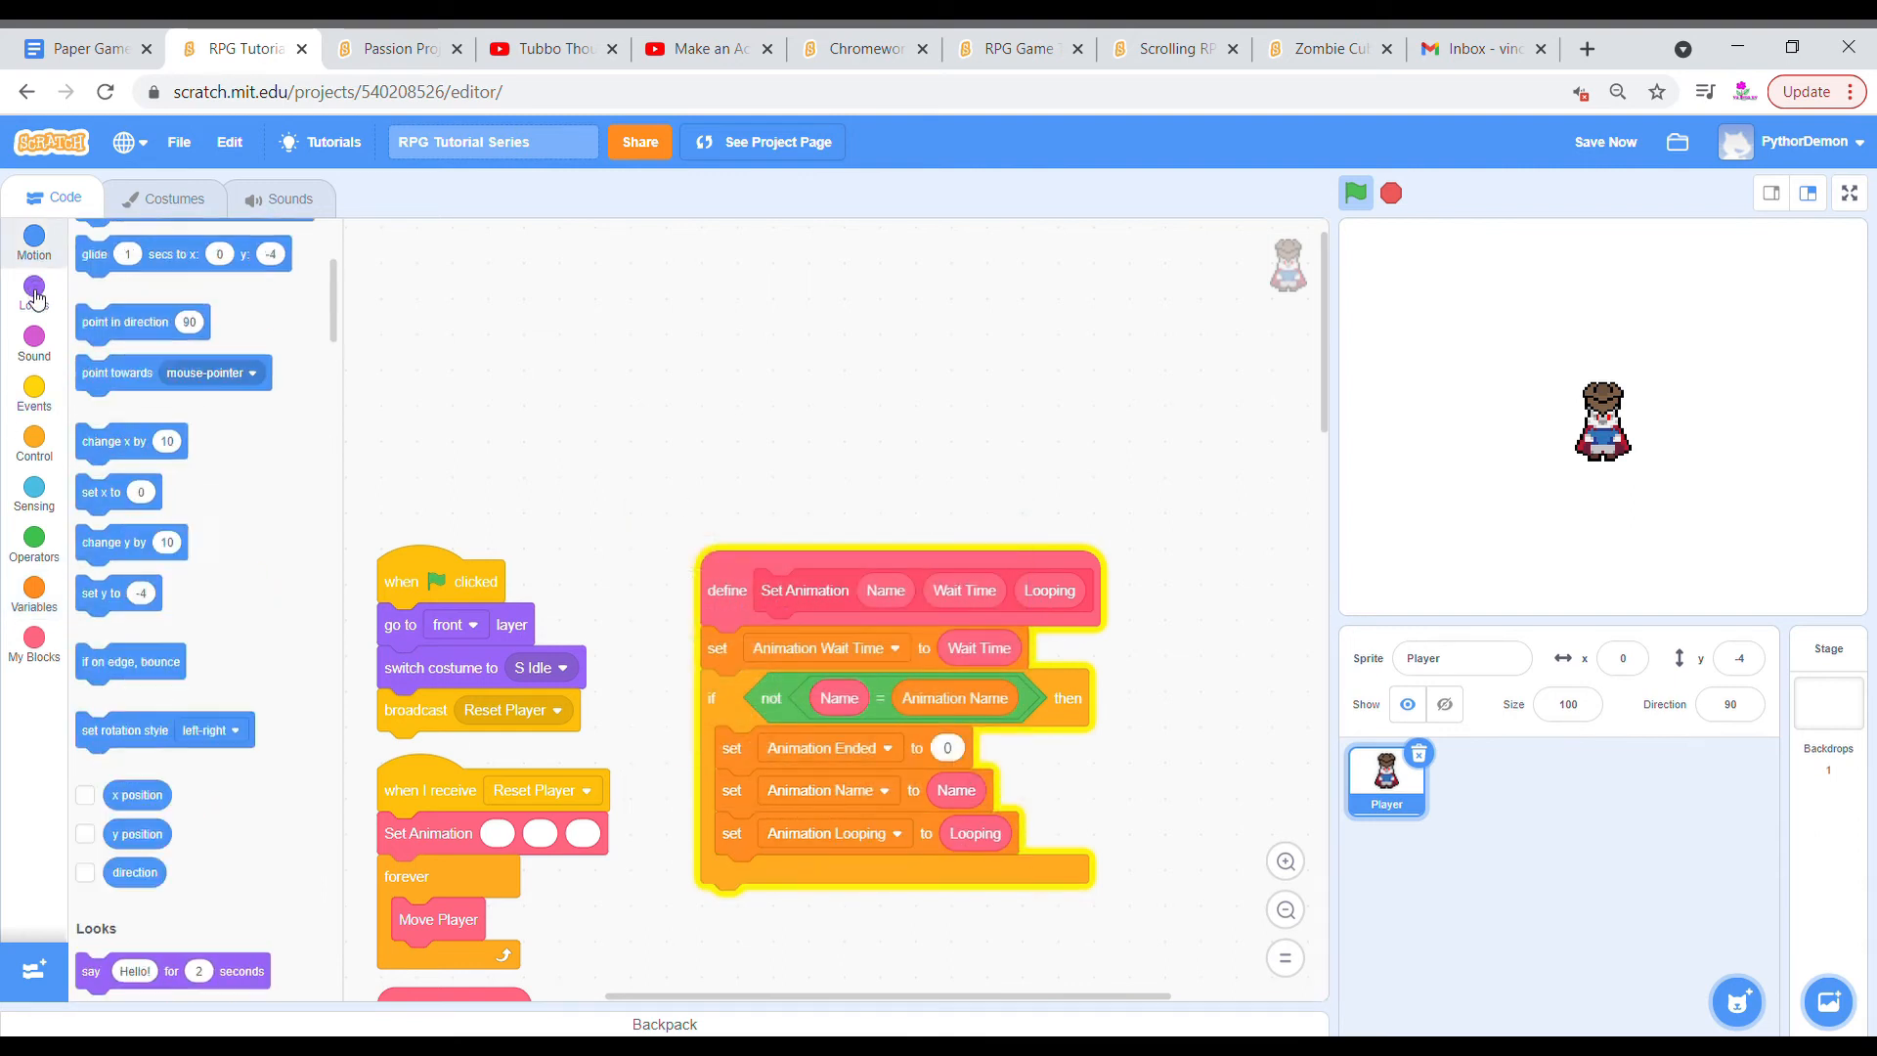
left_click(33, 293)
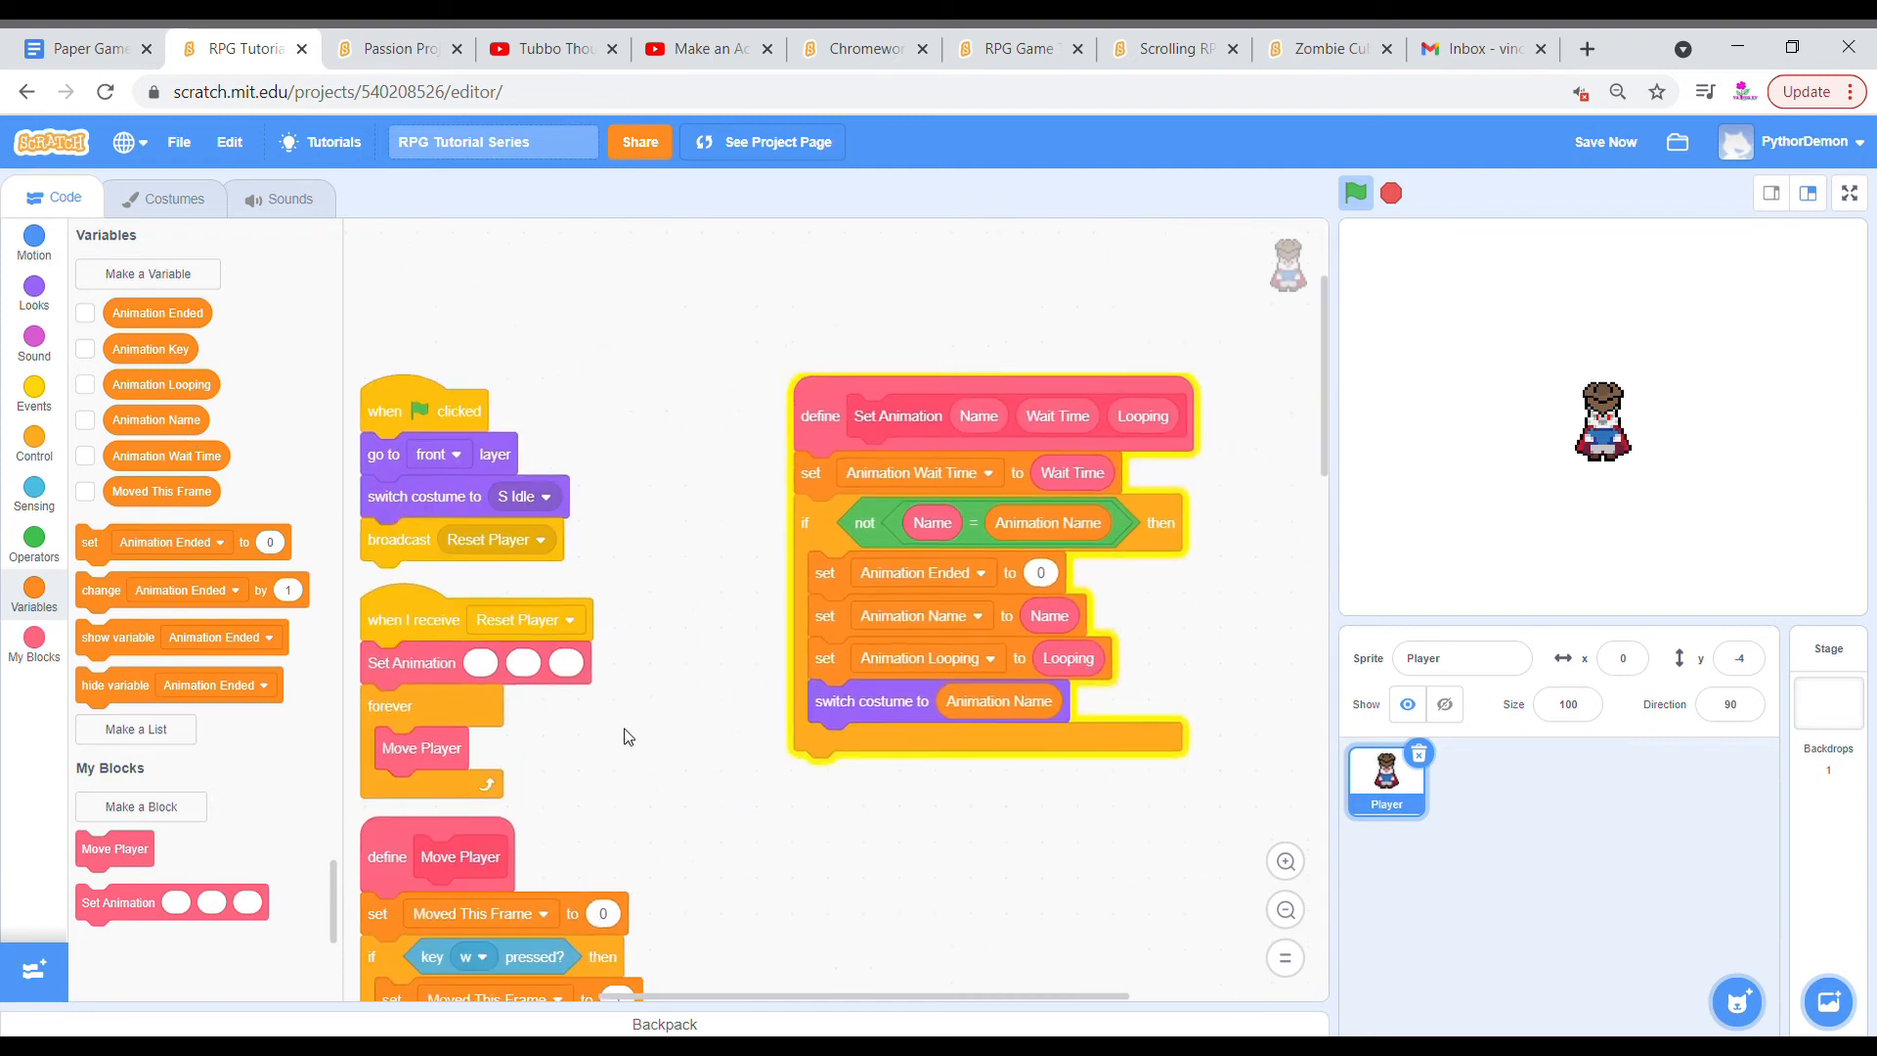
Build Reset Player: forever wait Animation Wait Time, next costume, check costume name lacks Animation Name.
left_click(33, 391)
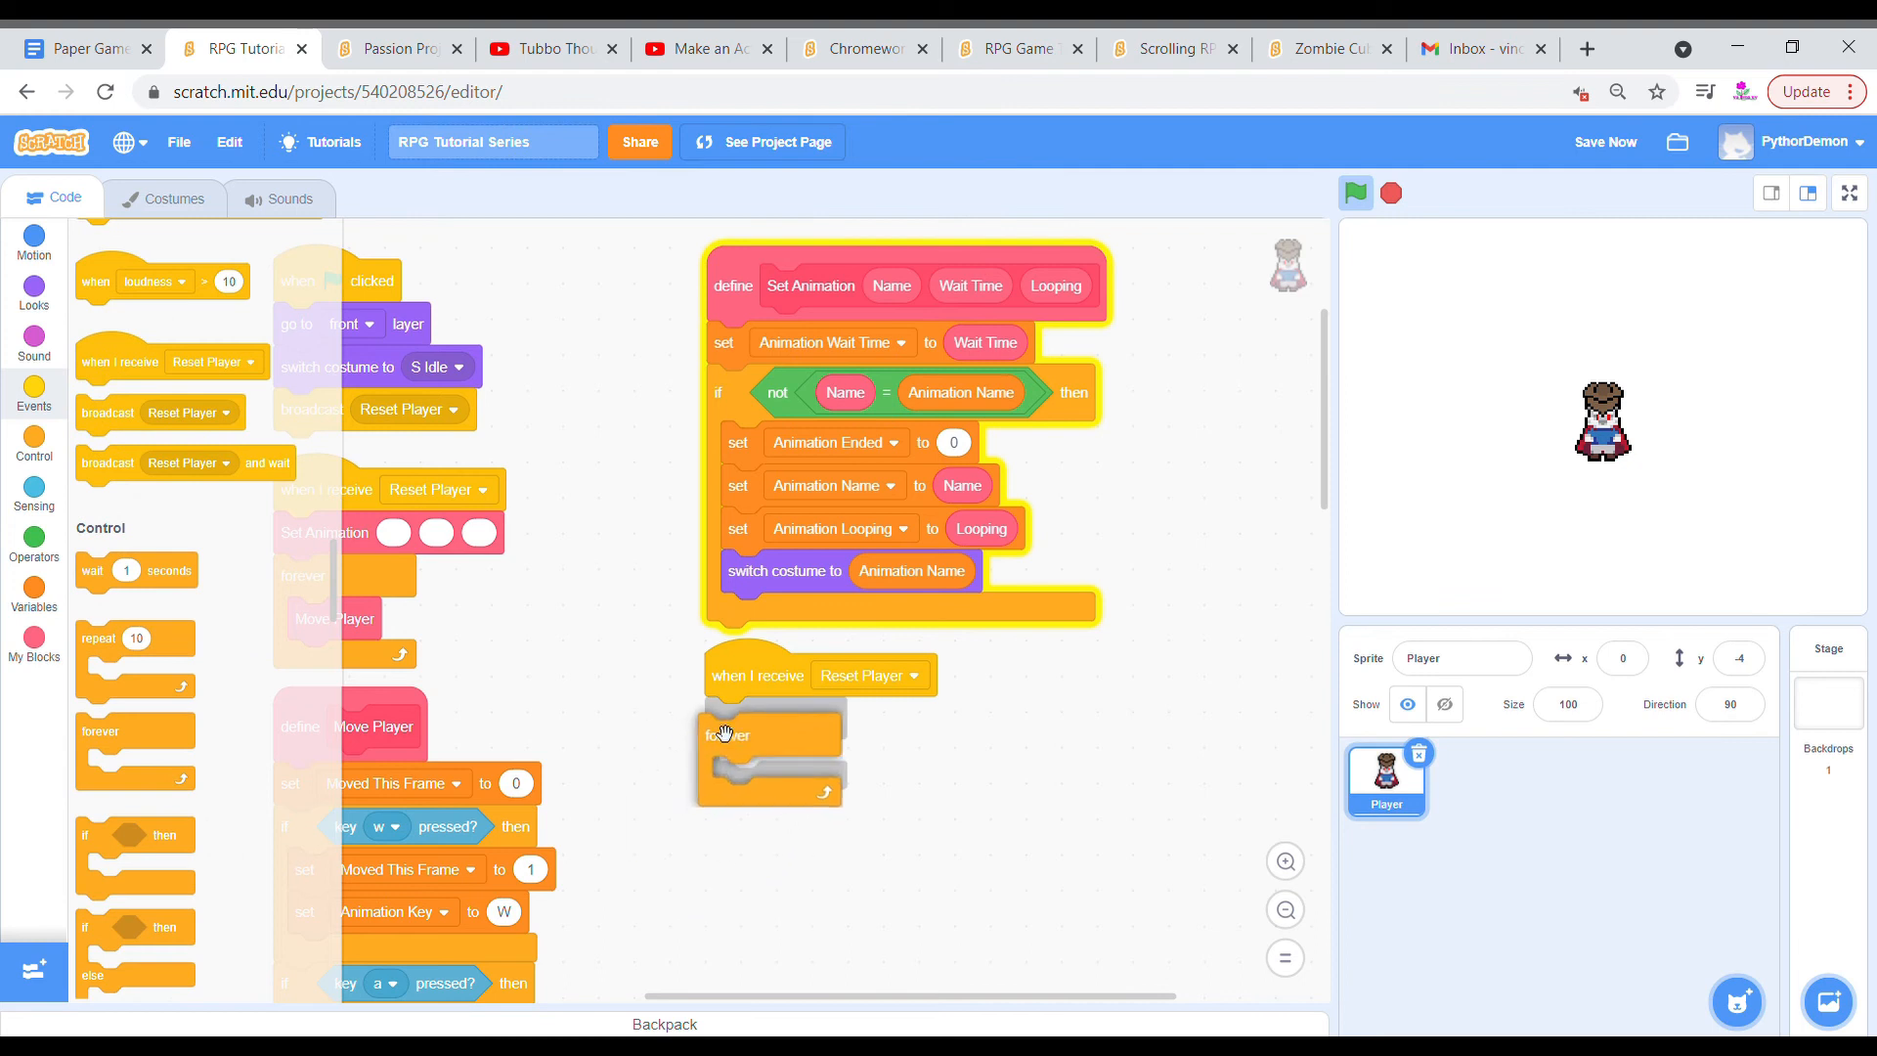
left_click(33, 592)
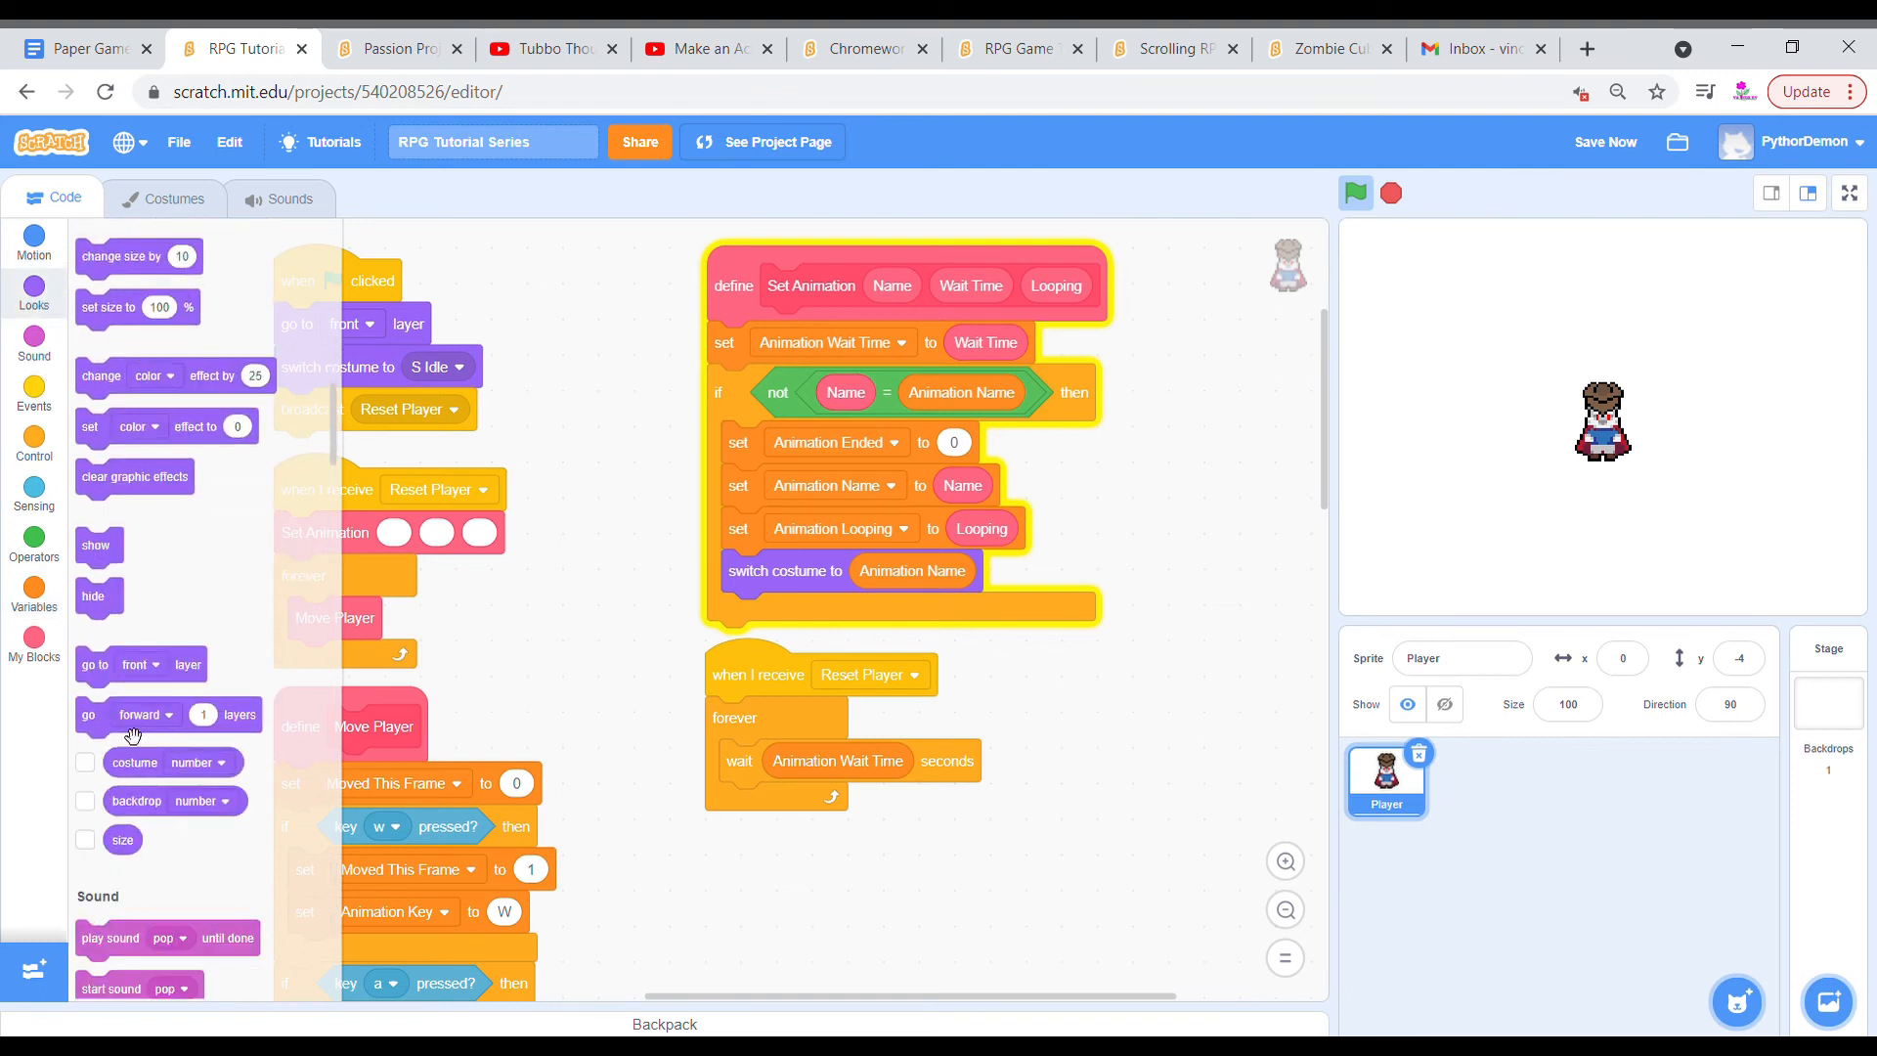
scroll("up", 3)
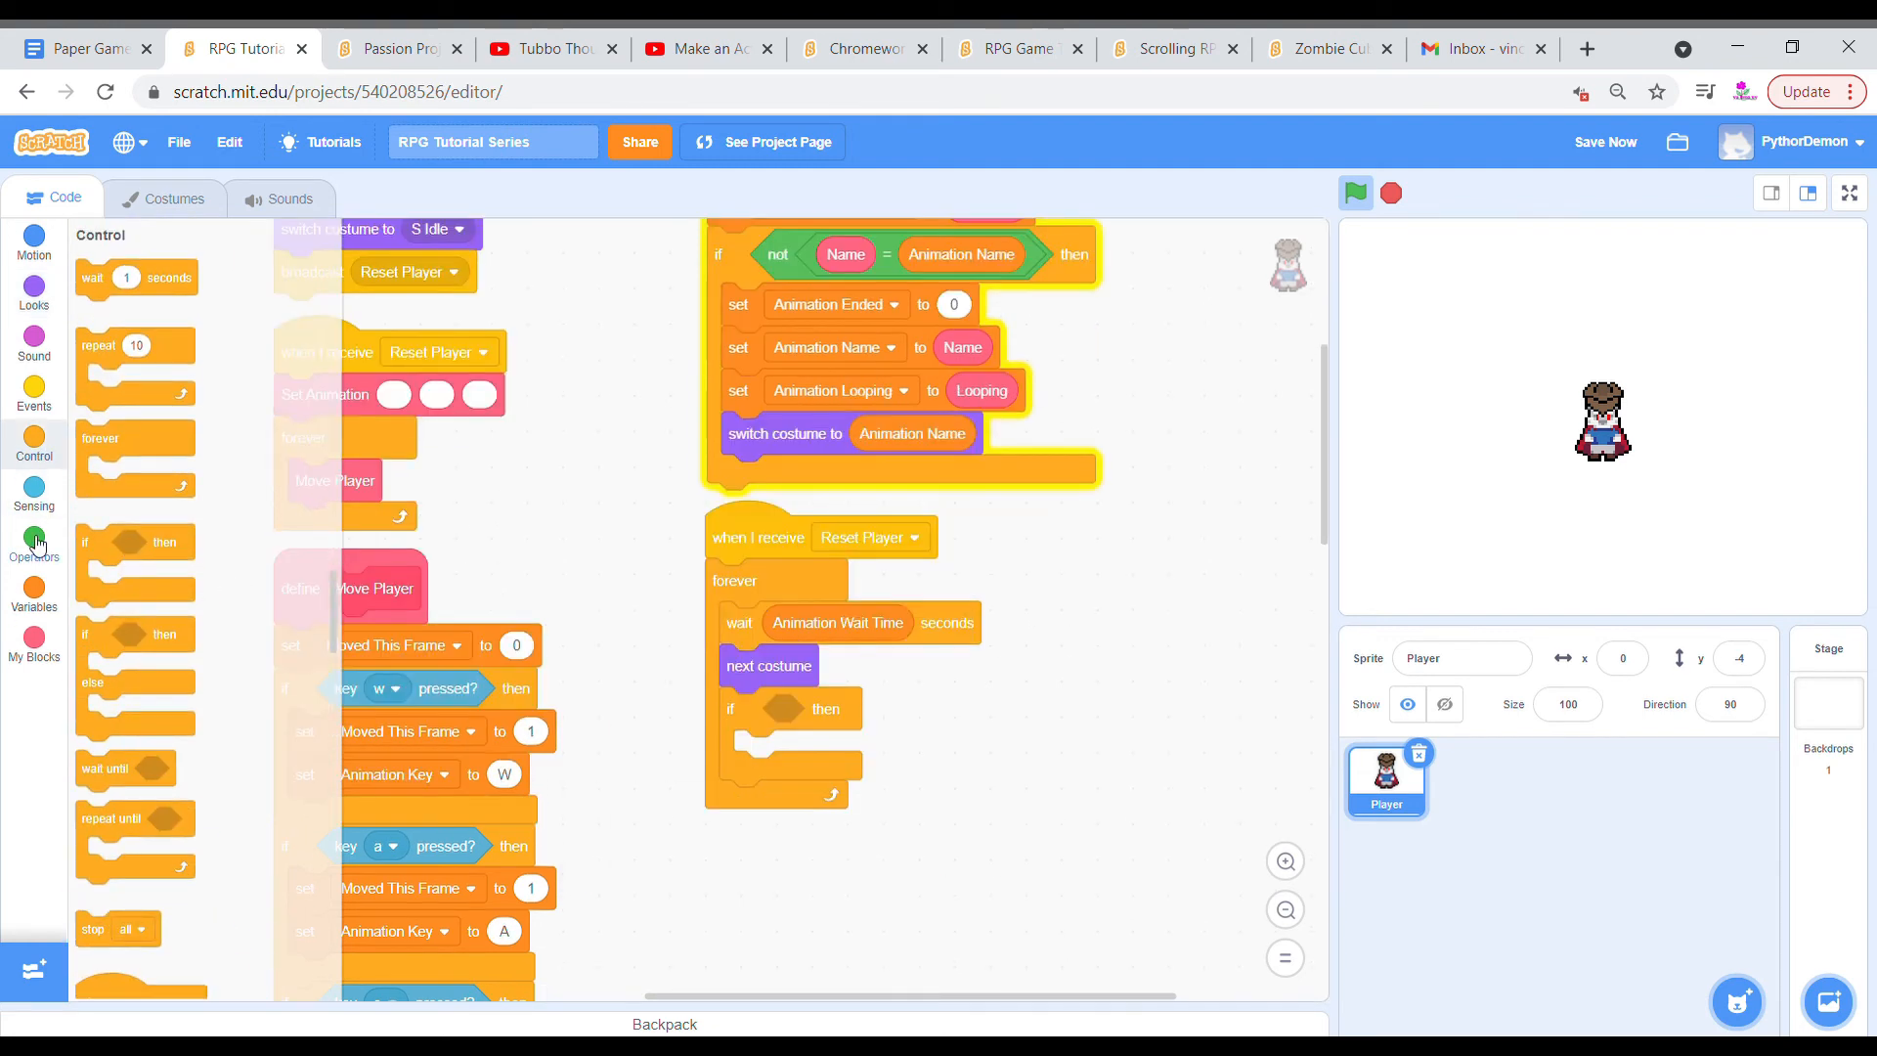
left_click(33, 549)
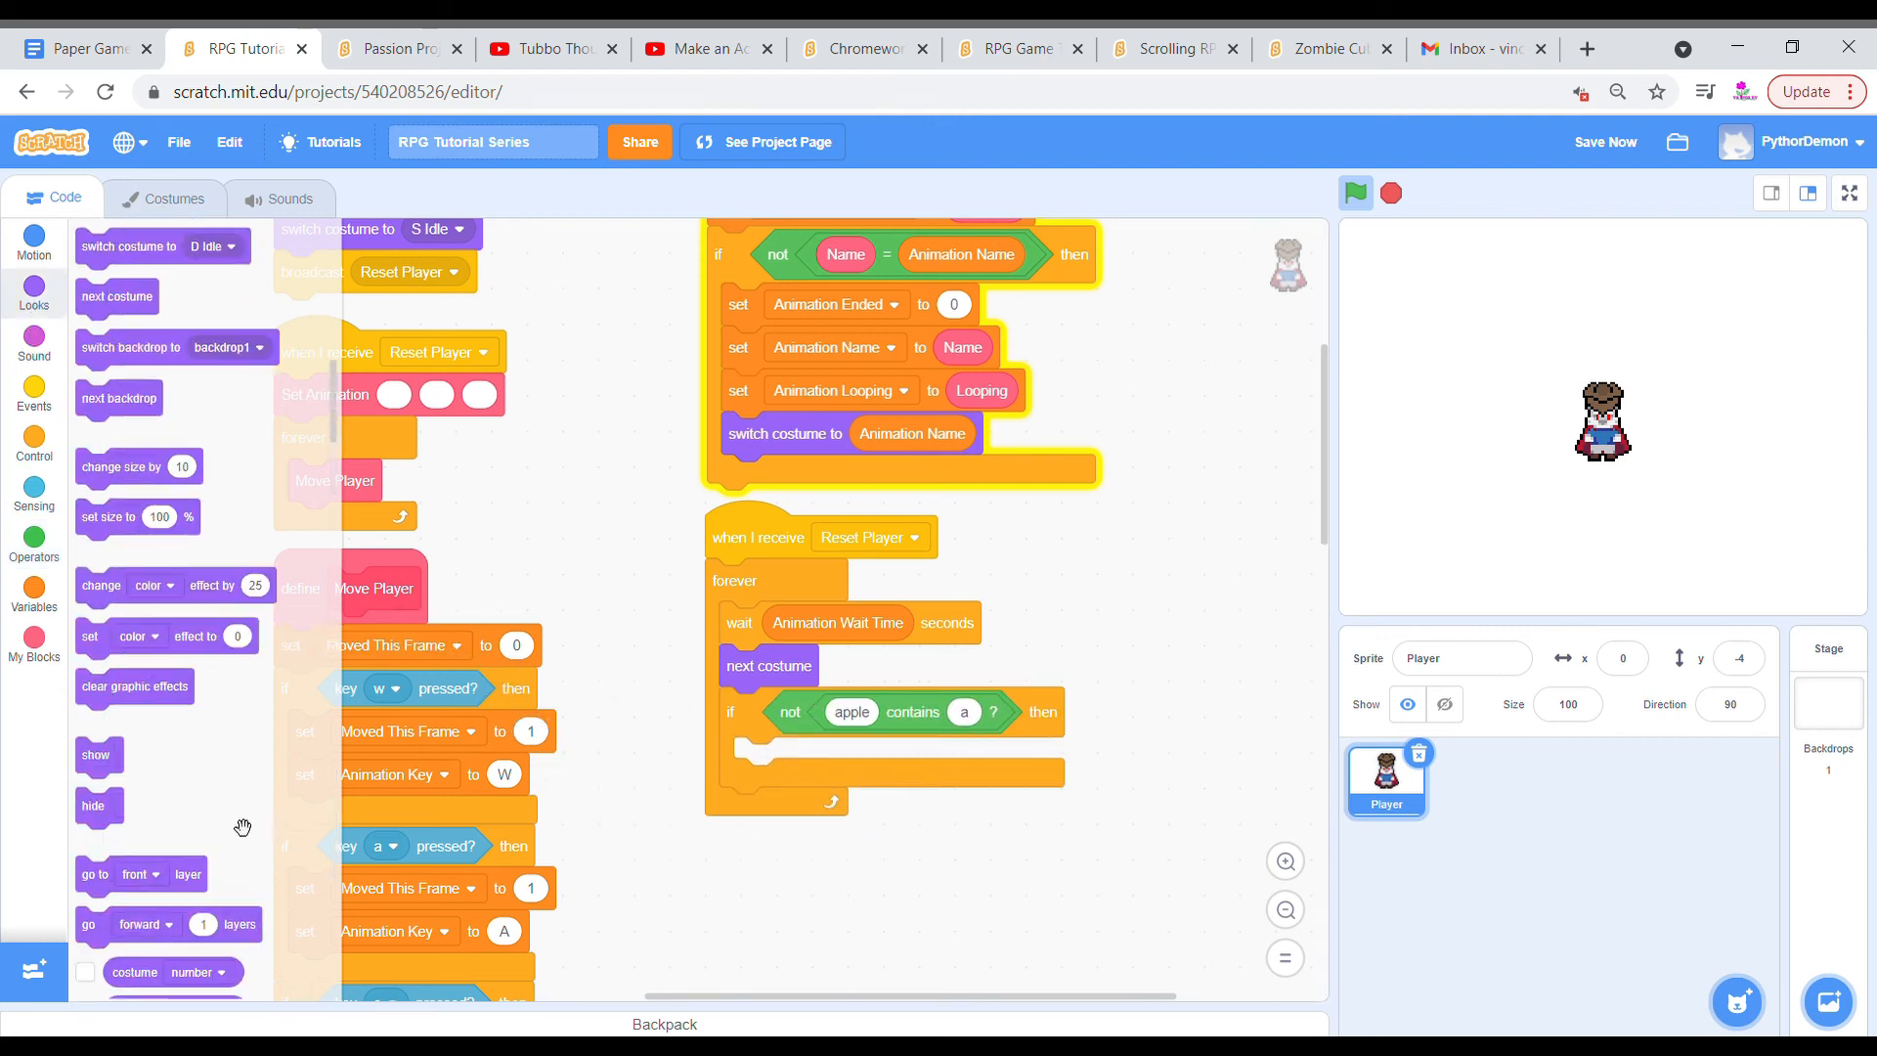
scroll("down", 3)
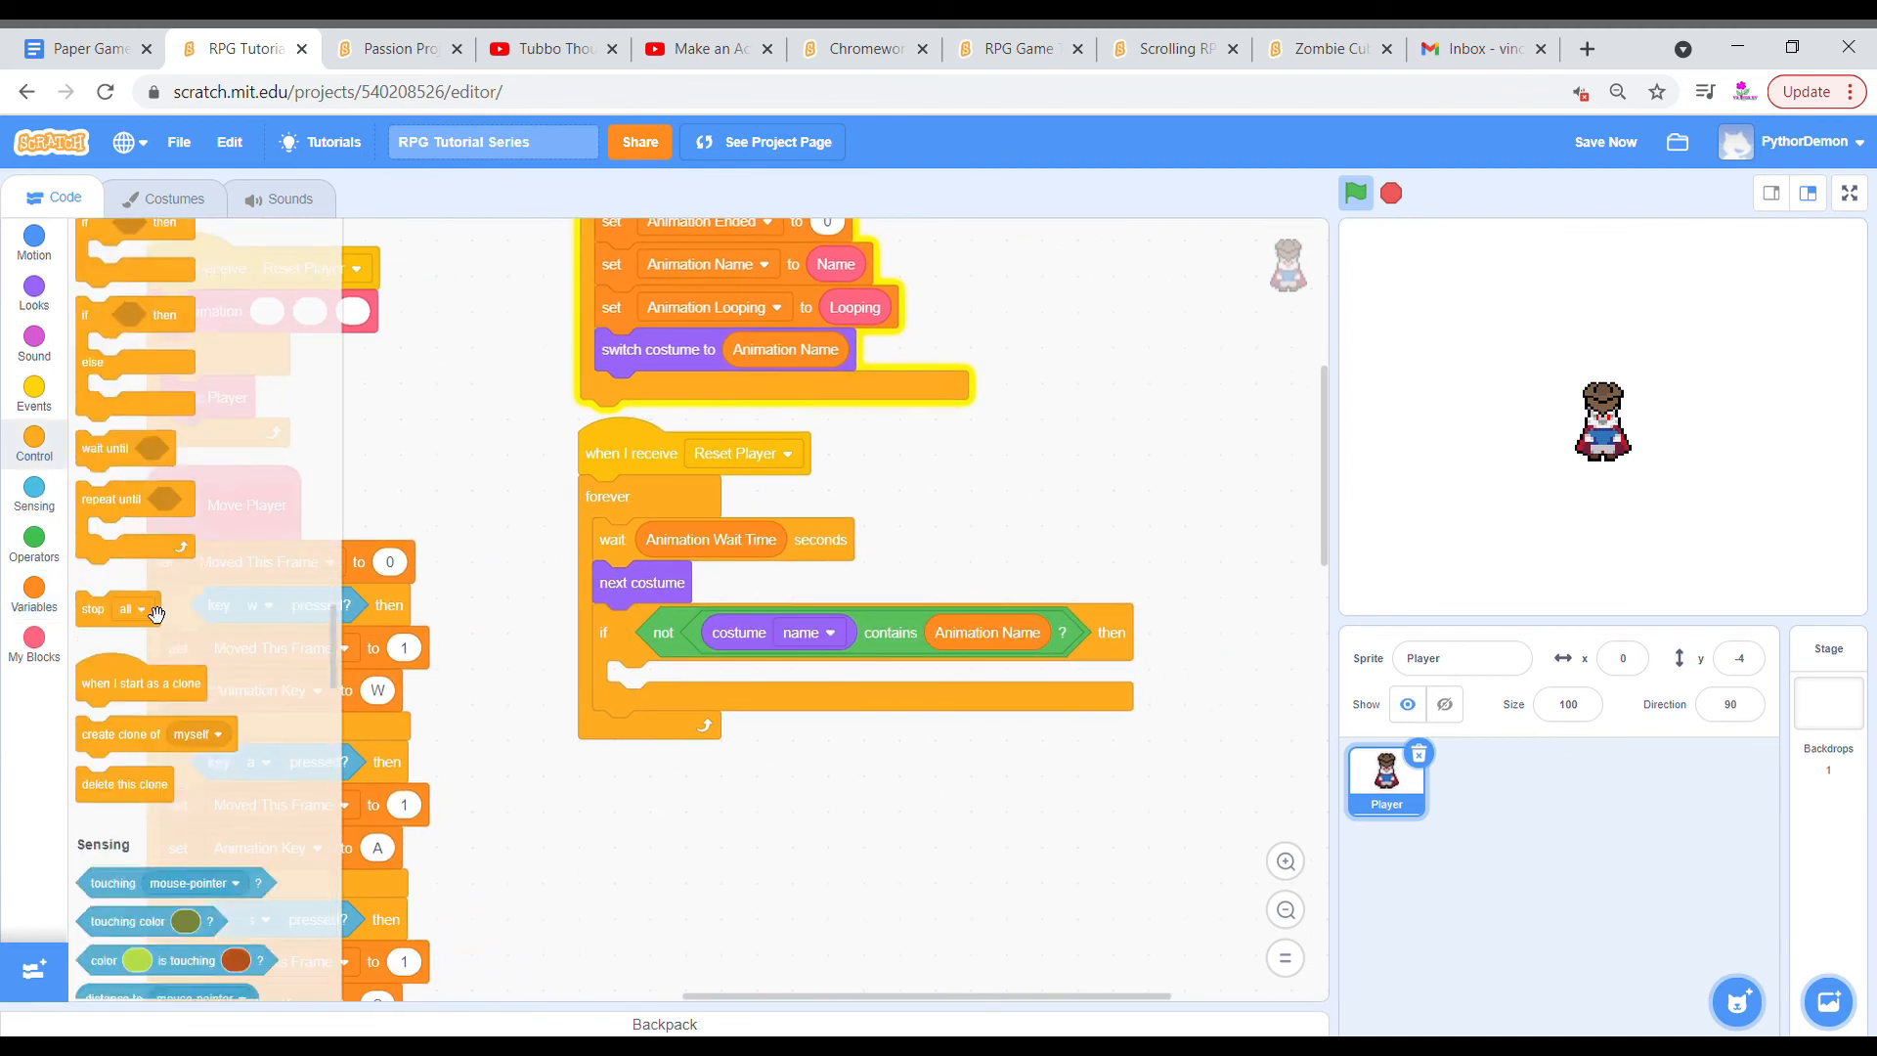
Add an if-else on Animation Looping = 1 that switches costume to Animation Name.
left_click(34, 586)
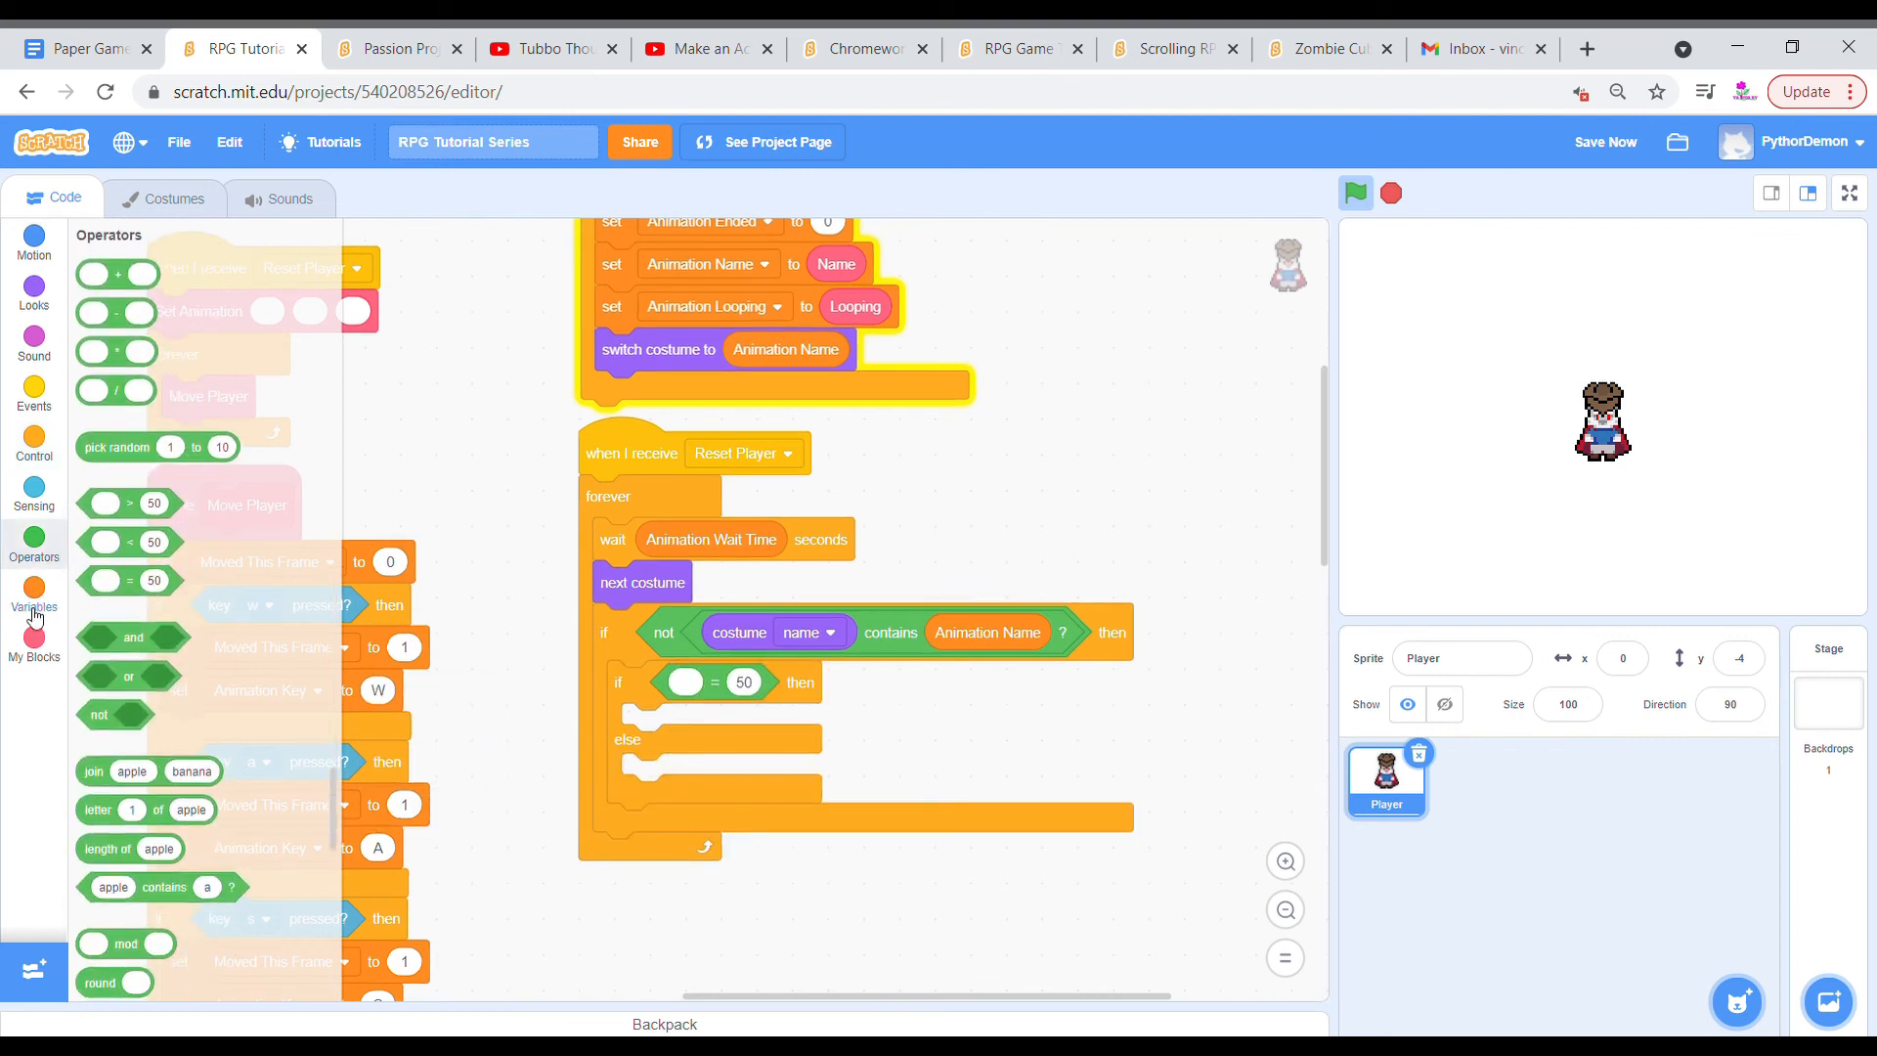
left_click(33, 592)
type("1")
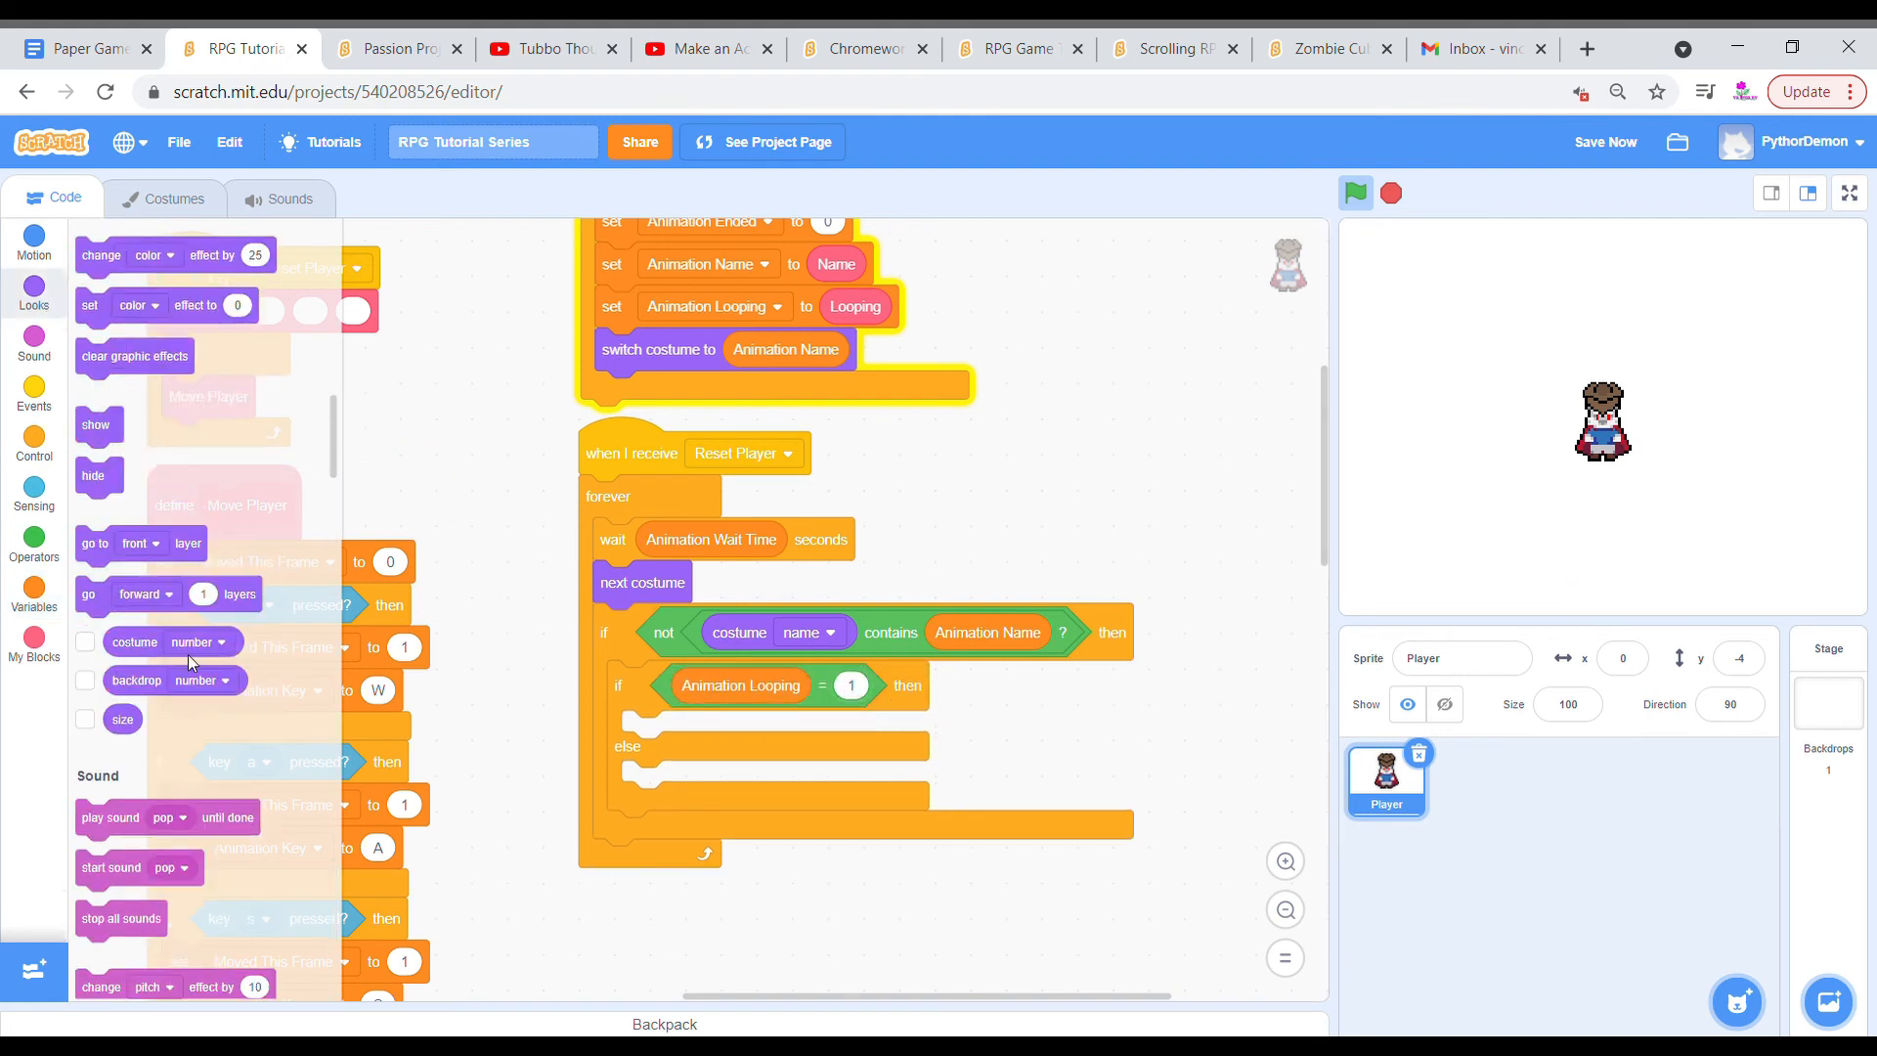
left_click(33, 294)
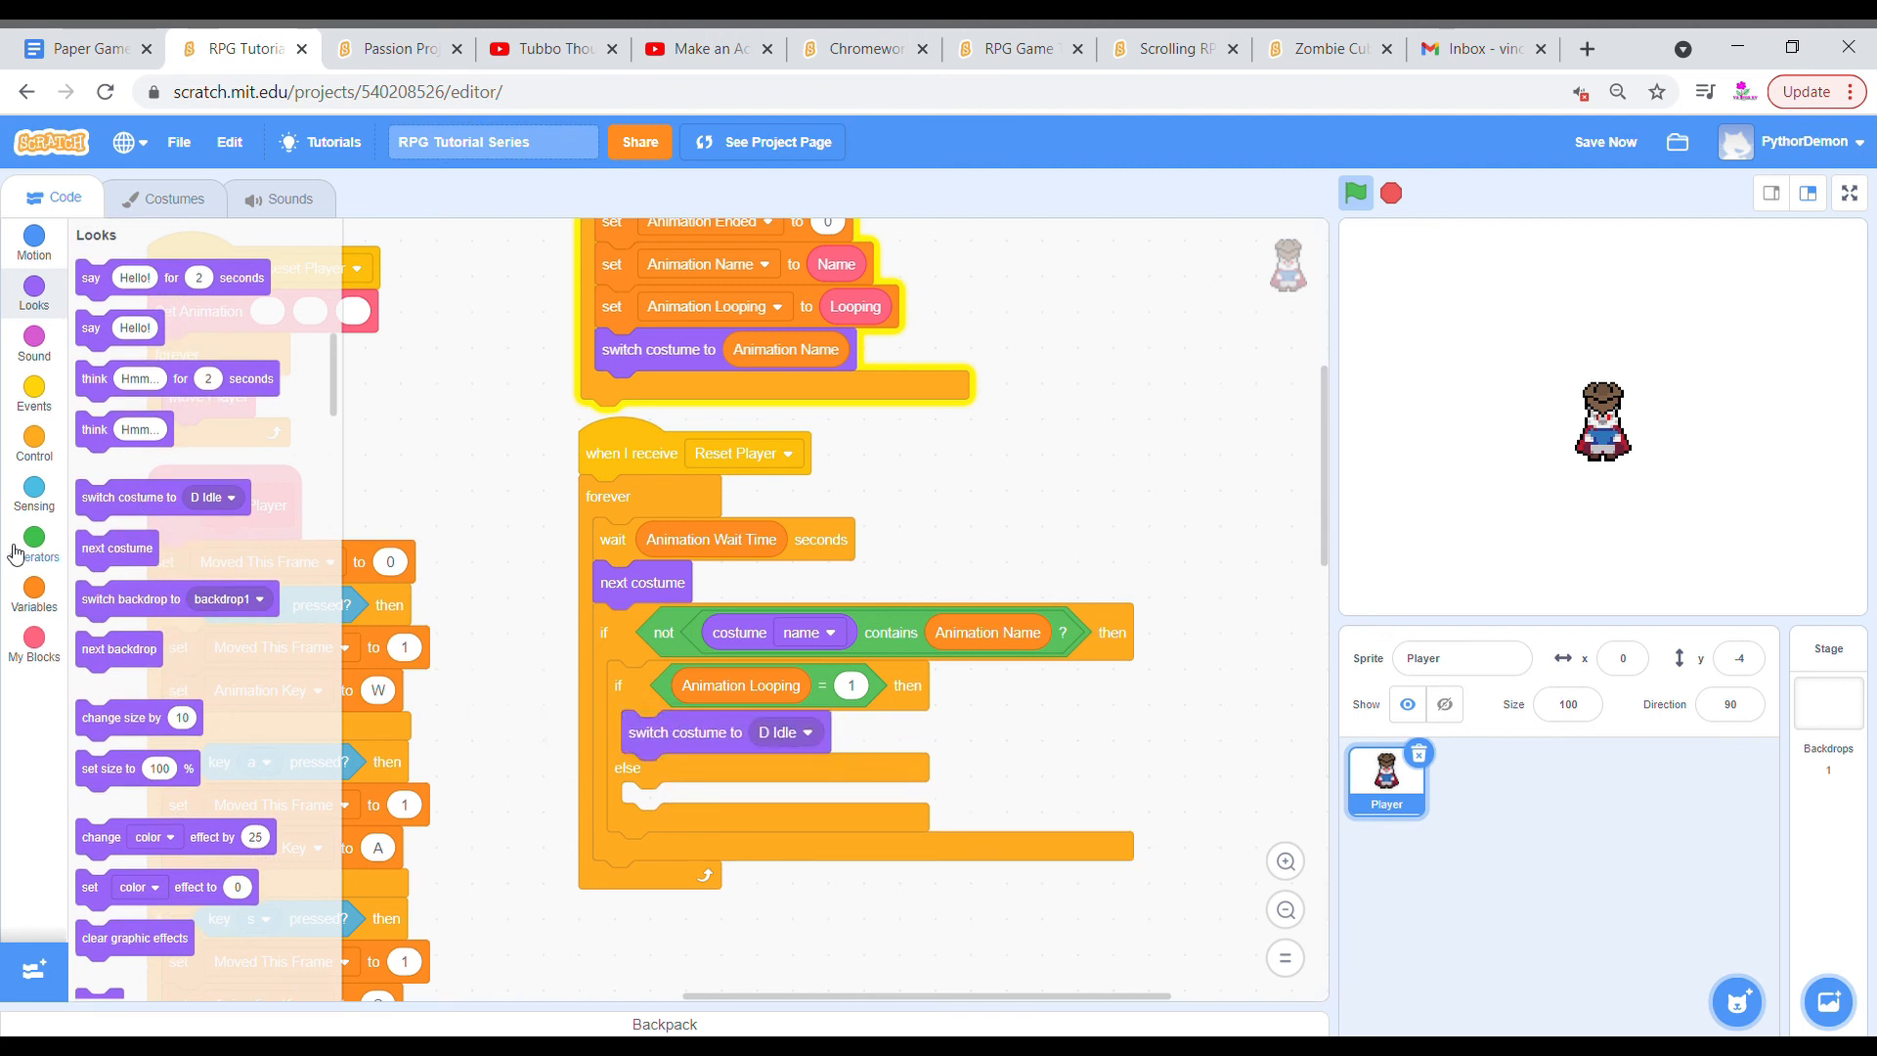
left_click(34, 587)
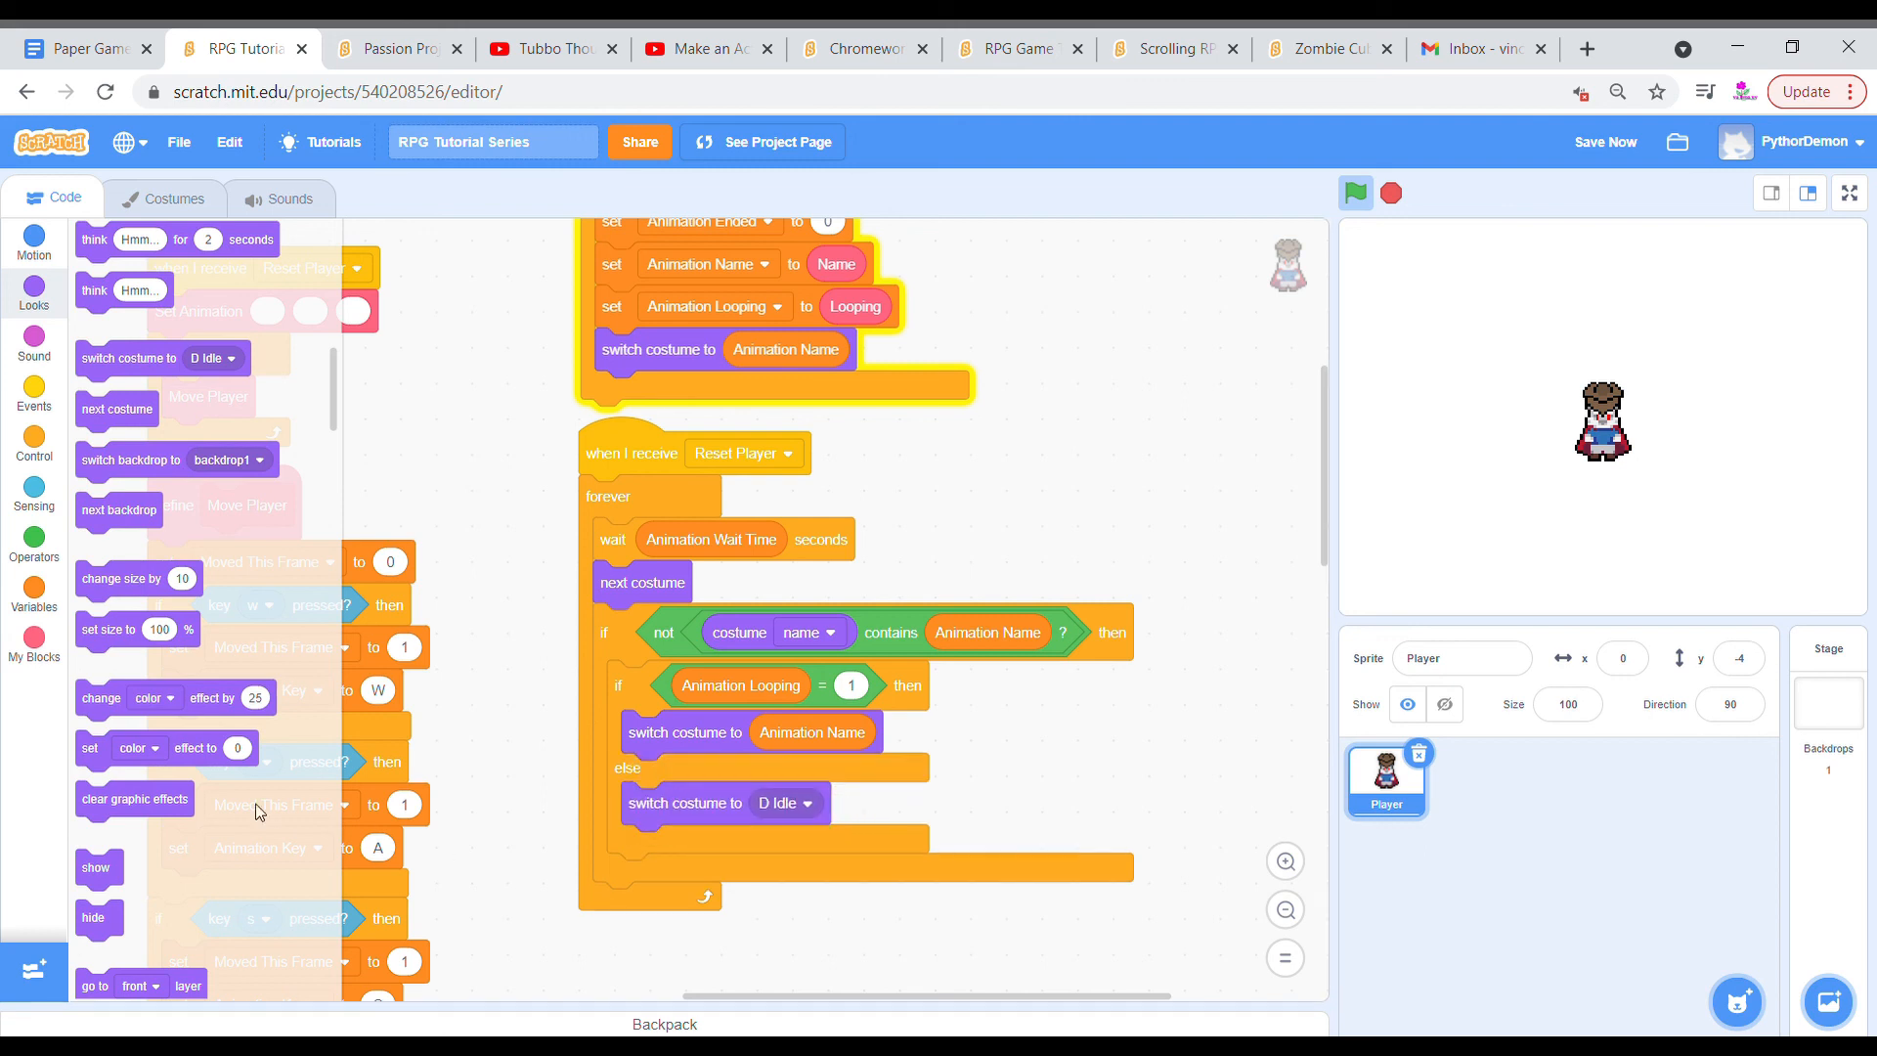
In the else, switch to costume number - 1, set Animation Ended to 1, and wait until 0.
scroll("down", 3)
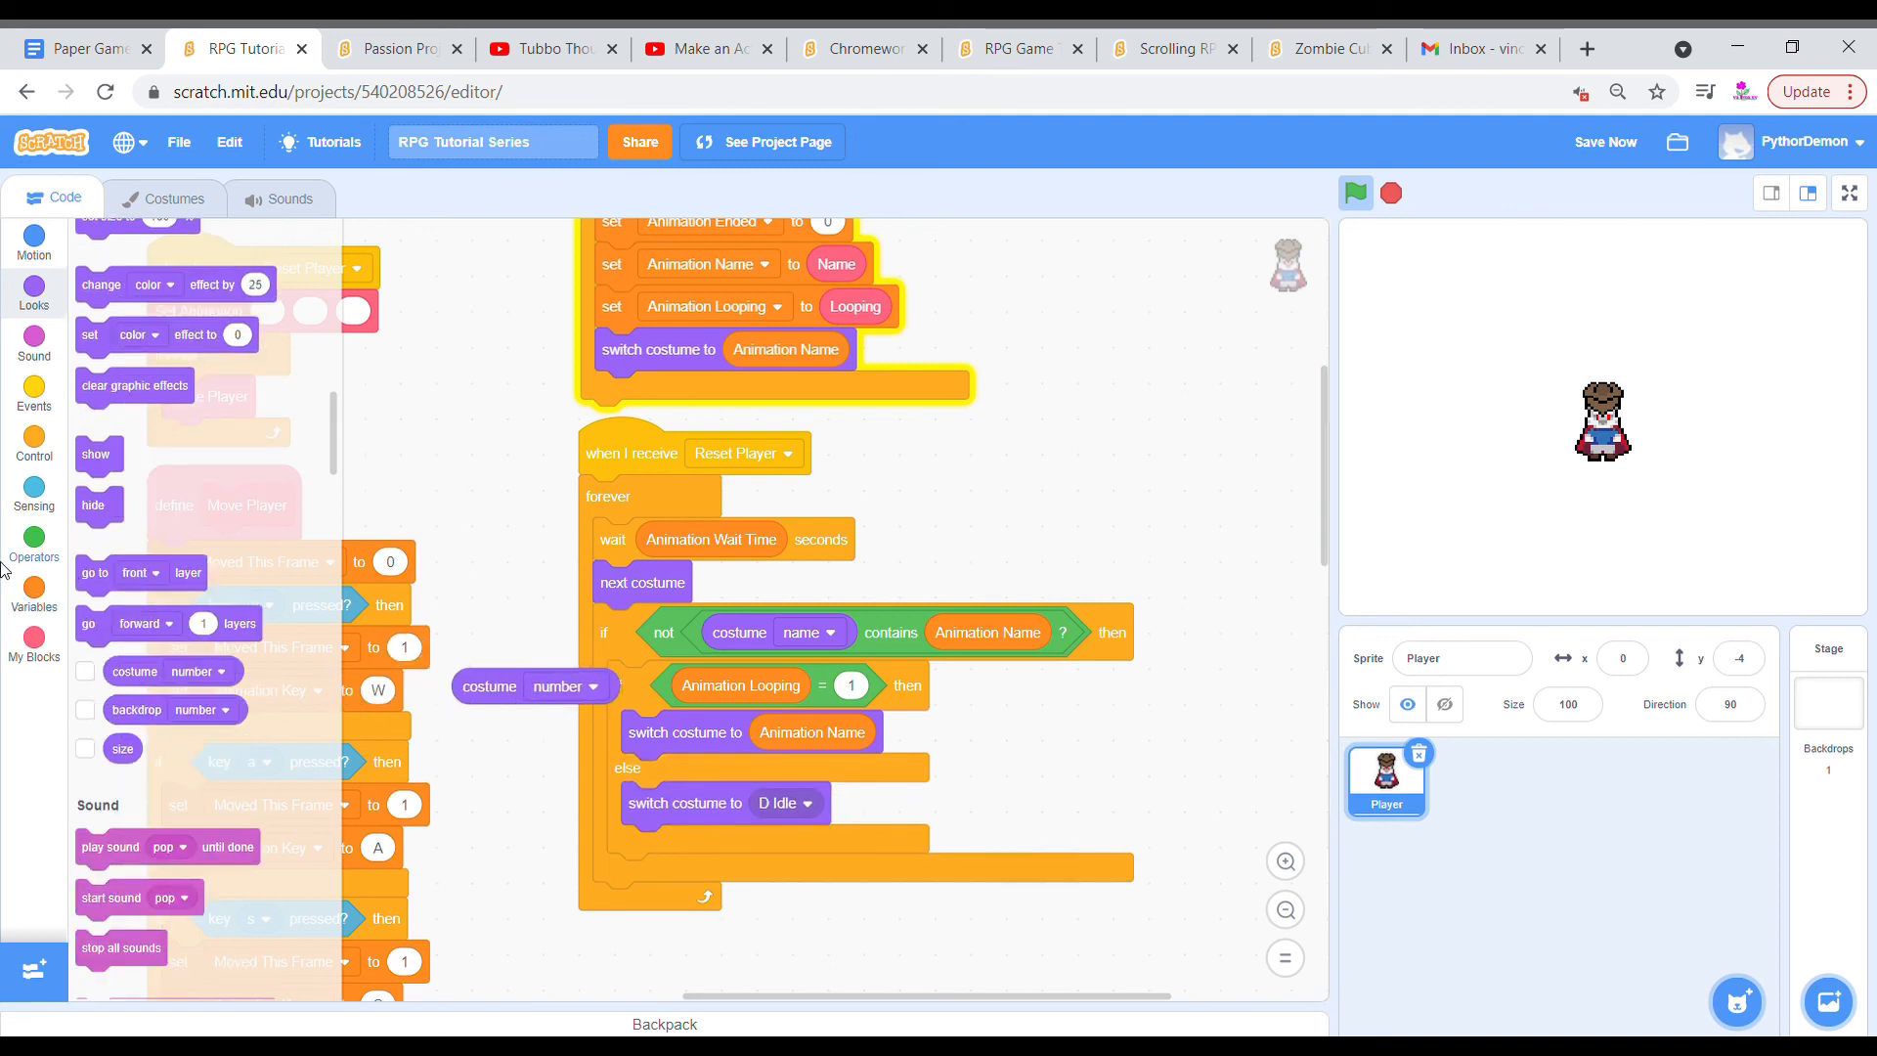
left_click(33, 539)
type("1")
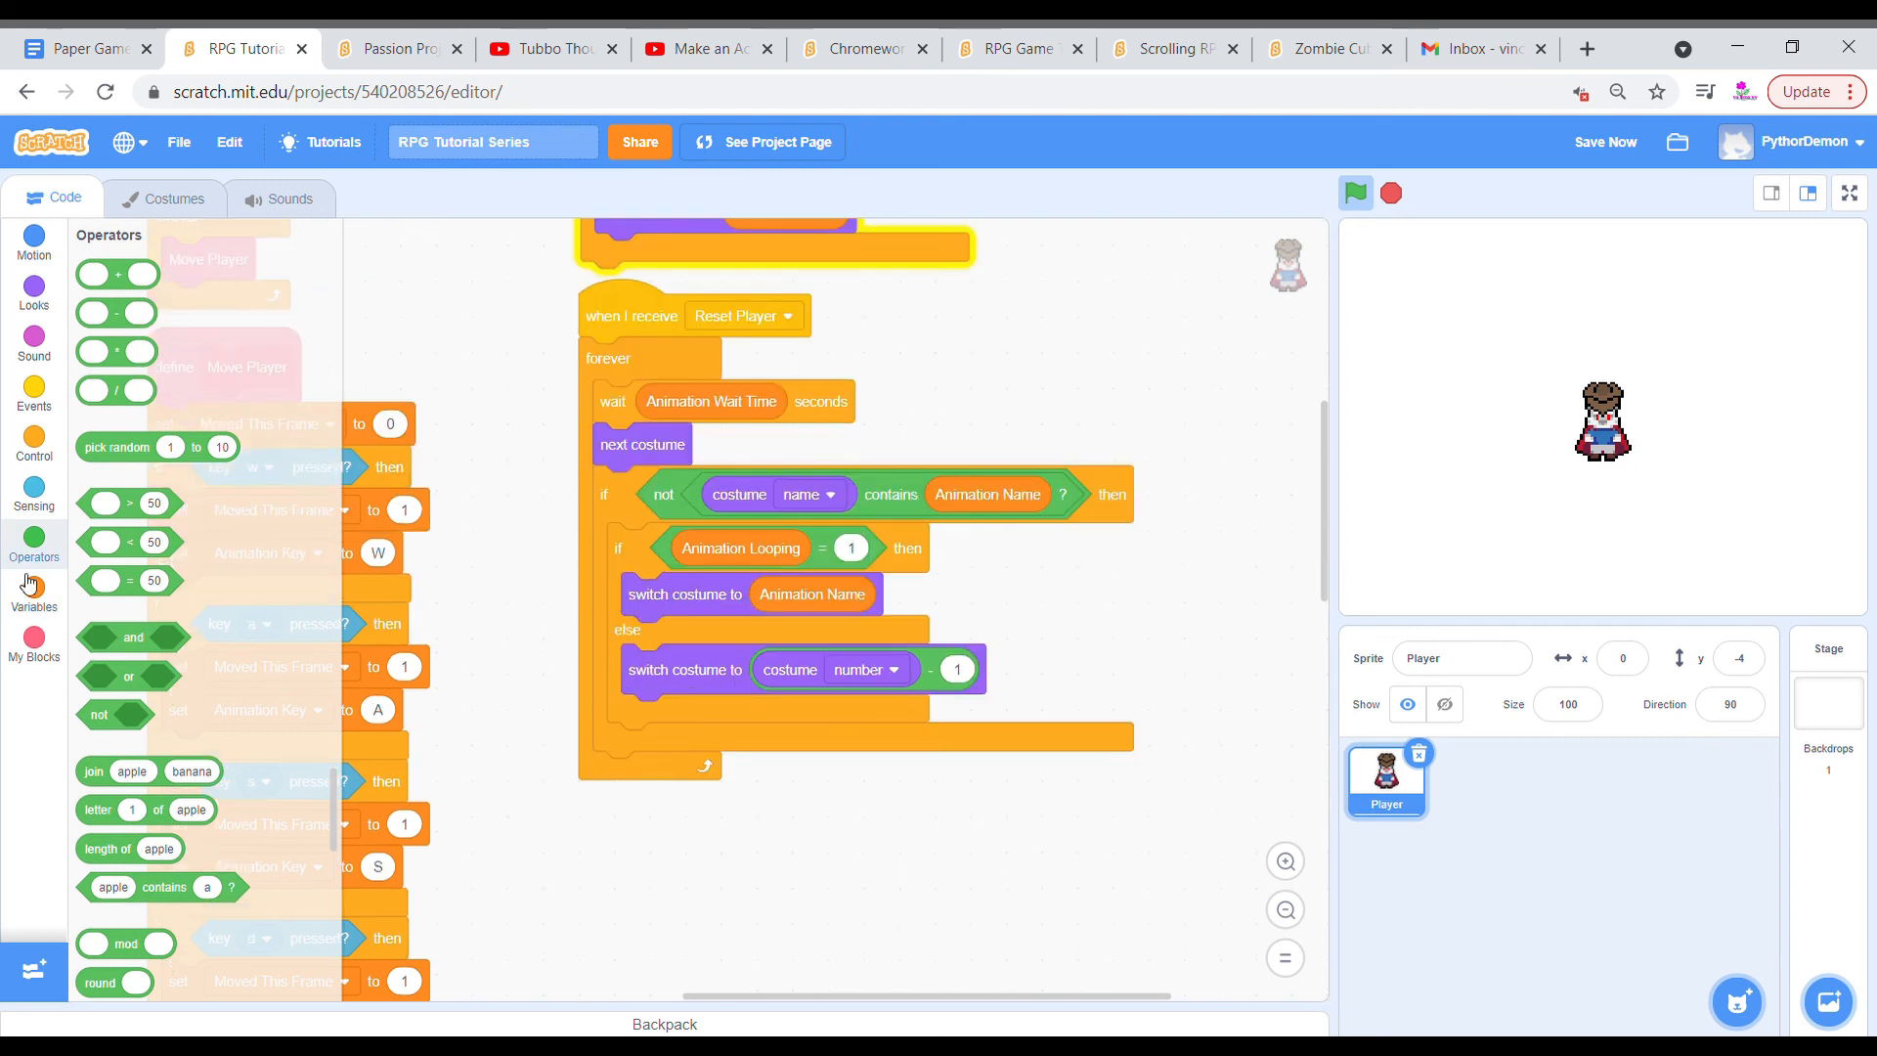
left_click(33, 587)
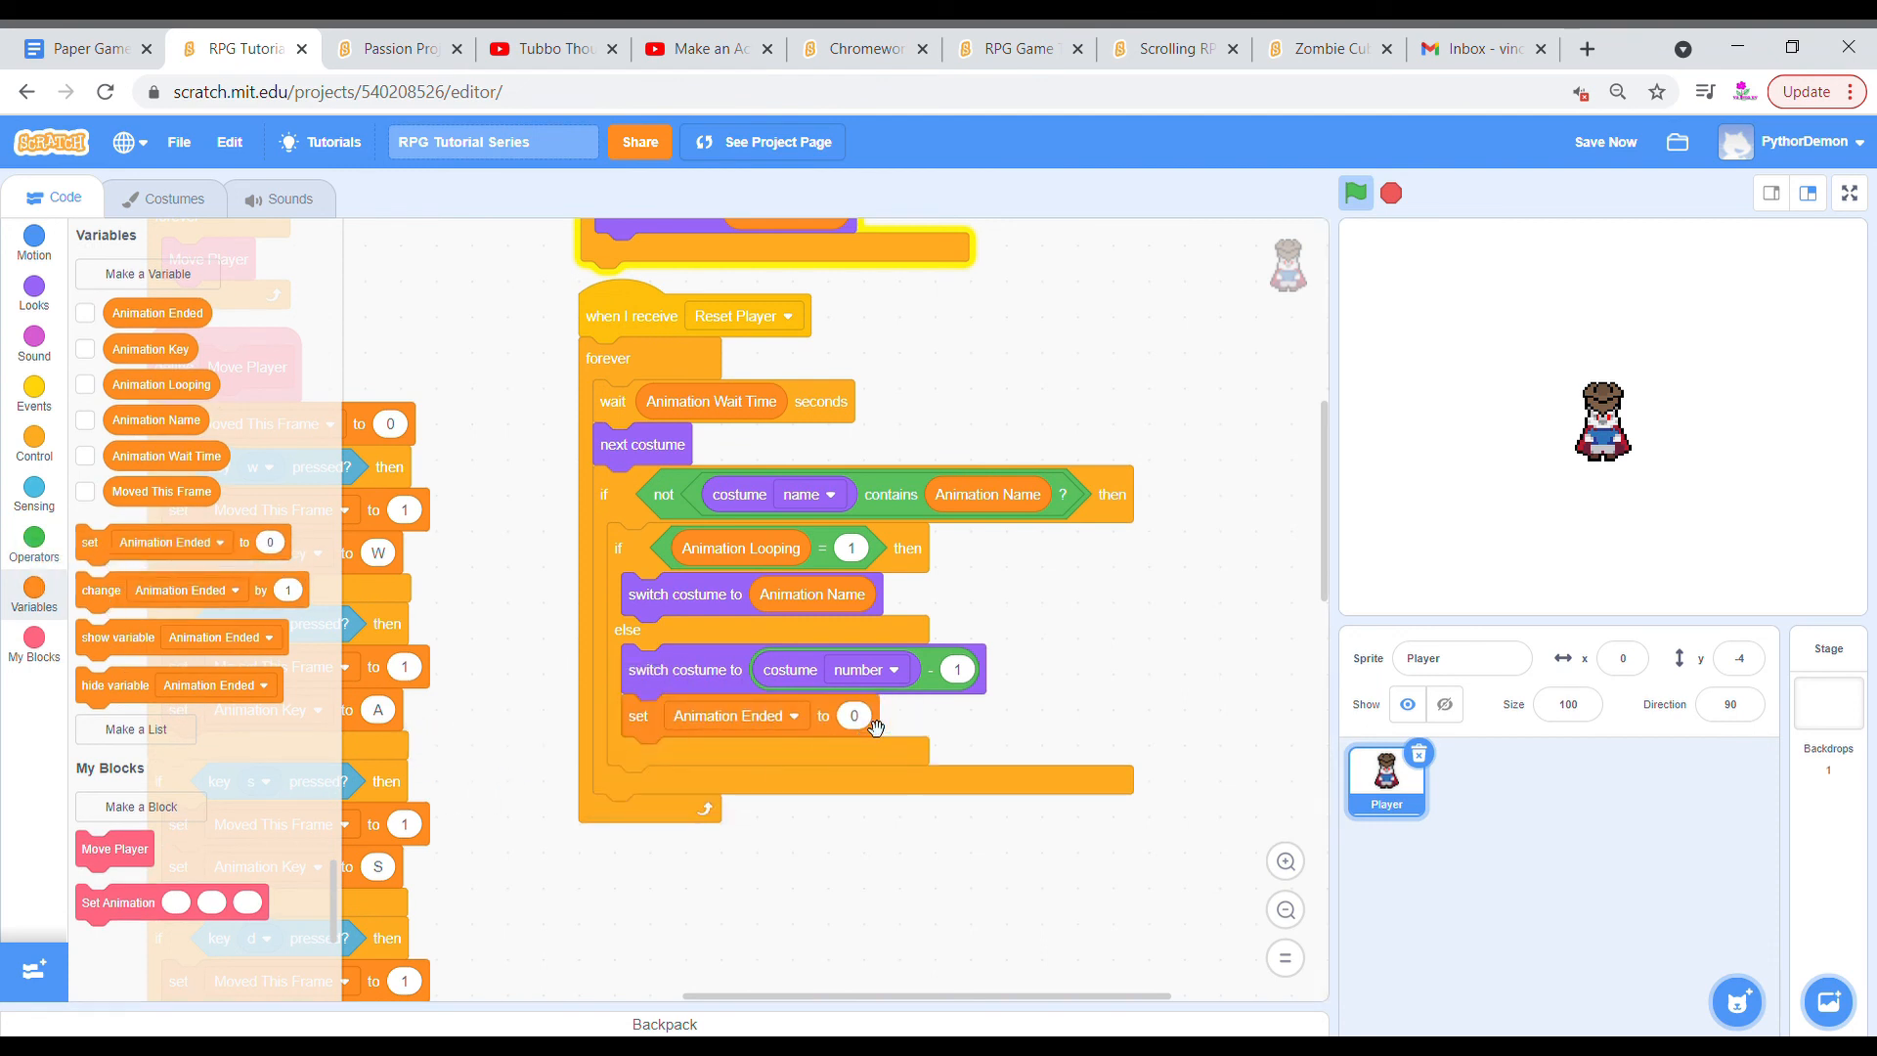
left_click(33, 447)
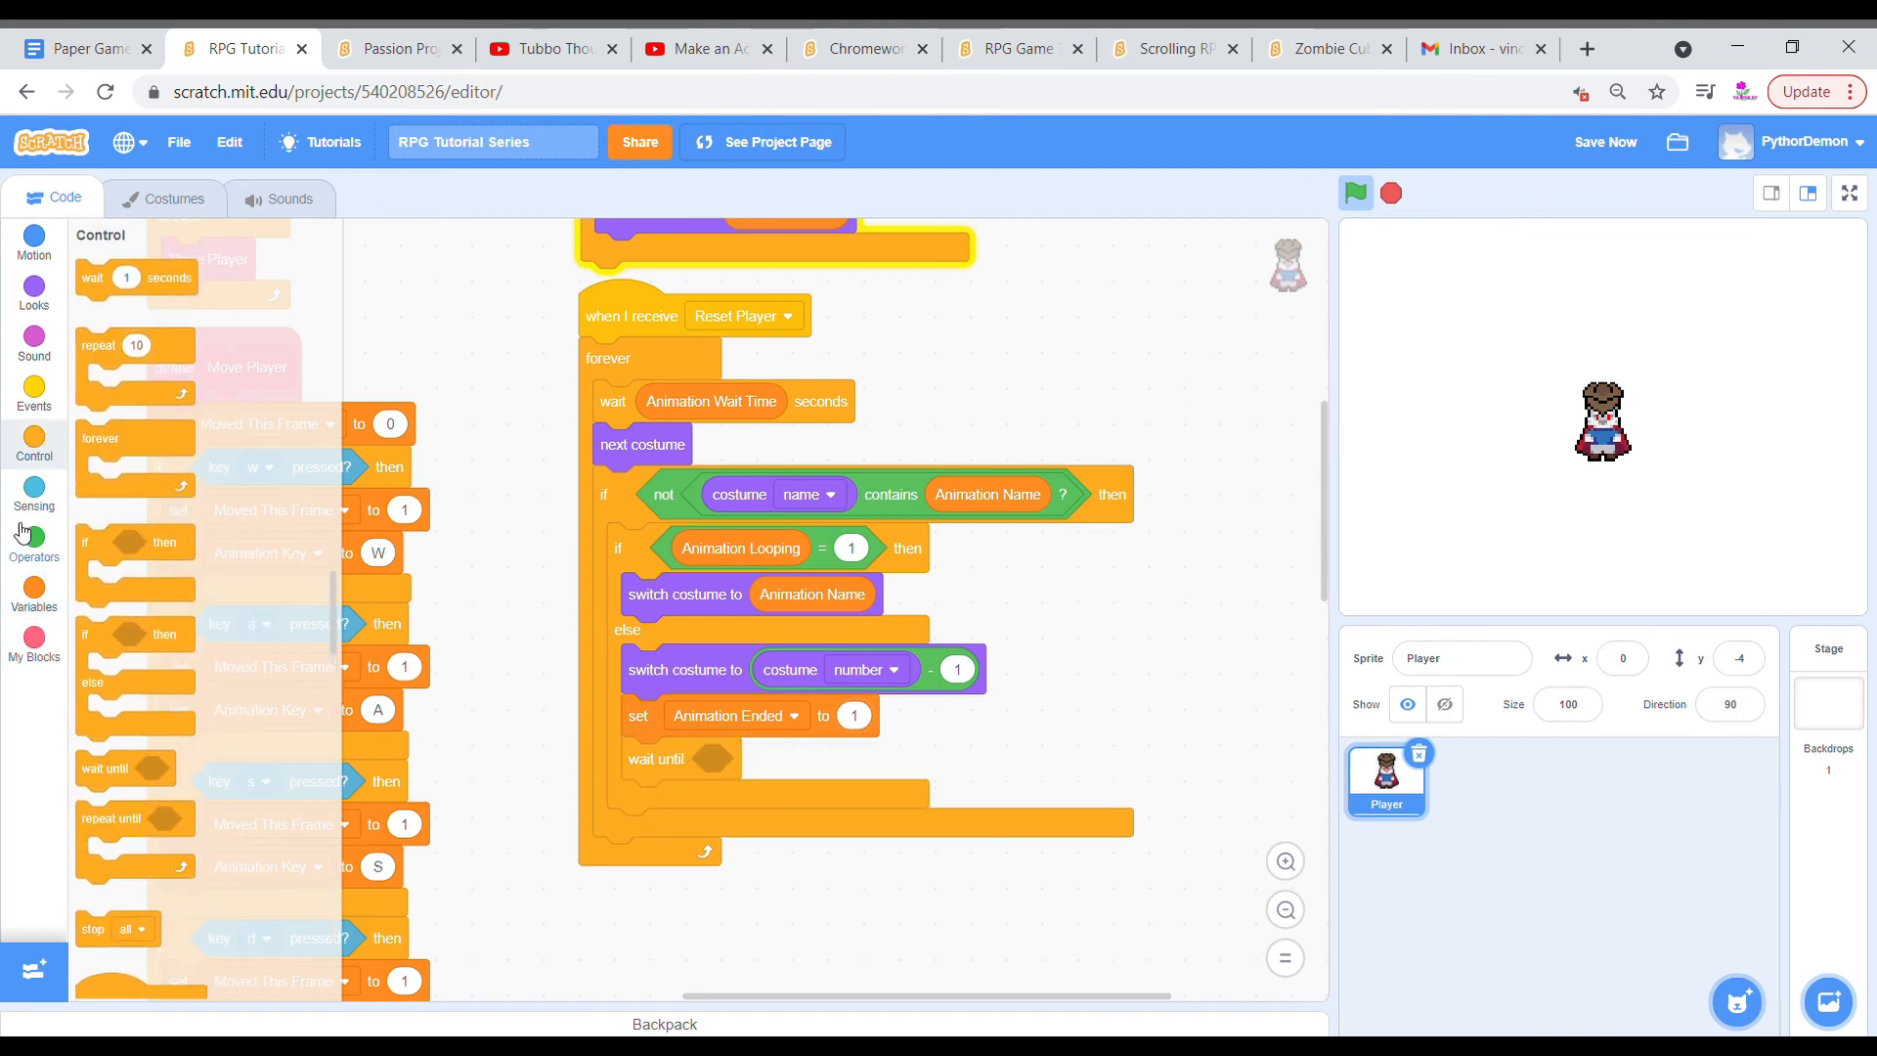
left_click(34, 545)
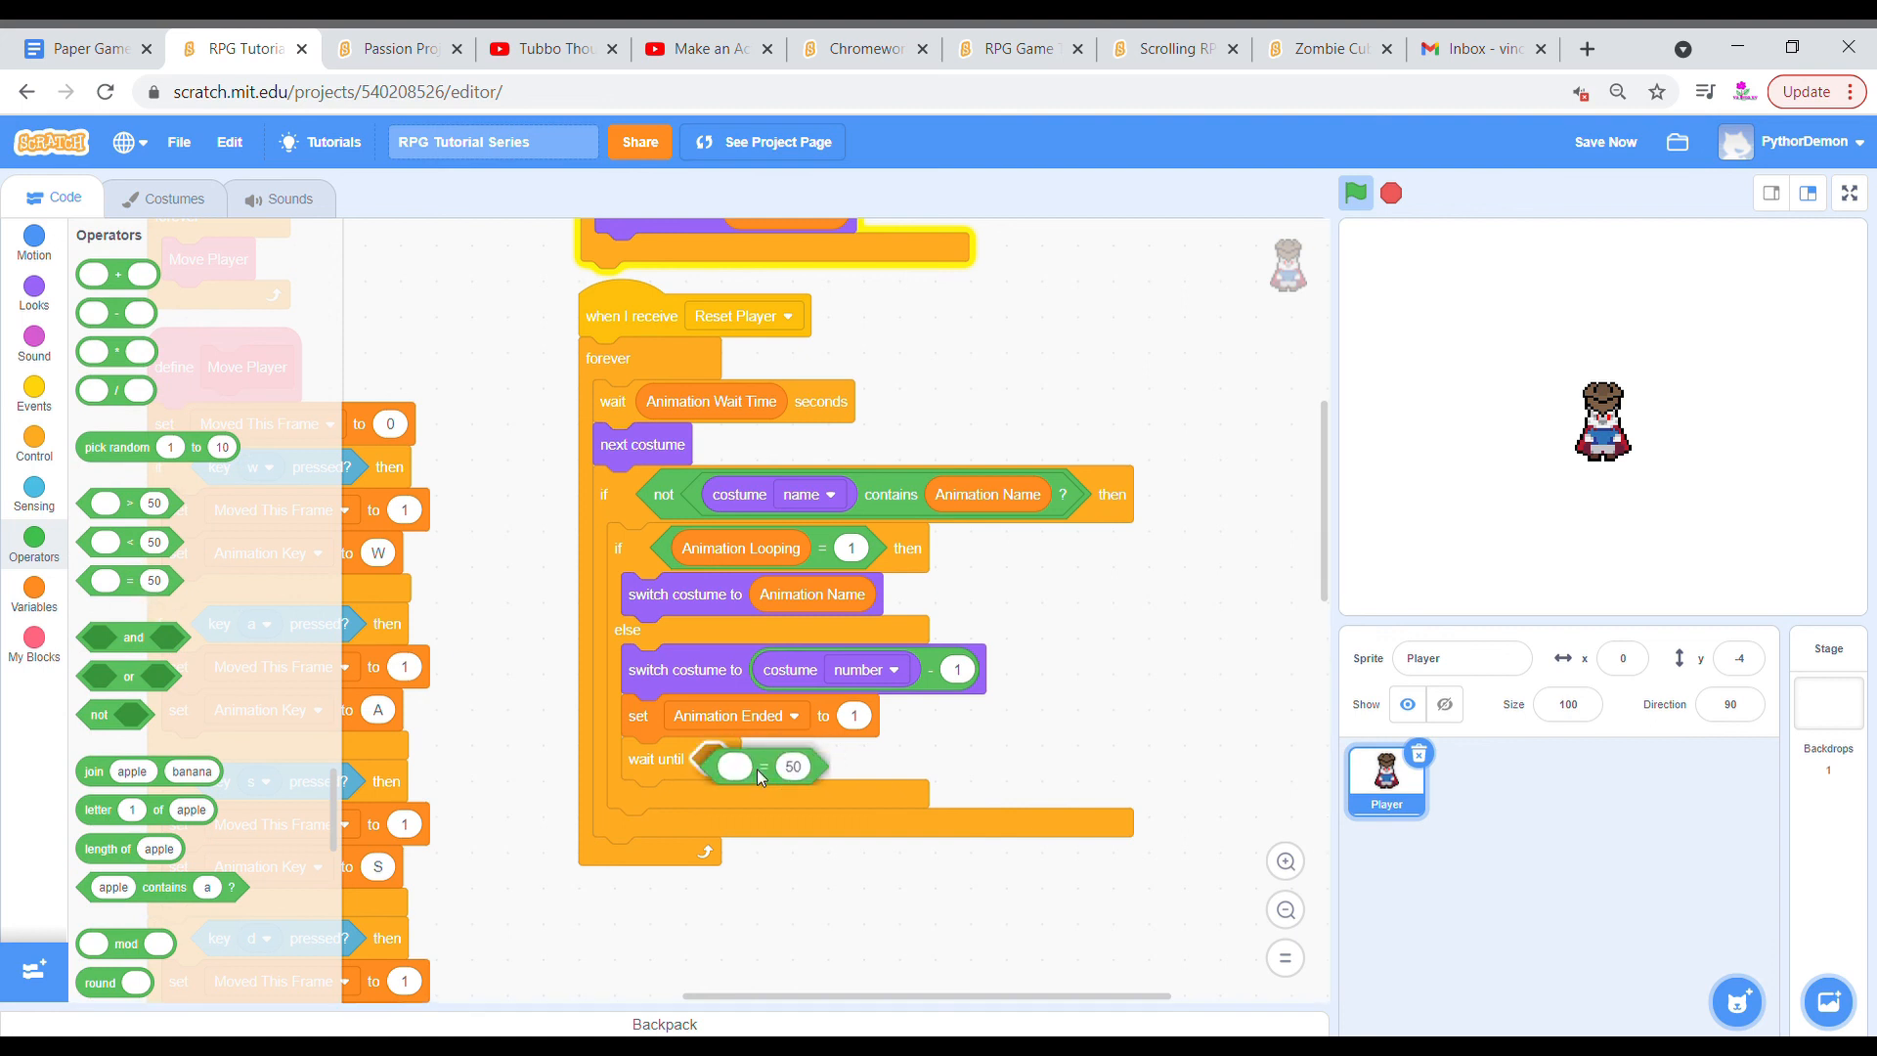
left_click(34, 587)
type("0")
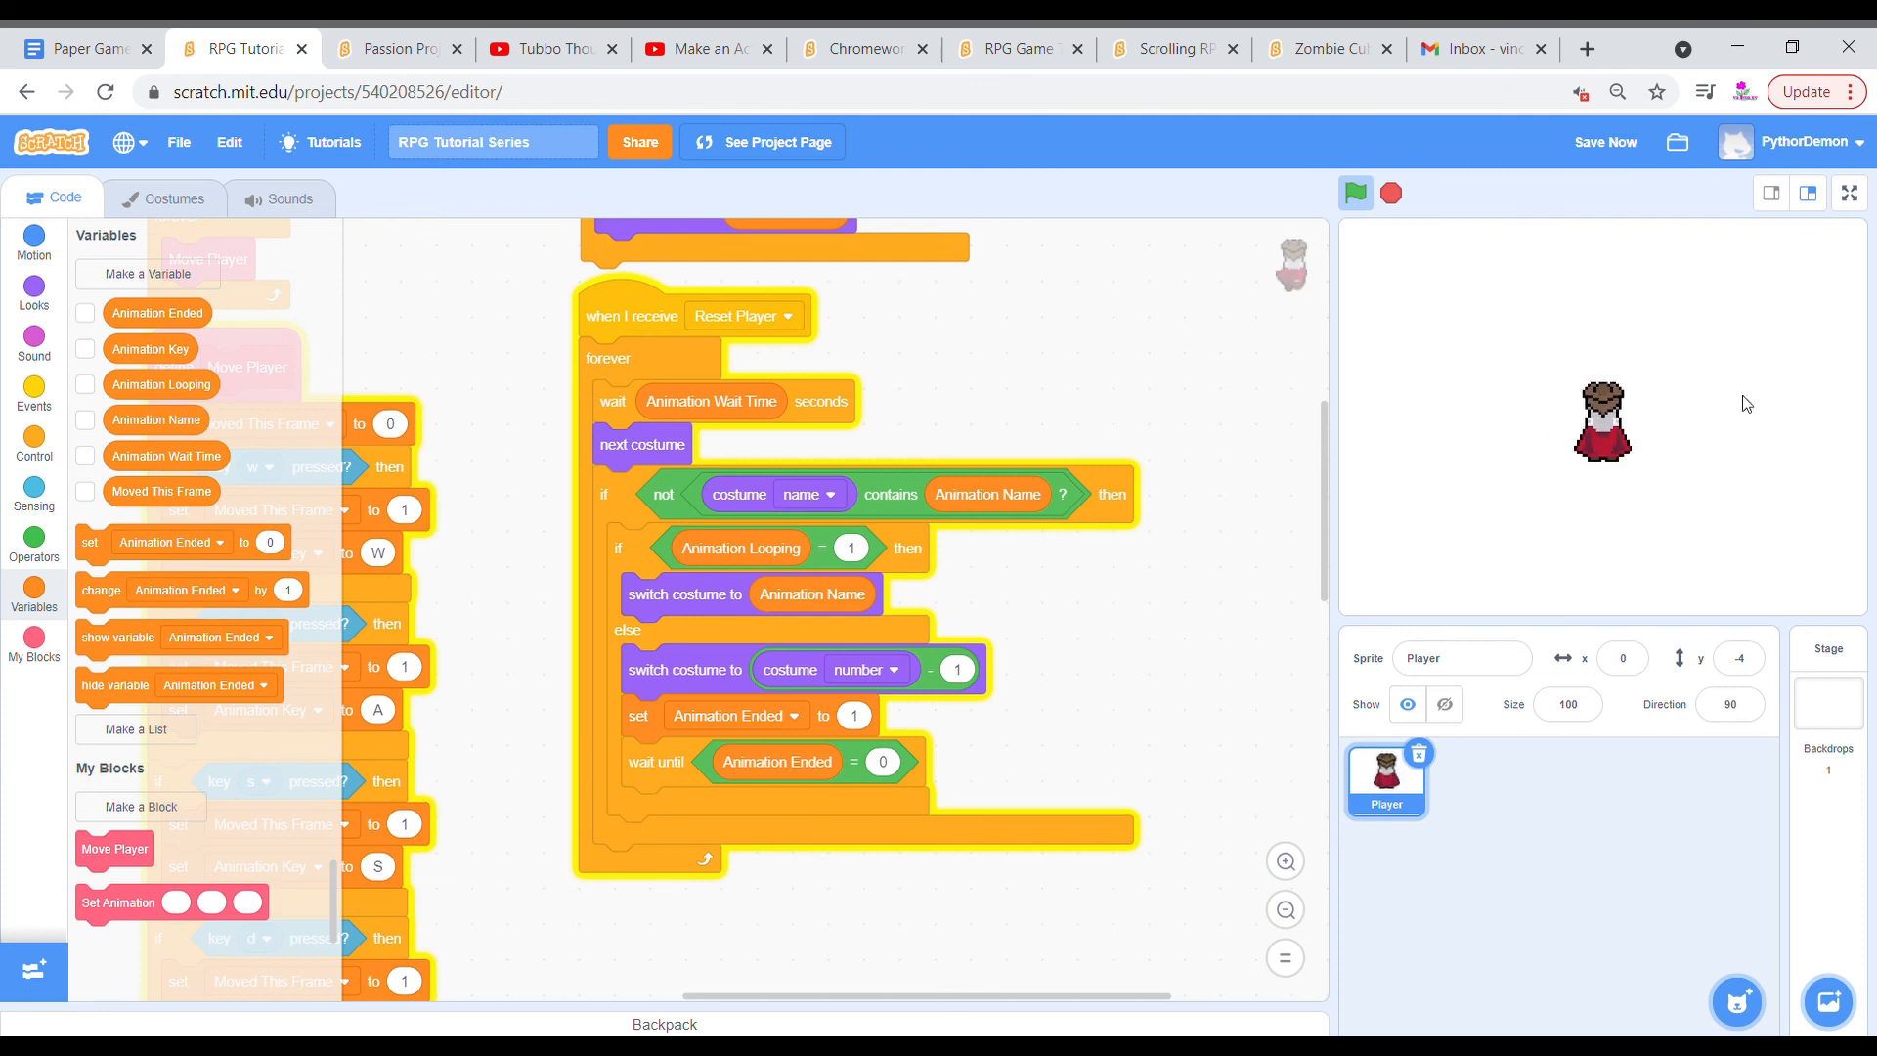
Fill the Reset Player Set Animation block with S Idle and 0.07 wait time.
left_click(1284, 911)
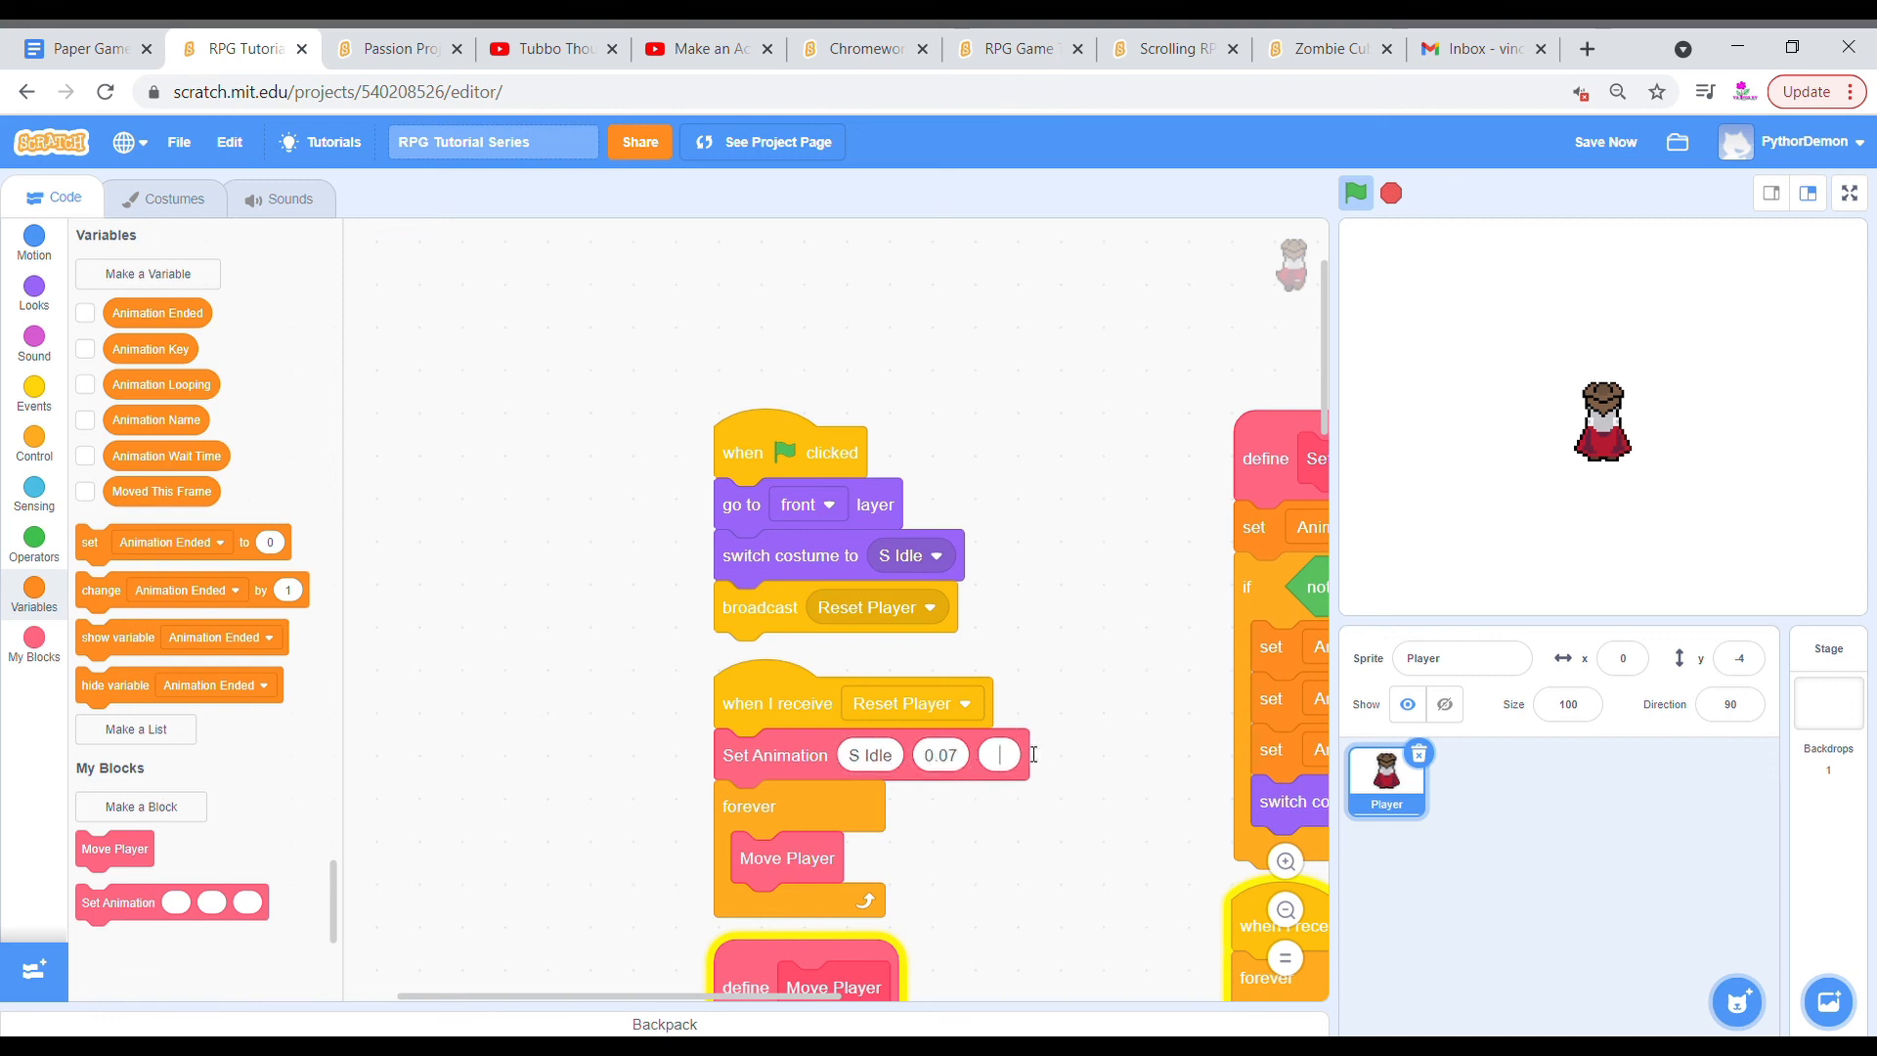
scroll("down", 3)
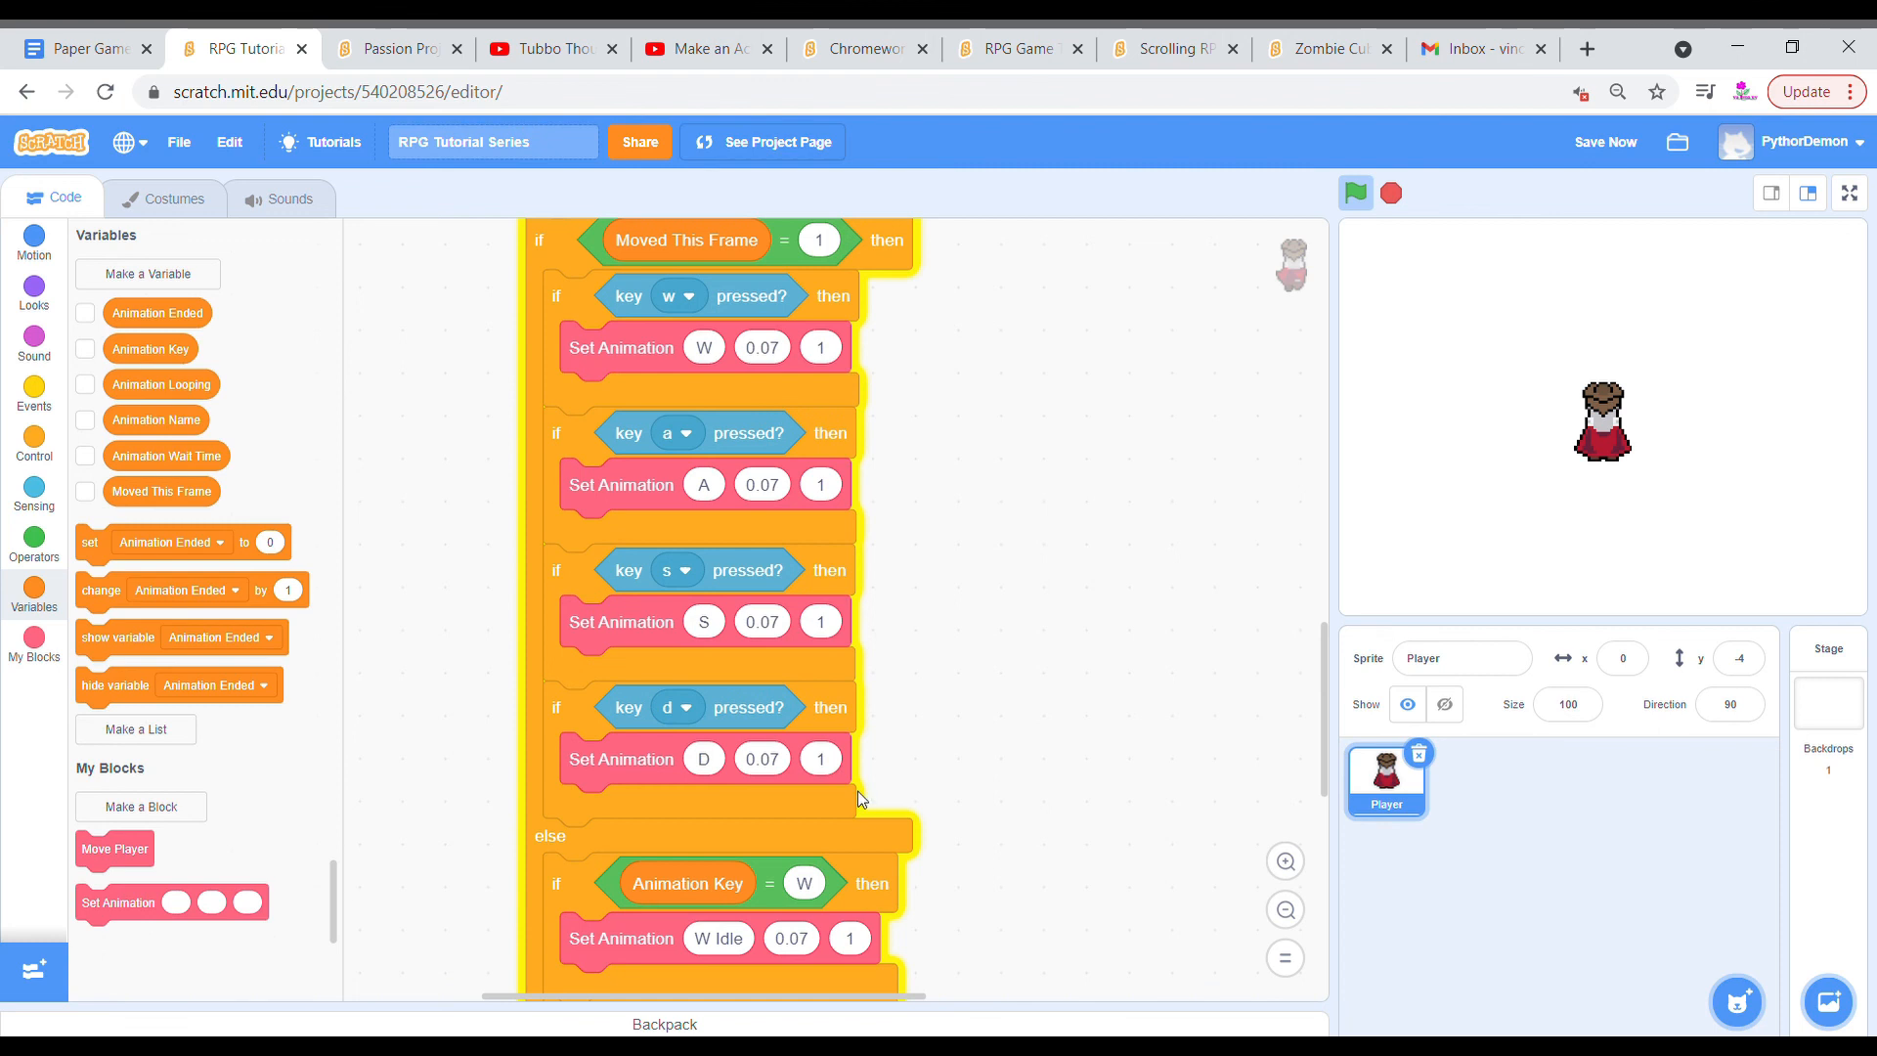
left_click(1284, 910)
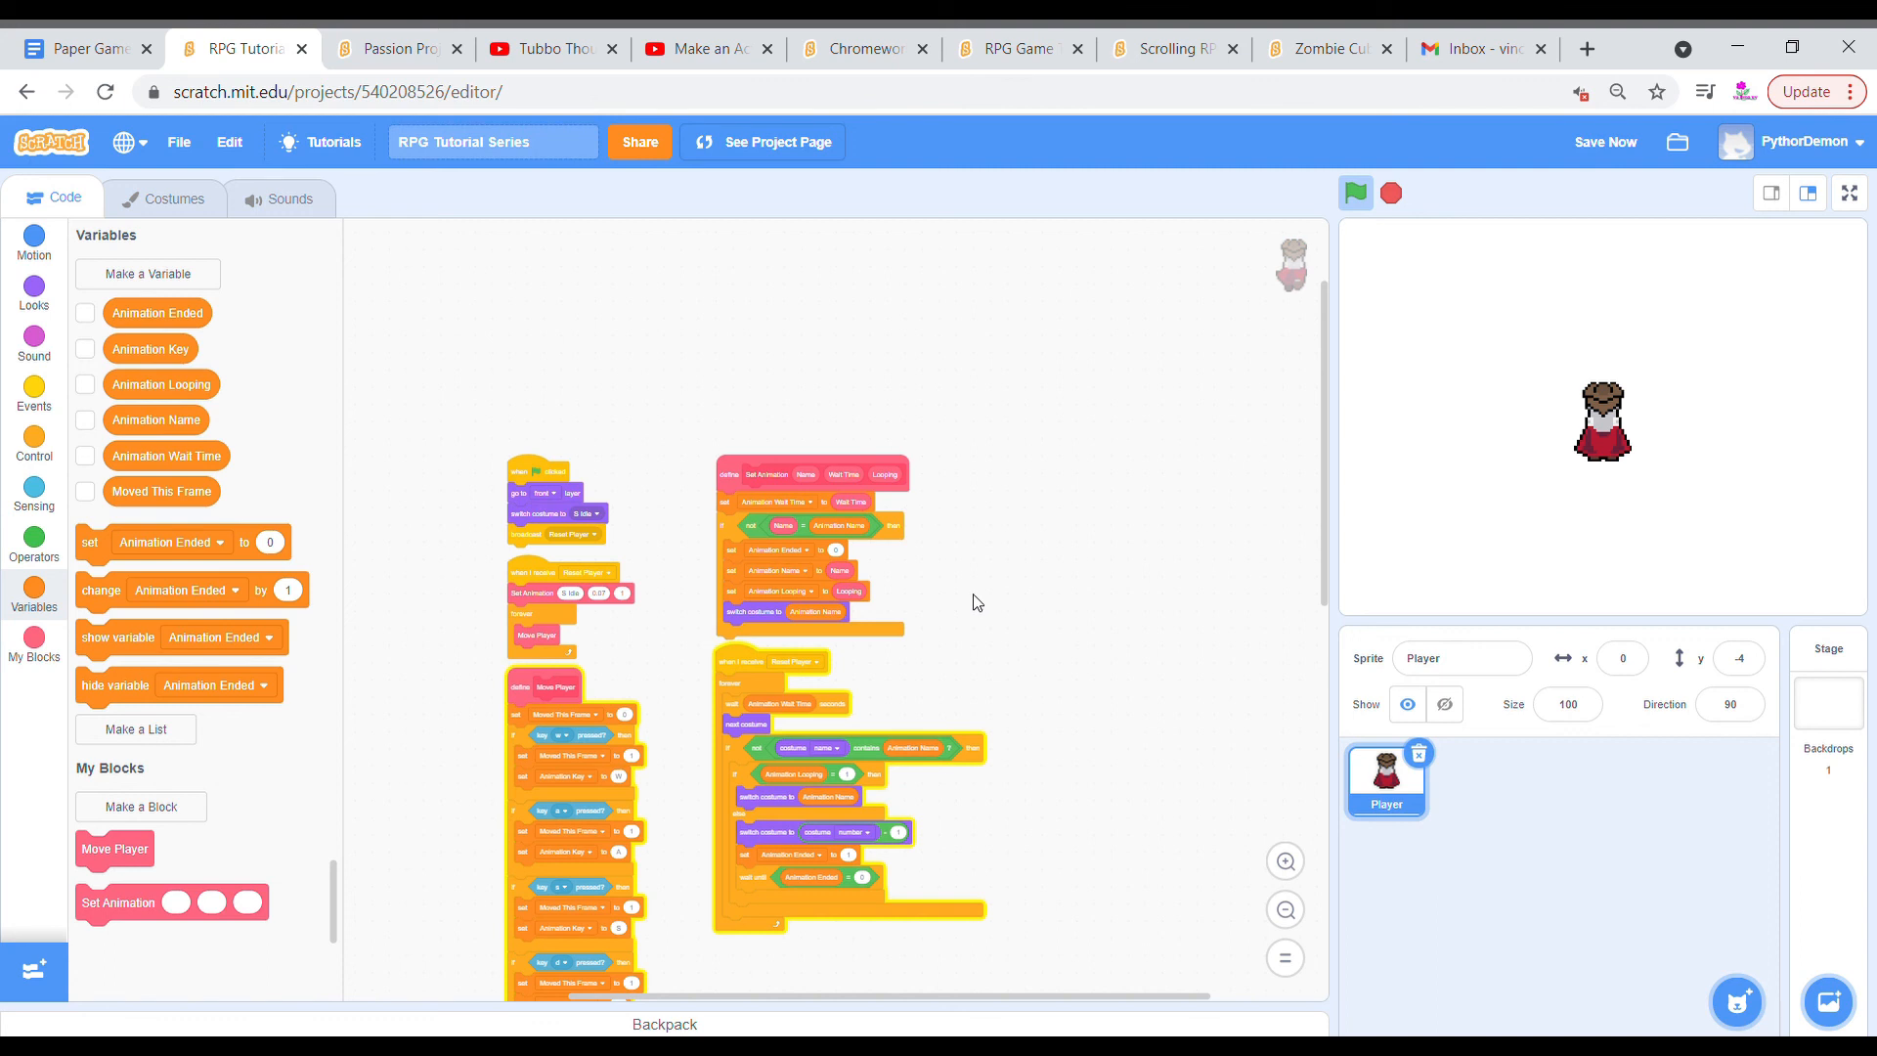
mouse_move(1110, 623)
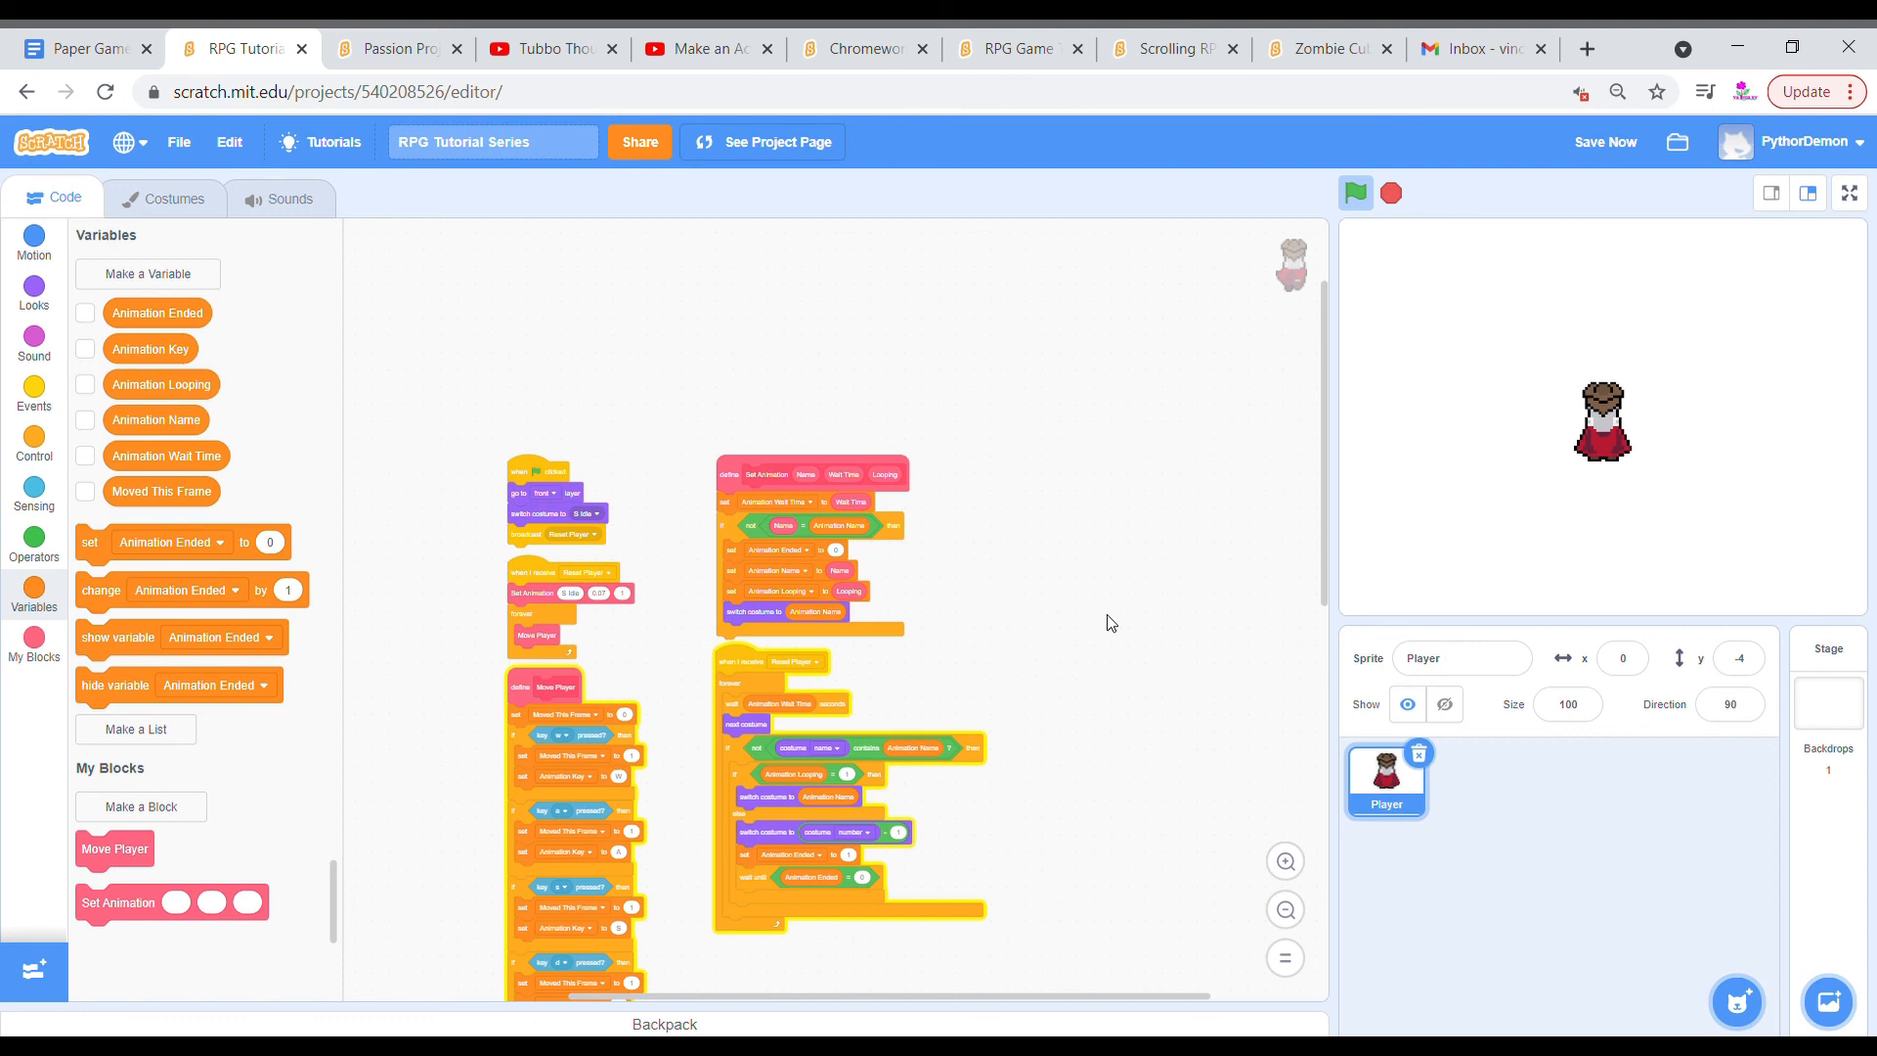
mouse_move(1067, 622)
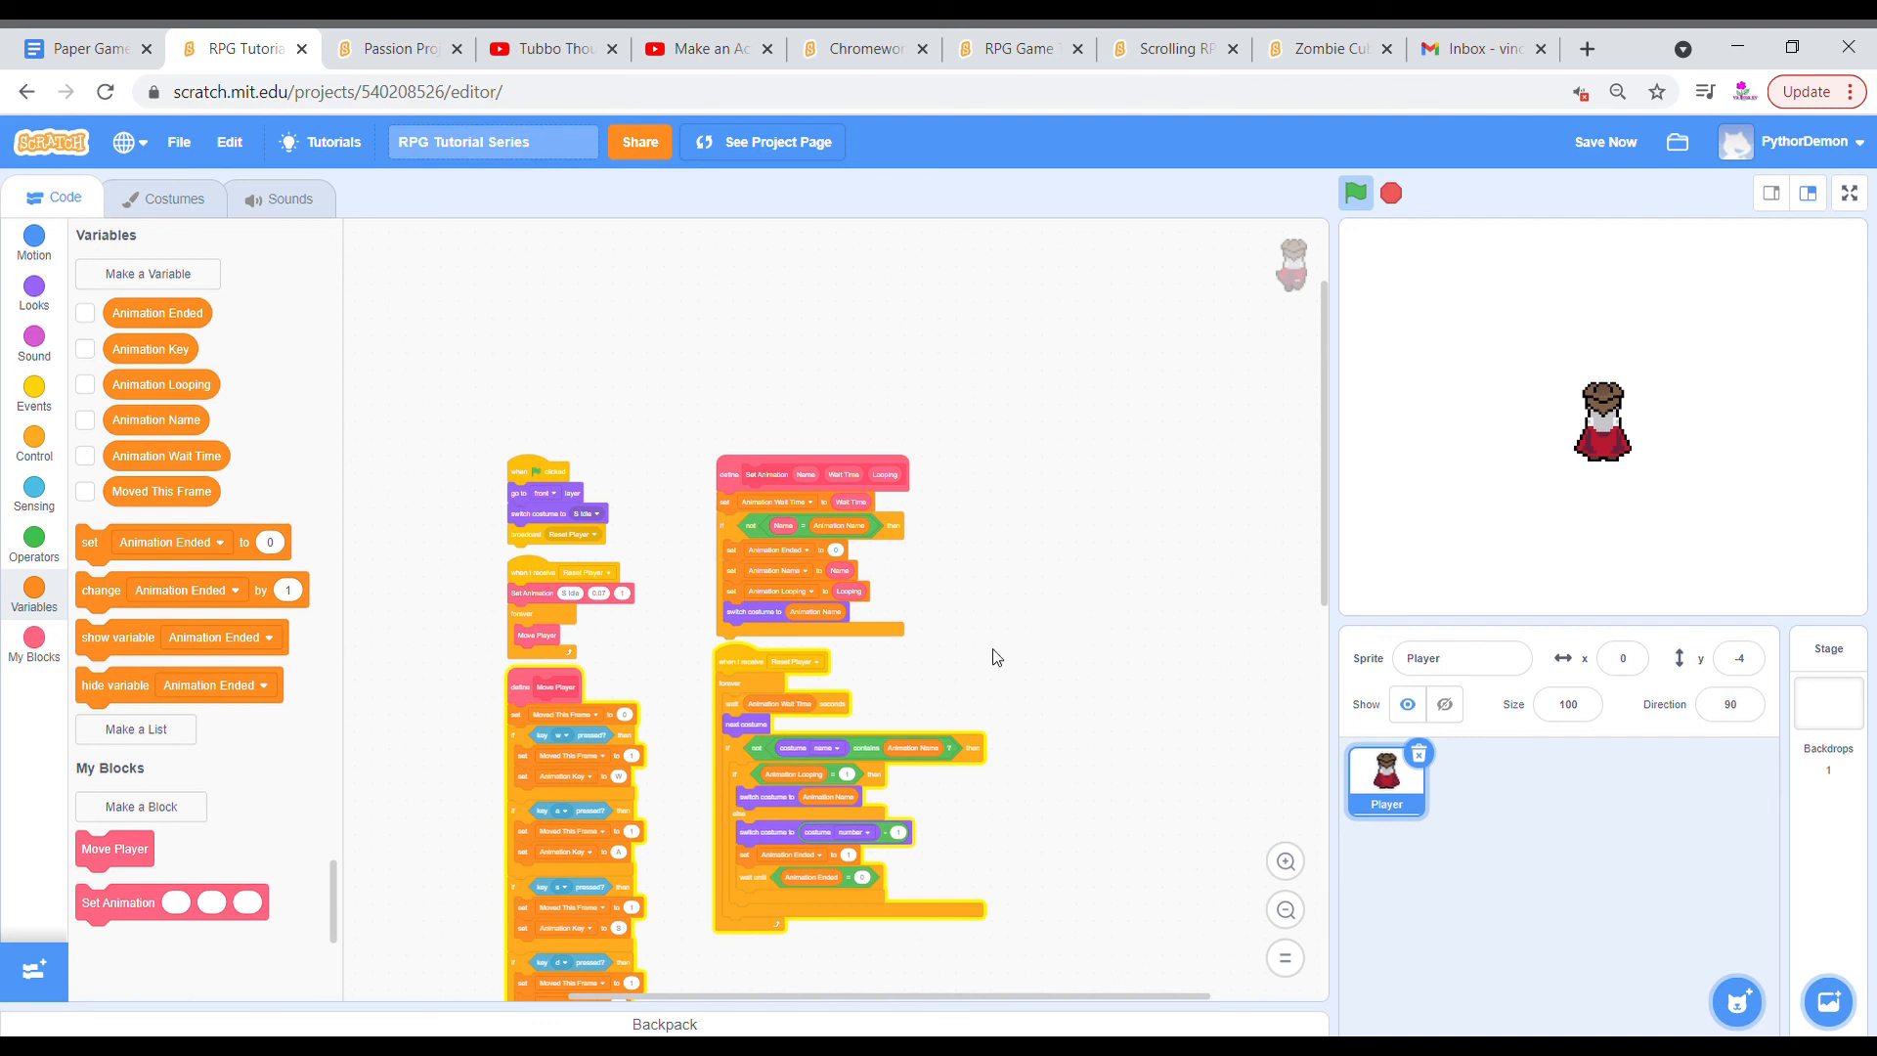
mouse_move(1068, 639)
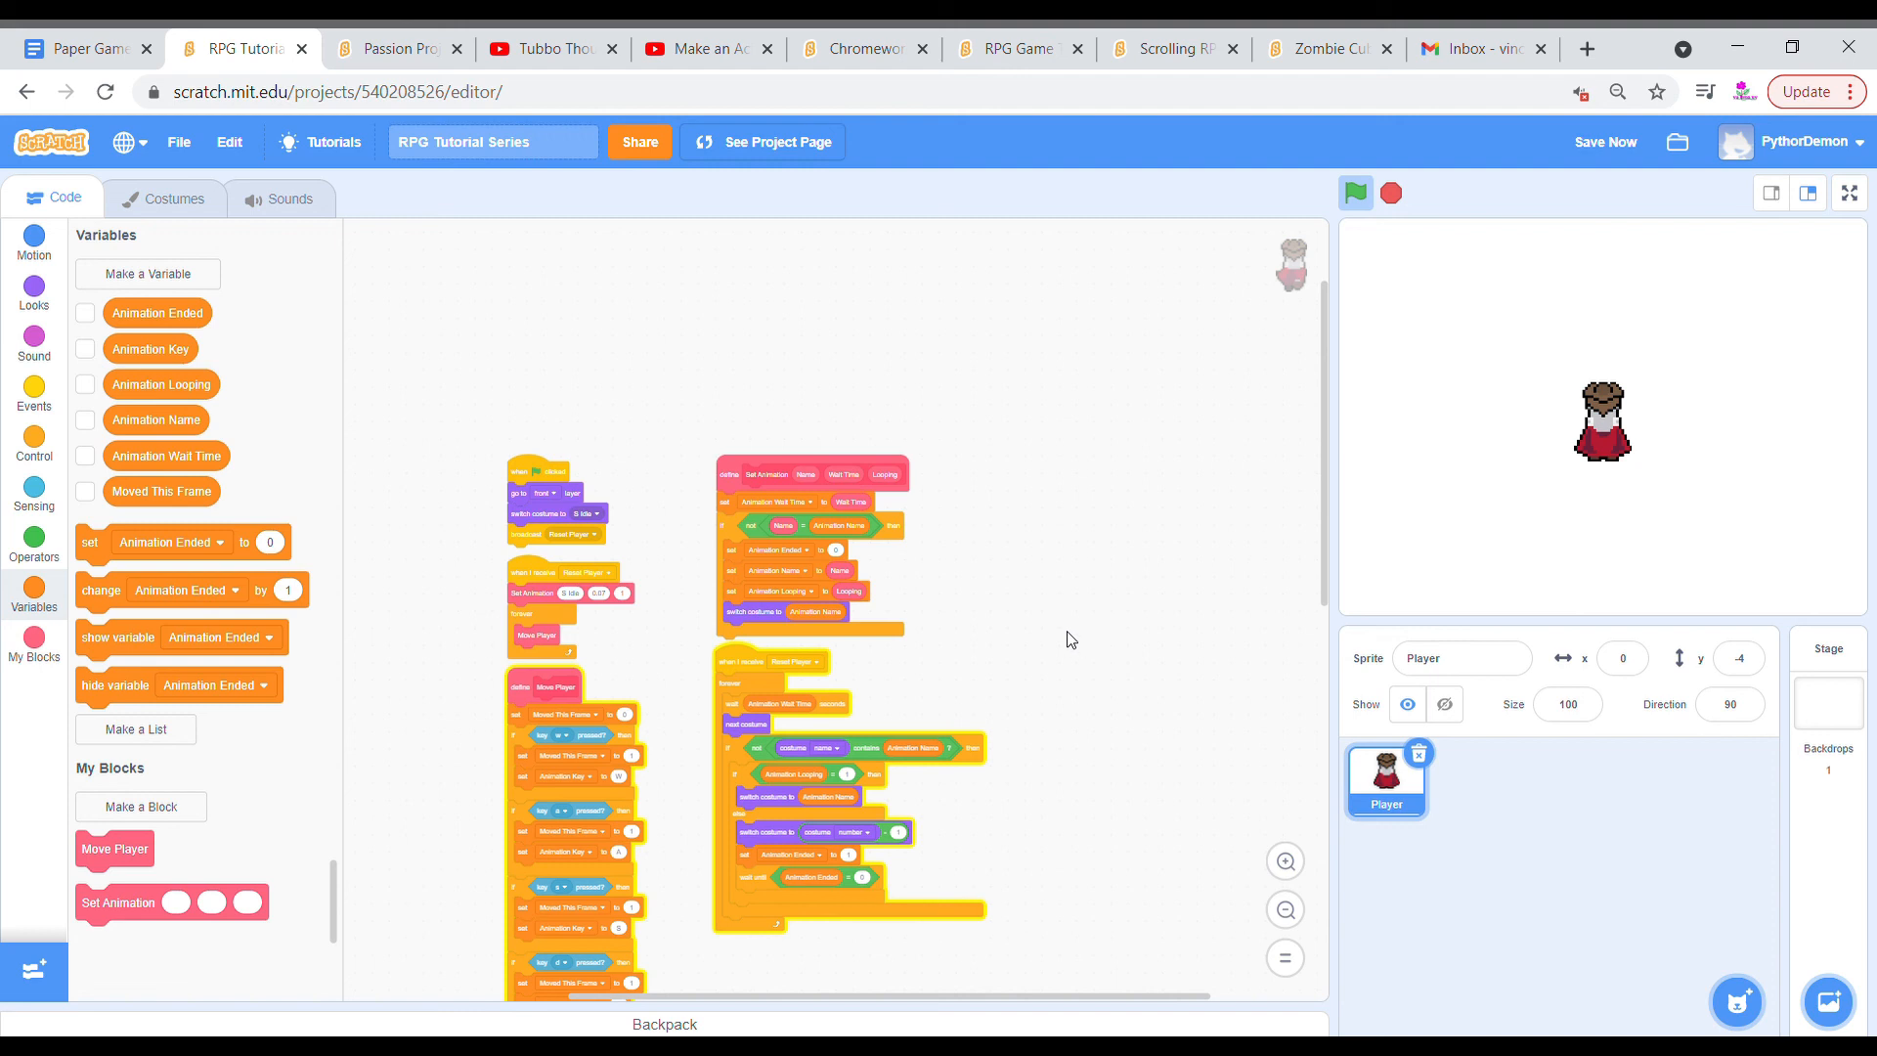
mouse_move(978, 538)
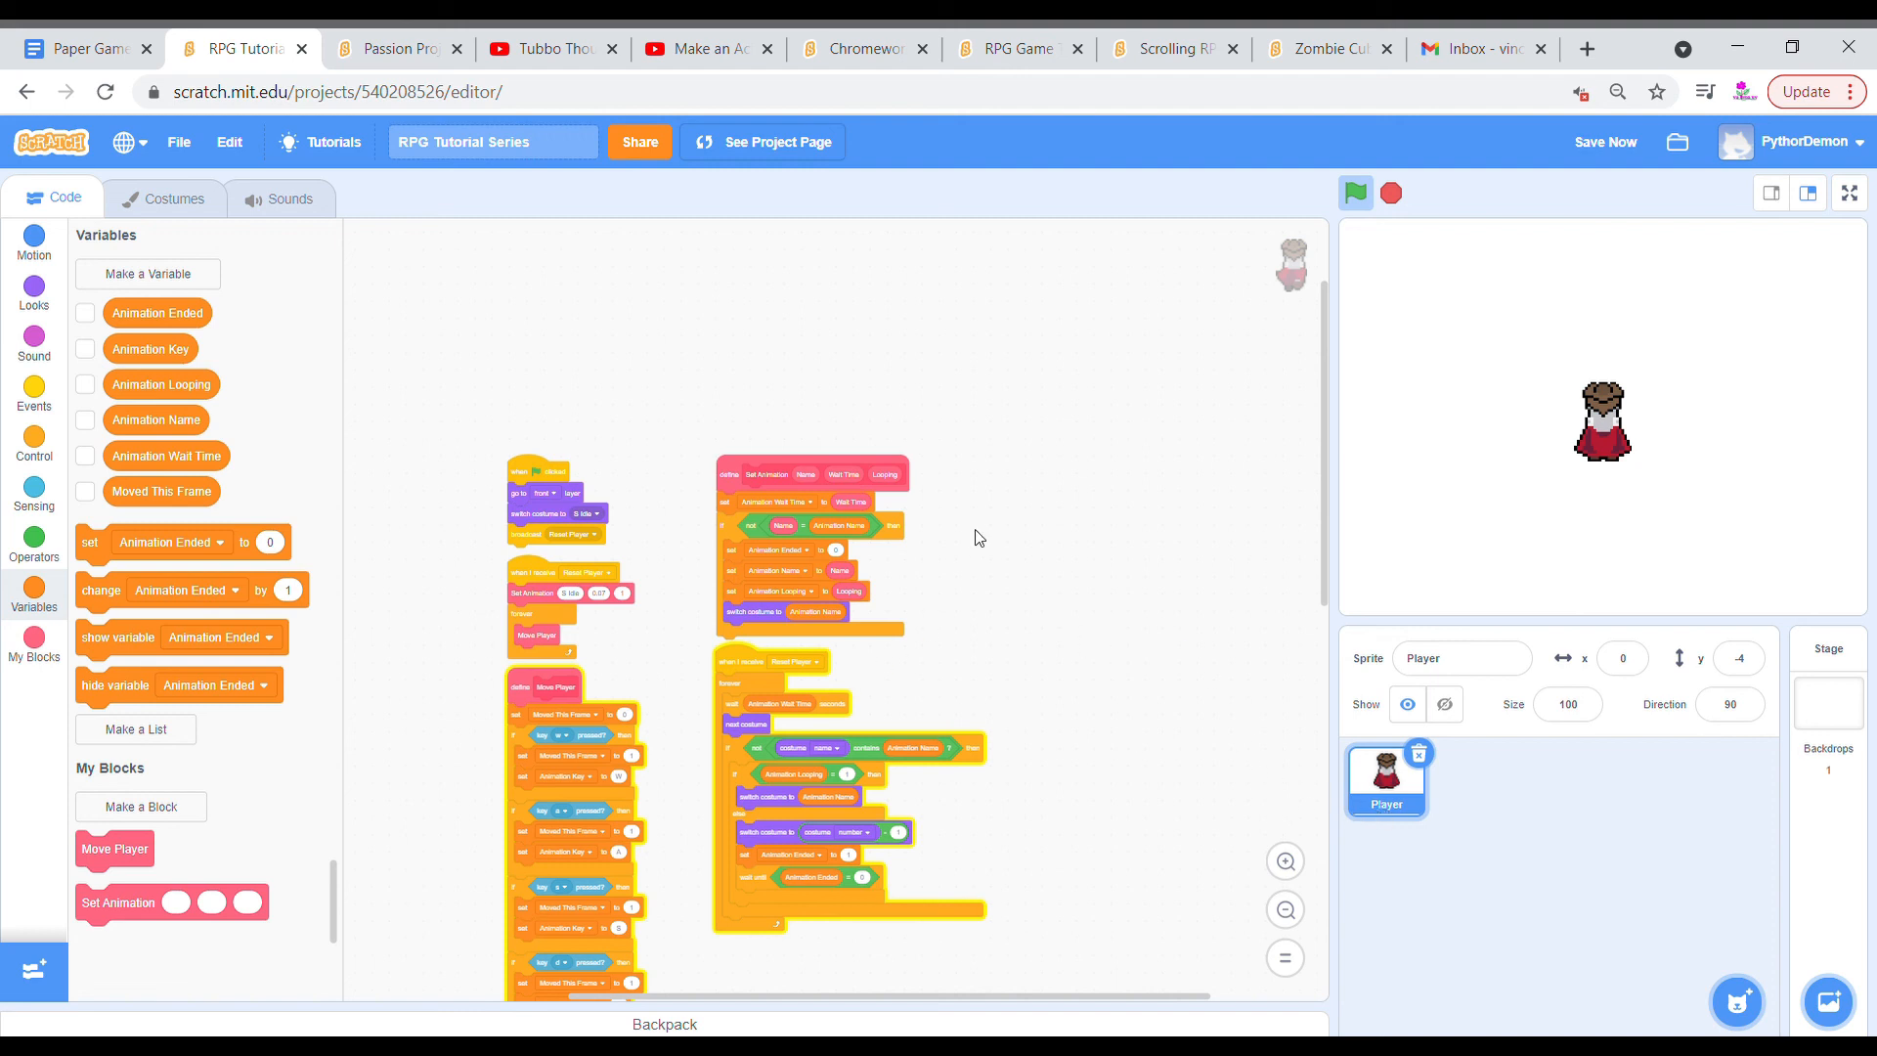